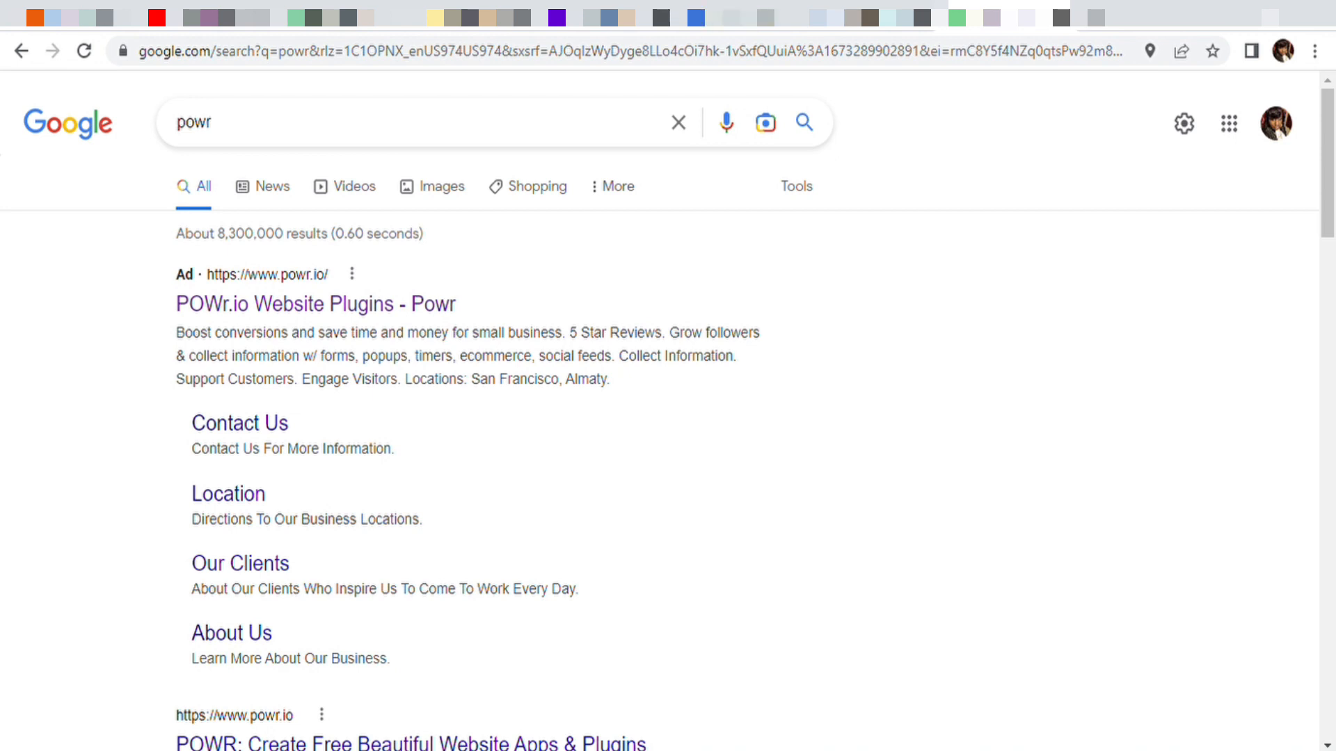
{"action": "mouse_move", "coordinate": [174, 164]}
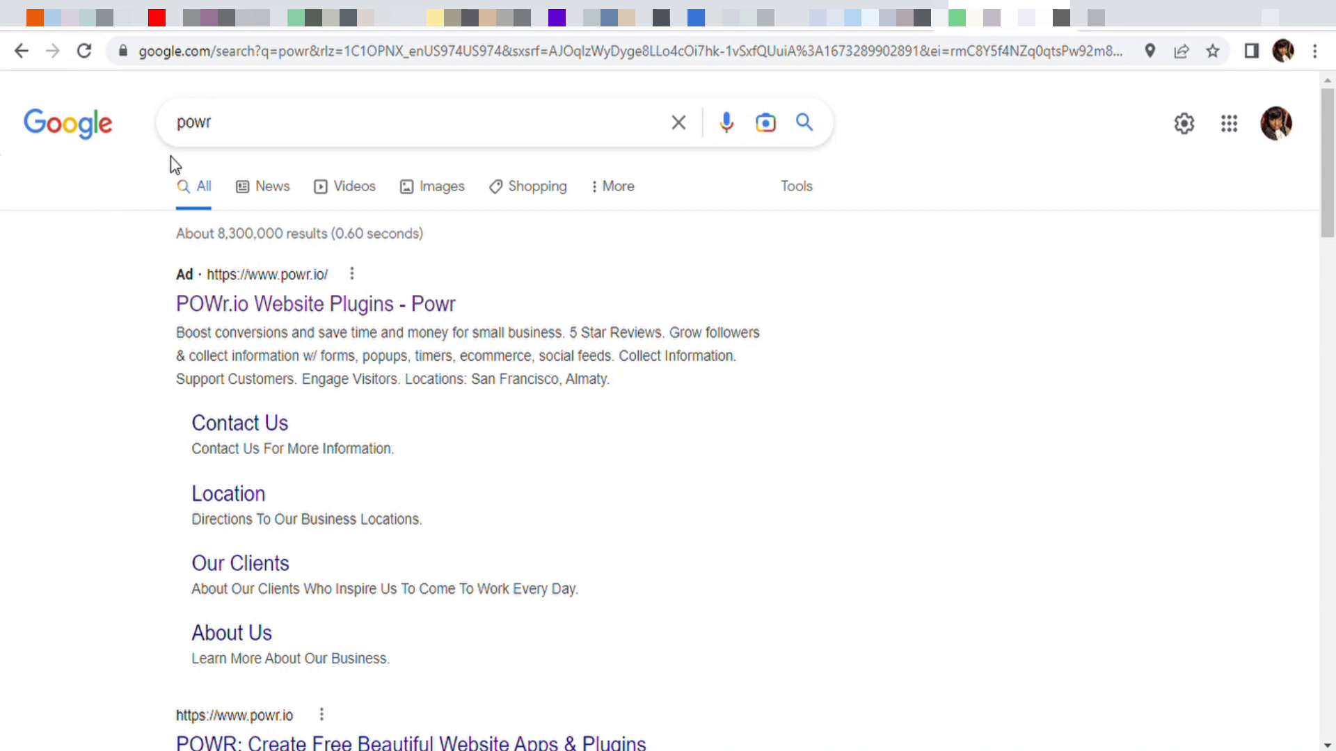
{"action": "mouse_move", "coordinate": [196, 146]}
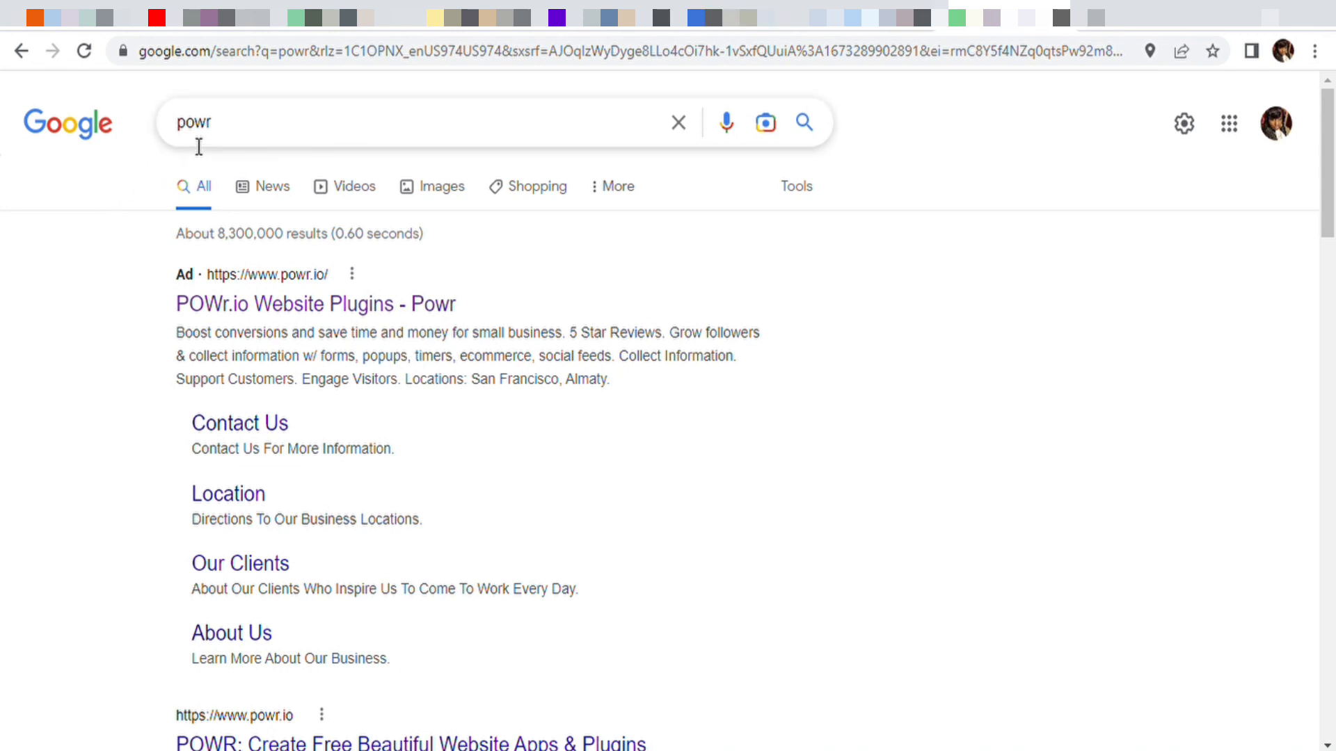
{"action": "mouse_move", "coordinate": [252, 185]}
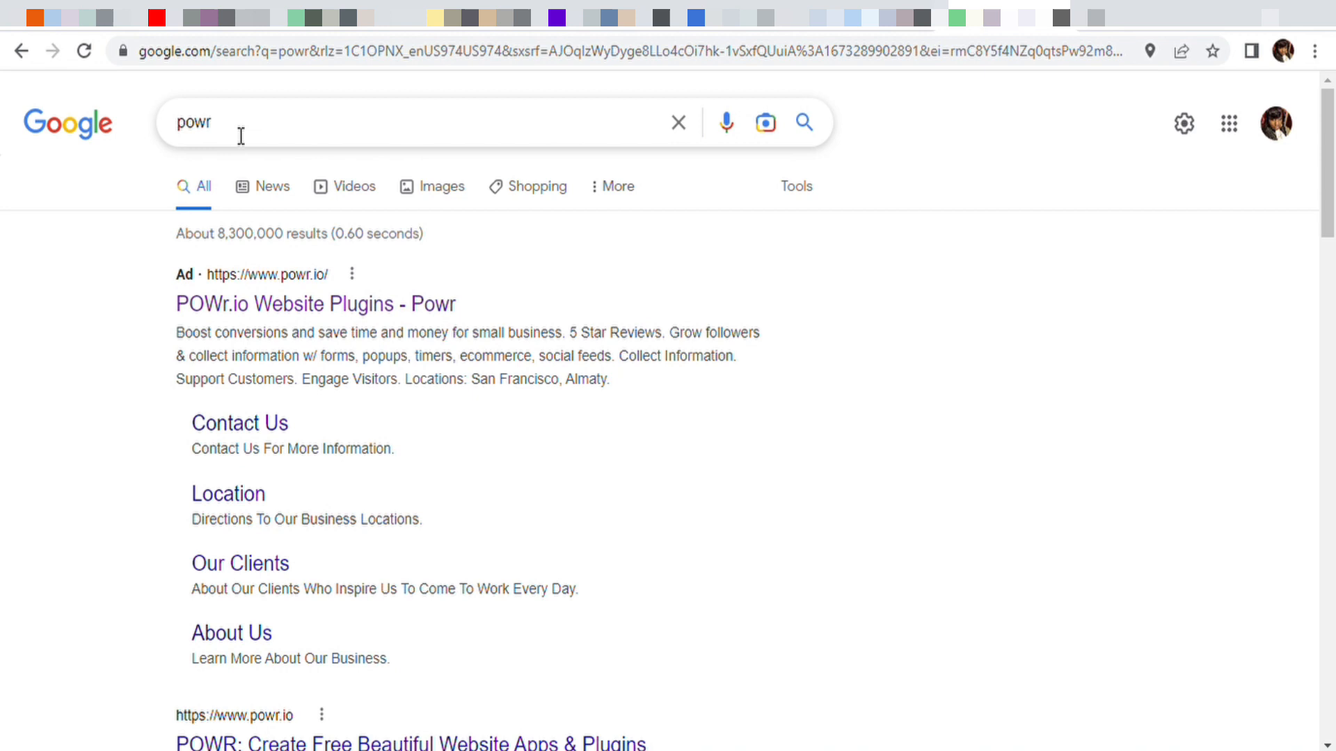
{"action": "mouse_move", "coordinate": [158, 544]}
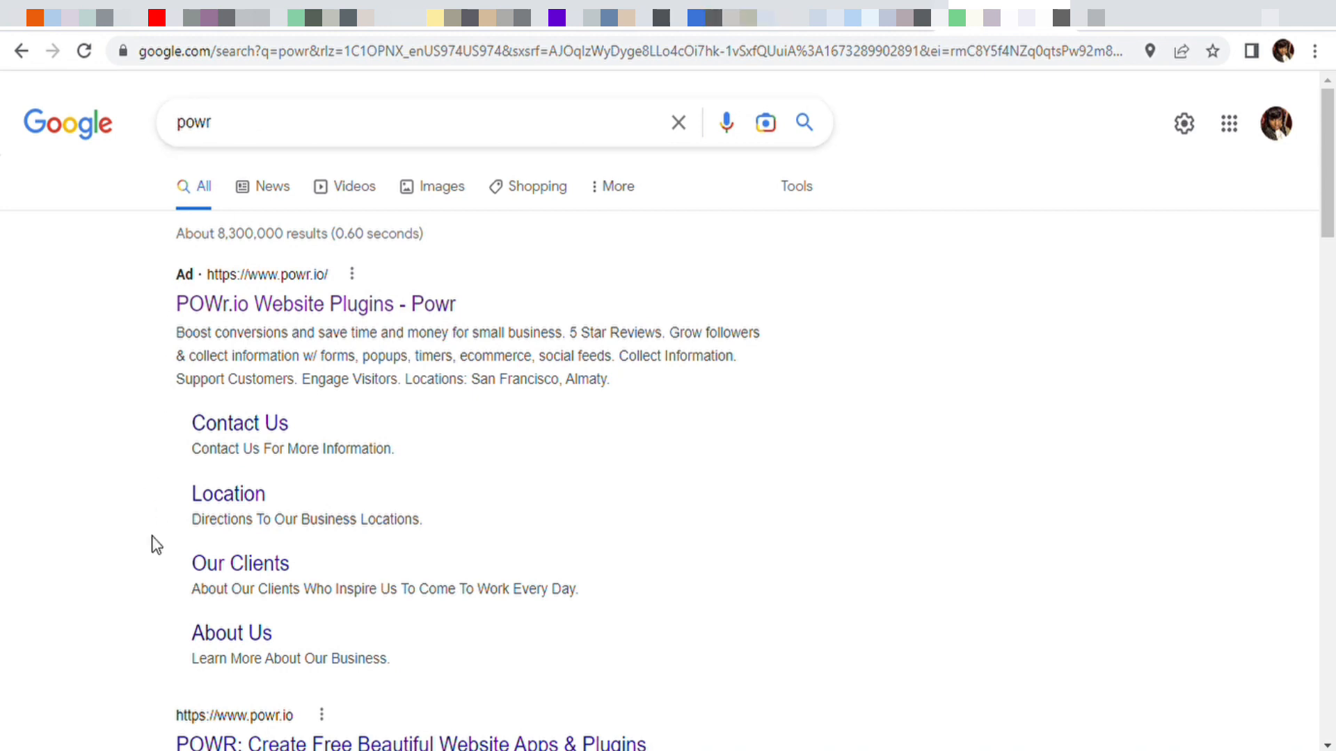
{"action": "mouse_move", "coordinate": [242, 304]}
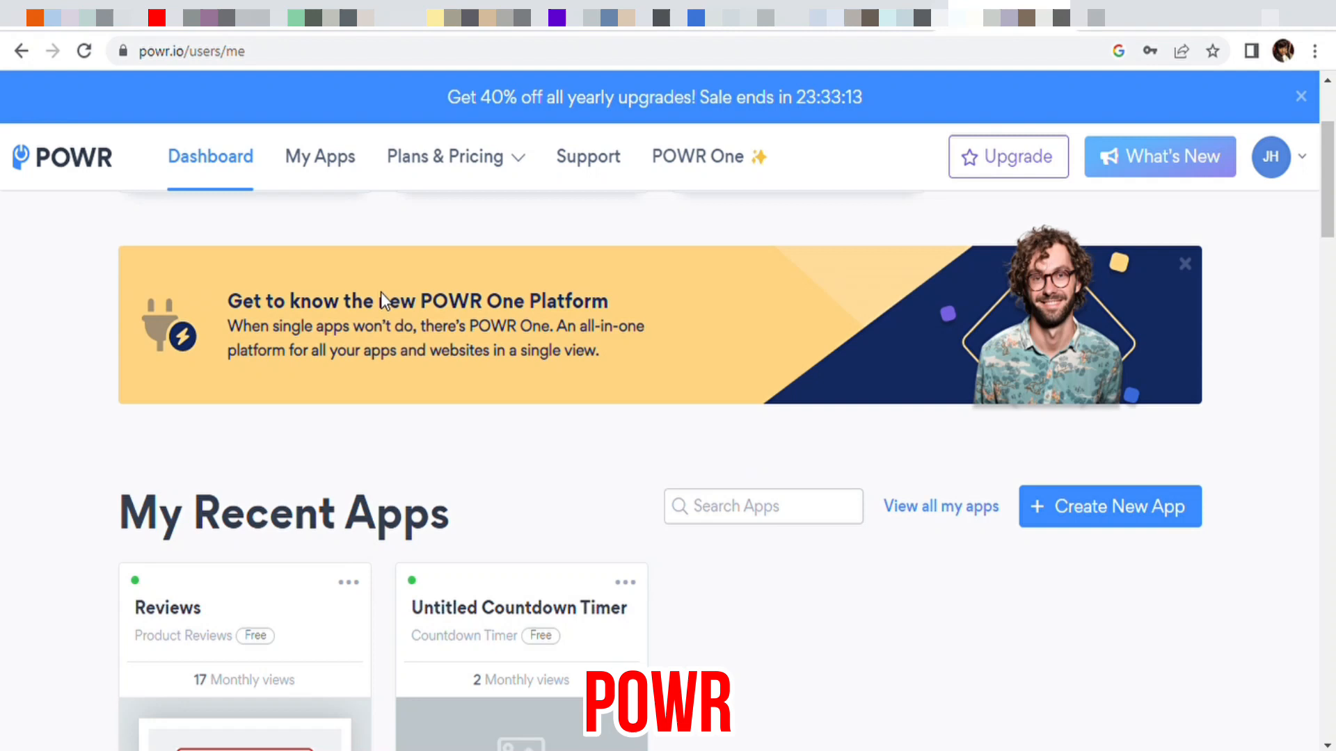
- From Plans & Pricing in the top menu, go to the full pricing page
{"action": "left_click", "coordinate": [445, 156]}
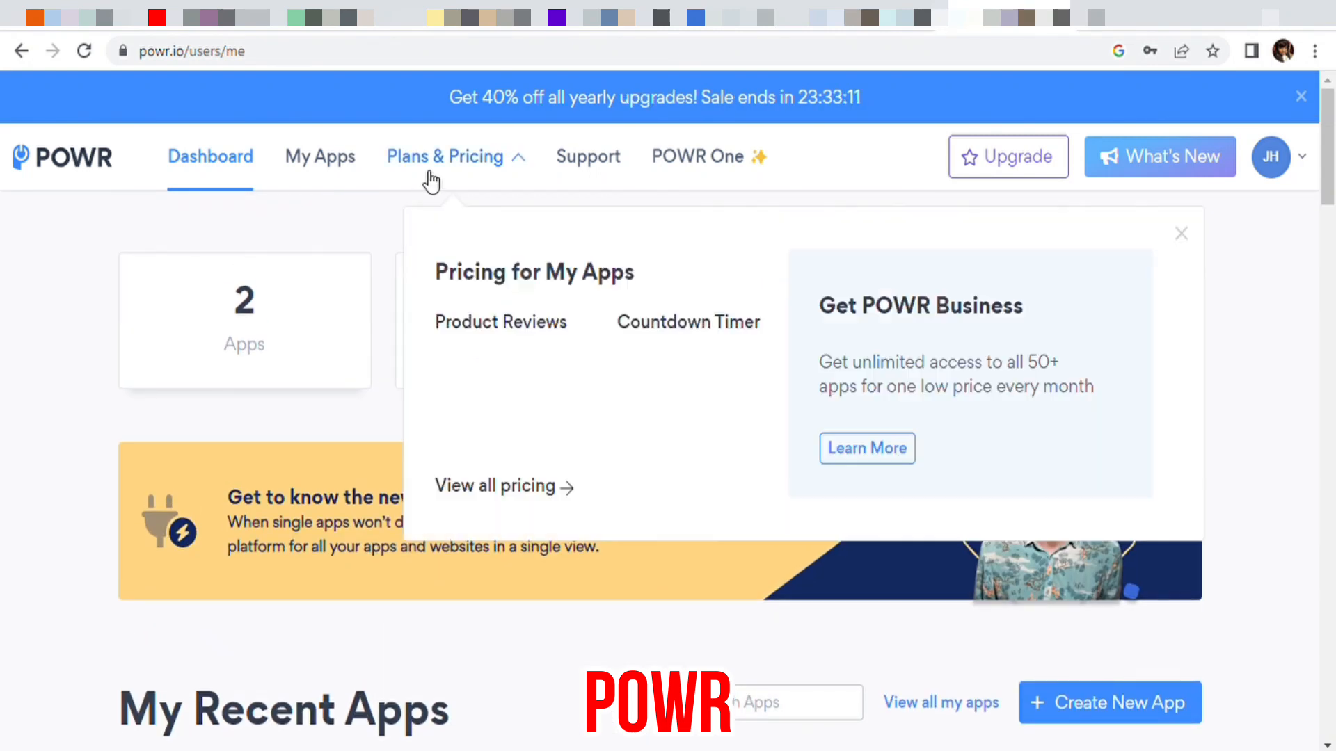
{"action": "mouse_move", "coordinate": [511, 170]}
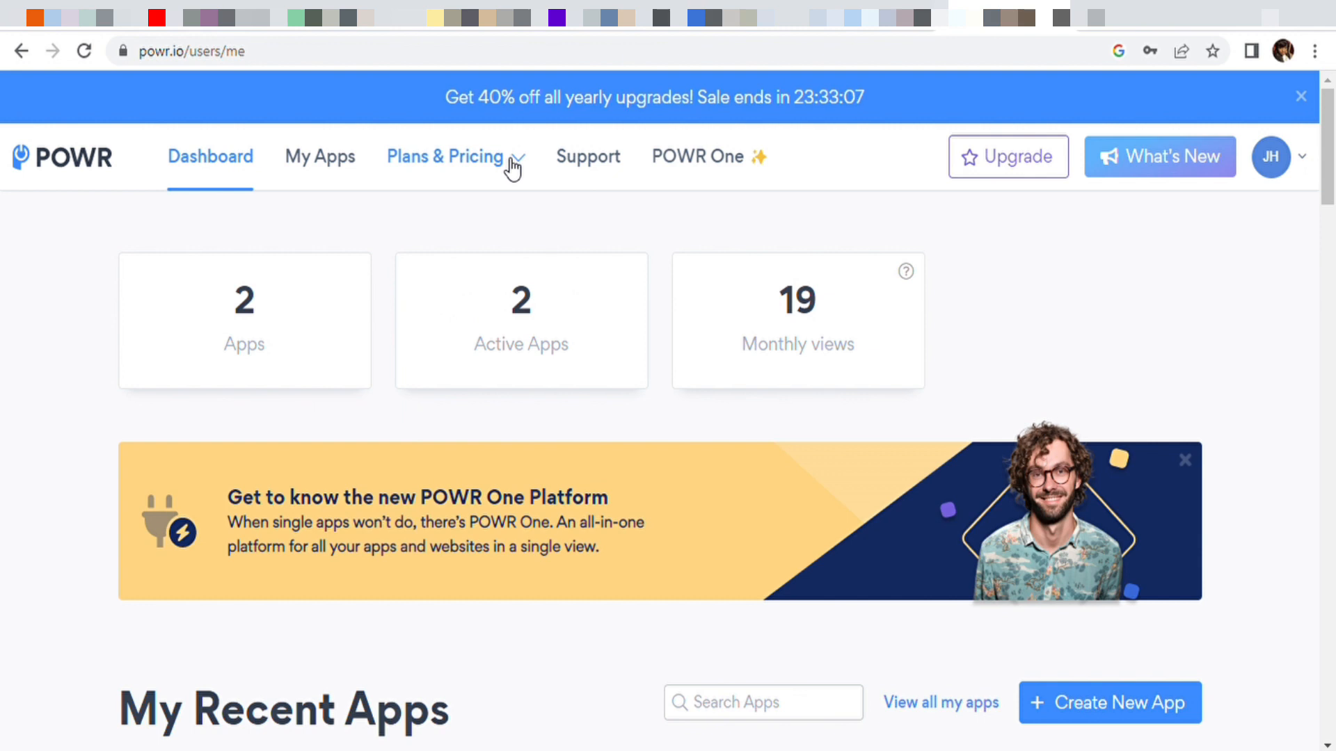
{"action": "left_click", "coordinate": [446, 156]}
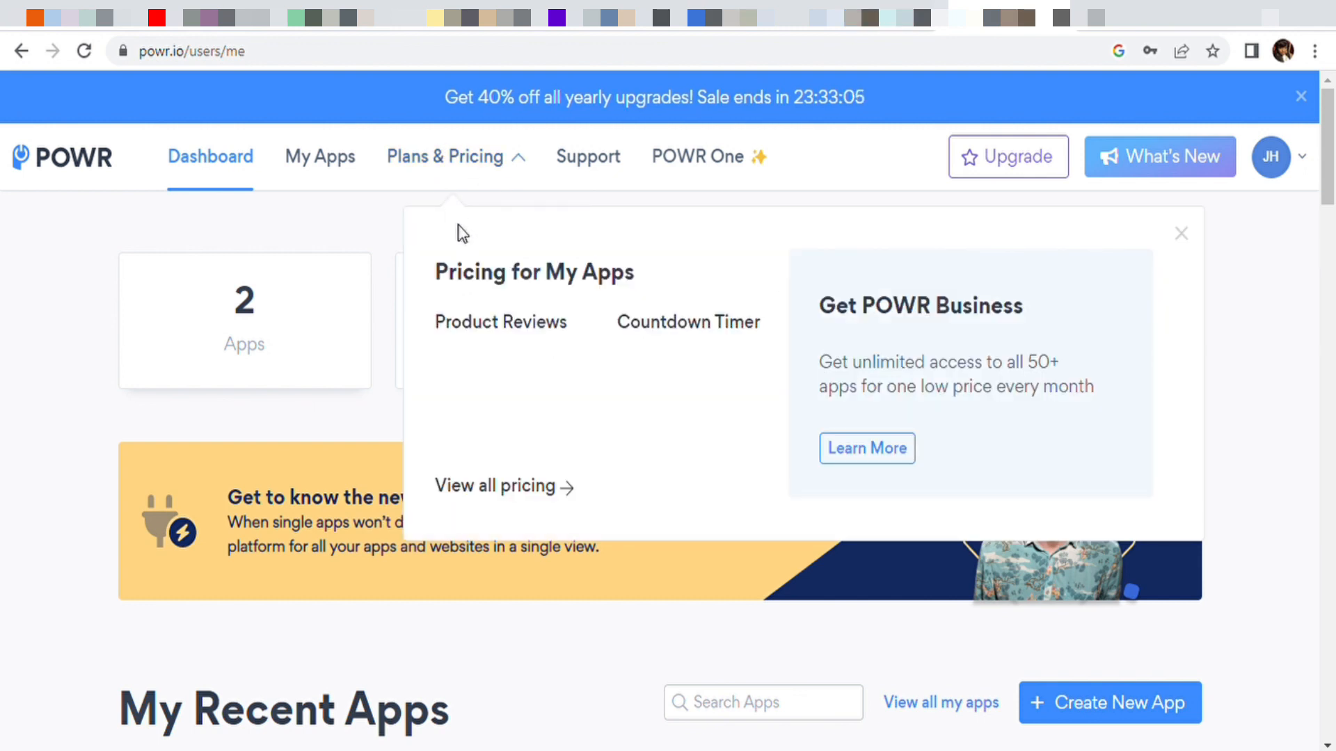
{"action": "mouse_move", "coordinate": [483, 476]}
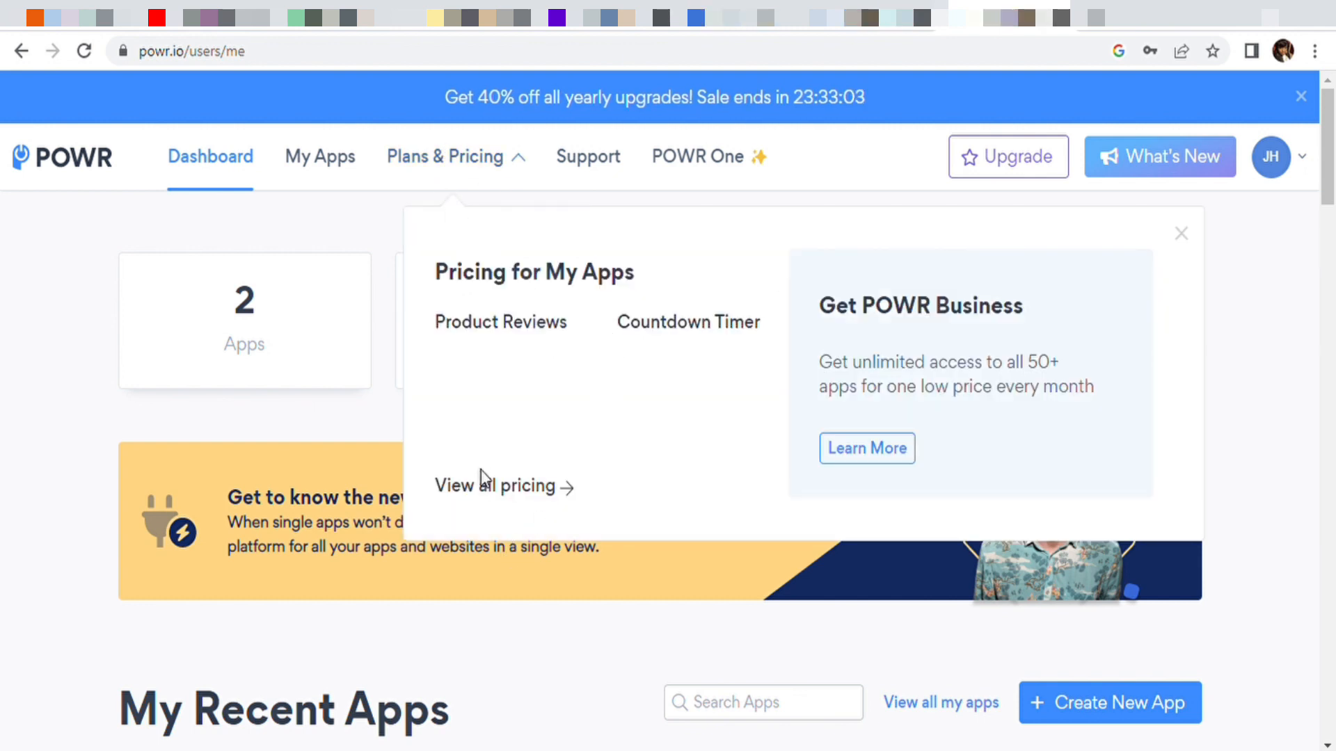
{"action": "left_click", "coordinate": [494, 485]}
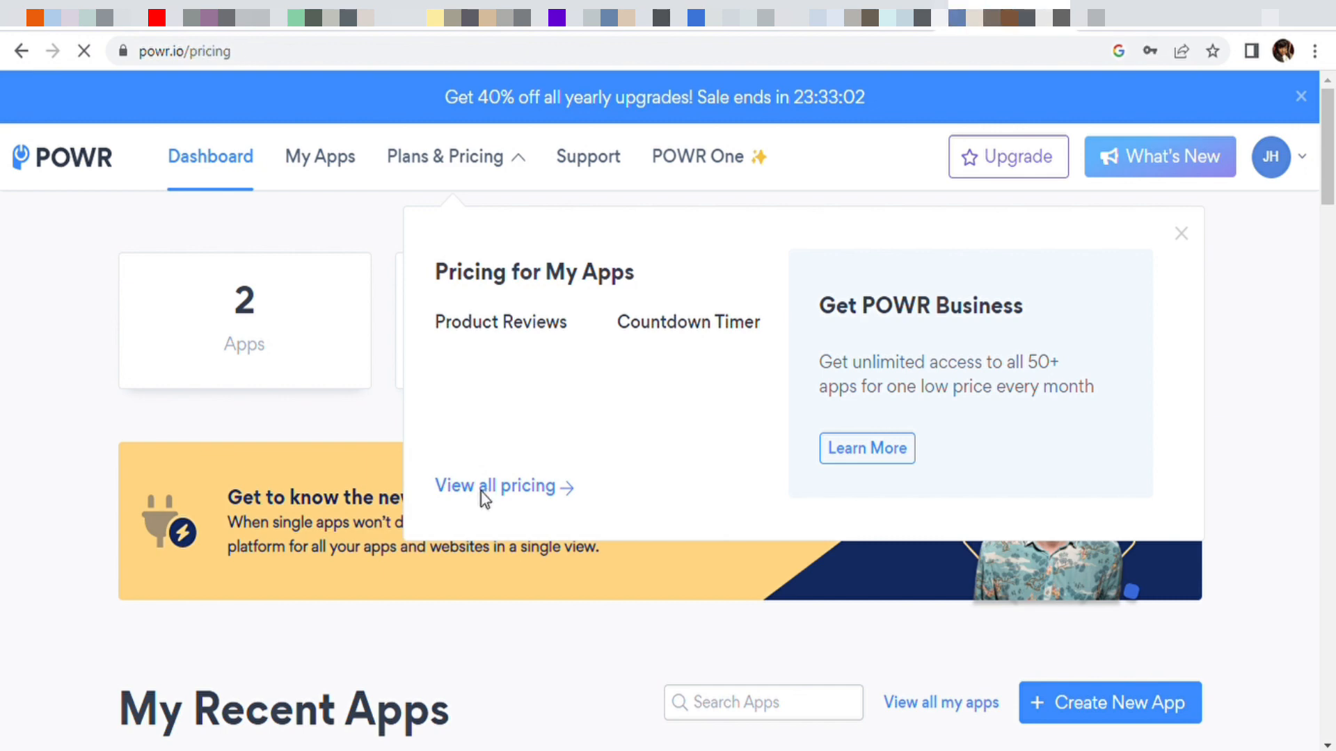
- Browse the Free, Starter, Pro and Business plans for Product Reviews, billed annually, and the Business features link
{"action": "left_click", "coordinate": [494, 486]}
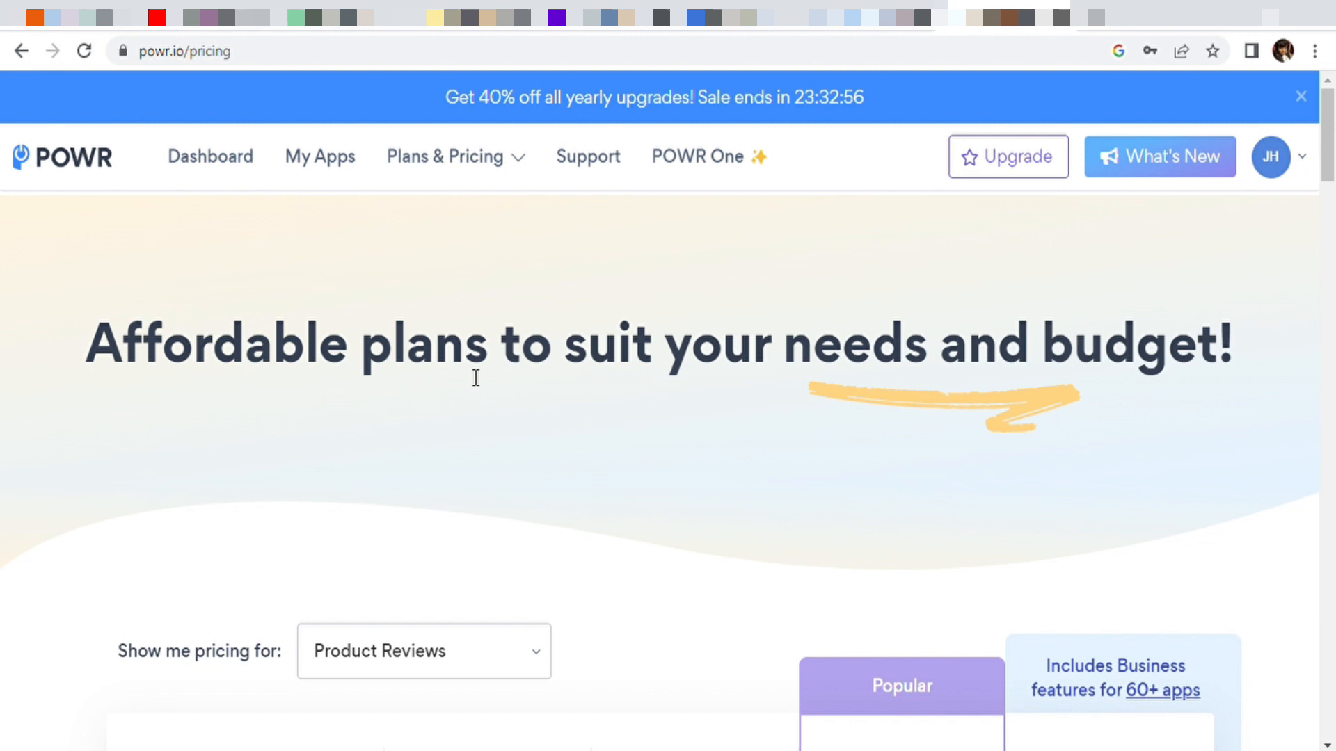
{"action": "scroll", "scroll_direction": "down", "scroll_amount": 3}
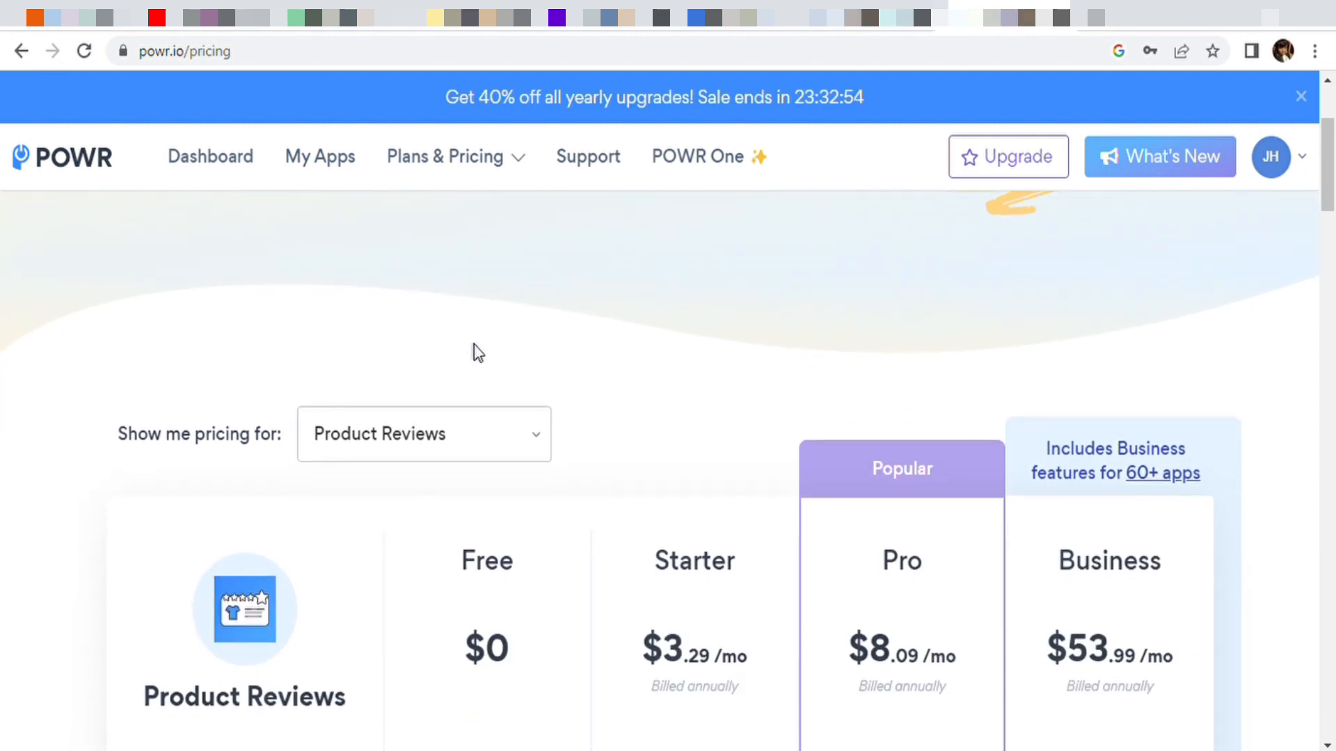
{"action": "scroll", "scroll_direction": "down", "scroll_amount": 3}
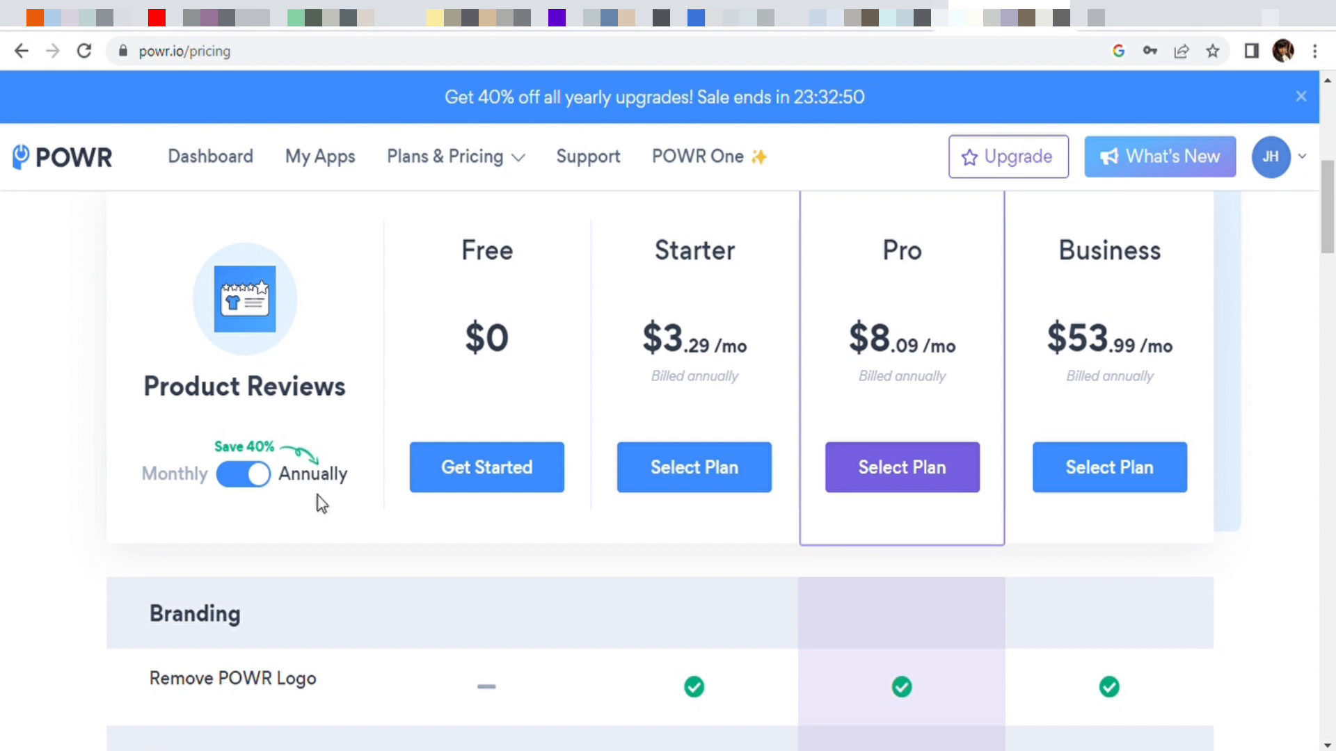
{"action": "mouse_move", "coordinate": [331, 484]}
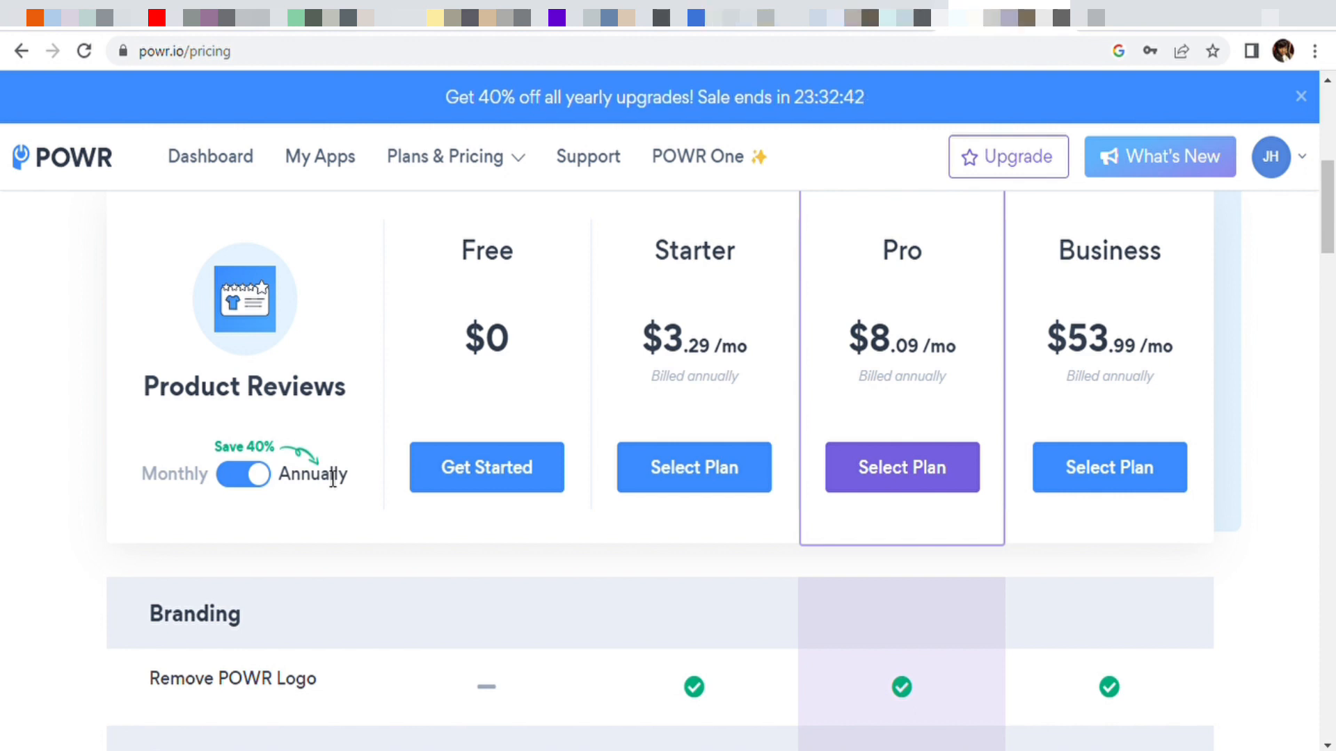
{"action": "mouse_move", "coordinate": [526, 217]}
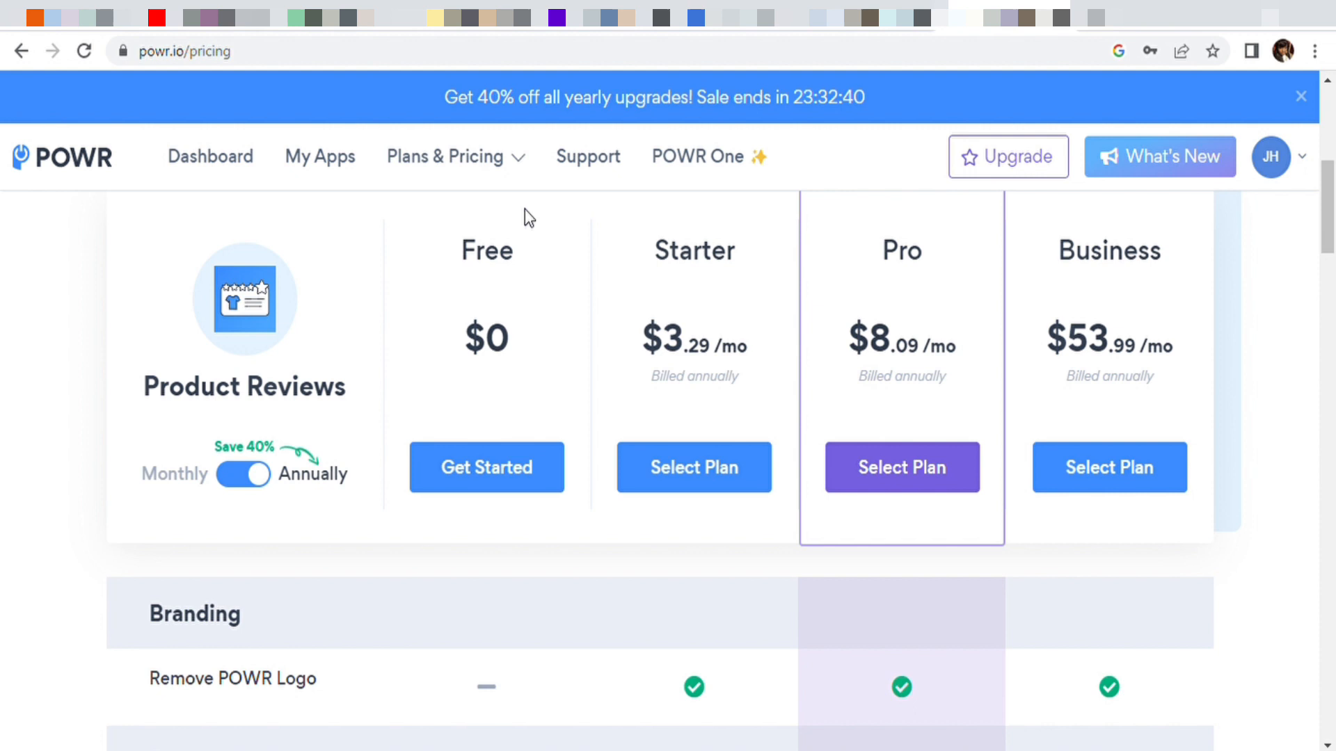
{"action": "mouse_move", "coordinate": [492, 297]}
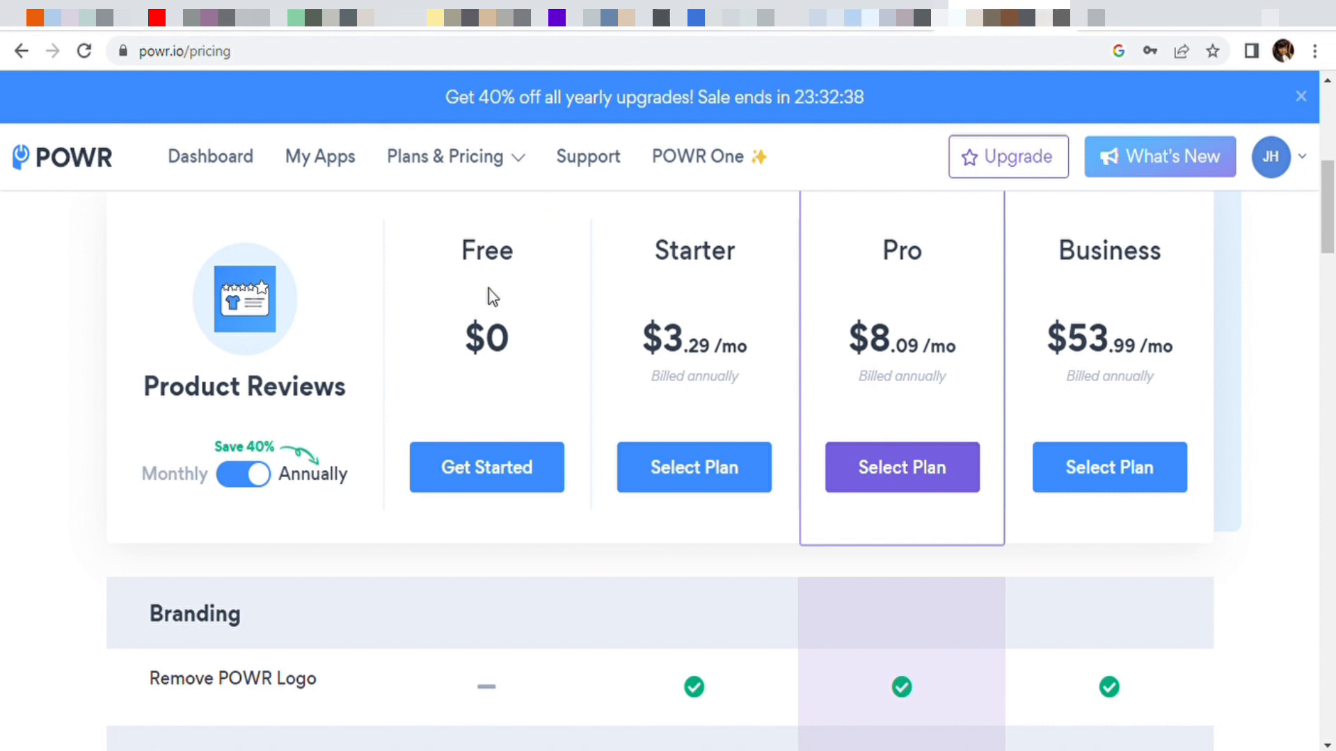
{"action": "mouse_move", "coordinate": [476, 520]}
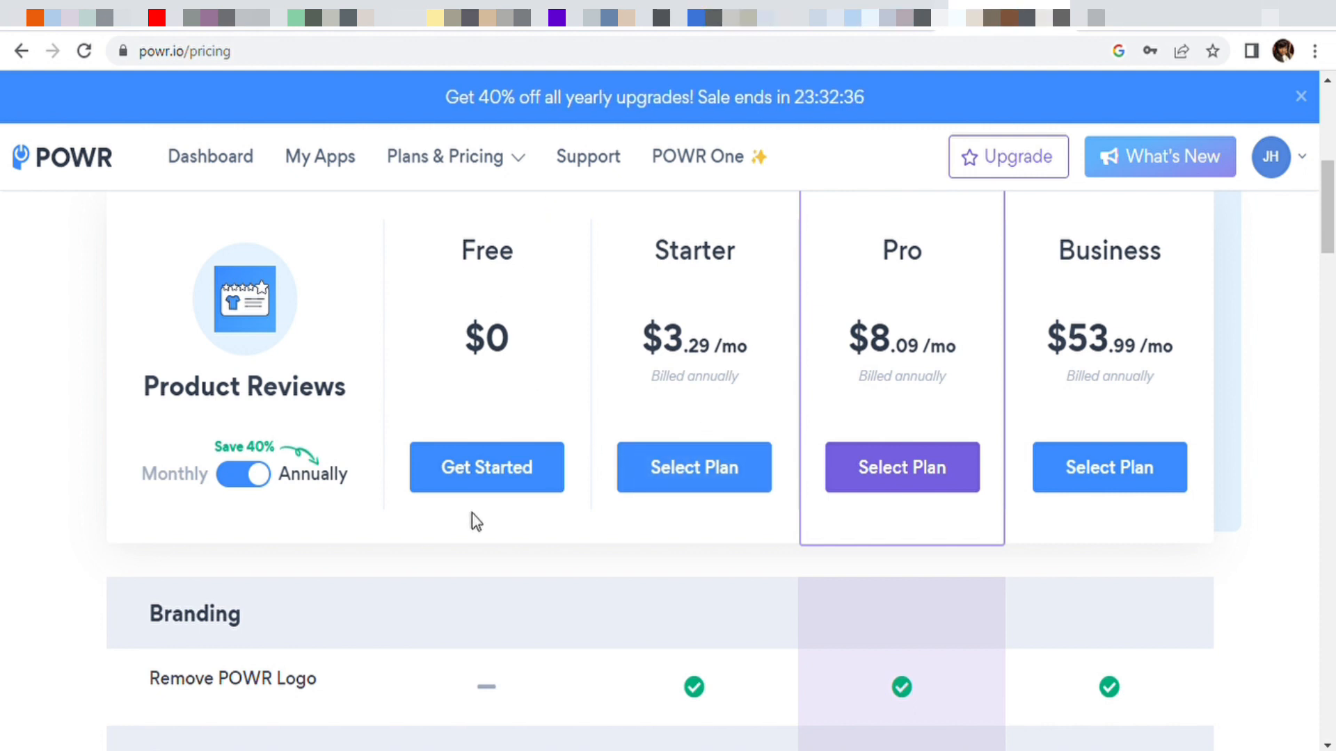
{"action": "mouse_move", "coordinate": [706, 402]}
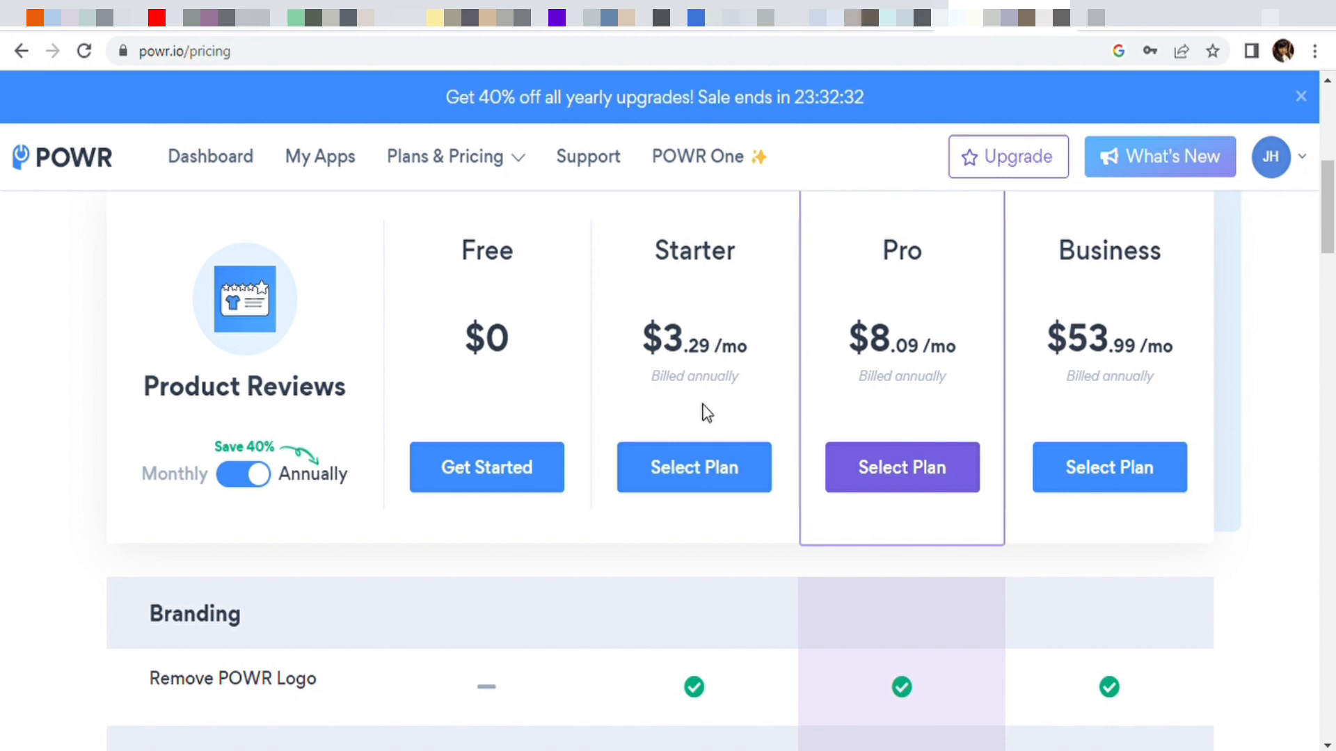
{"action": "mouse_move", "coordinate": [707, 447]}
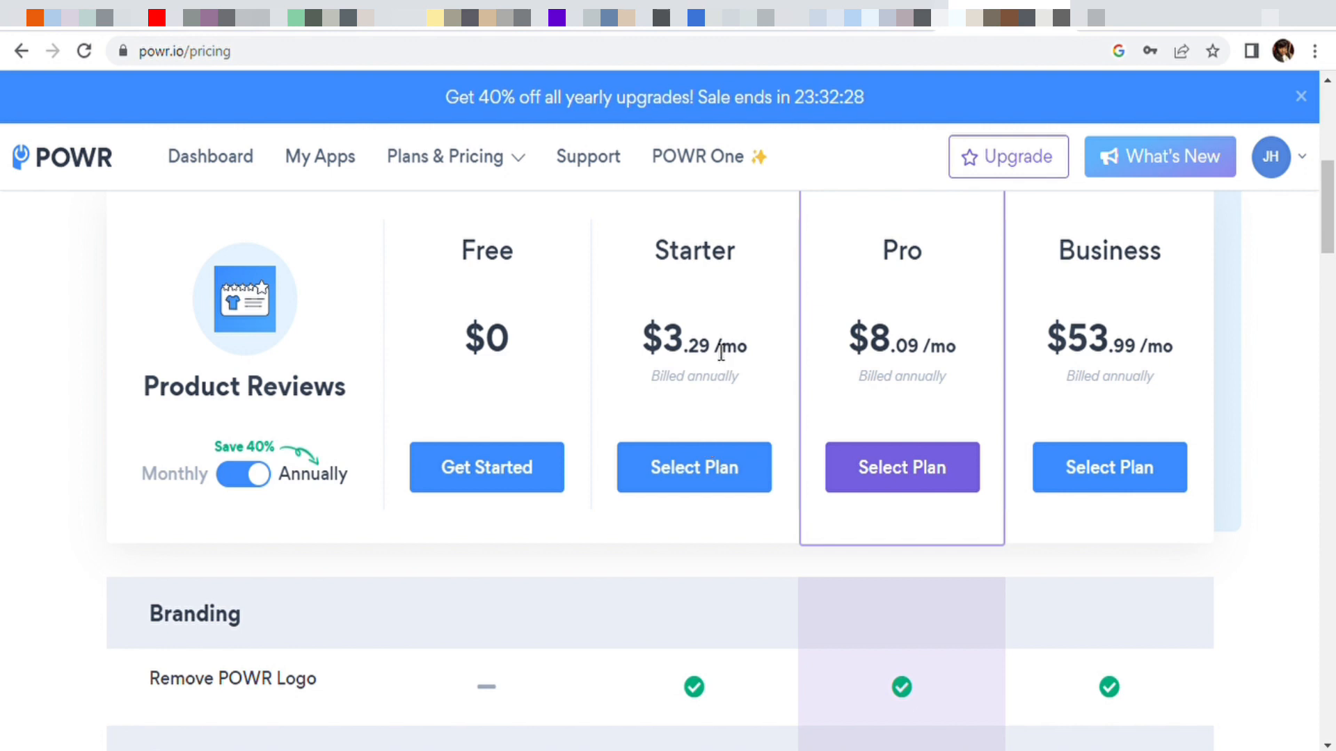
{"action": "mouse_move", "coordinate": [698, 431]}
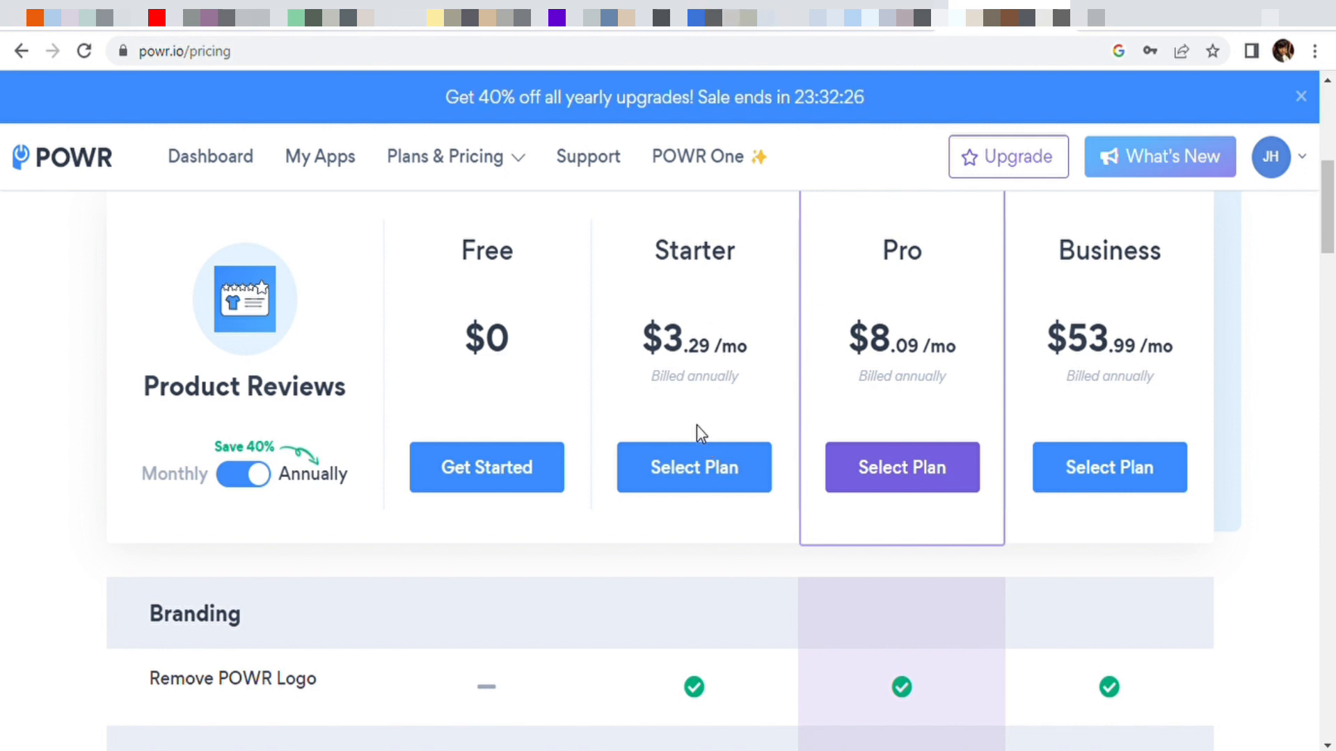
{"action": "mouse_move", "coordinate": [902, 275]}
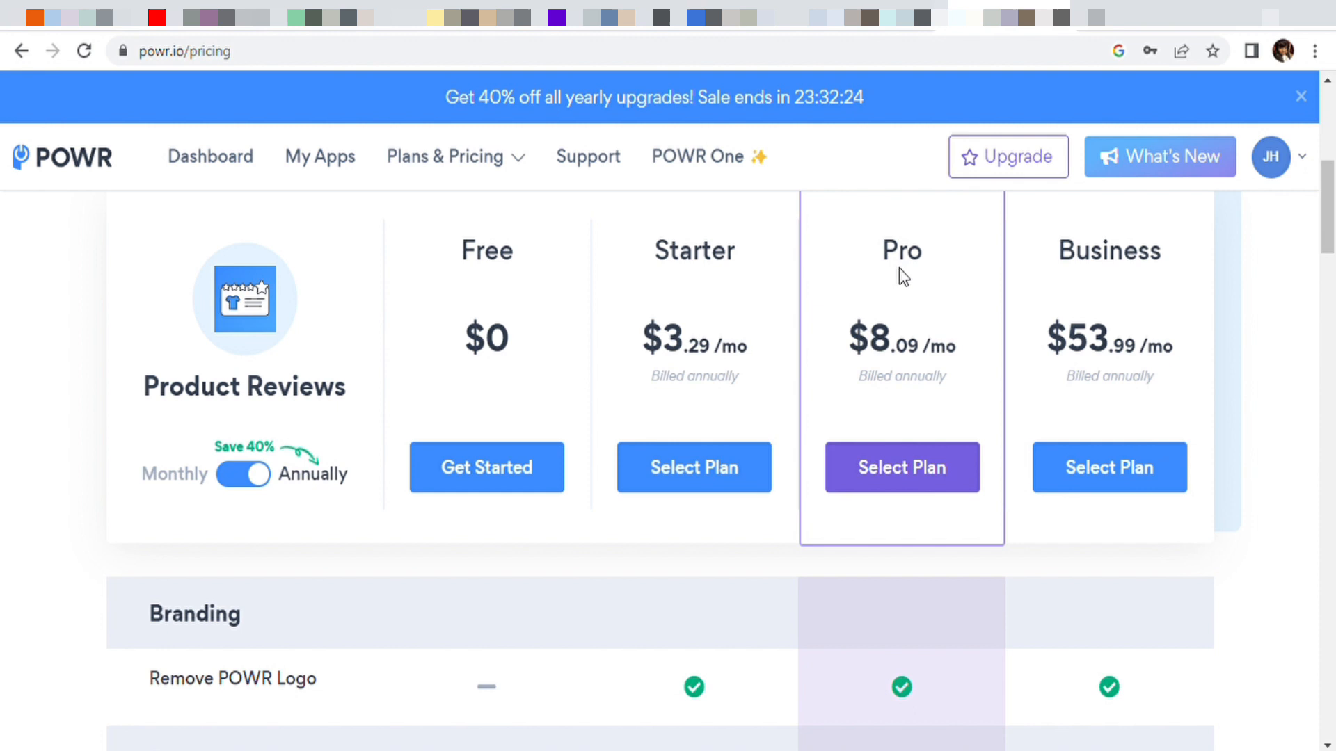
{"action": "mouse_move", "coordinate": [916, 385]}
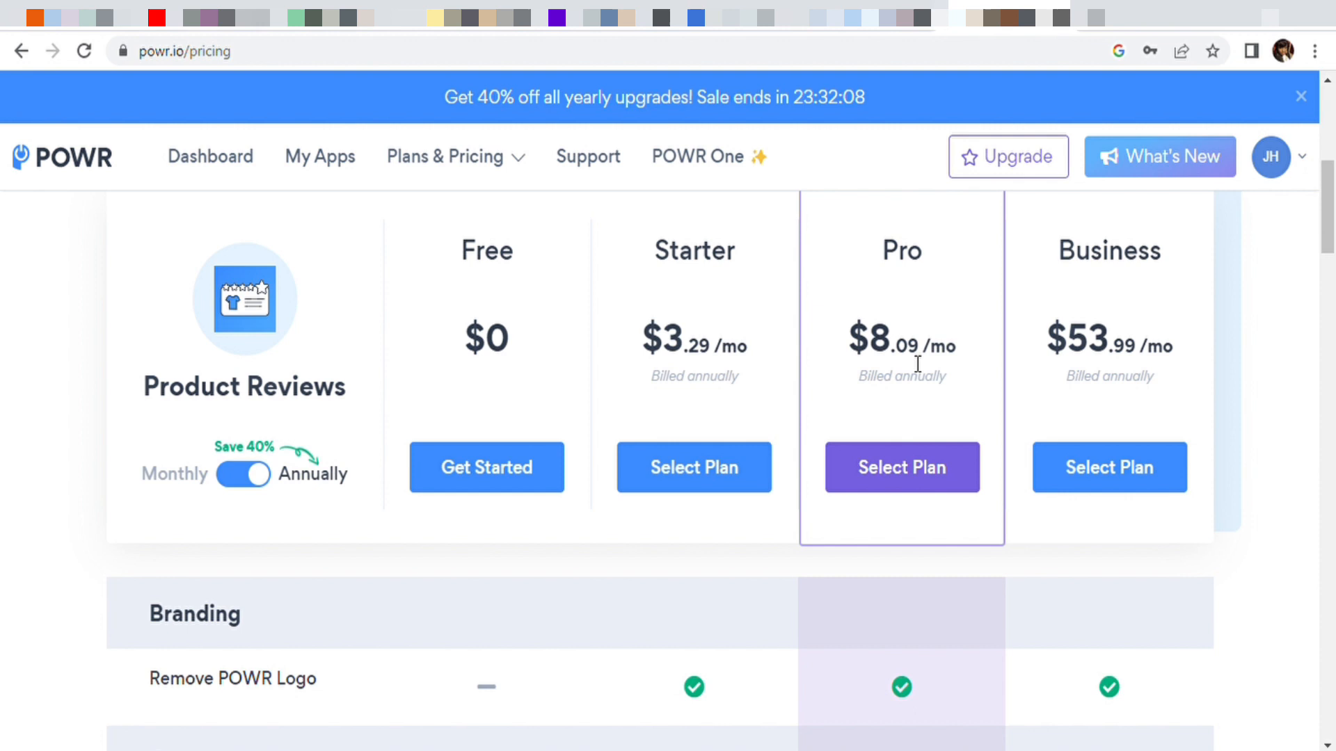
{"action": "mouse_move", "coordinate": [867, 285]}
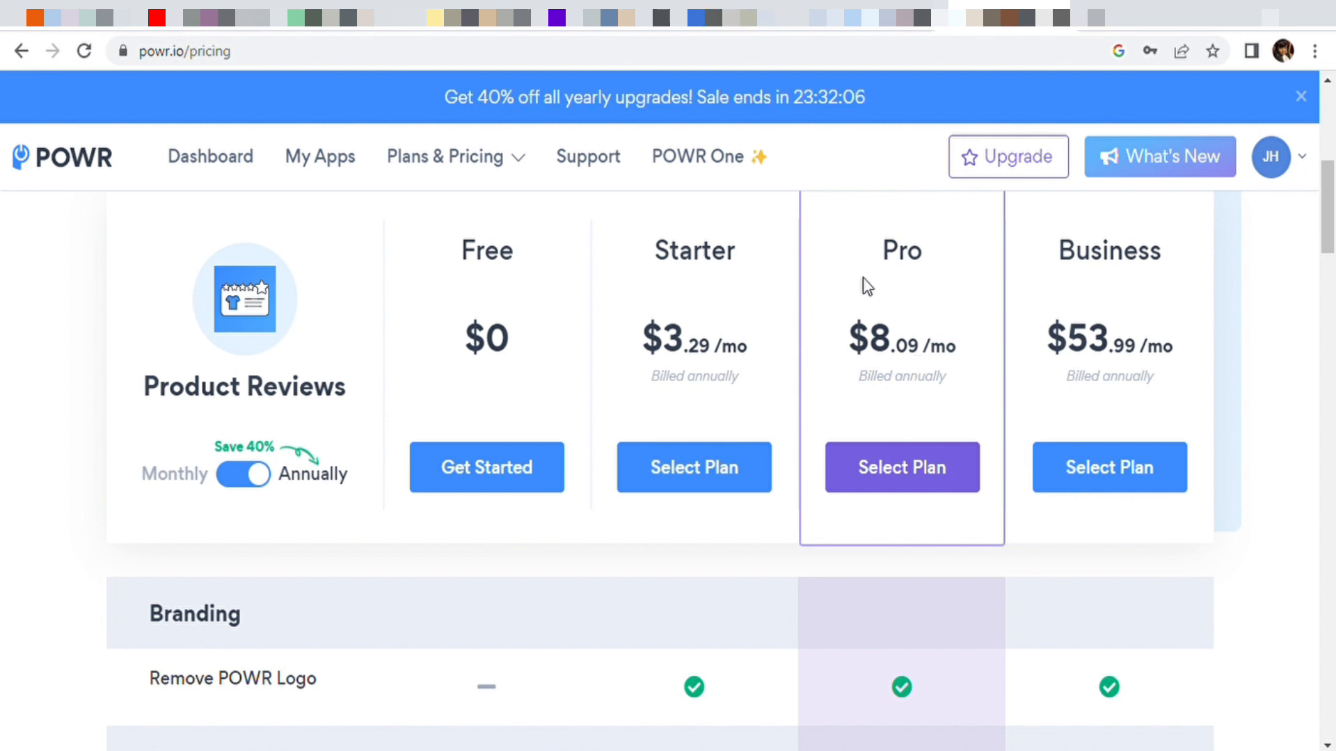
{"action": "mouse_move", "coordinate": [728, 341]}
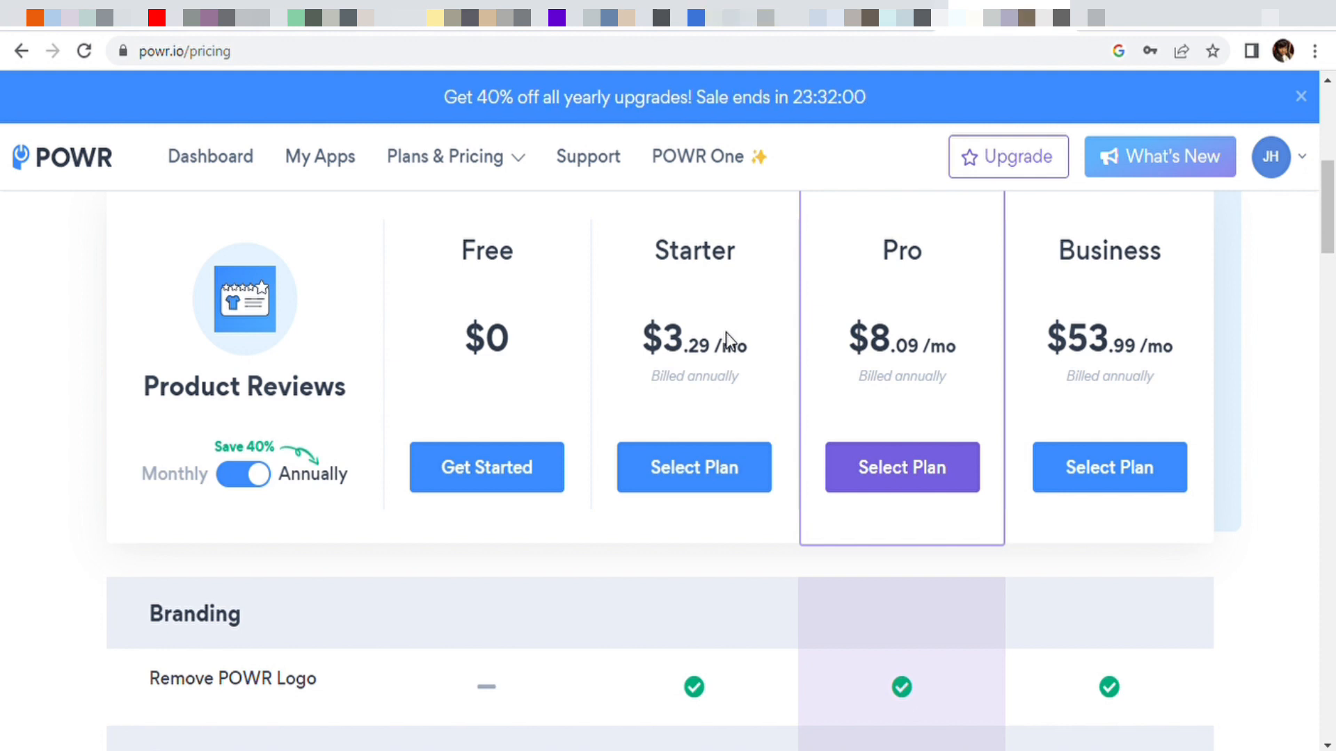
{"action": "mouse_move", "coordinate": [1174, 343]}
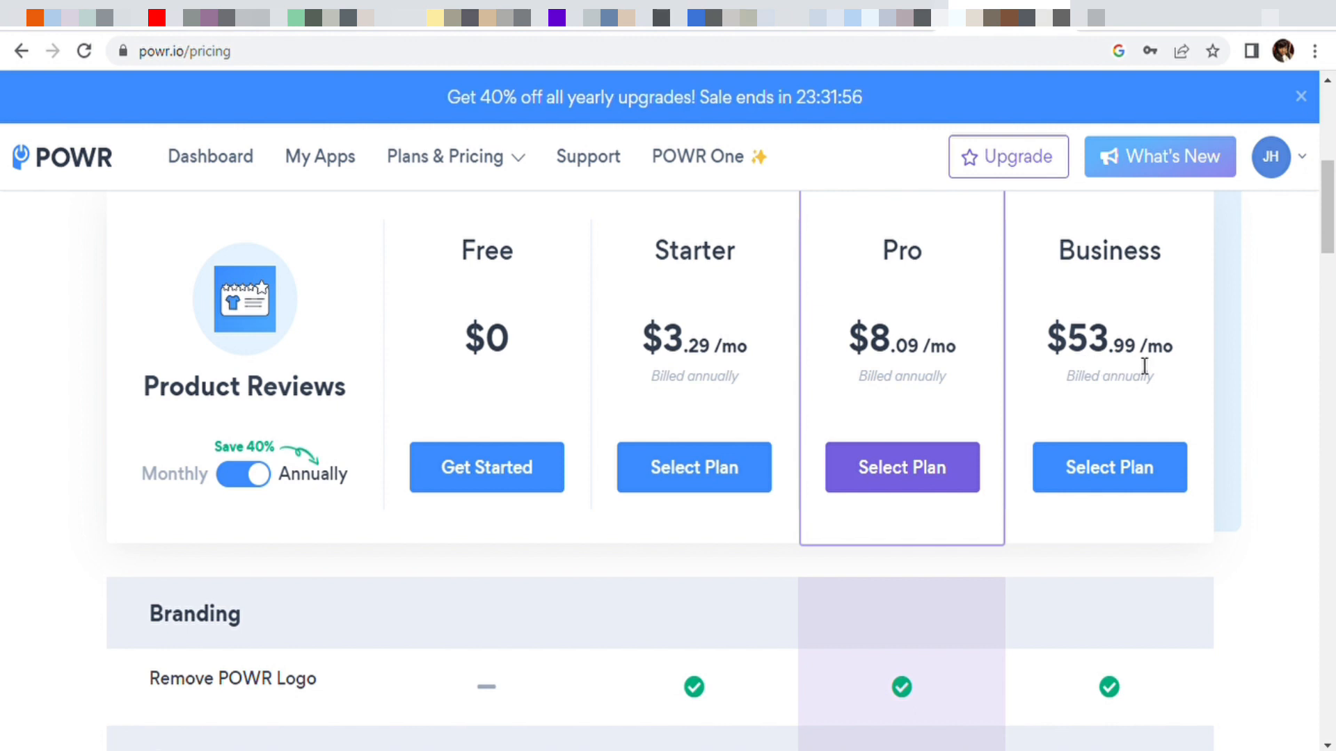
{"action": "scroll", "scroll_direction": "up", "scroll_amount": 3}
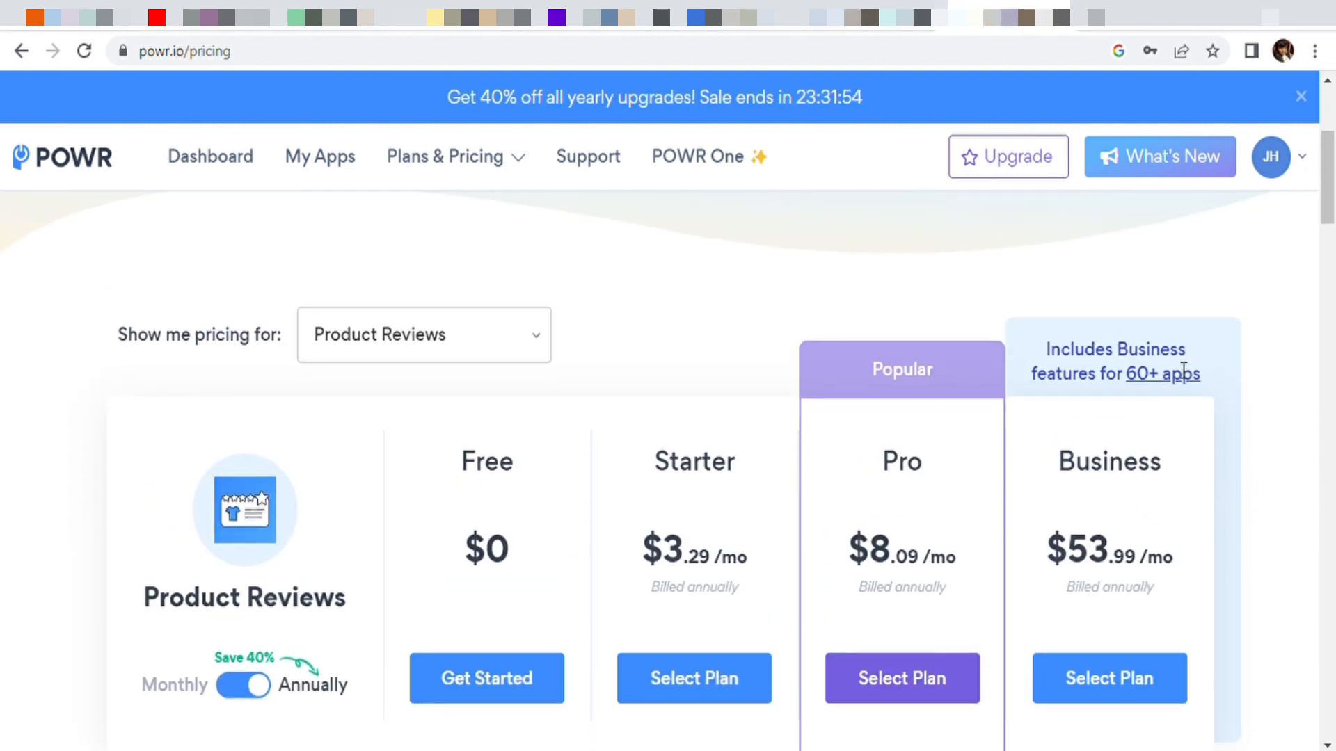
{"action": "scroll", "scroll_direction": "down", "scroll_amount": 3}
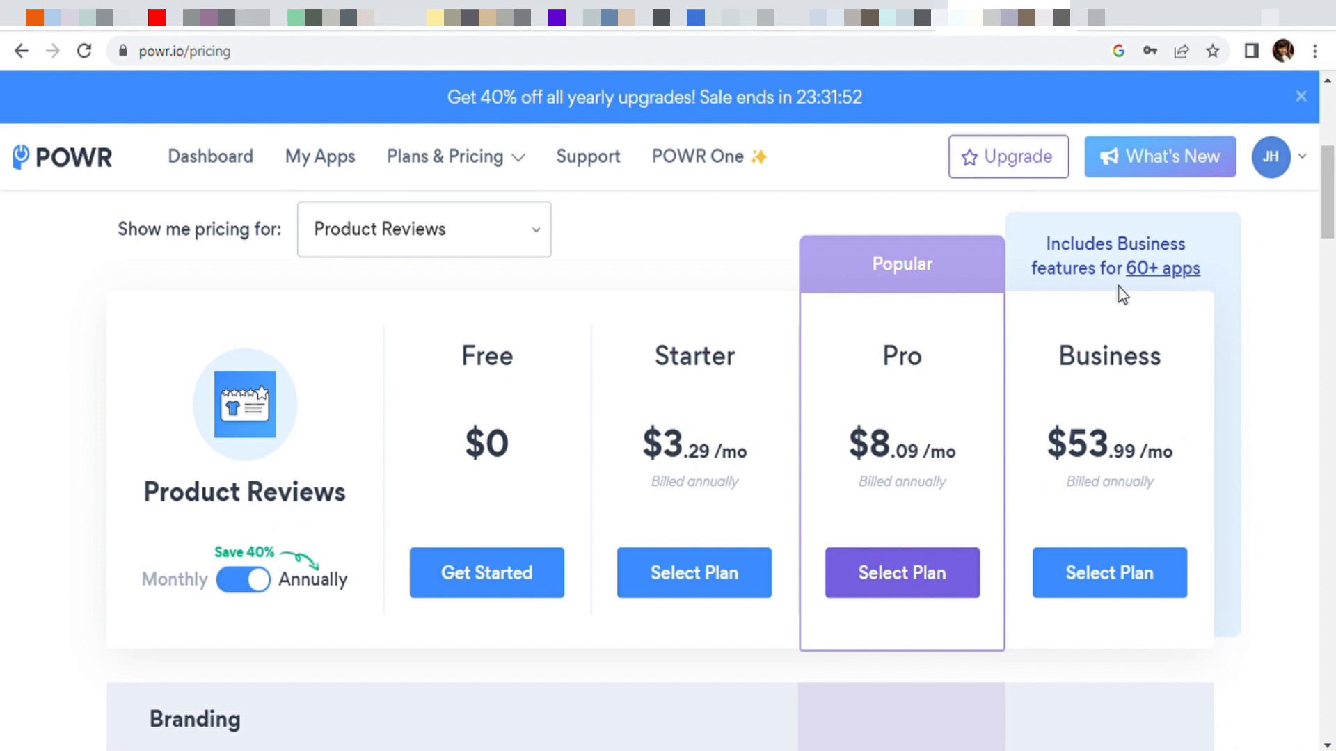
{"action": "left_click", "coordinate": [1169, 268]}
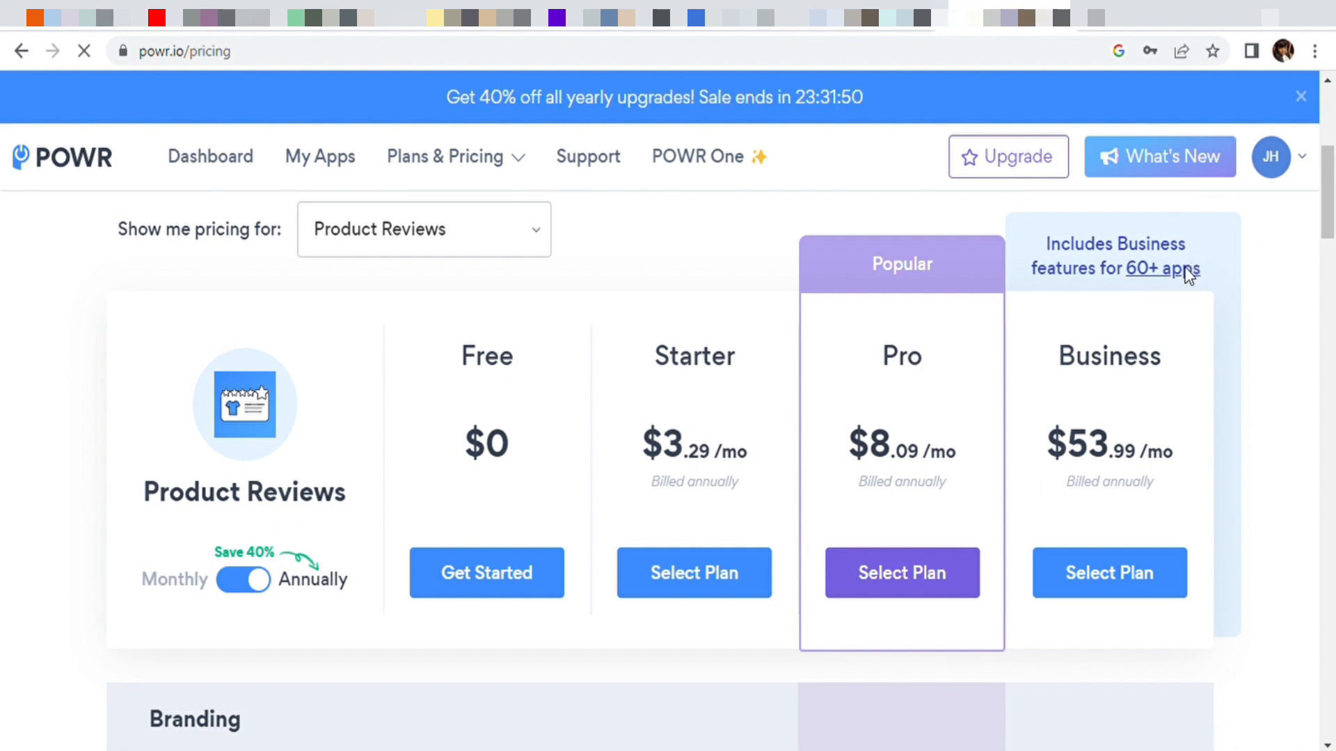
- Browse the Business features page, then go back to the Product Reviews pricing comparison
{"action": "left_click", "coordinate": [1166, 269]}
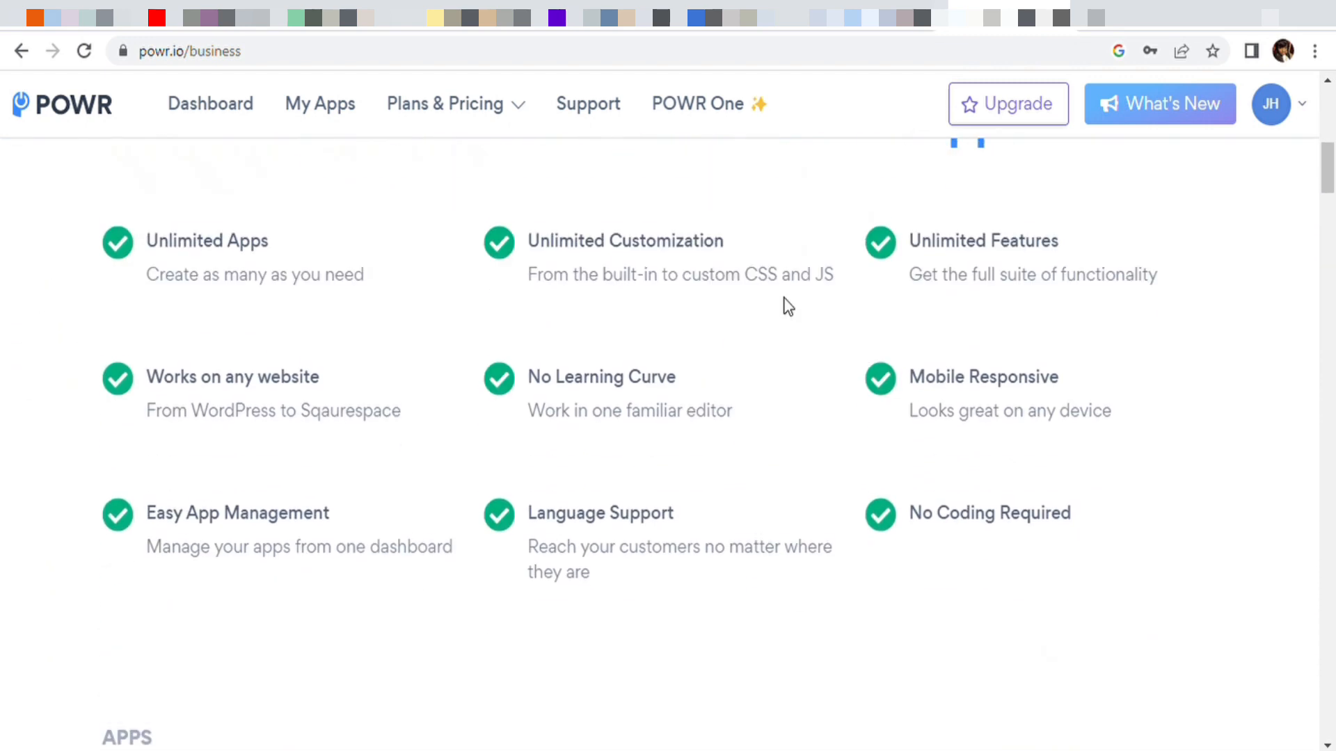
{"action": "scroll", "scroll_direction": "down", "scroll_amount": 3}
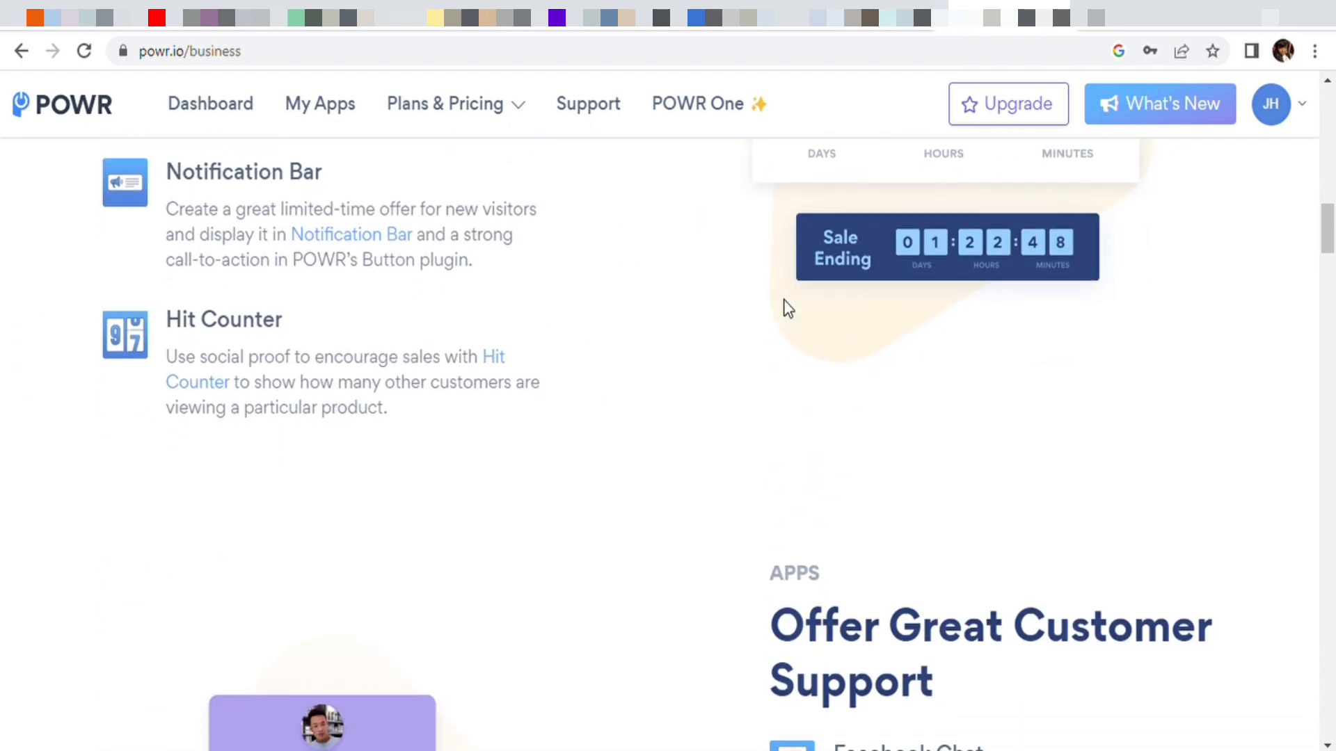
{"action": "left_click", "coordinate": [20, 50]}
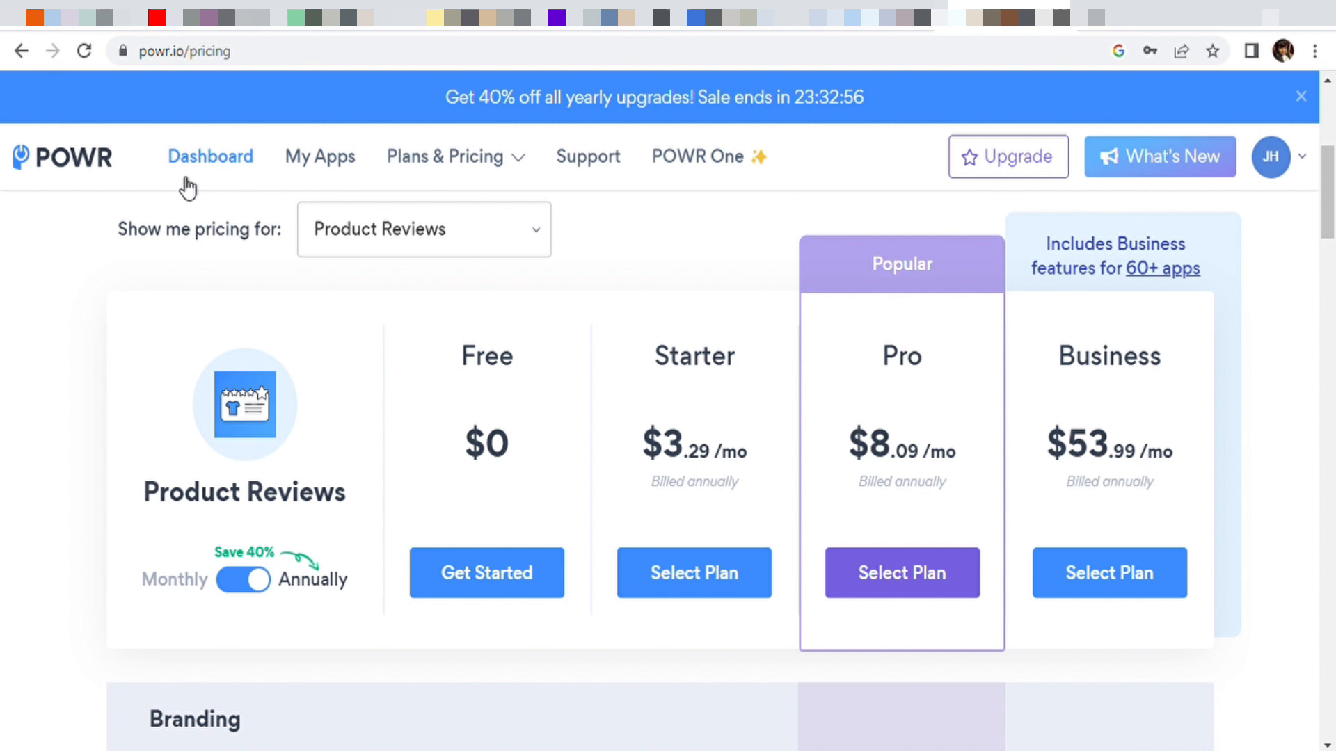
- Return to the account dashboard and scroll to My Recent Apps
{"action": "left_click", "coordinate": [210, 156]}
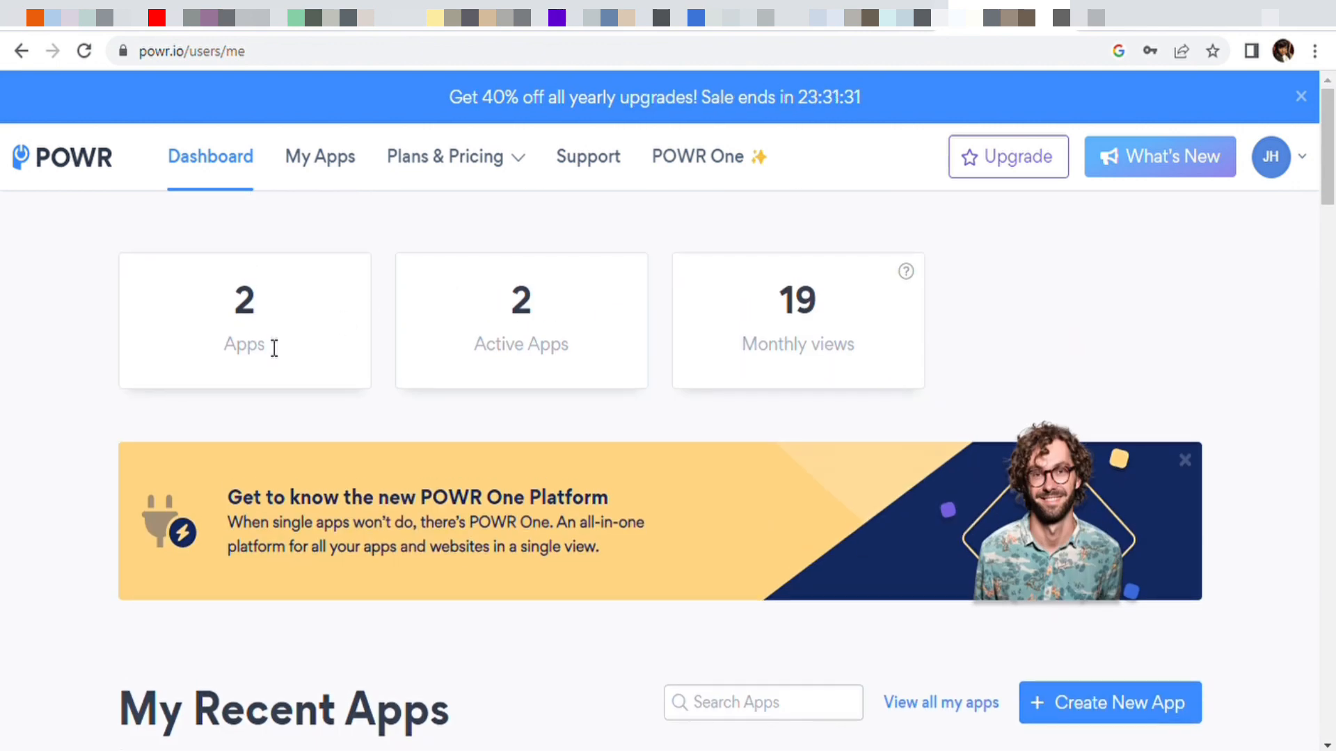
{"action": "scroll", "scroll_direction": "down", "scroll_amount": 3}
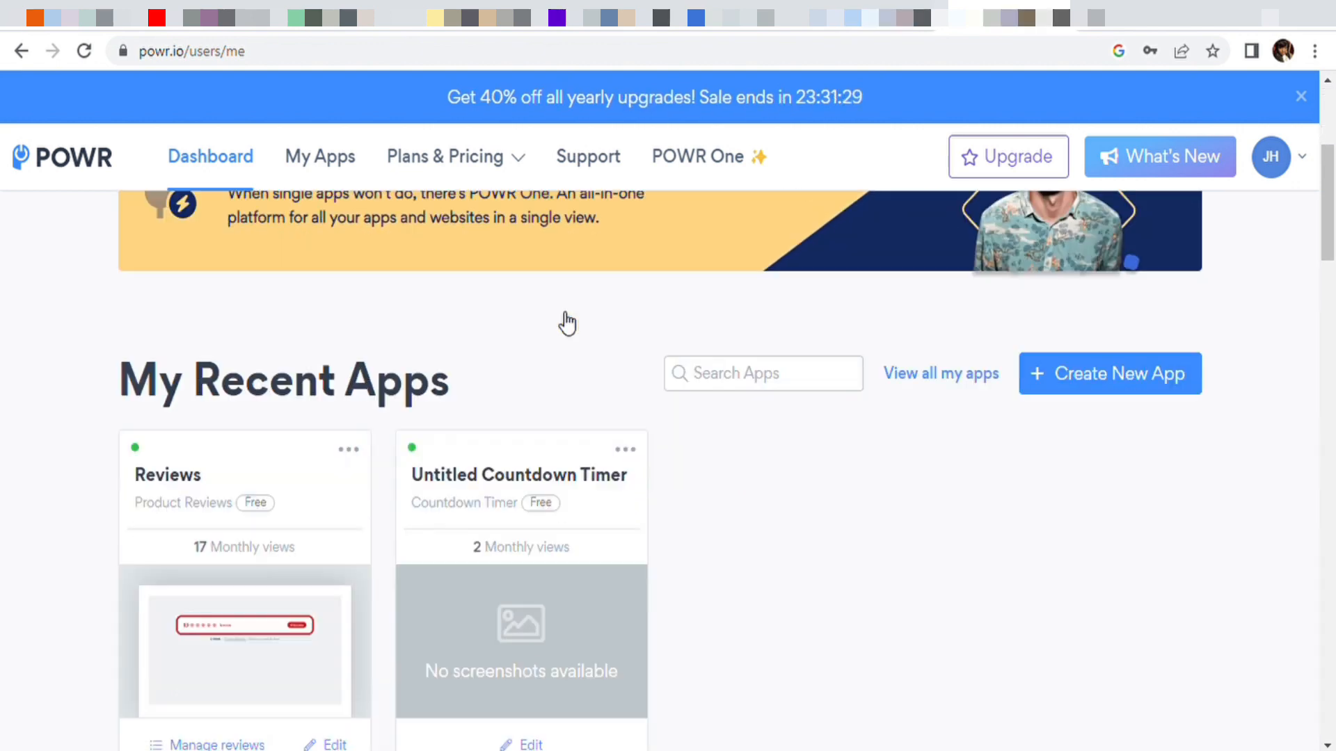
{"action": "scroll", "scroll_direction": "down", "scroll_amount": 3}
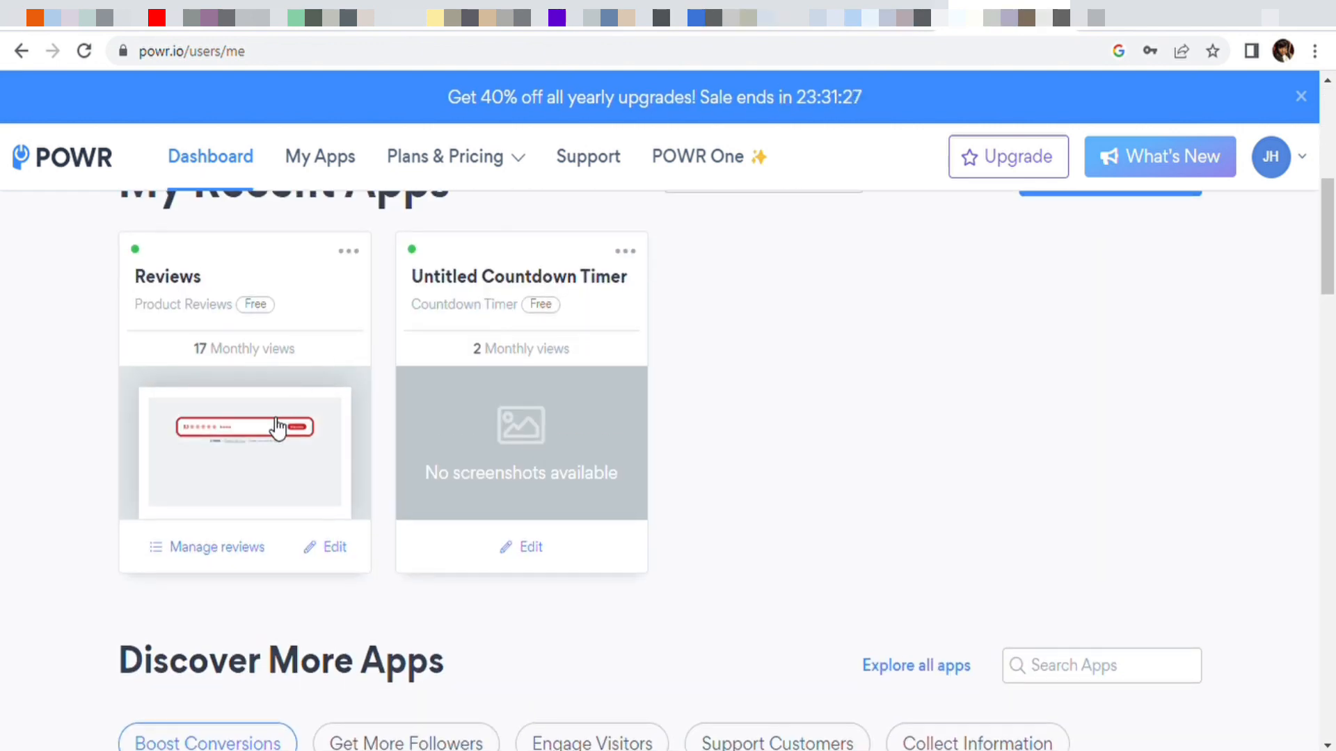
- Open the Reviews app card in the editor, showing the 3.5-star widget preview
{"action": "left_click", "coordinate": [245, 453]}
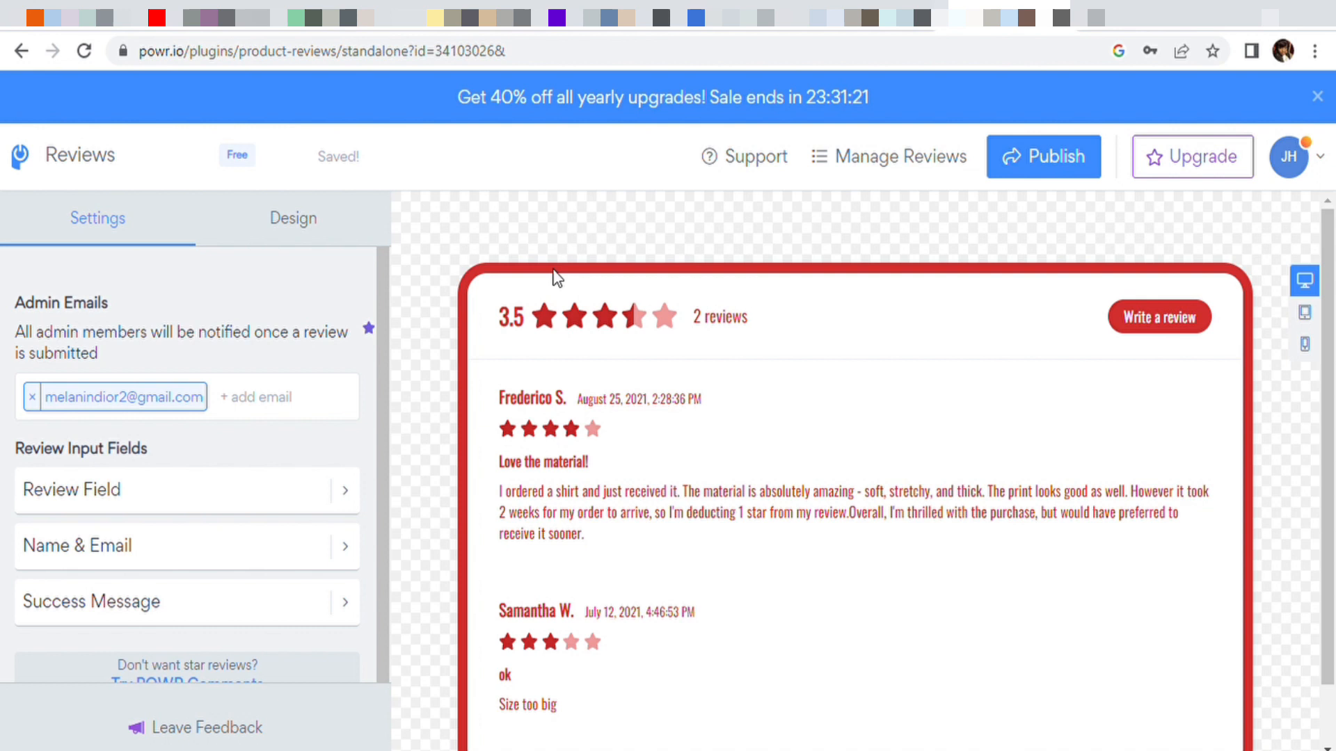
{"action": "mouse_move", "coordinate": [642, 428]}
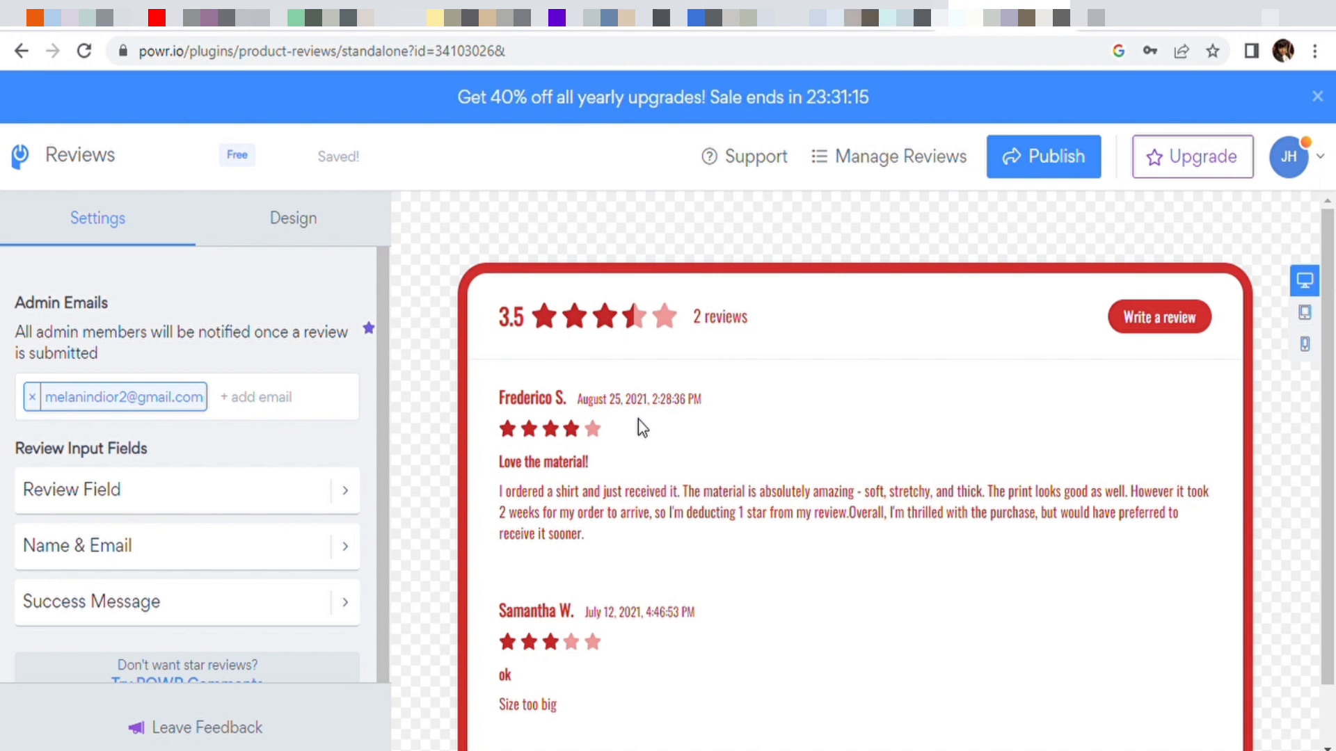
{"action": "mouse_move", "coordinate": [811, 500]}
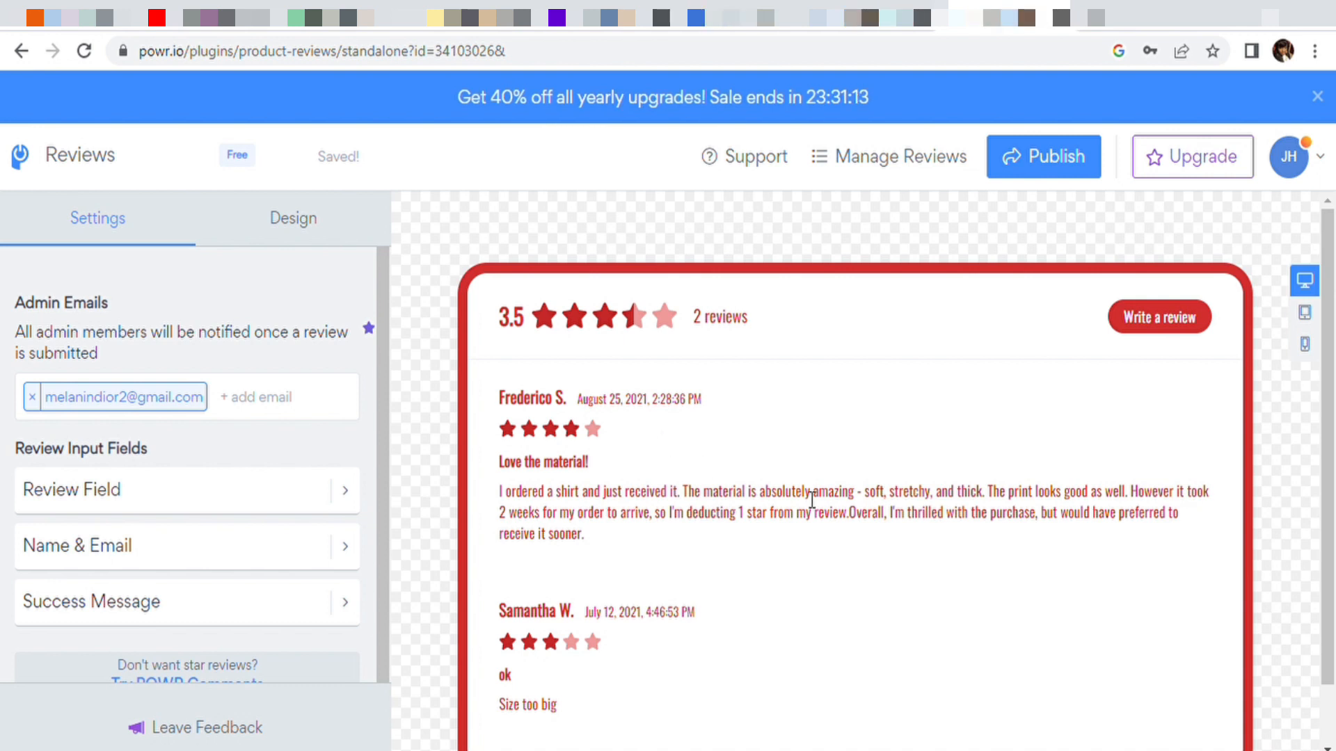
{"action": "mouse_move", "coordinate": [713, 446]}
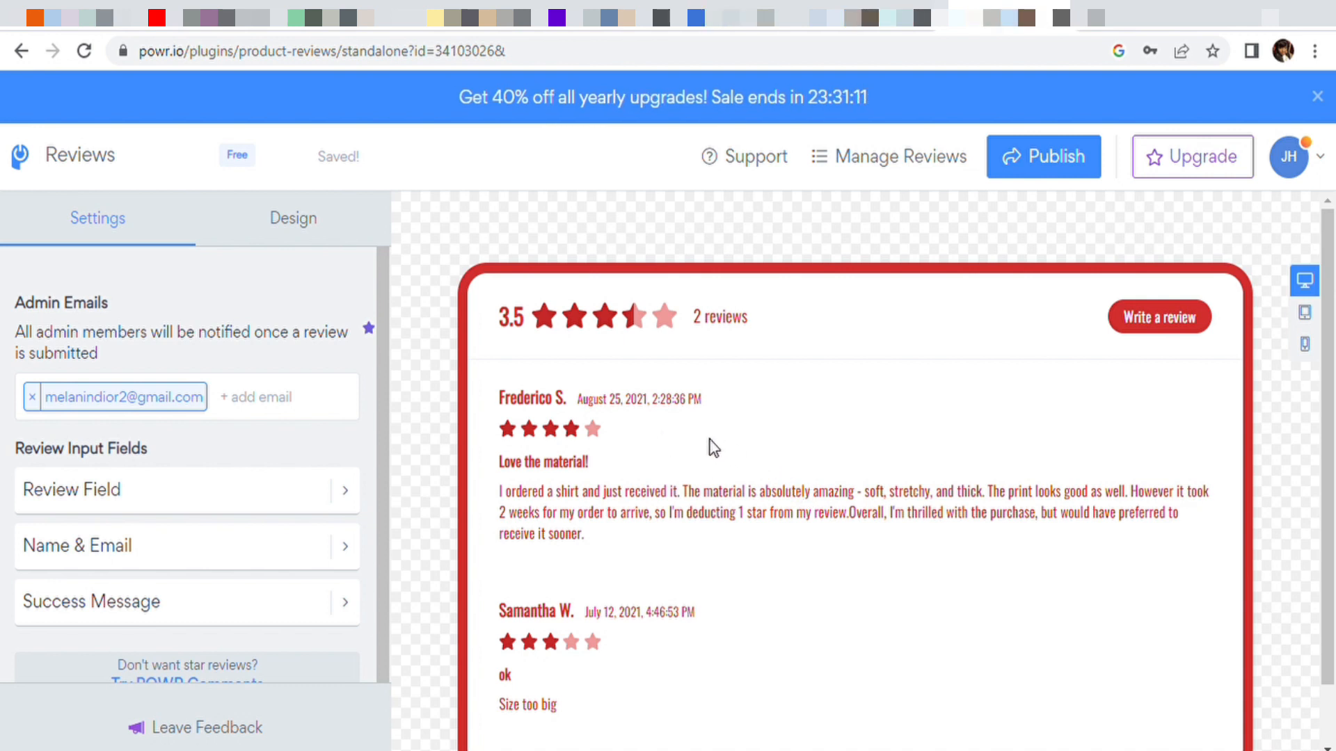
{"action": "mouse_move", "coordinate": [707, 441]}
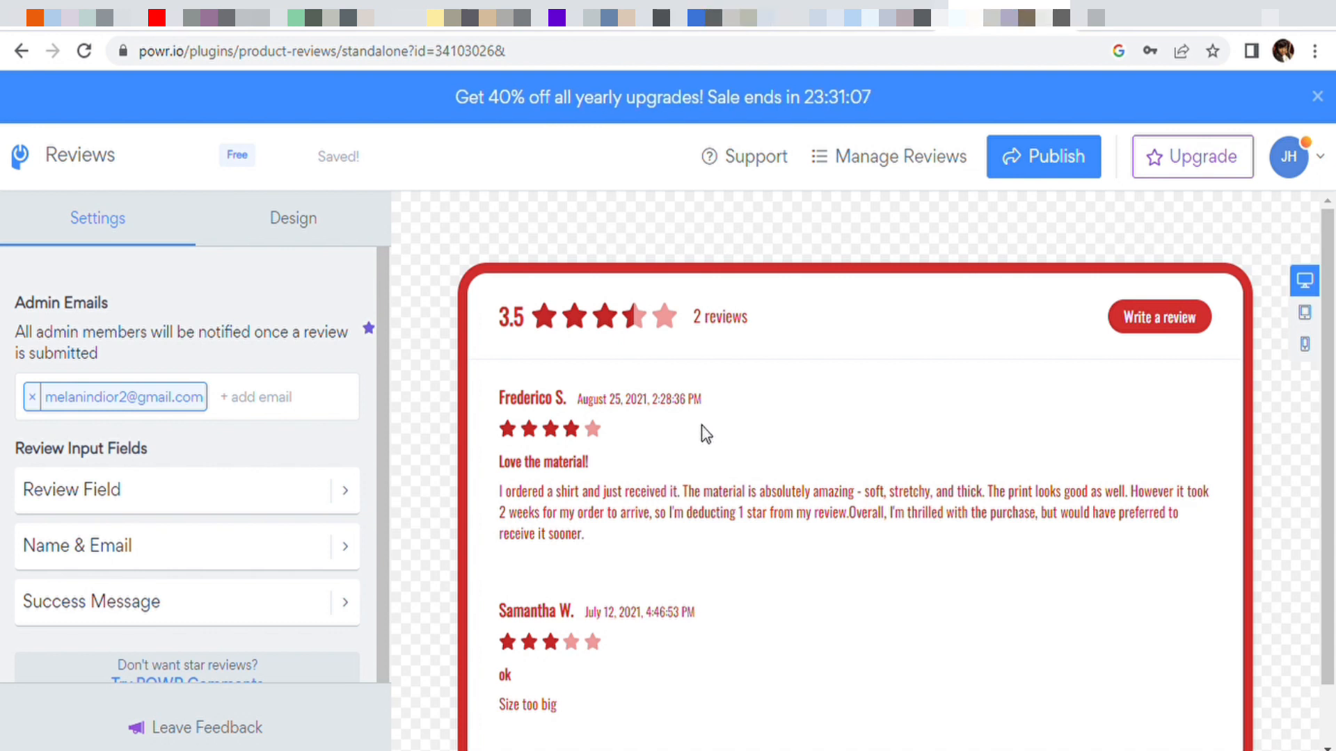
{"action": "scroll", "scroll_direction": "up", "scroll_amount": 3}
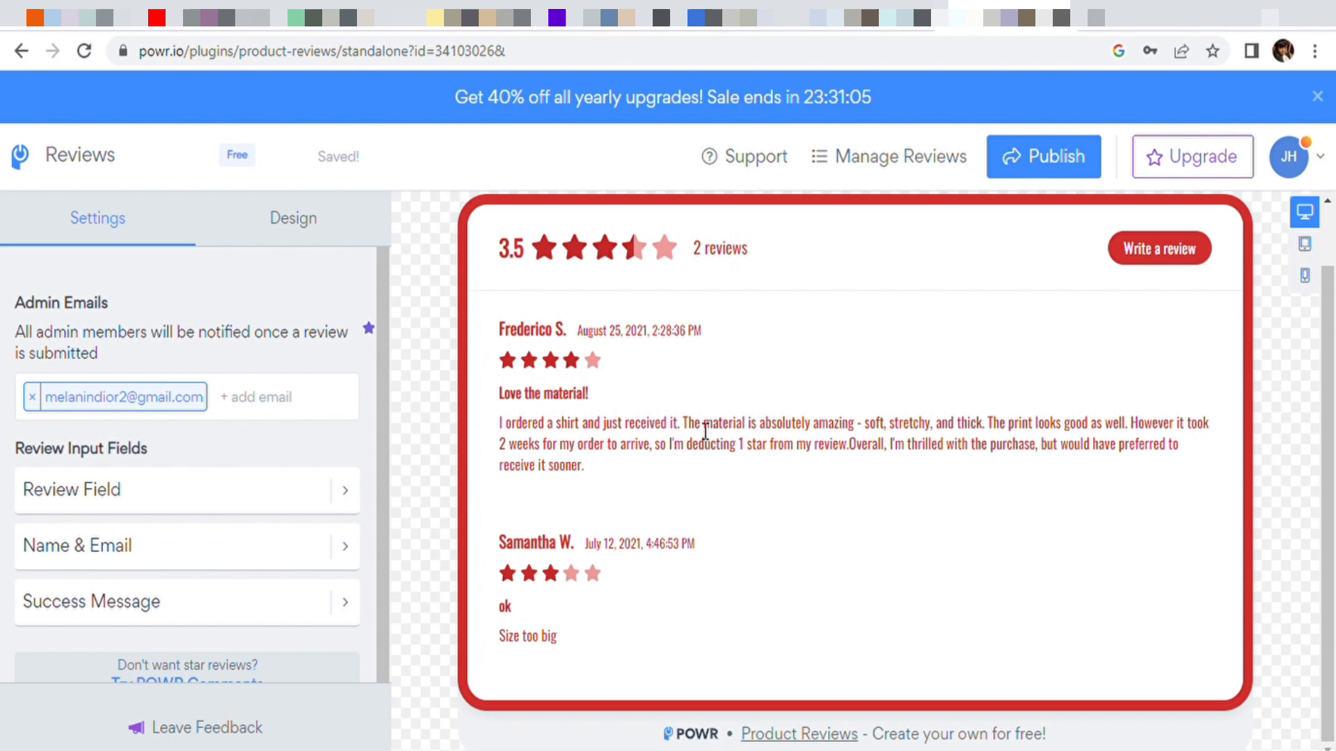
{"action": "mouse_move", "coordinate": [671, 371]}
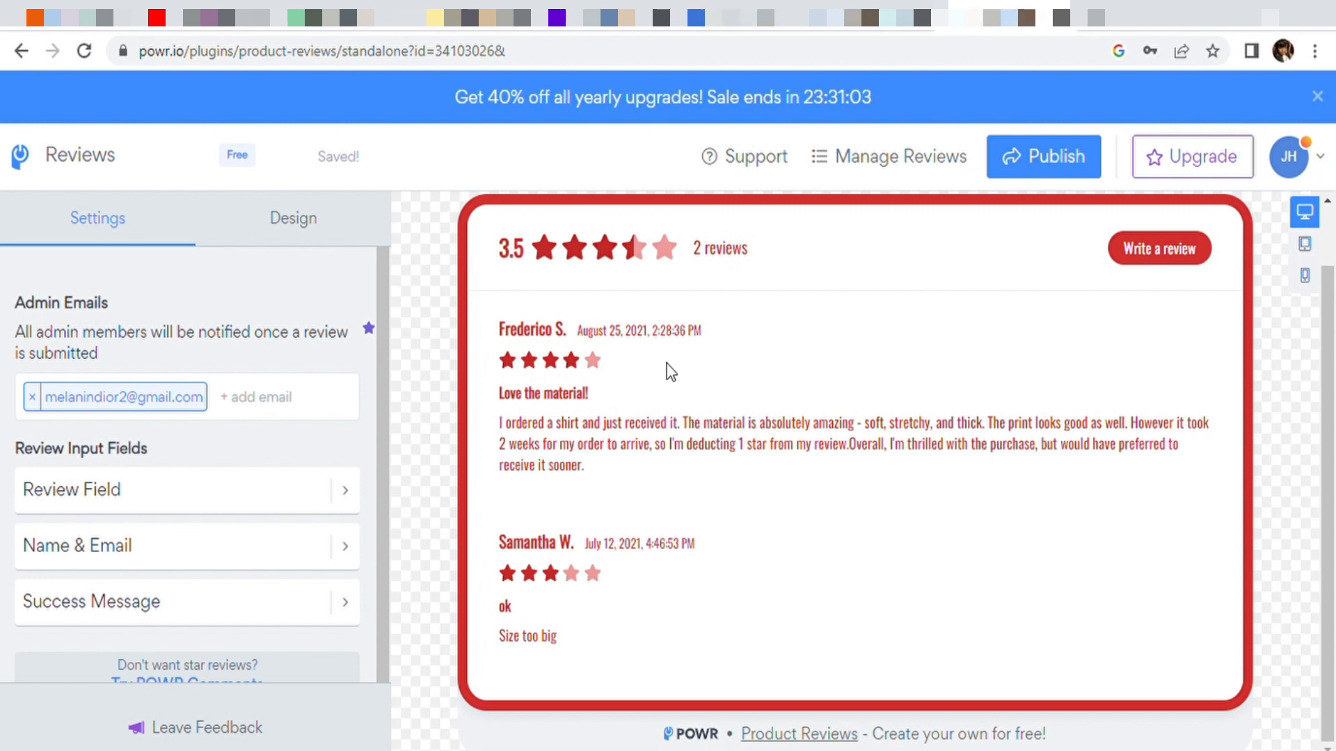
{"action": "mouse_move", "coordinate": [807, 611]}
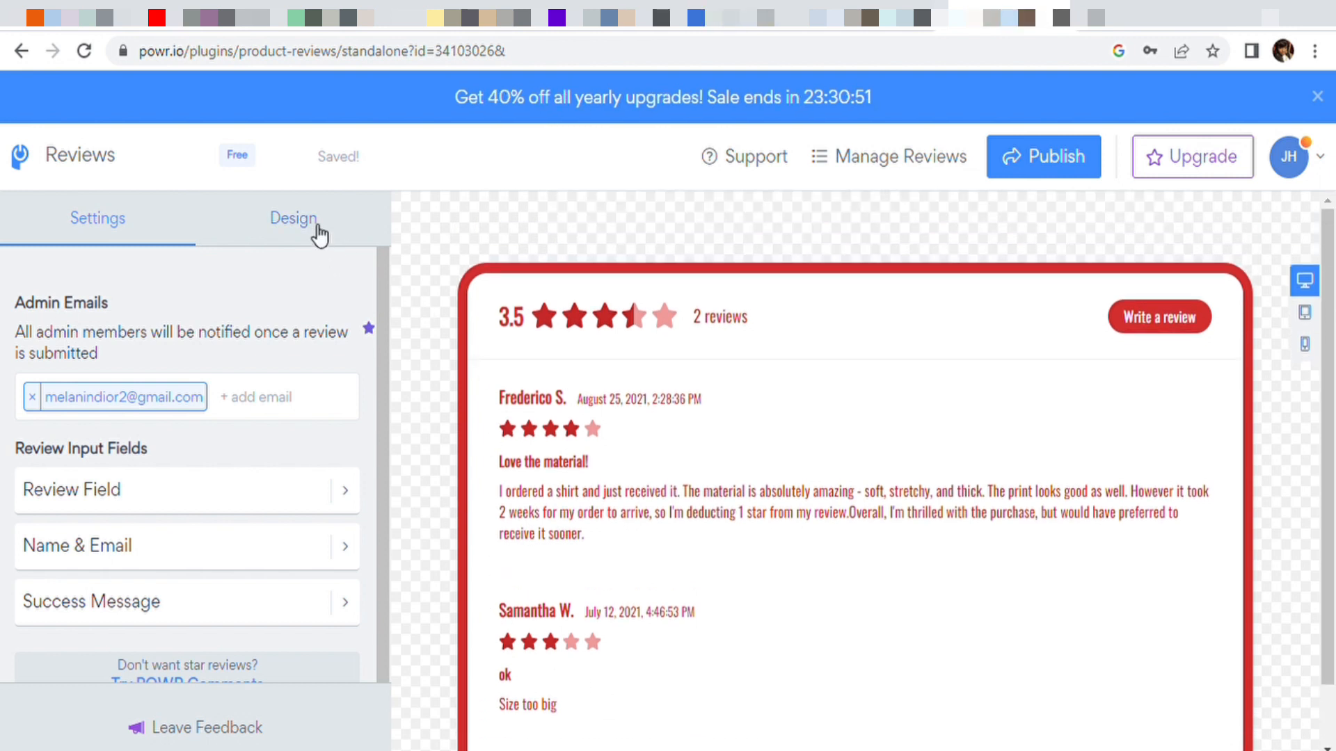
- Show the Reviews widget's Design options with Advanced custom CSS and JavaScript
{"action": "left_click", "coordinate": [293, 218]}
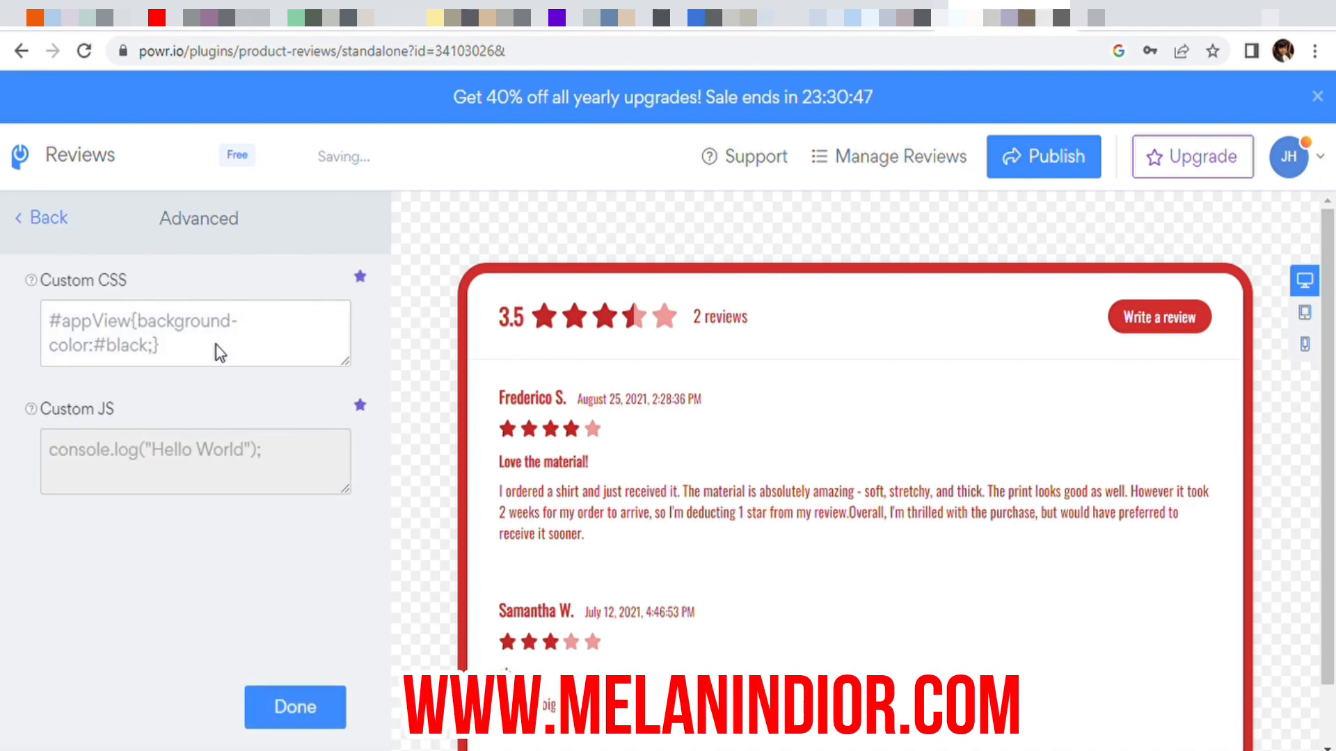
{"action": "mouse_move", "coordinate": [264, 473]}
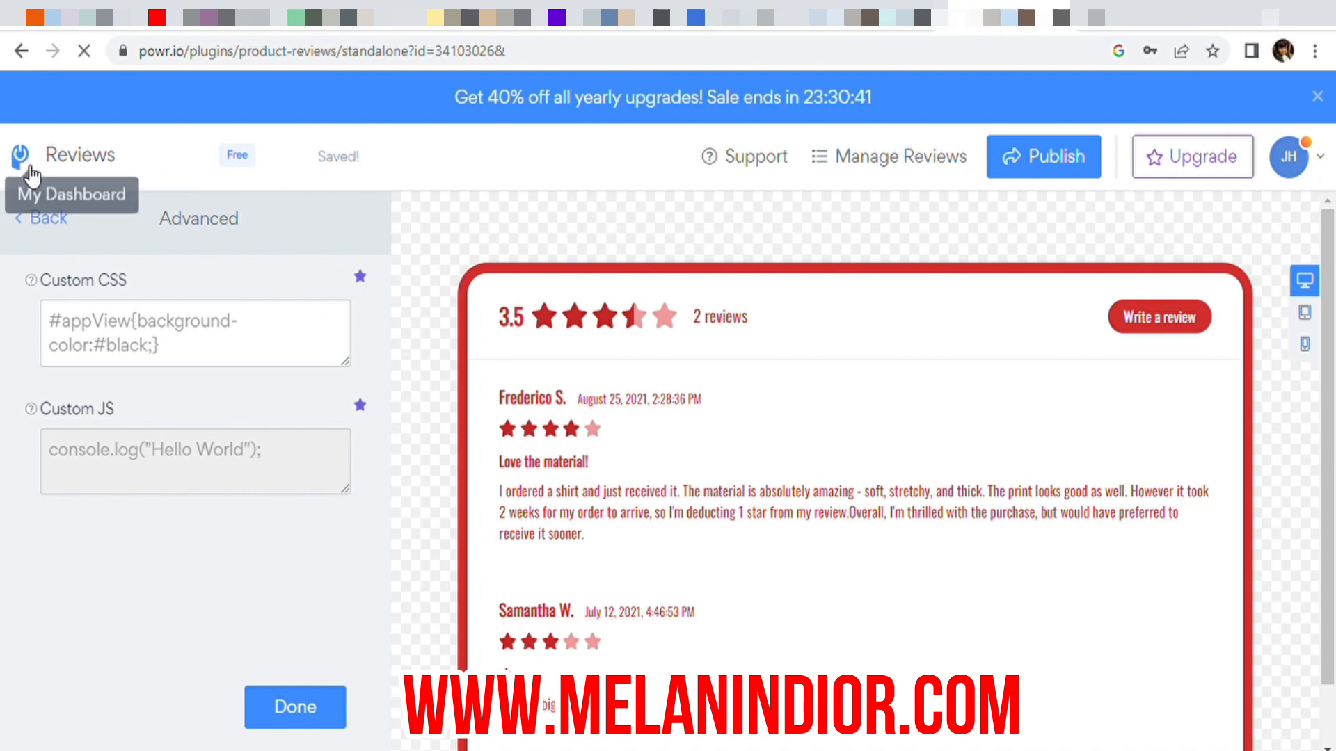
{"action": "mouse_move", "coordinate": [331, 275]}
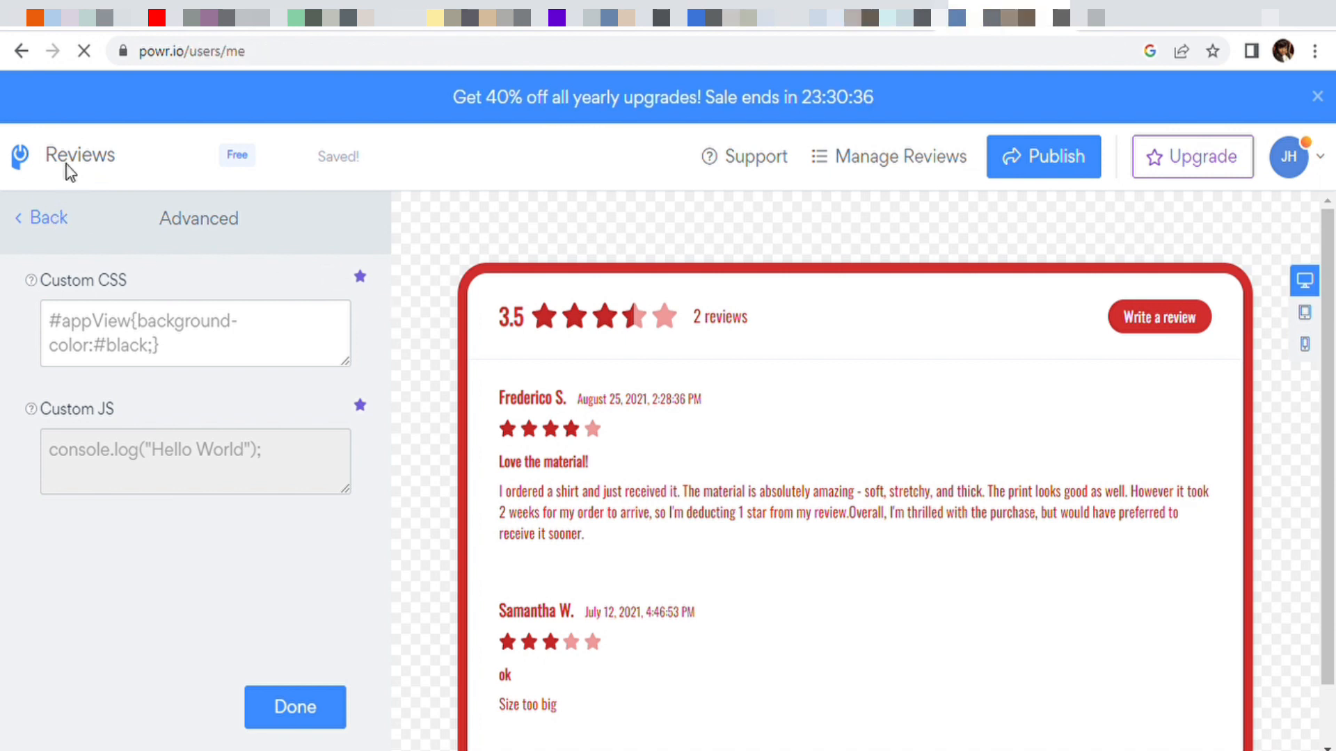
- From the dashboard, open the Untitled Countdown Timer app and review its countdown types
{"action": "left_click", "coordinate": [293, 707]}
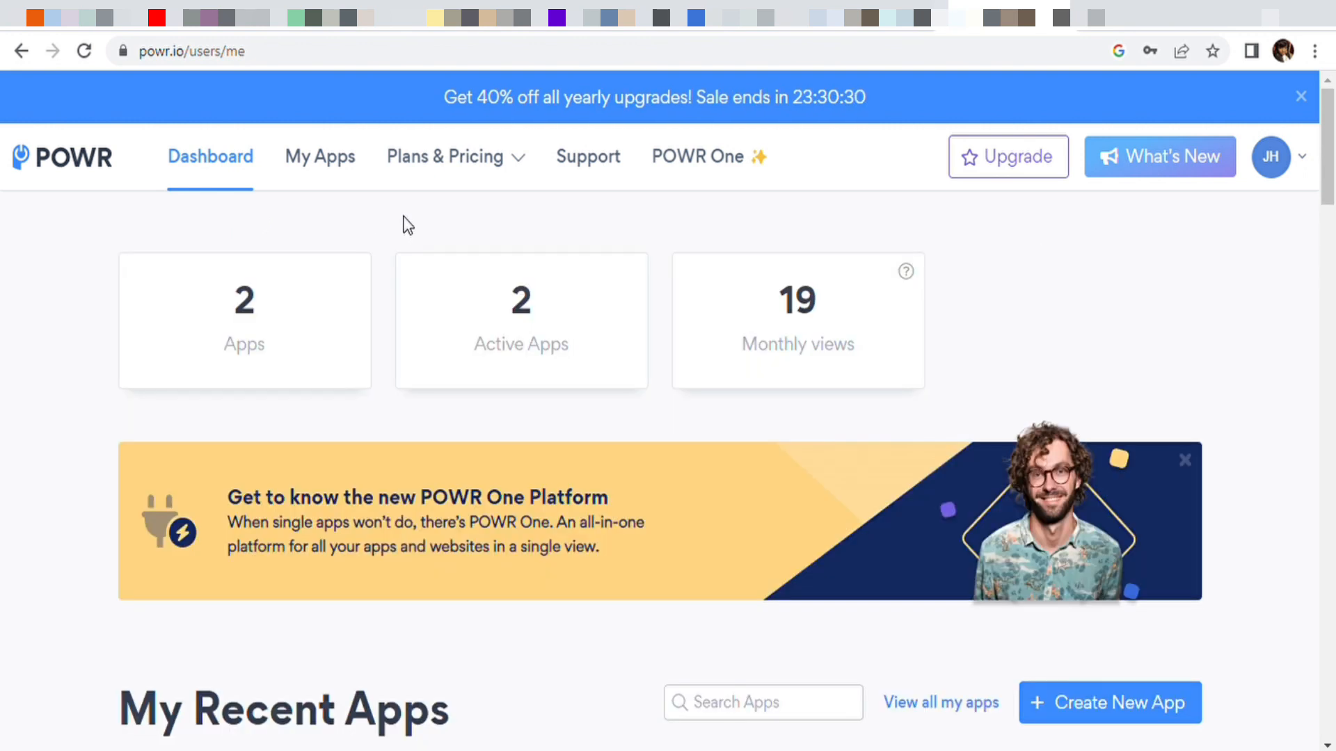
{"action": "scroll", "scroll_direction": "down", "scroll_amount": 3}
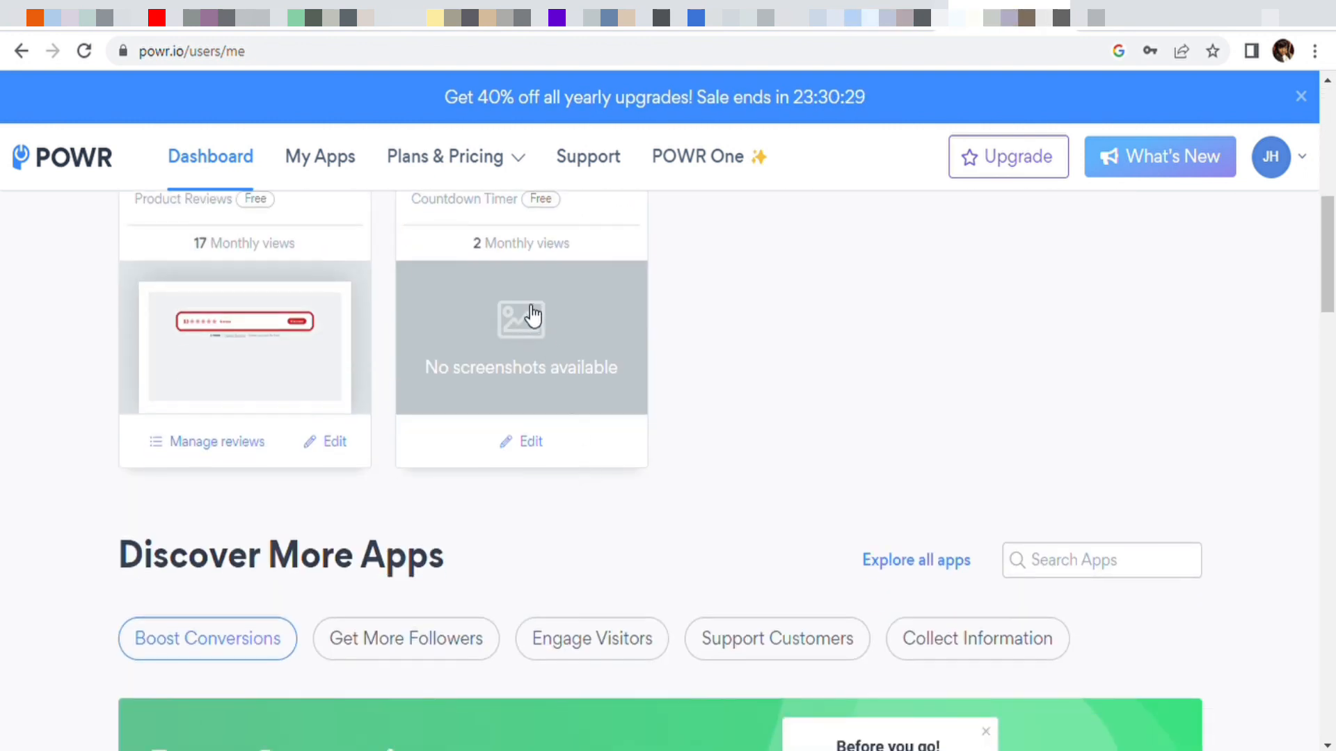
{"action": "left_click", "coordinate": [531, 441]}
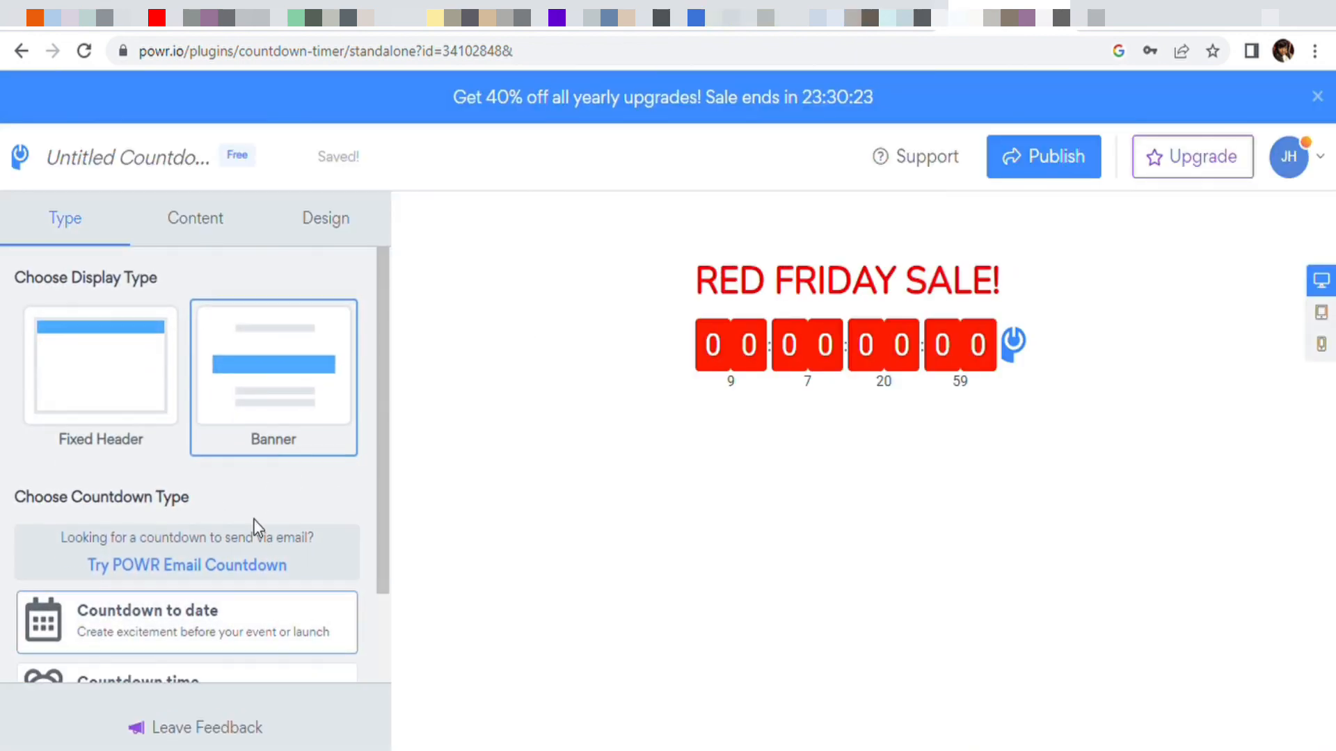
{"action": "scroll", "scroll_direction": "down", "scroll_amount": 3}
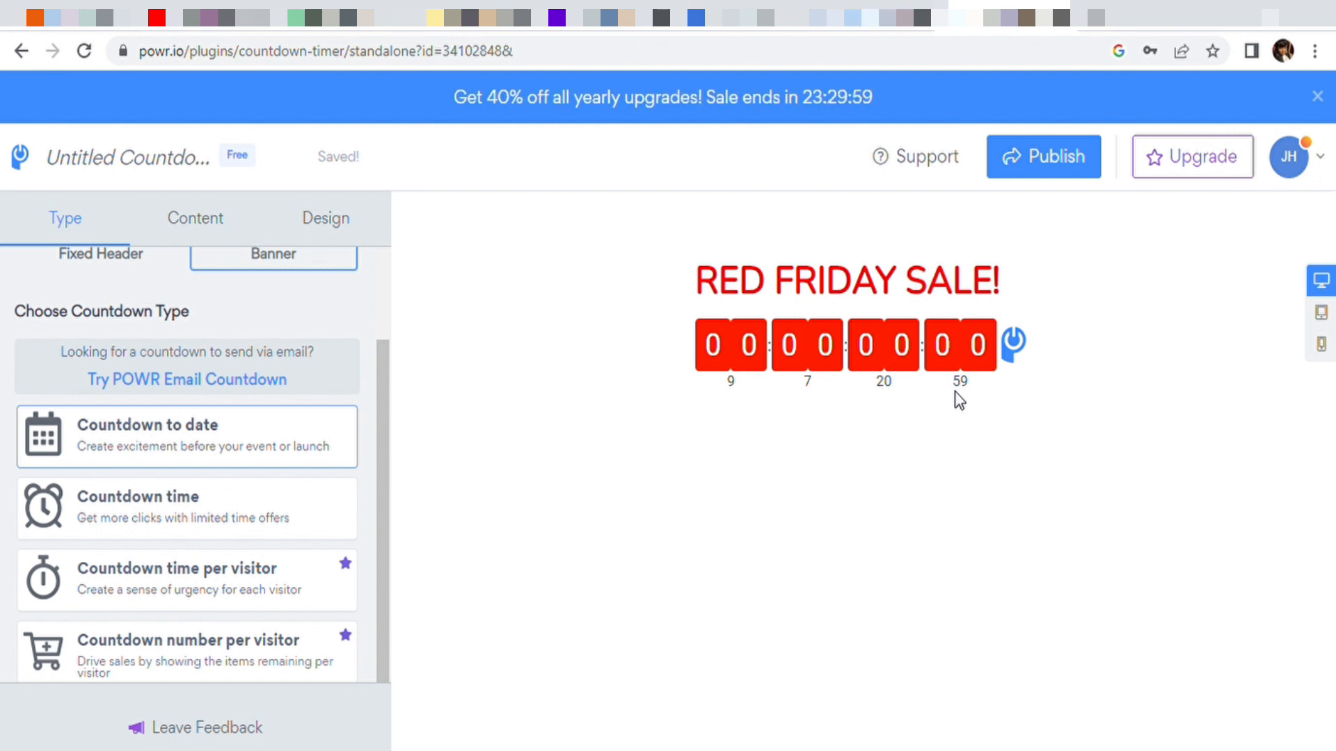
{"action": "mouse_move", "coordinate": [906, 381]}
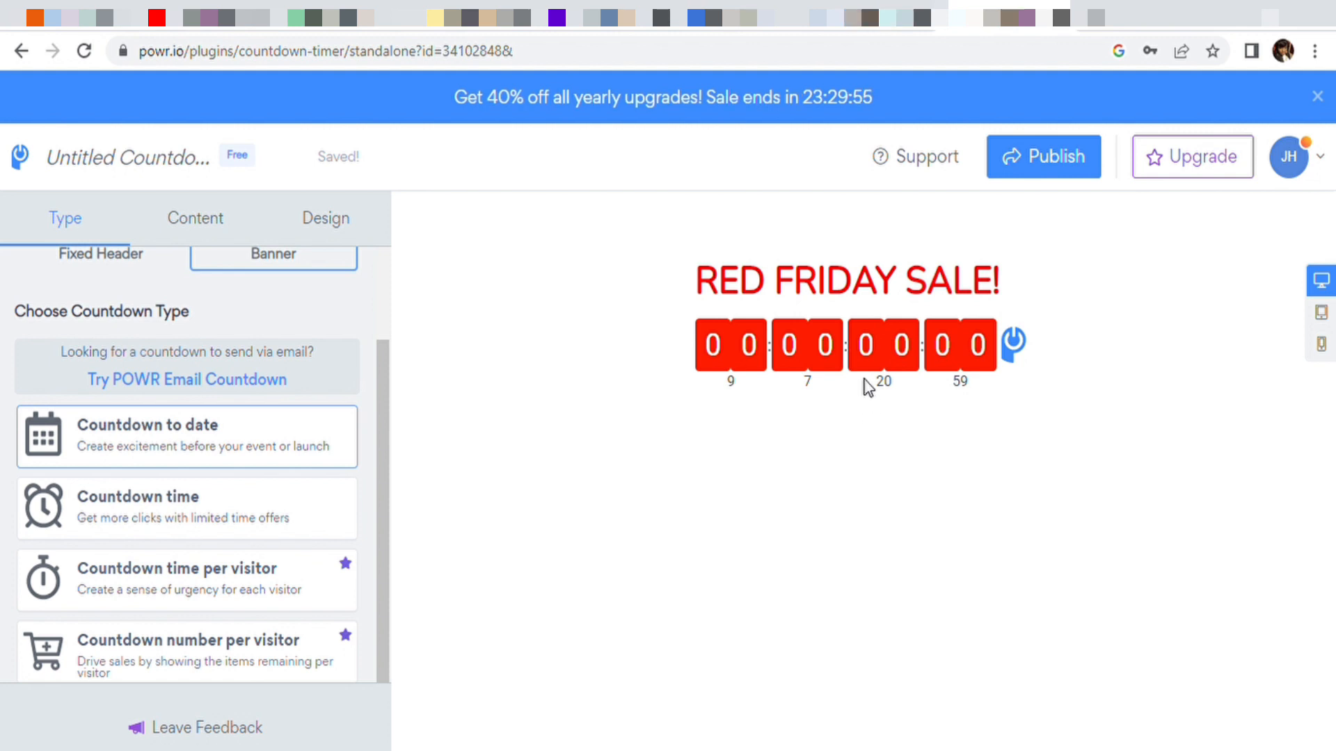
{"action": "mouse_move", "coordinate": [999, 419]}
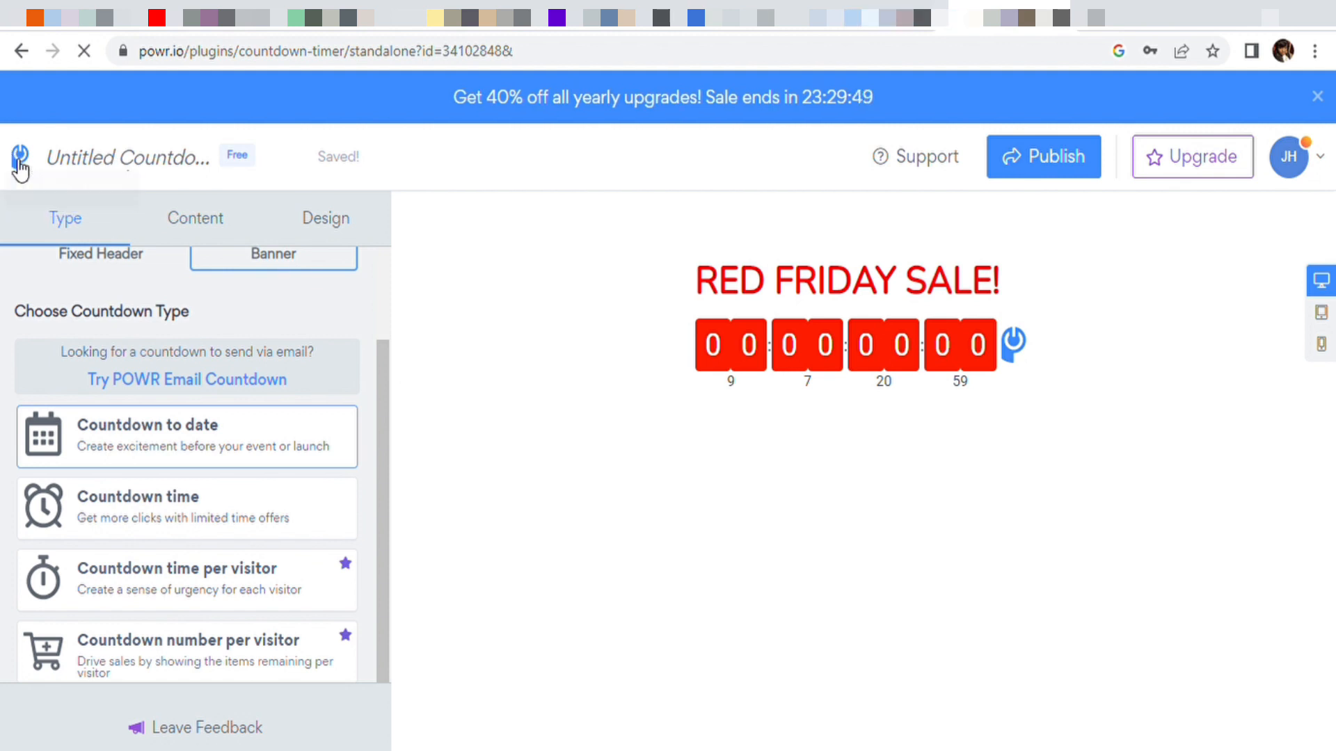
- Leave the editor, open the POWR Help Center and browse its categories and common questions
{"action": "left_click", "coordinate": [18, 158]}
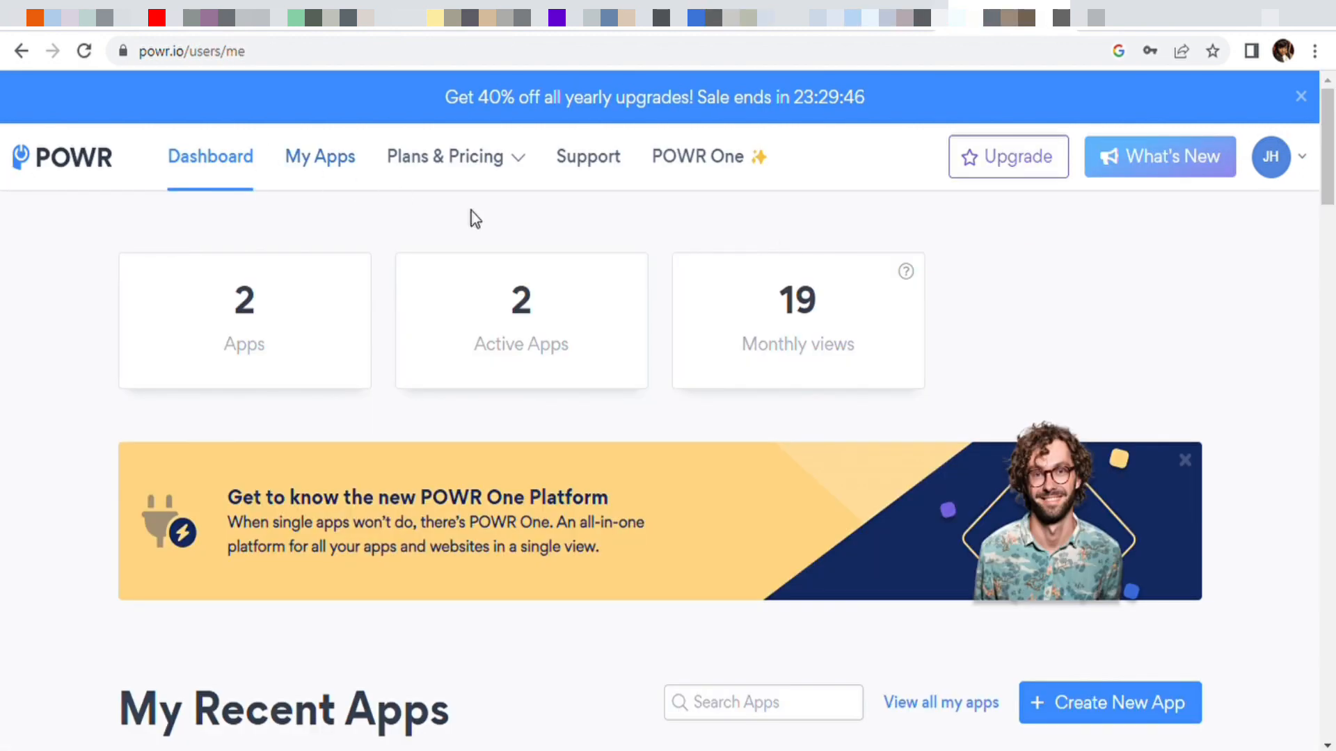
{"action": "mouse_move", "coordinate": [718, 170]}
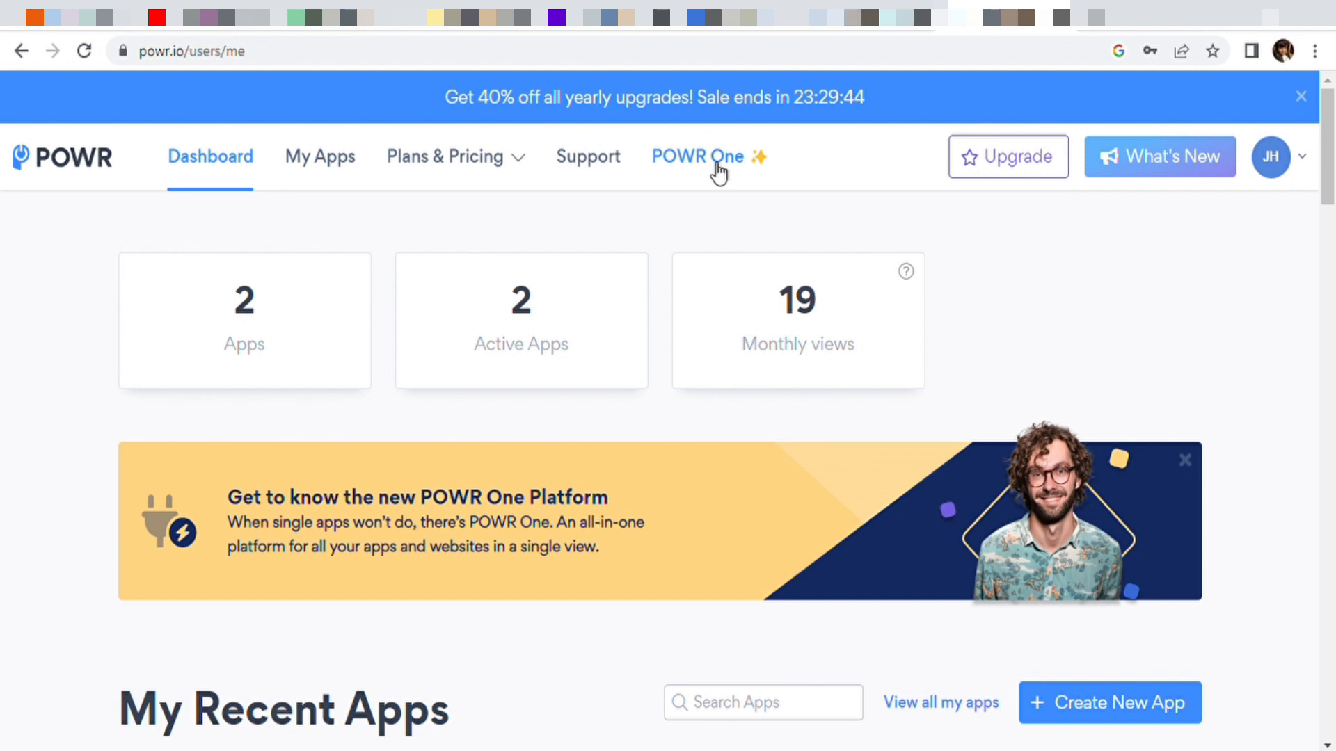
{"action": "left_click", "coordinate": [587, 158]}
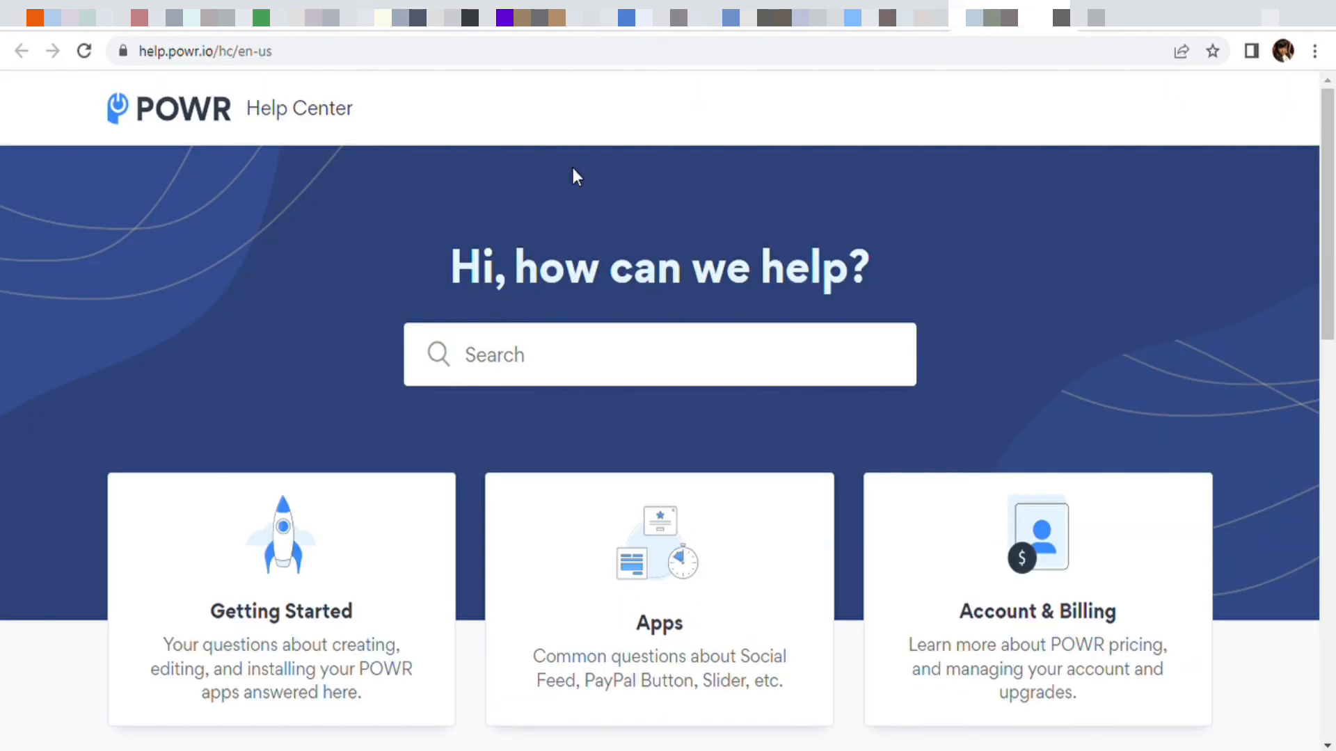
{"action": "scroll", "scroll_direction": "down", "scroll_amount": 3}
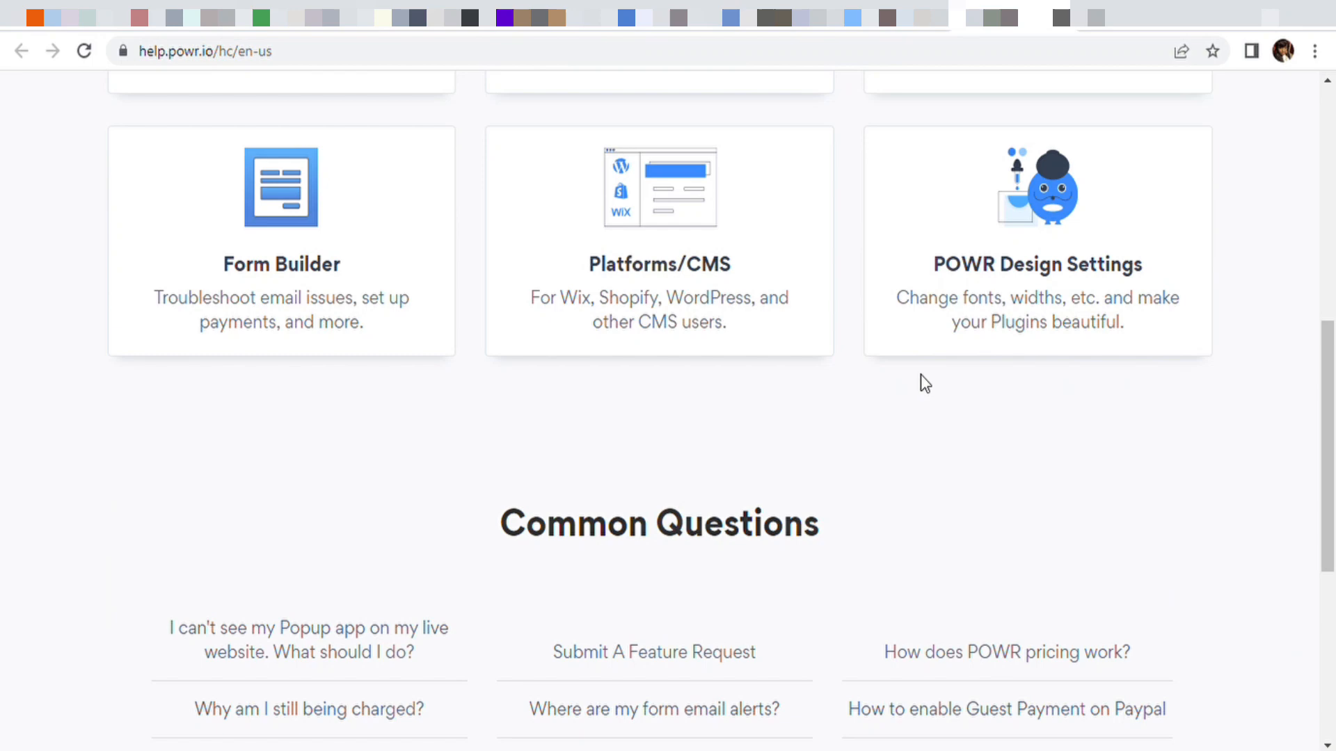
{"action": "scroll", "scroll_direction": "up", "scroll_amount": 3}
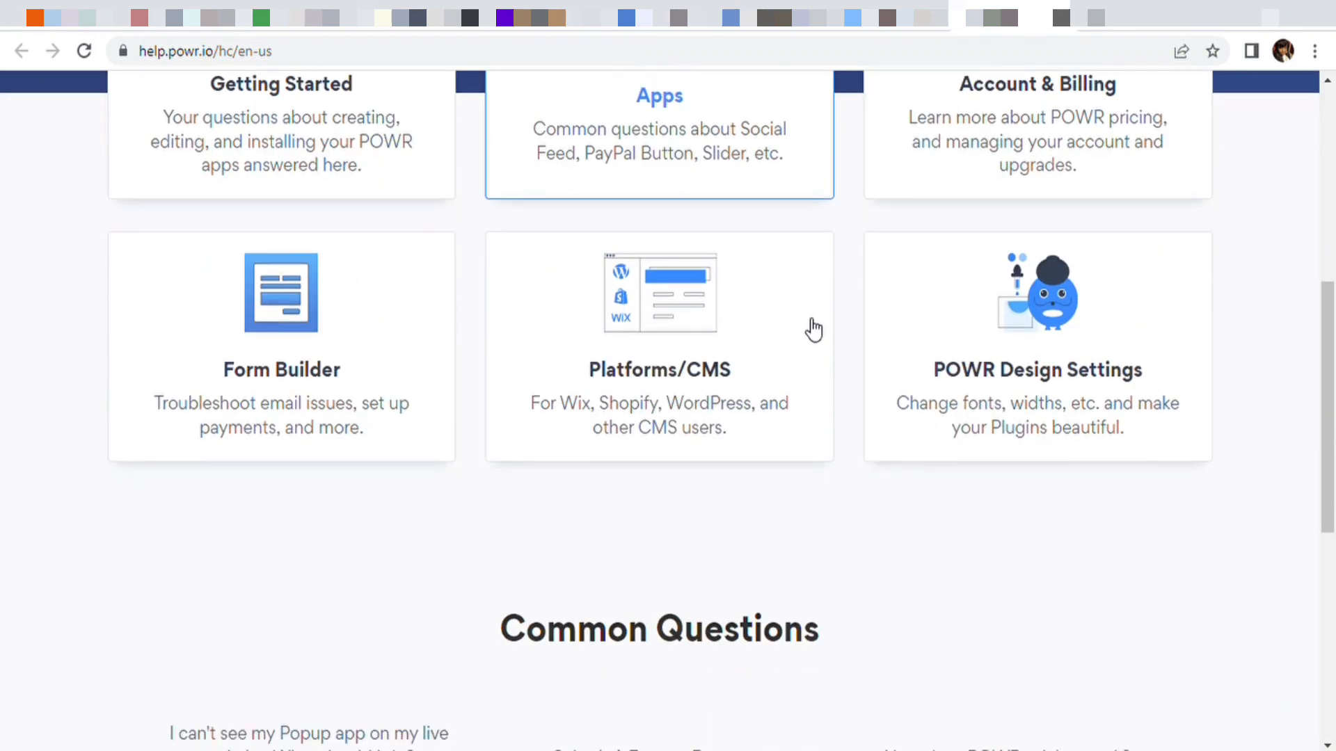
{"action": "scroll", "scroll_direction": "down", "scroll_amount": 3}
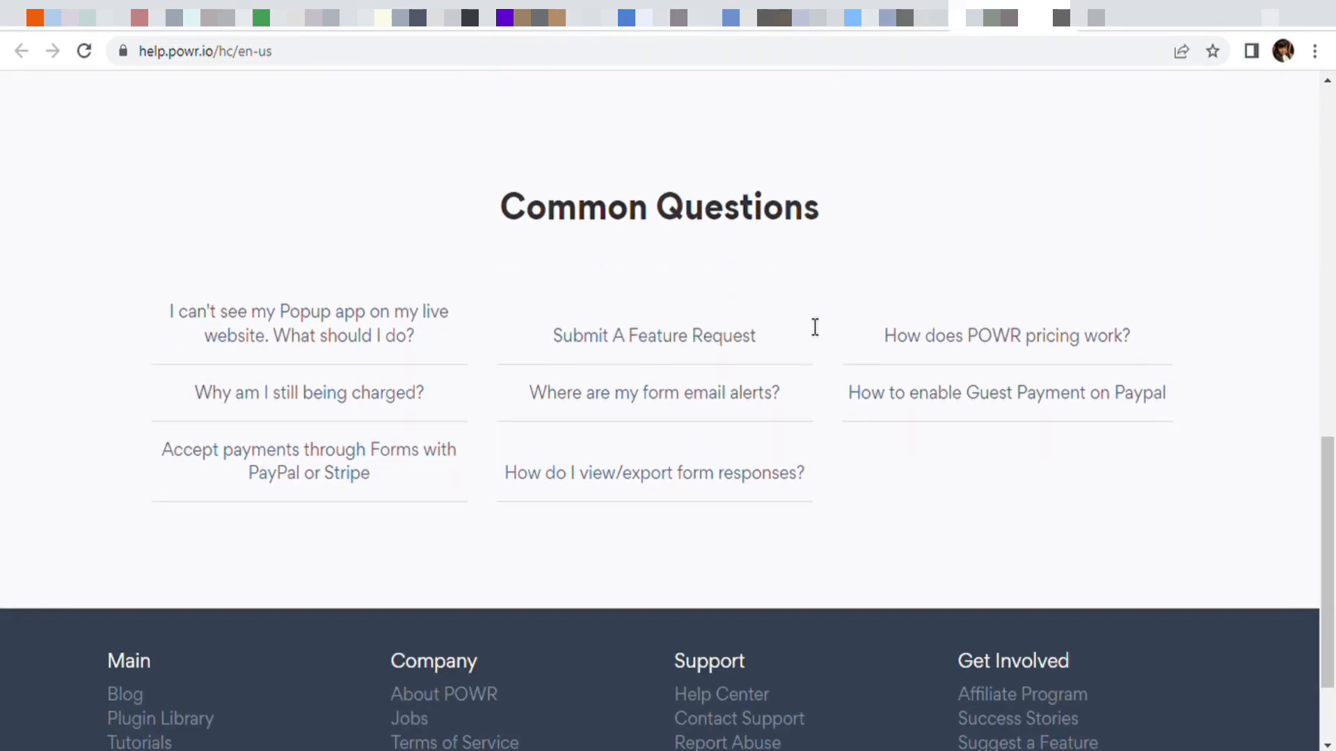
{"action": "scroll", "scroll_direction": "up", "scroll_amount": 3}
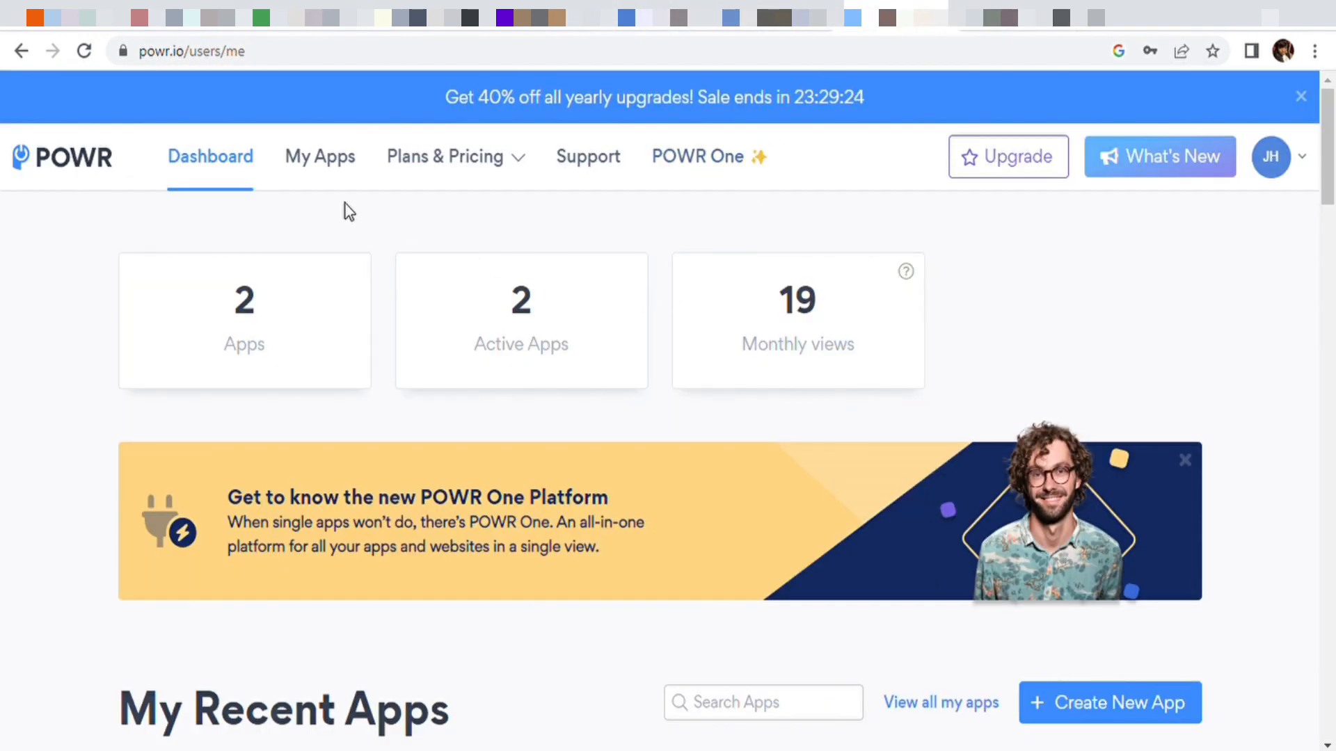
- From the list of my apps, reopen the Reviews app in the editor with its saved settings
{"action": "left_click", "coordinate": [321, 158]}
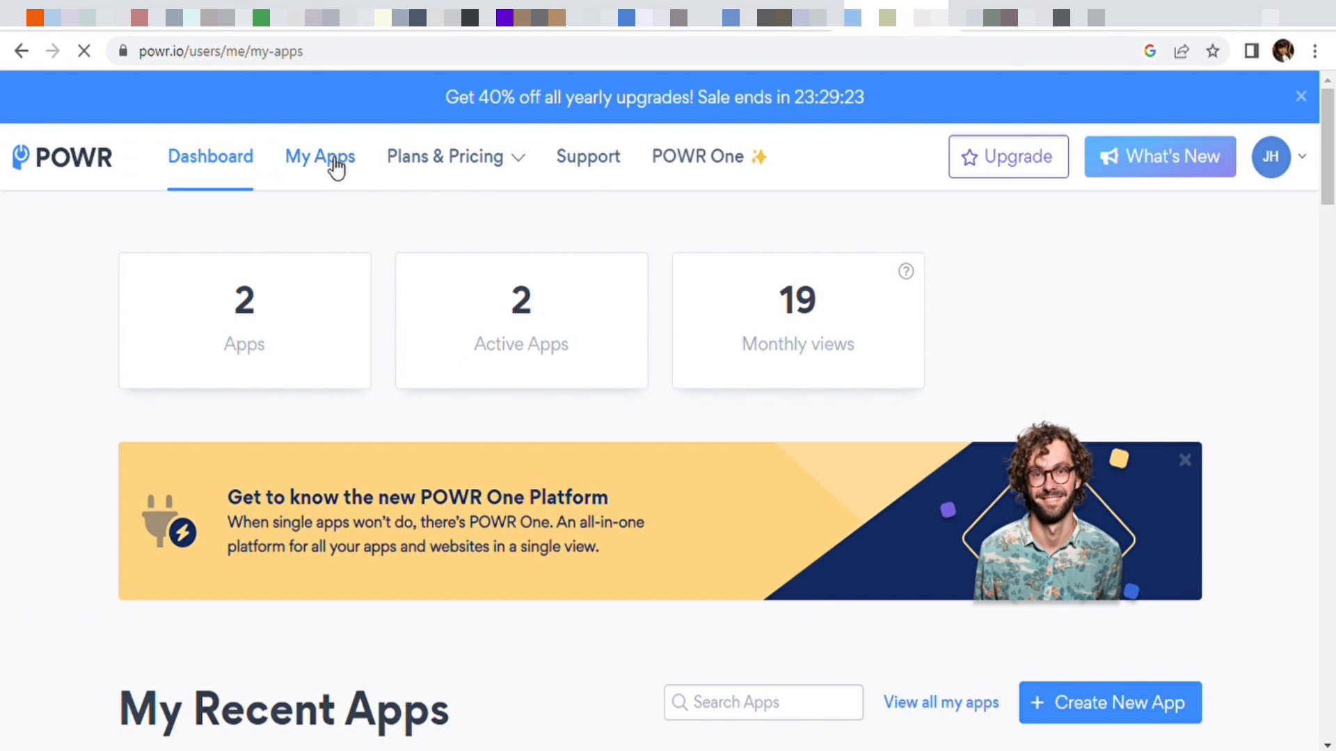
{"action": "left_click", "coordinate": [320, 157]}
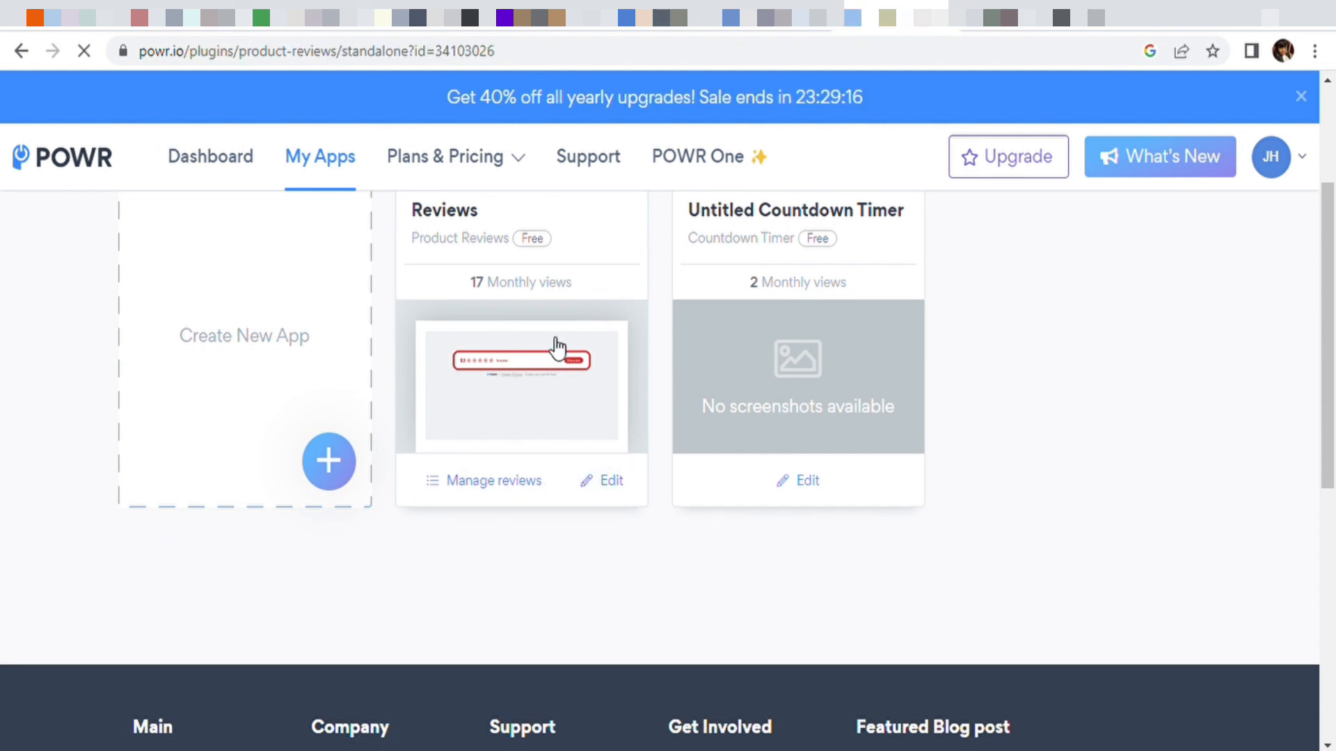
{"action": "left_click", "coordinate": [611, 480]}
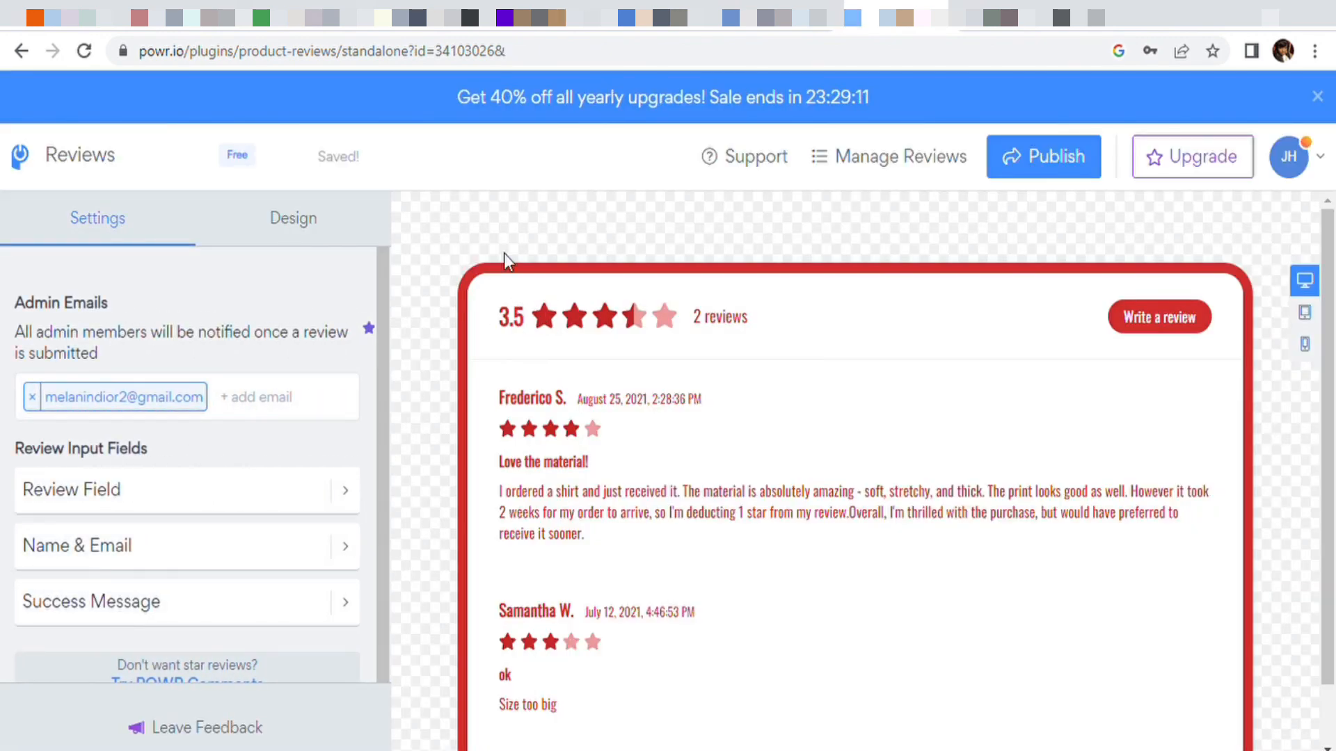
{"action": "scroll", "scroll_direction": "down", "scroll_amount": 3}
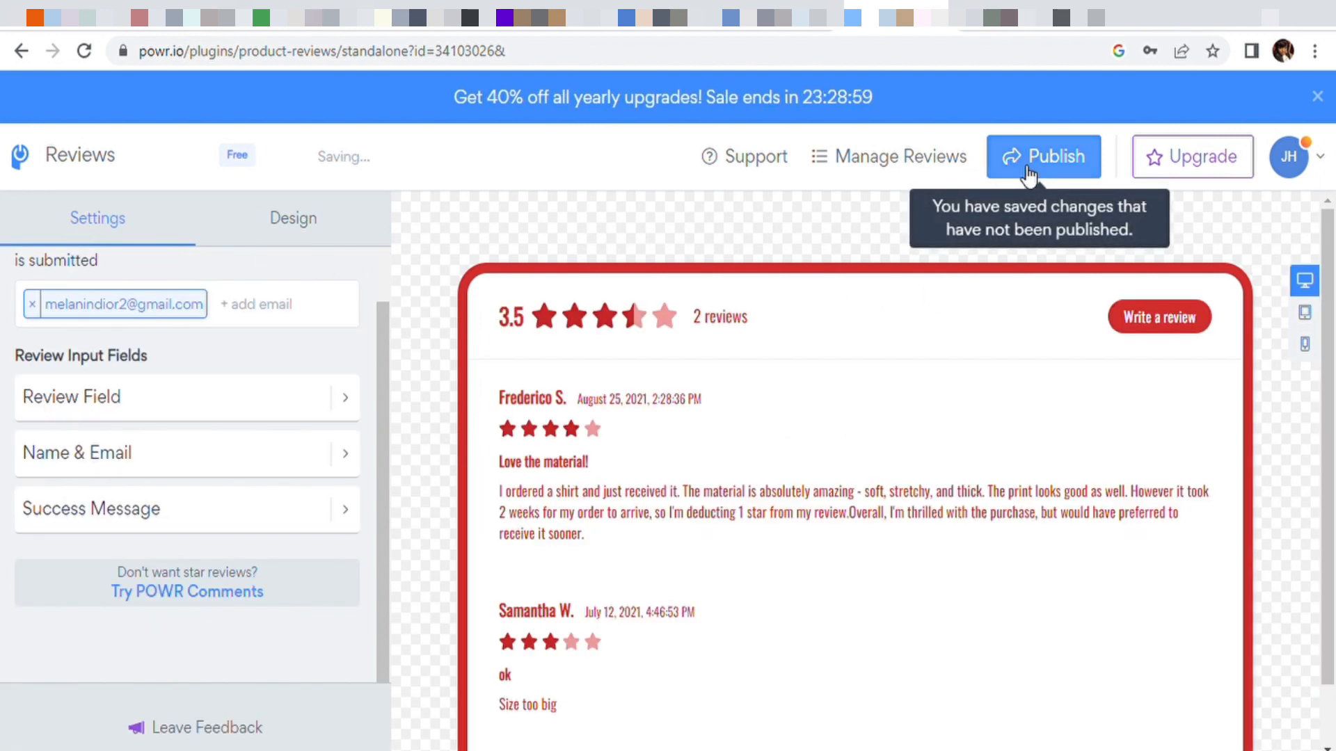
- Publish the Reviews app changes and look over the Publish My App confirmation page
{"action": "left_click", "coordinate": [1043, 156]}
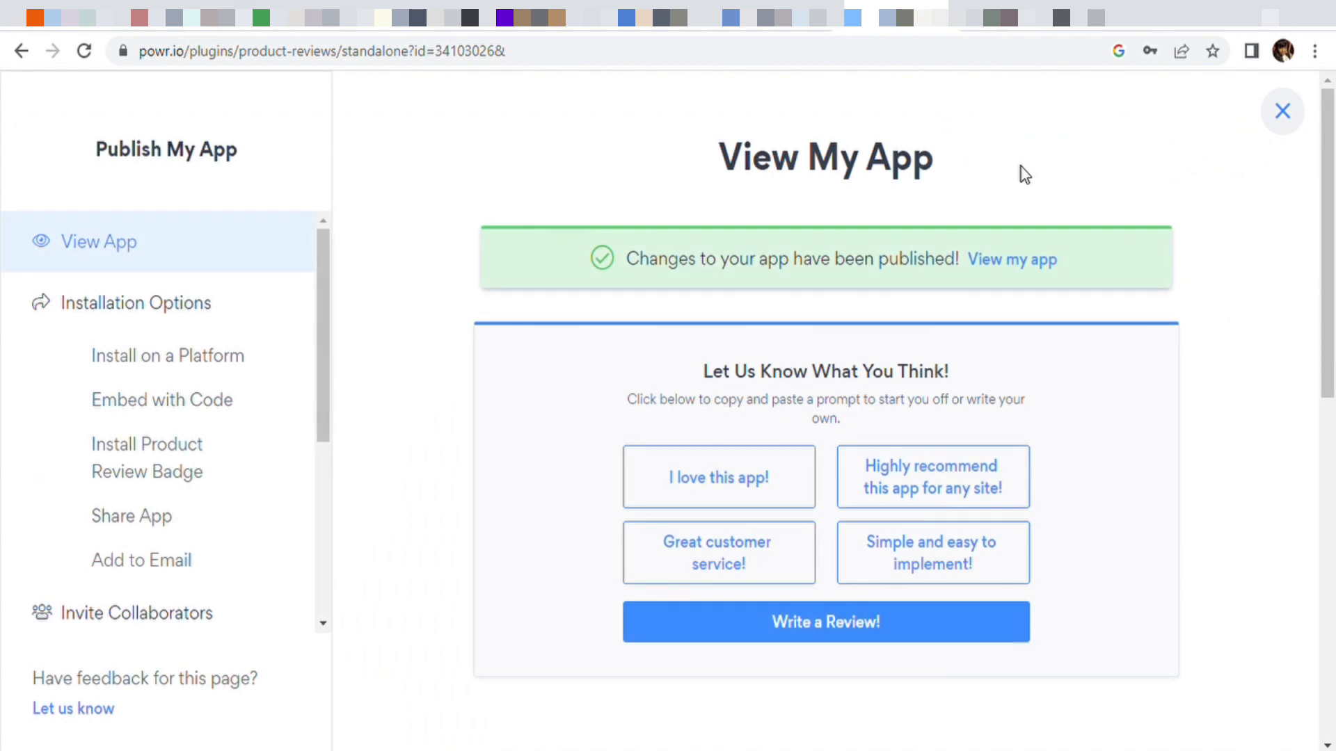
{"action": "mouse_move", "coordinate": [267, 480]}
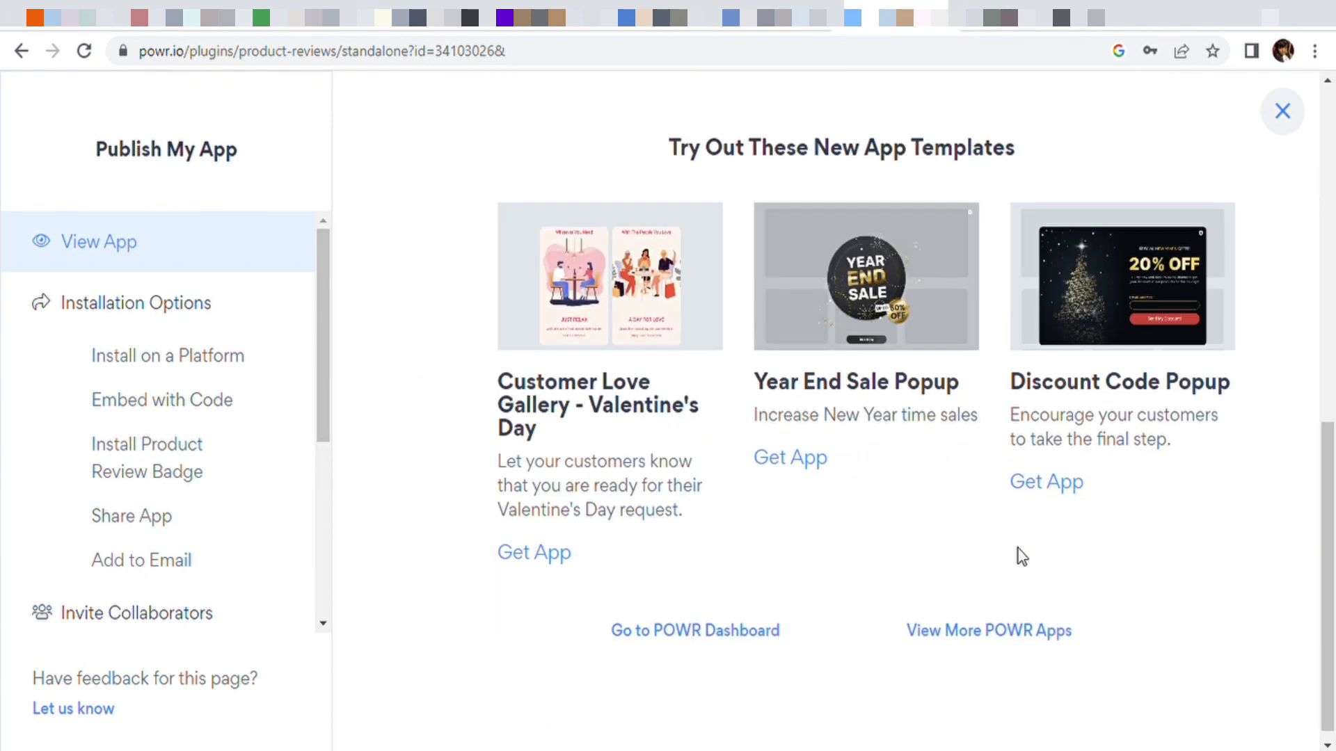
{"action": "mouse_move", "coordinate": [867, 385]}
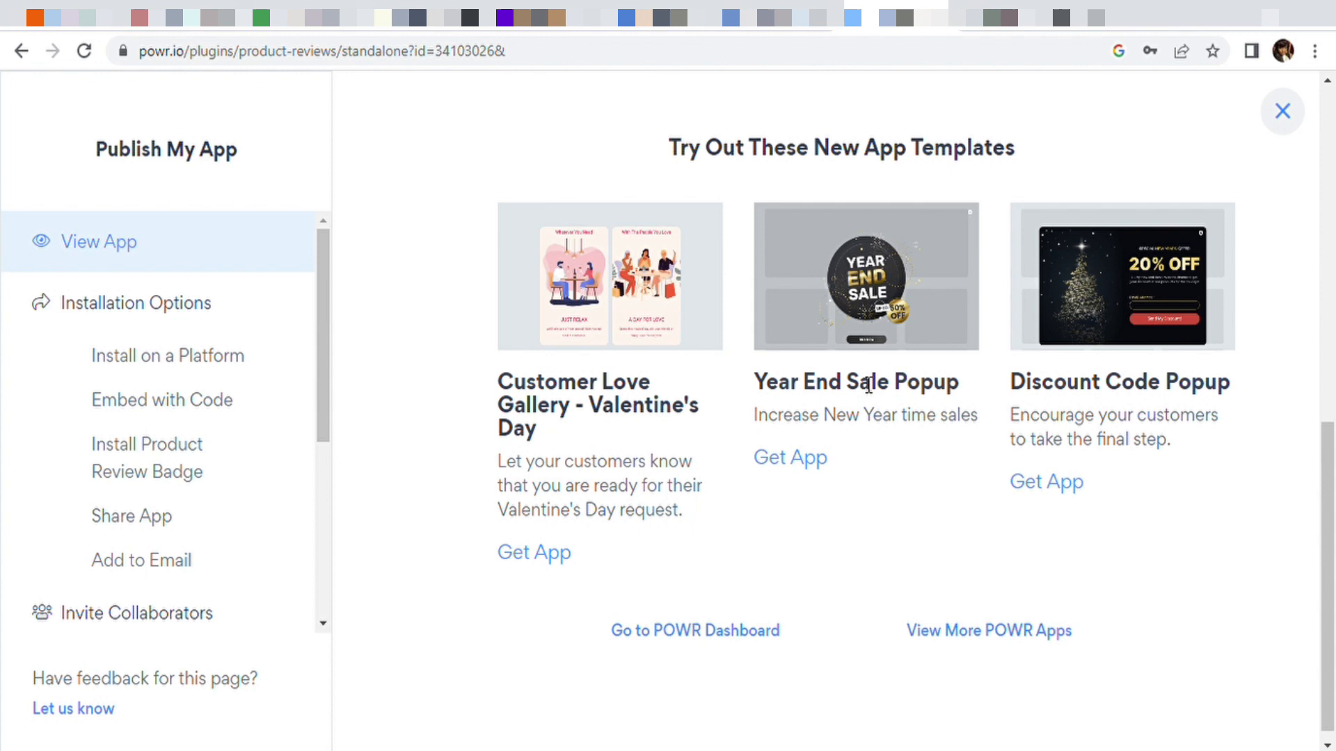
{"action": "mouse_move", "coordinate": [959, 423]}
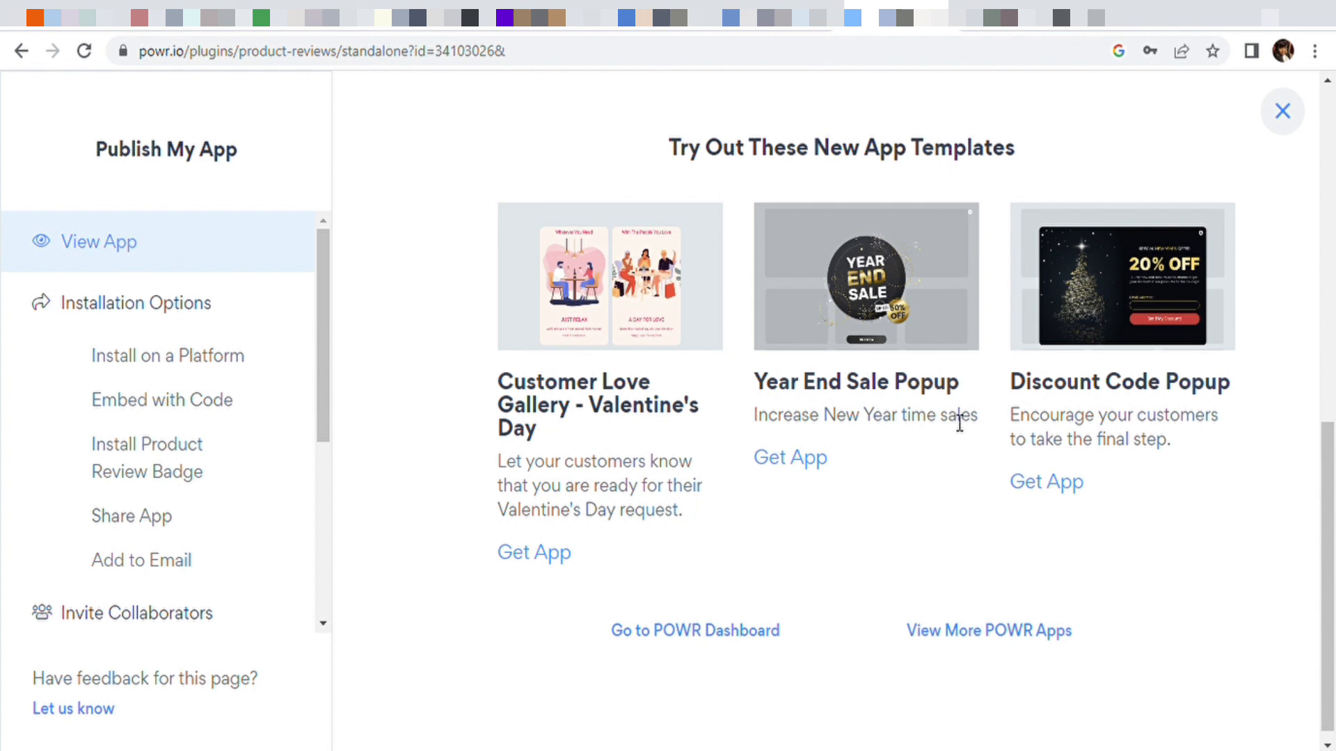
{"action": "mouse_move", "coordinate": [430, 348]}
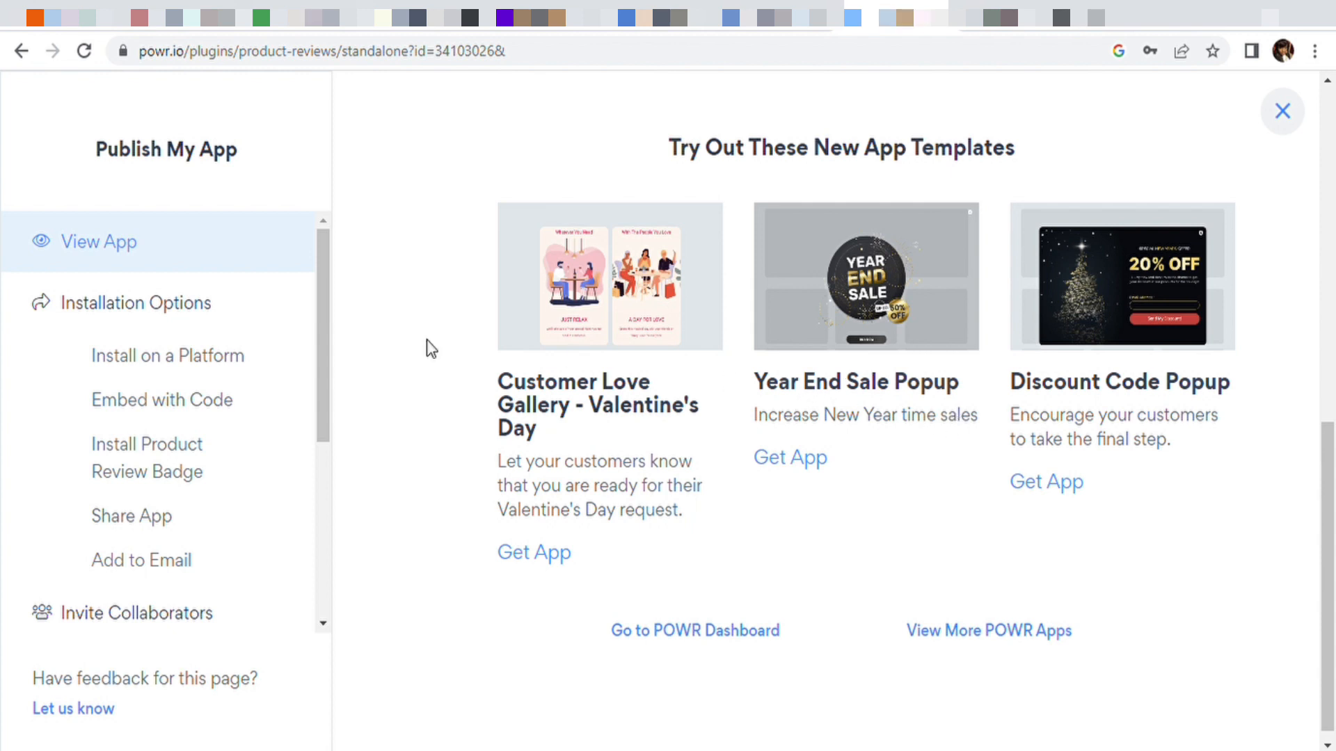
{"action": "scroll", "scroll_direction": "down", "scroll_amount": 3}
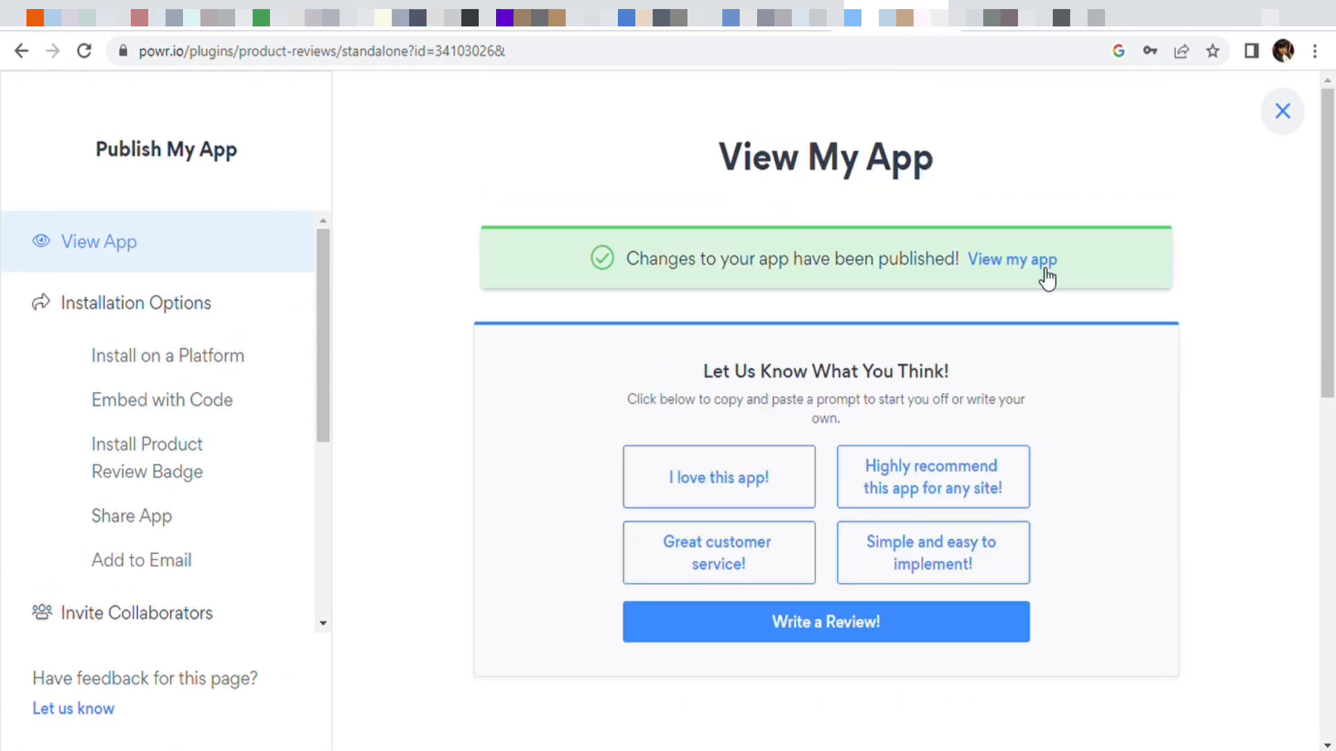
- View the live storefront and scroll to the Product Reviews widget below the footer
{"action": "left_click", "coordinate": [1012, 259]}
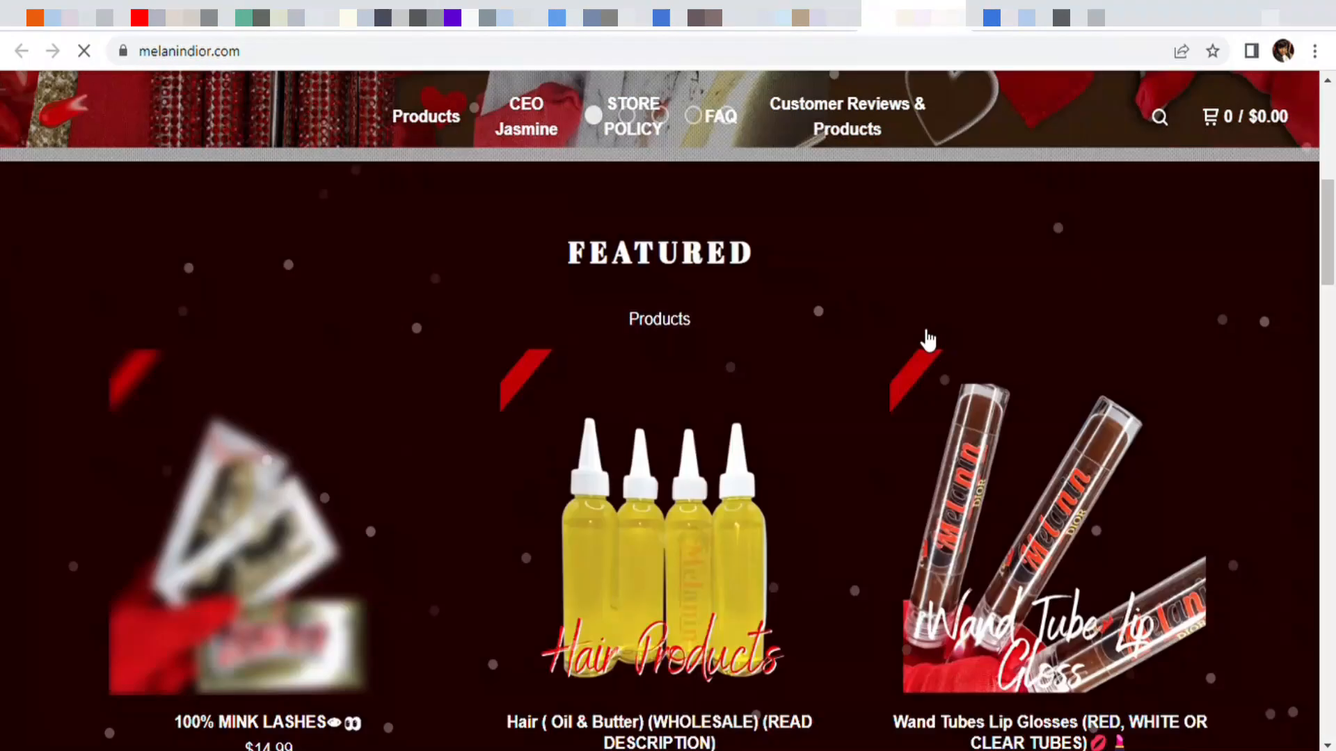
{"action": "scroll", "scroll_direction": "down", "scroll_amount": 3}
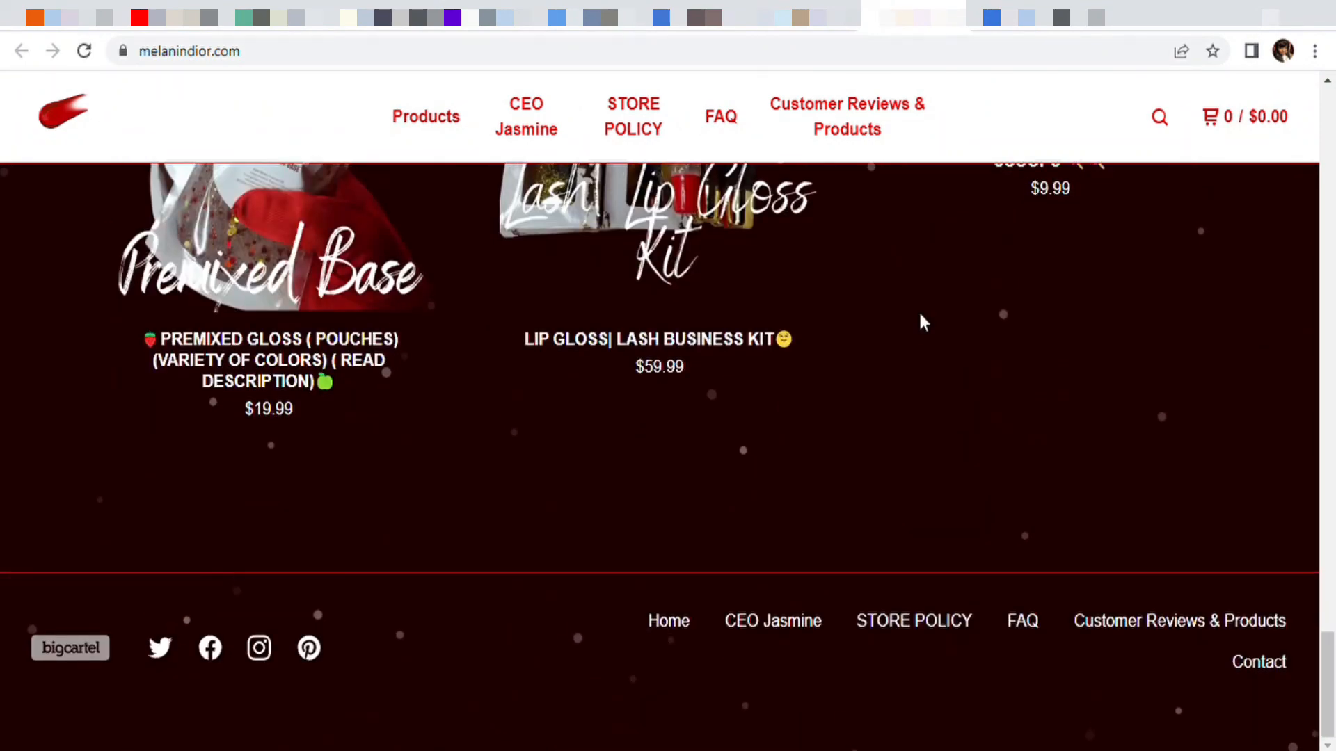
{"action": "scroll", "scroll_direction": "up", "scroll_amount": 3}
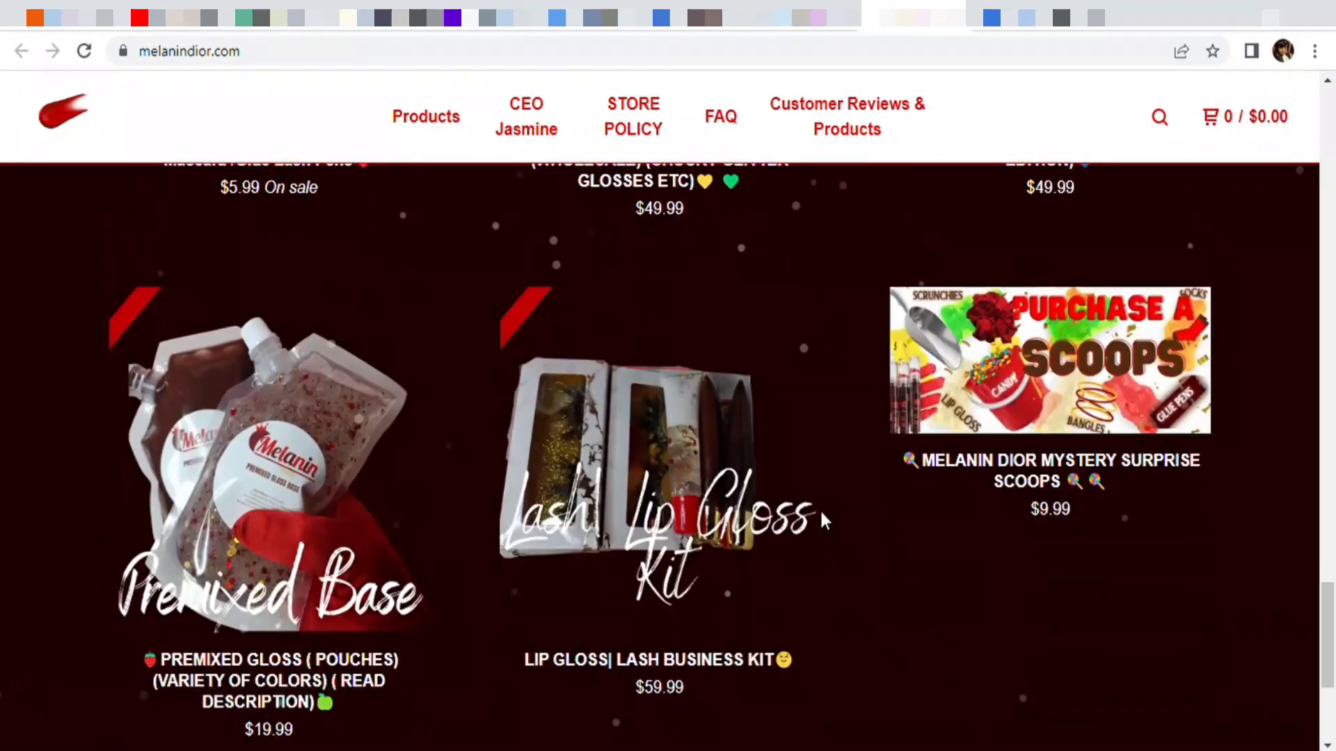
{"action": "scroll", "scroll_direction": "down", "scroll_amount": 3}
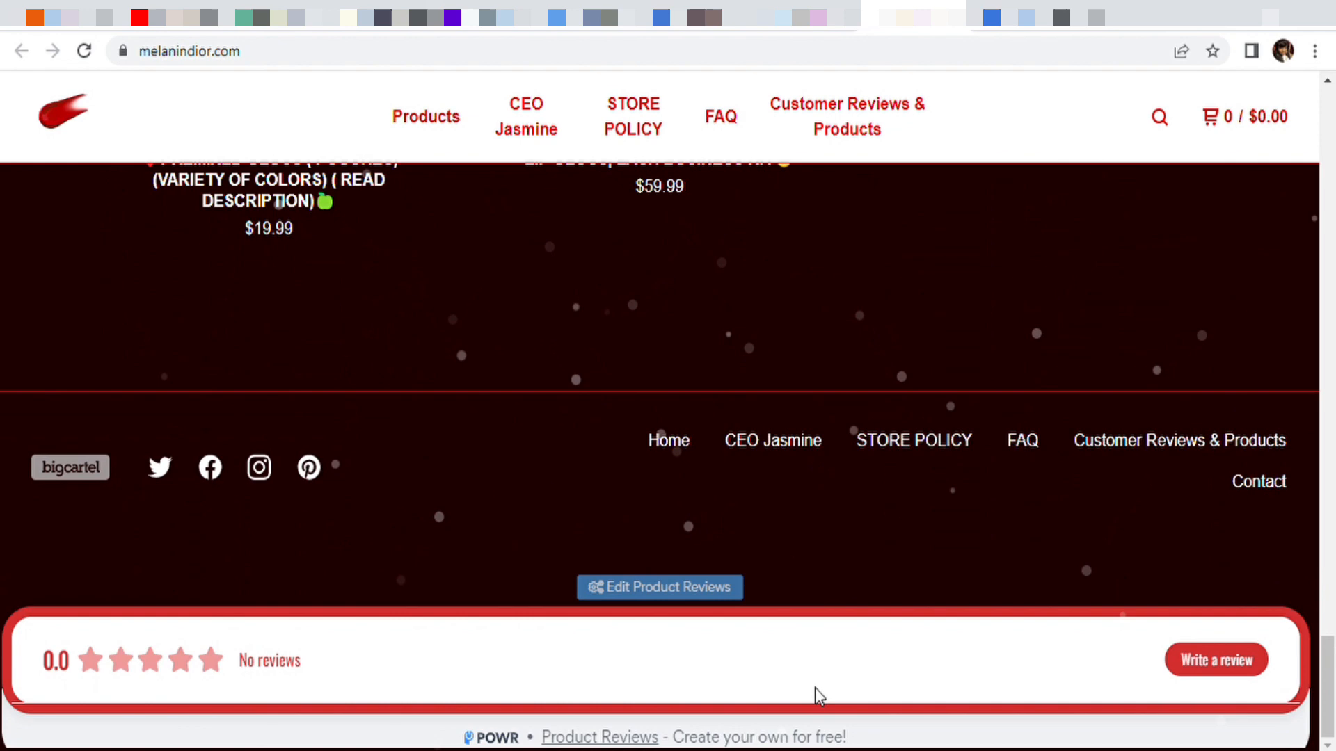
{"action": "mouse_move", "coordinate": [906, 366]}
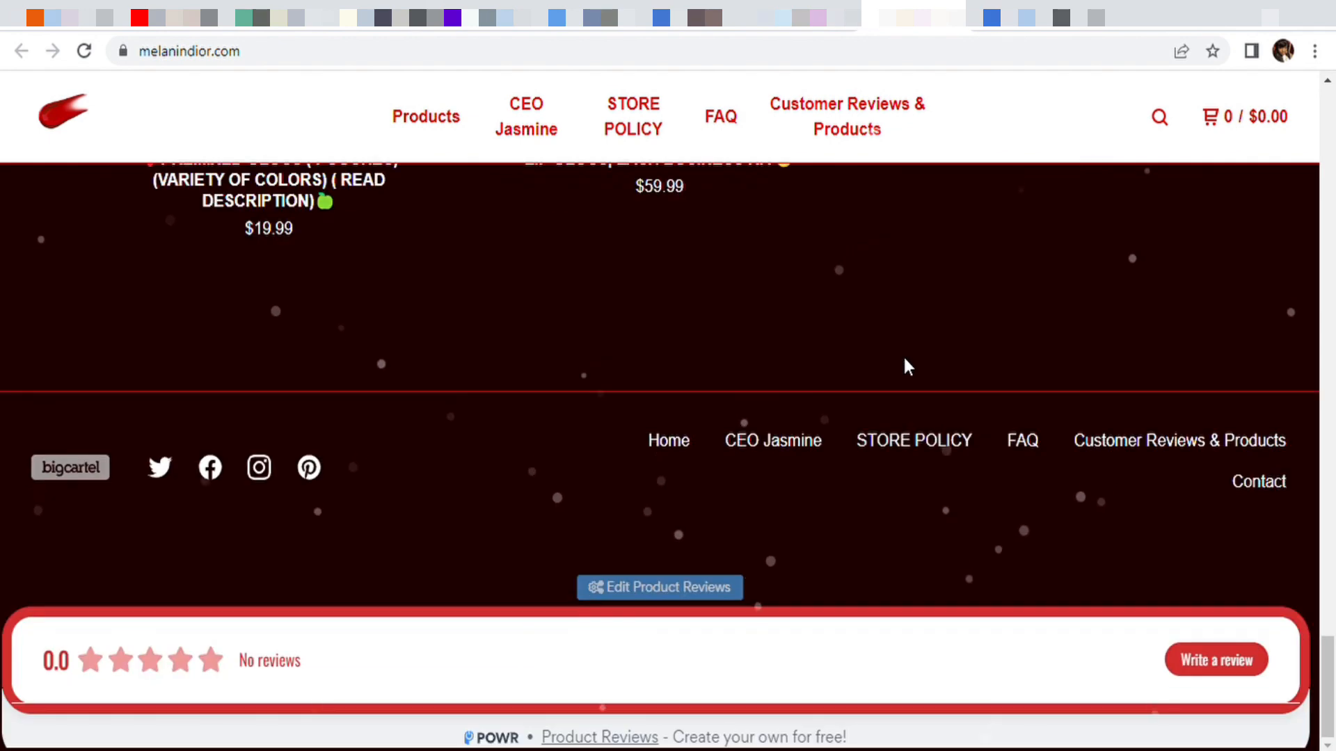
{"action": "mouse_move", "coordinate": [562, 681]}
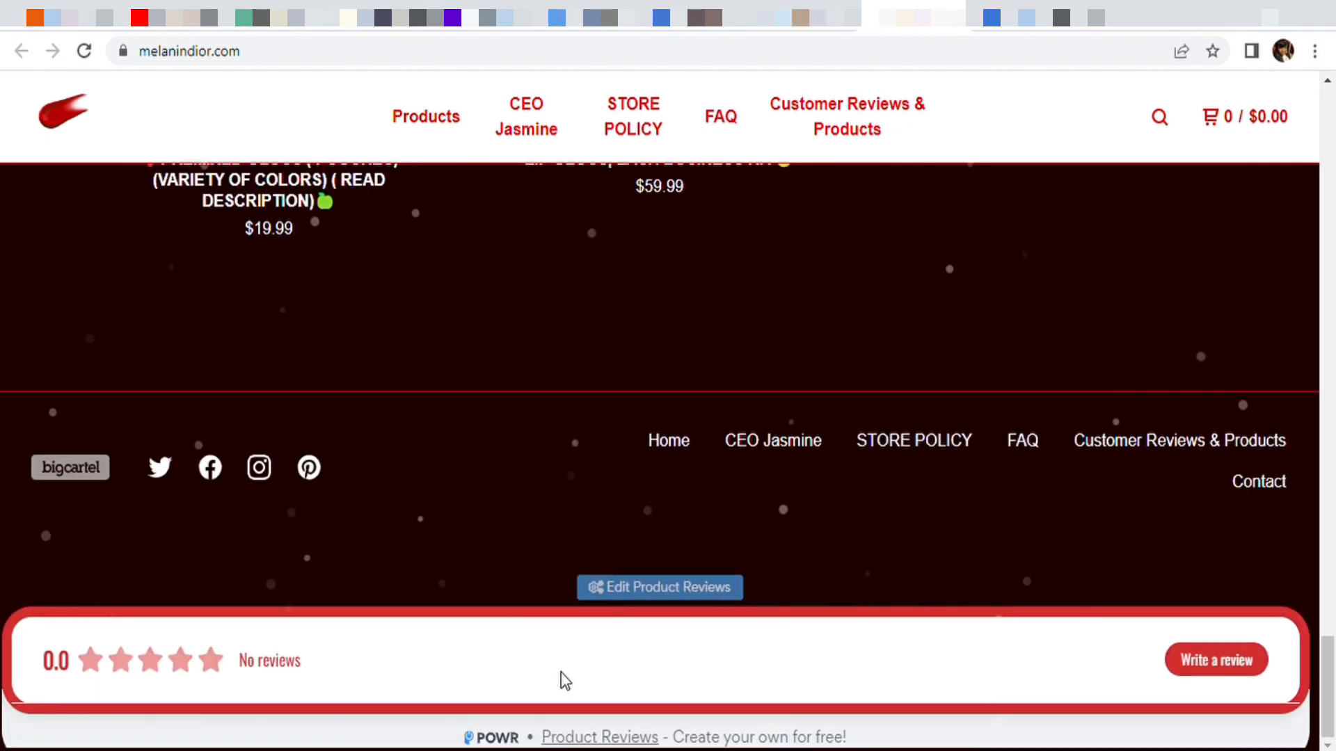
{"action": "mouse_move", "coordinate": [776, 665]}
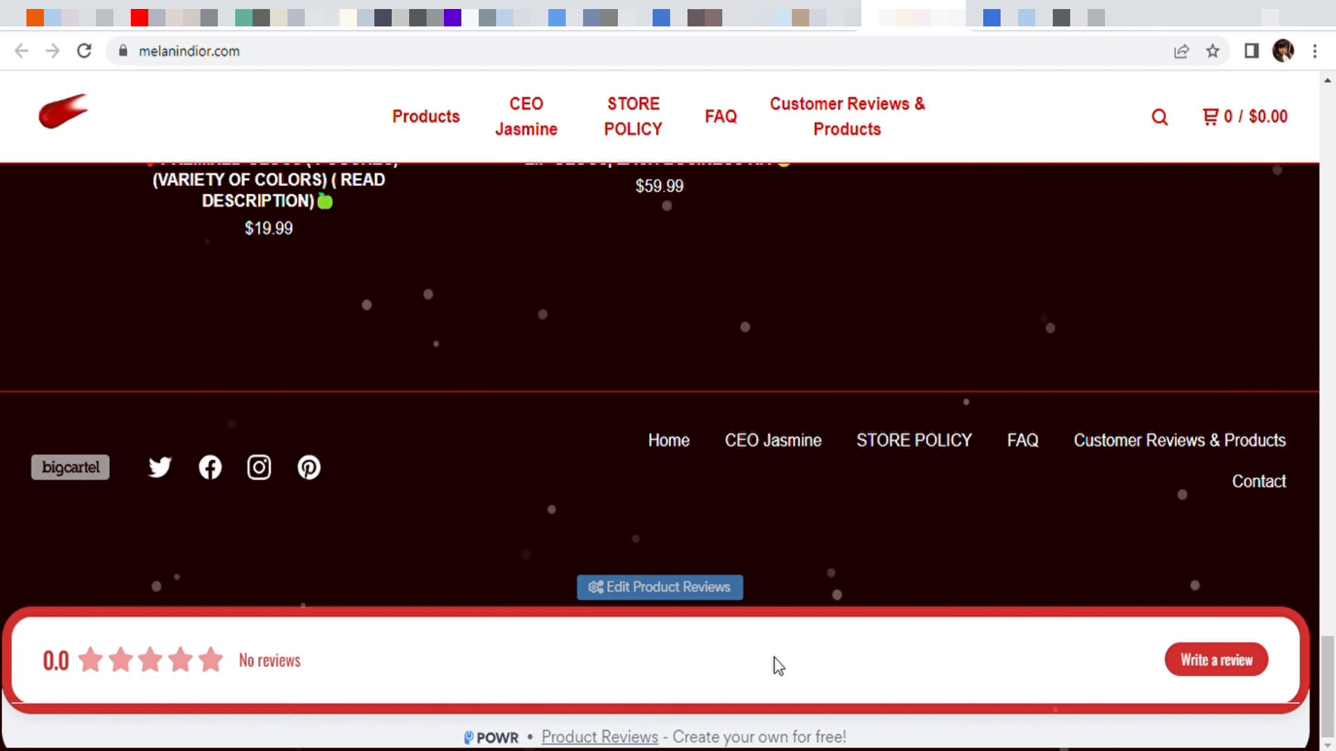
{"action": "mouse_move", "coordinate": [509, 743]}
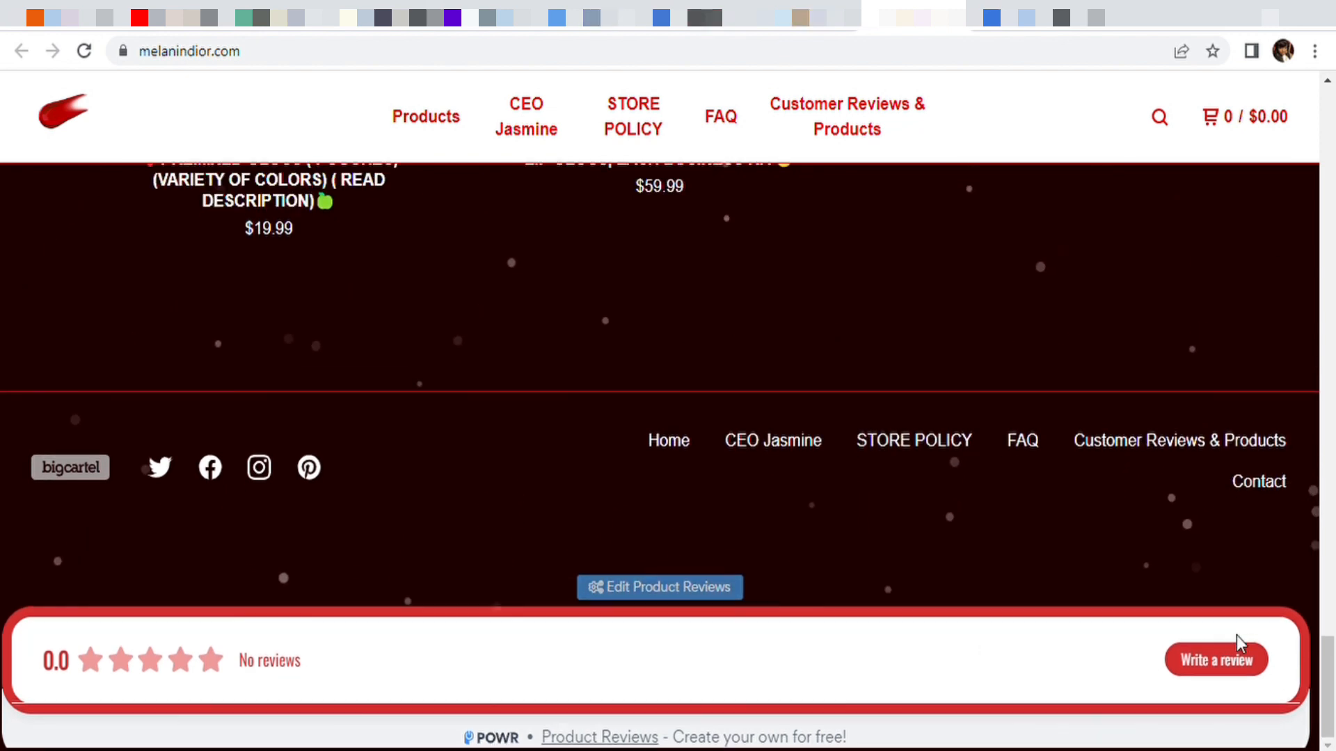
- Start a new review on the storefront widget and give it a four-star rating
{"action": "left_click", "coordinate": [1216, 658]}
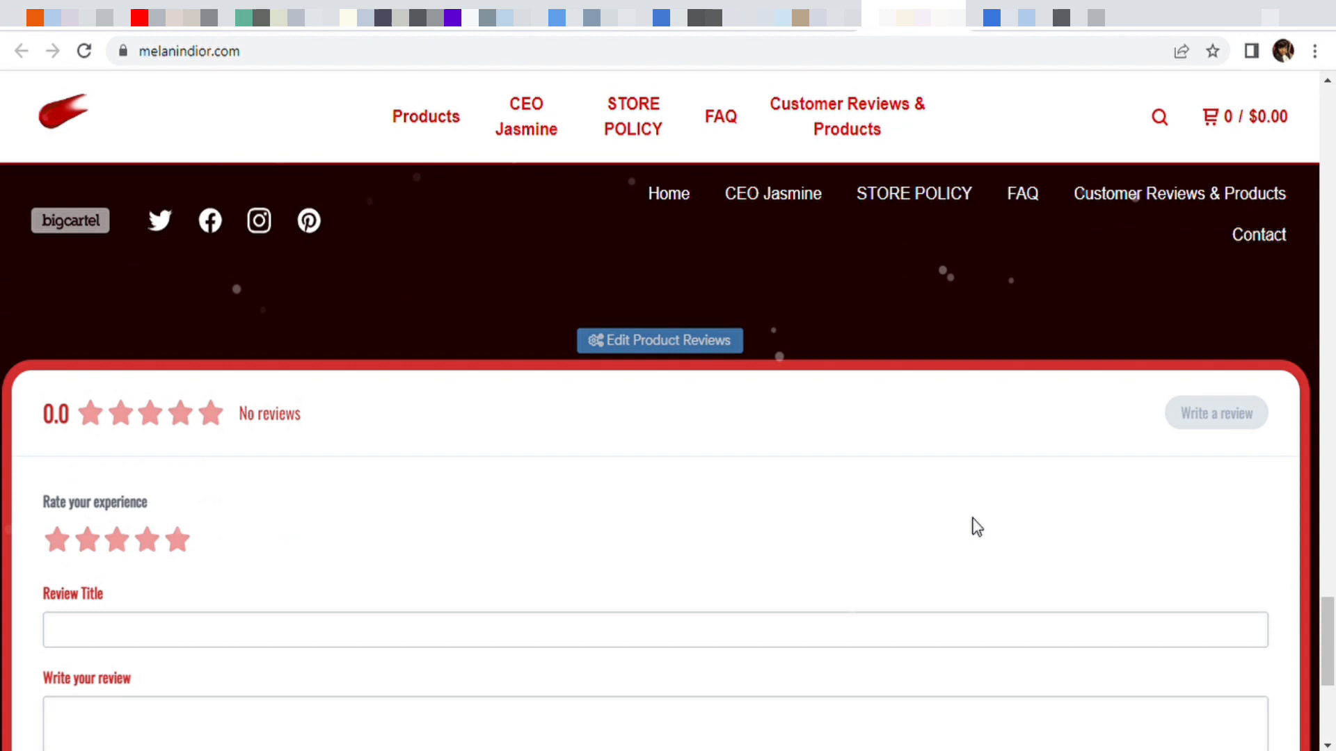
{"action": "scroll", "scroll_direction": "down", "scroll_amount": 3}
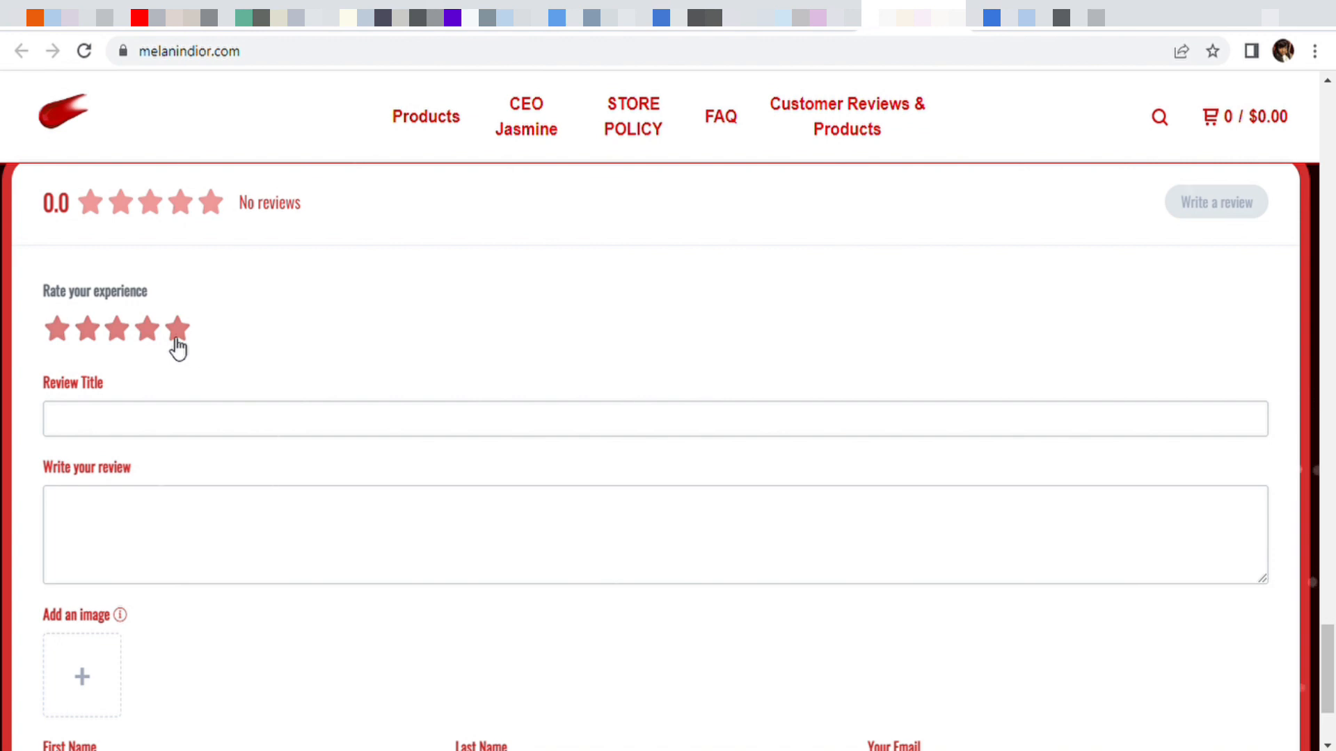
{"action": "left_click", "coordinate": [146, 330]}
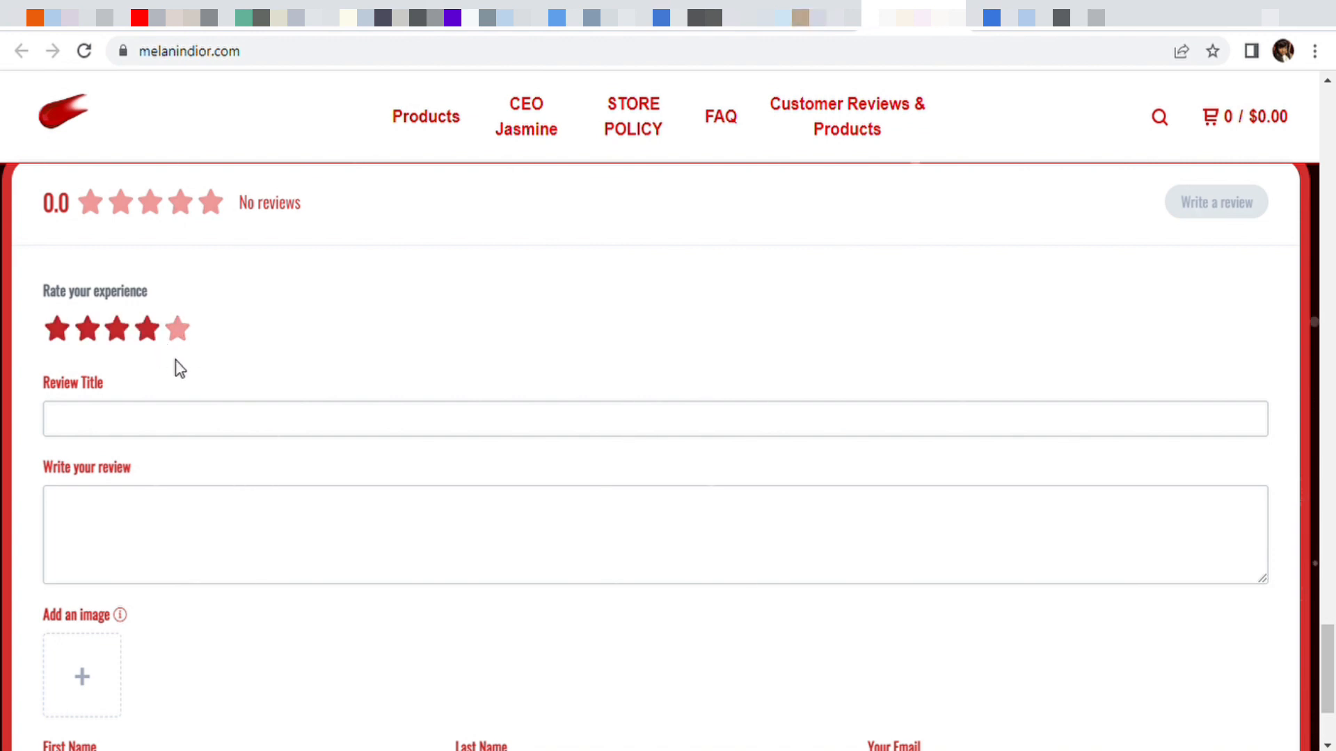
- Attach an image file to the review under Add an image
{"action": "scroll", "scroll_direction": "down", "scroll_amount": 3}
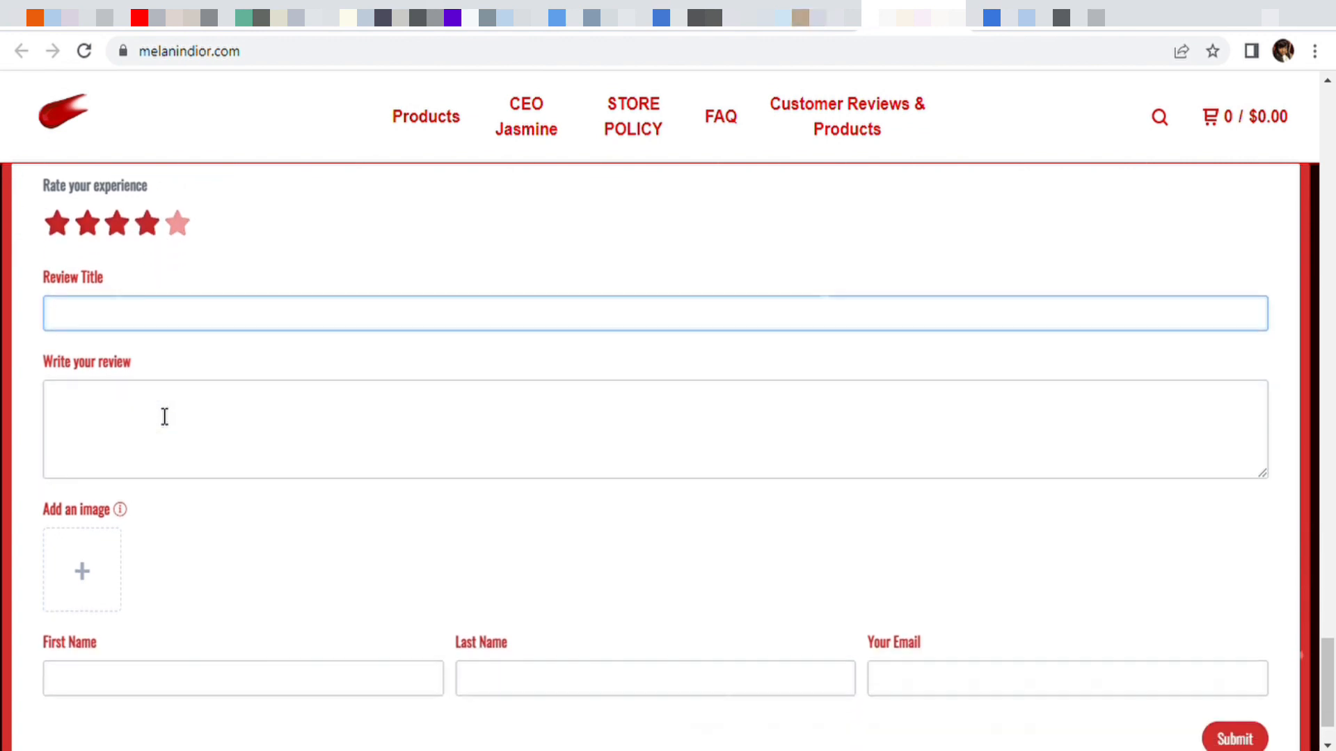
{"action": "scroll", "scroll_direction": "down", "scroll_amount": 3}
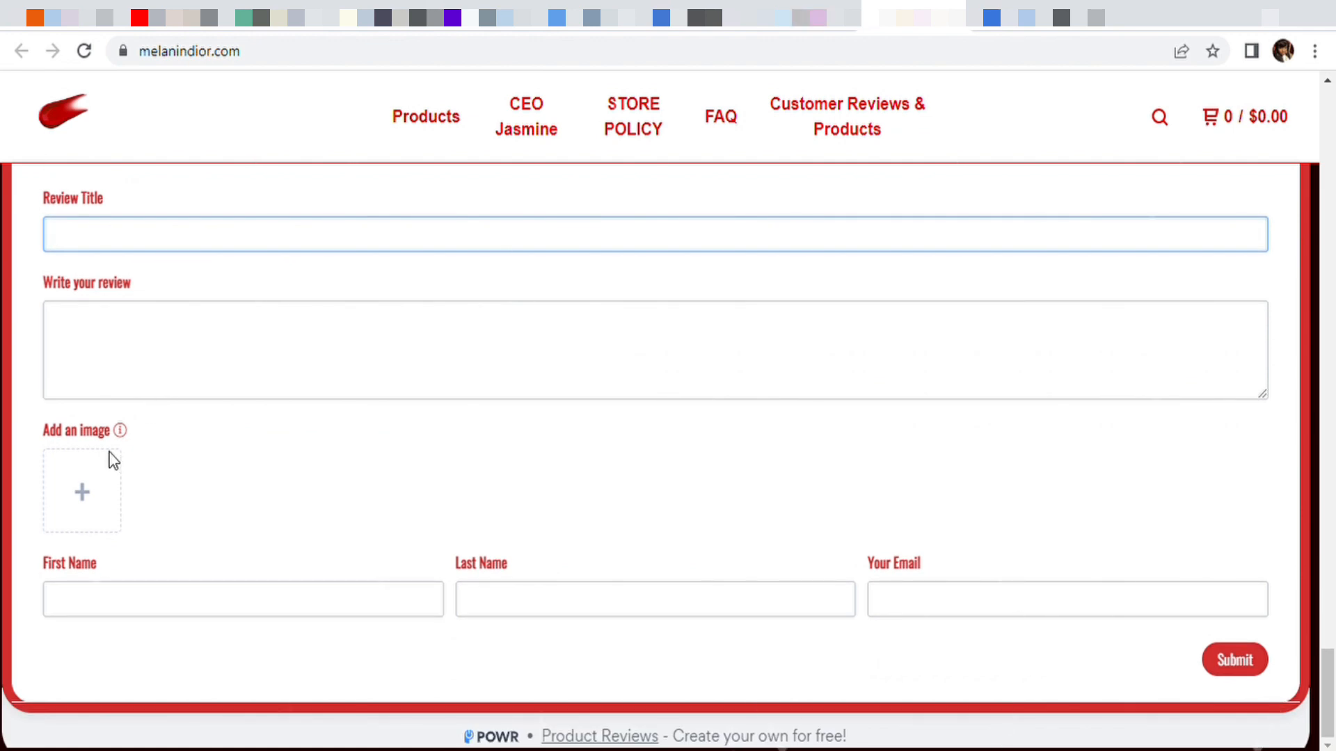
{"action": "mouse_move", "coordinate": [82, 492]}
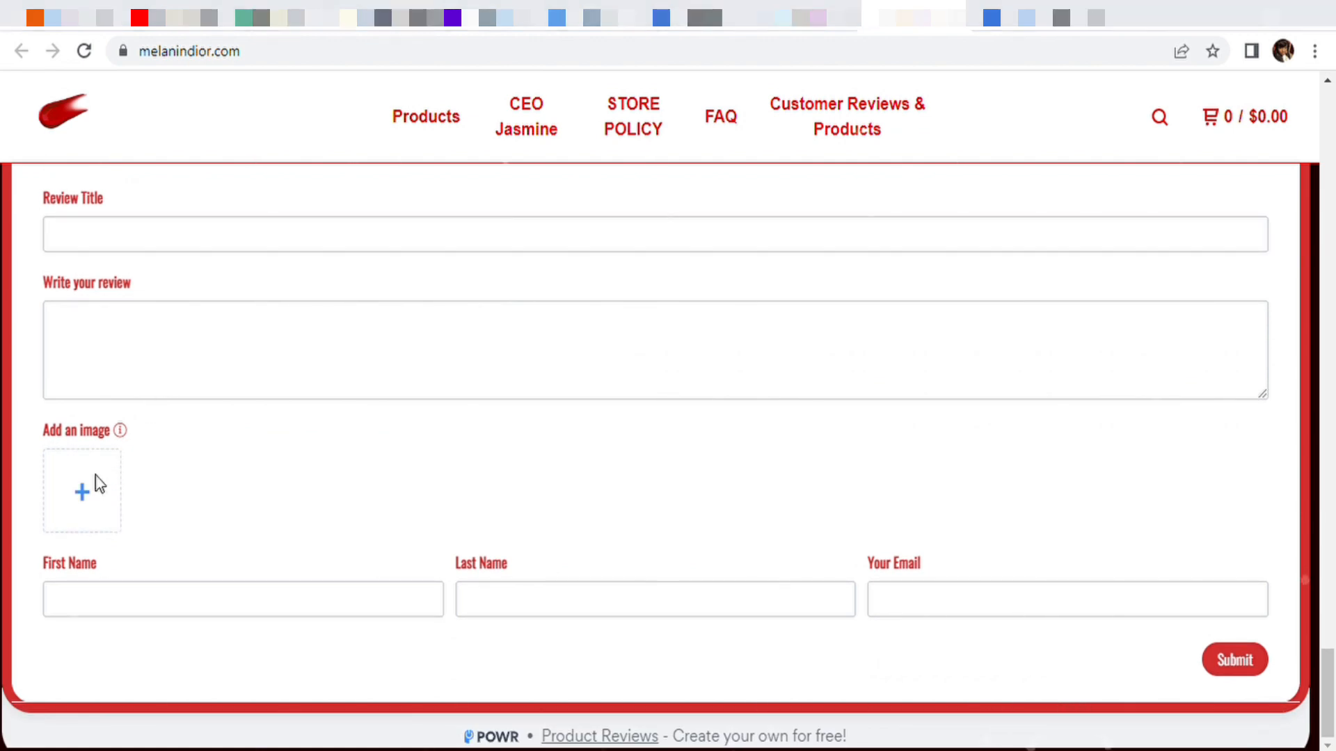
{"action": "mouse_move", "coordinate": [1308, 33]}
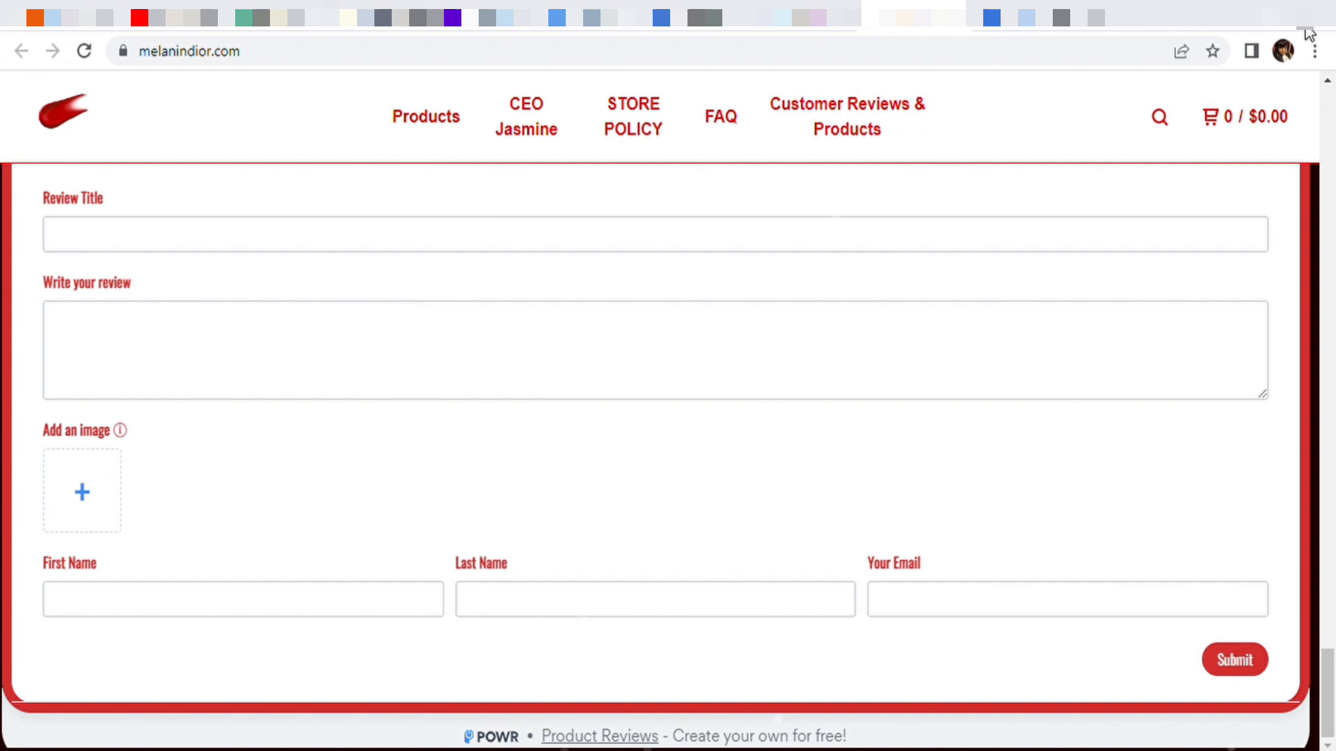
{"action": "mouse_move", "coordinate": [1174, 733]}
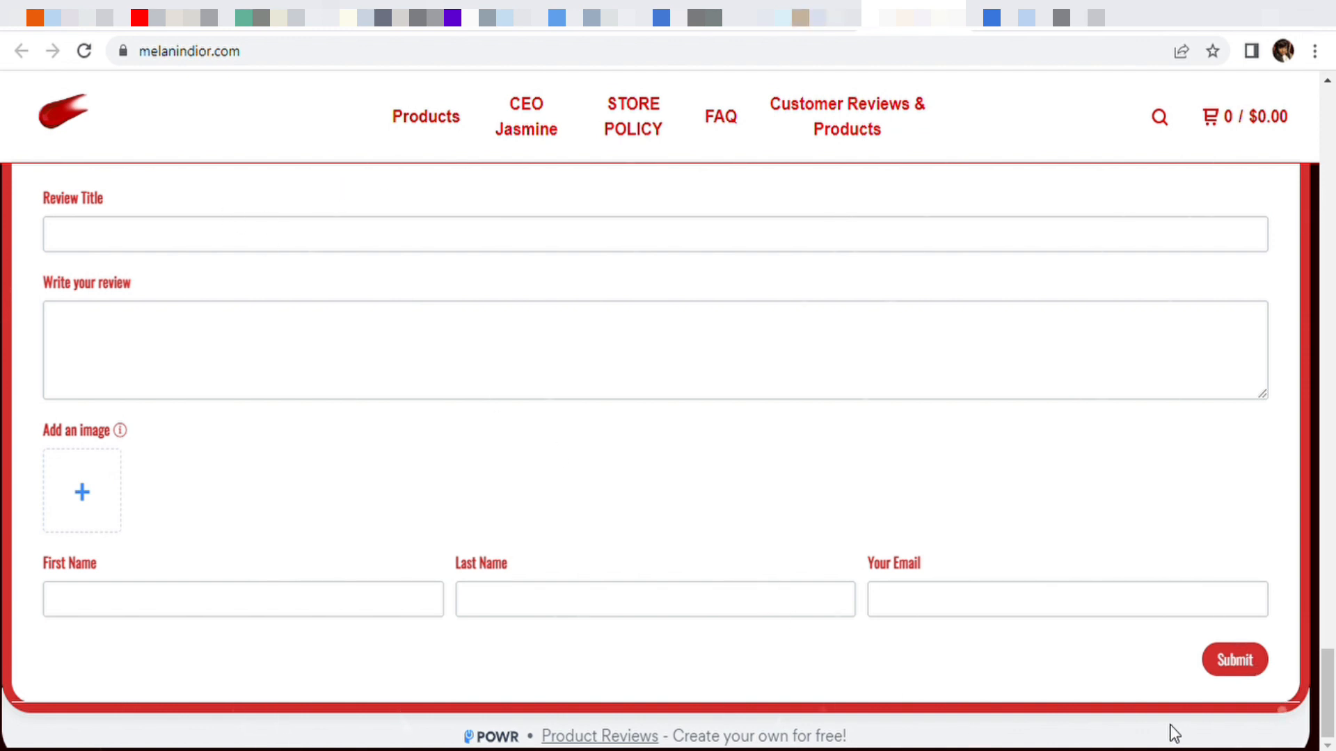
{"action": "left_click", "coordinate": [82, 492]}
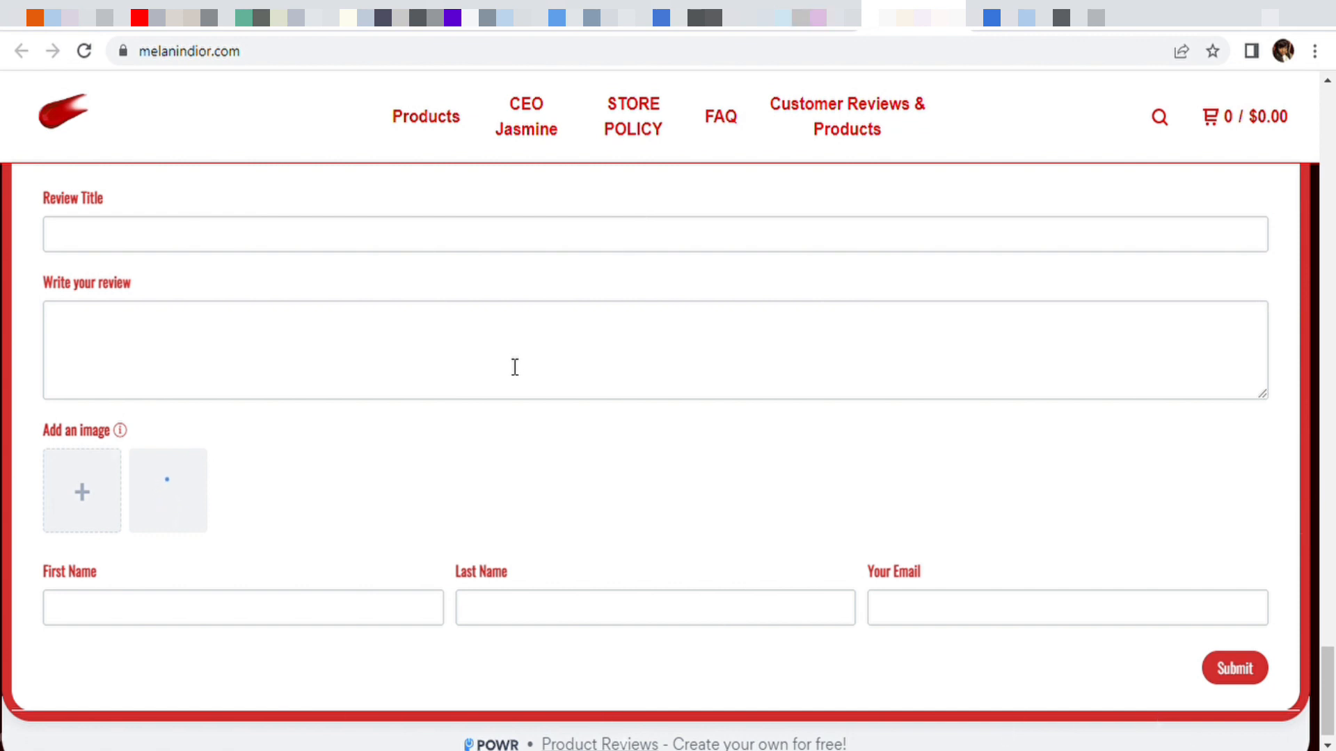
{"action": "mouse_move", "coordinate": [506, 465]}
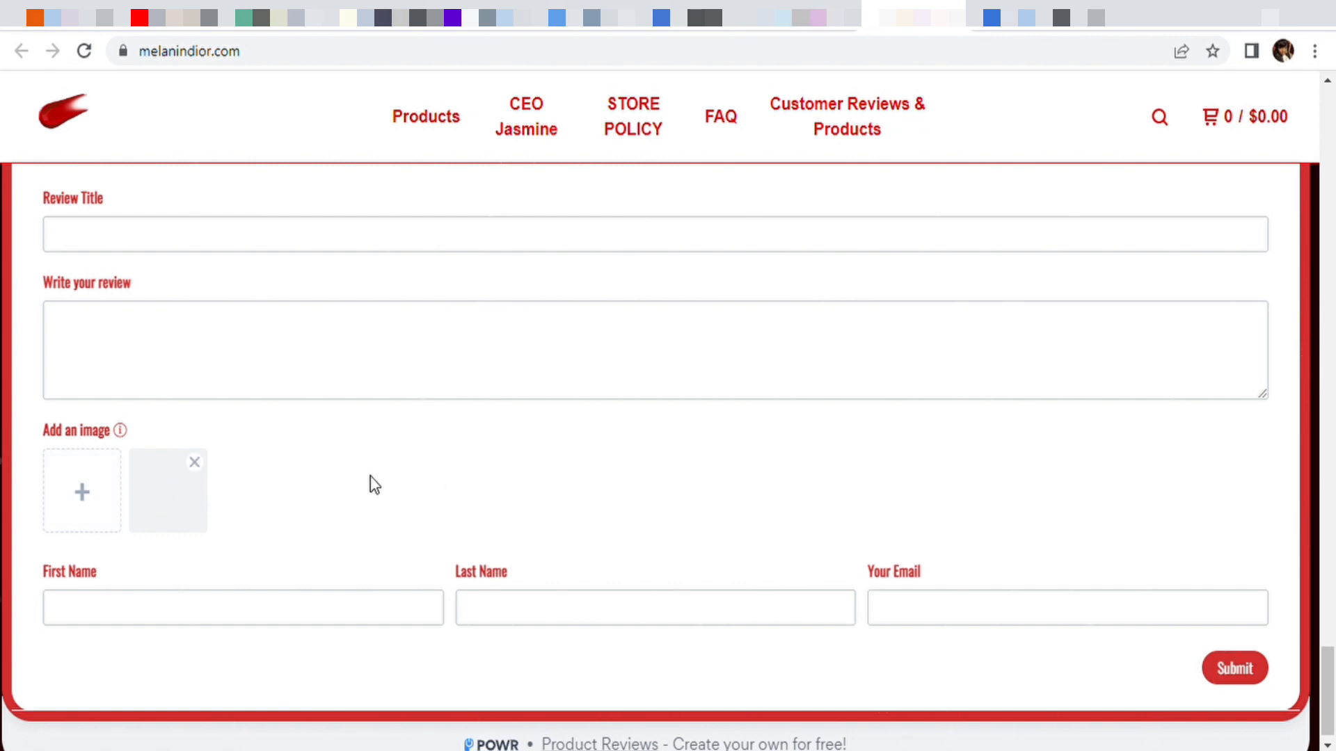
{"action": "mouse_move", "coordinate": [196, 644]}
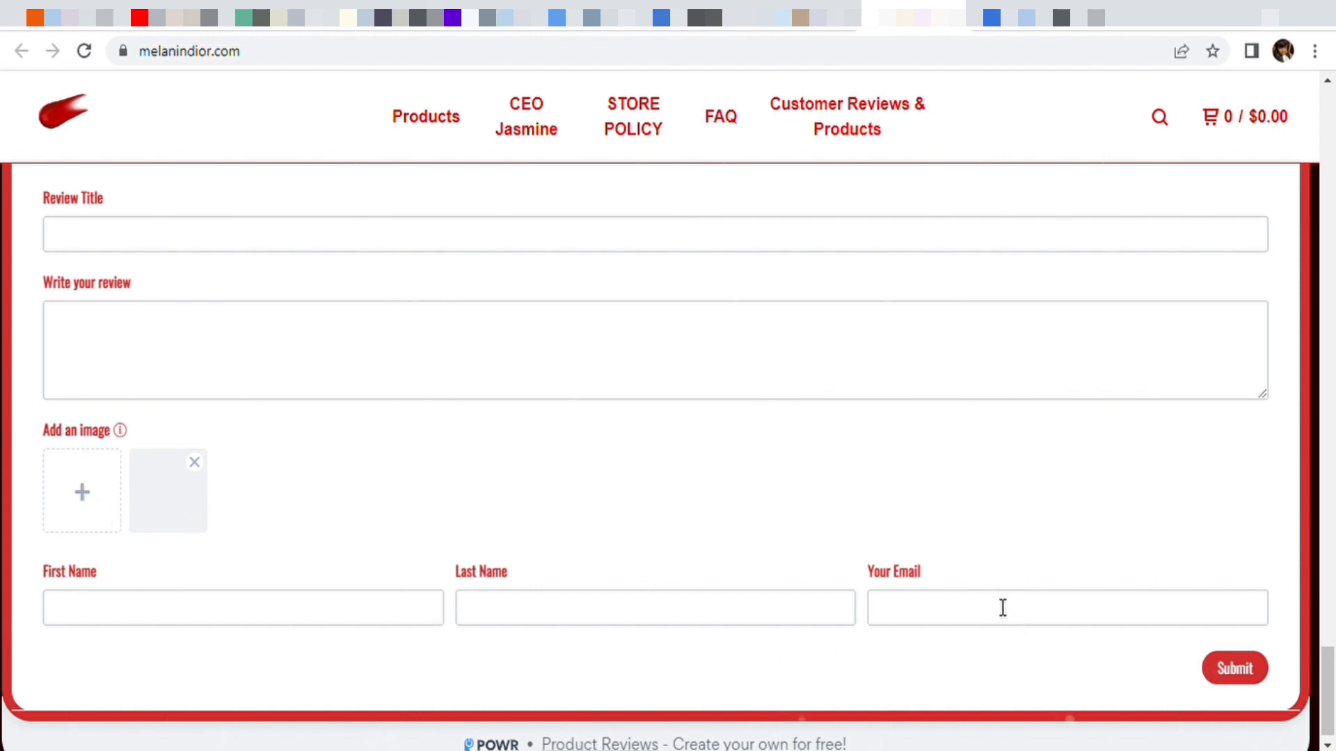
{"action": "scroll", "scroll_direction": "up", "scroll_amount": 3}
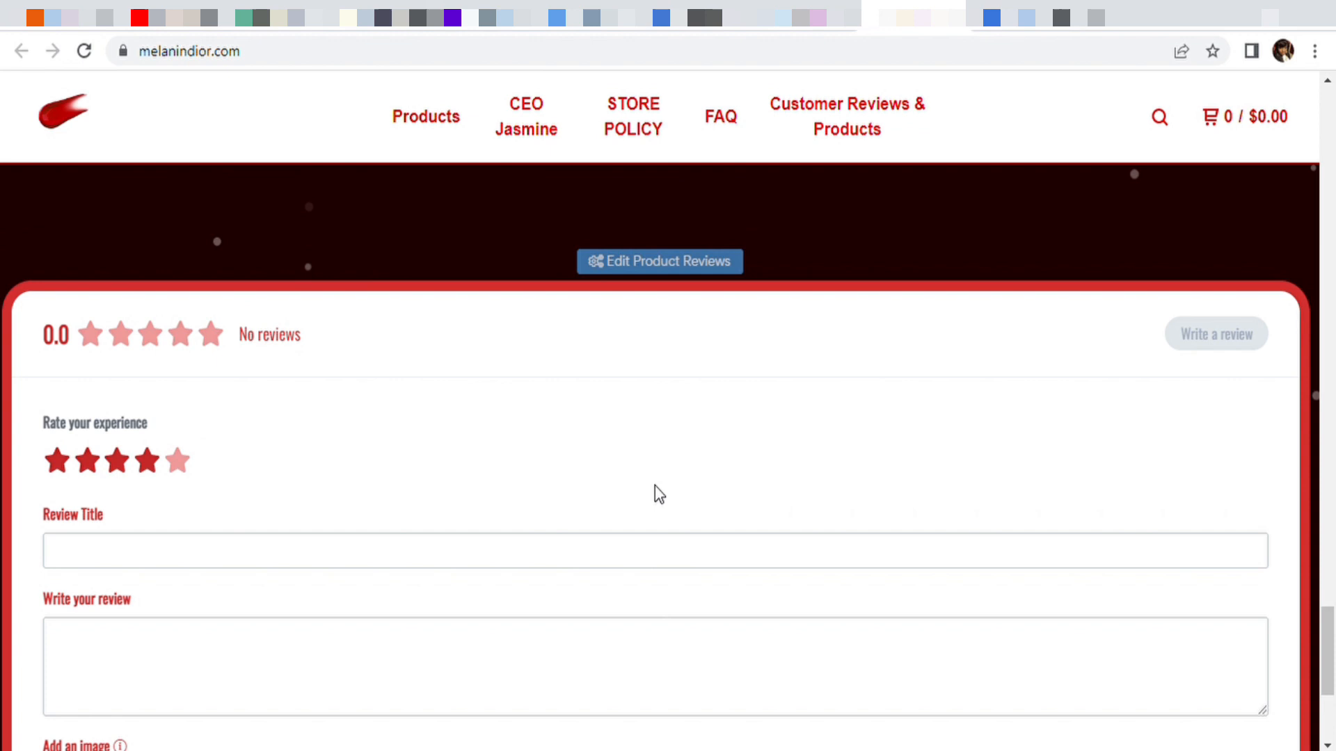
{"action": "scroll", "scroll_direction": "down", "scroll_amount": 3}
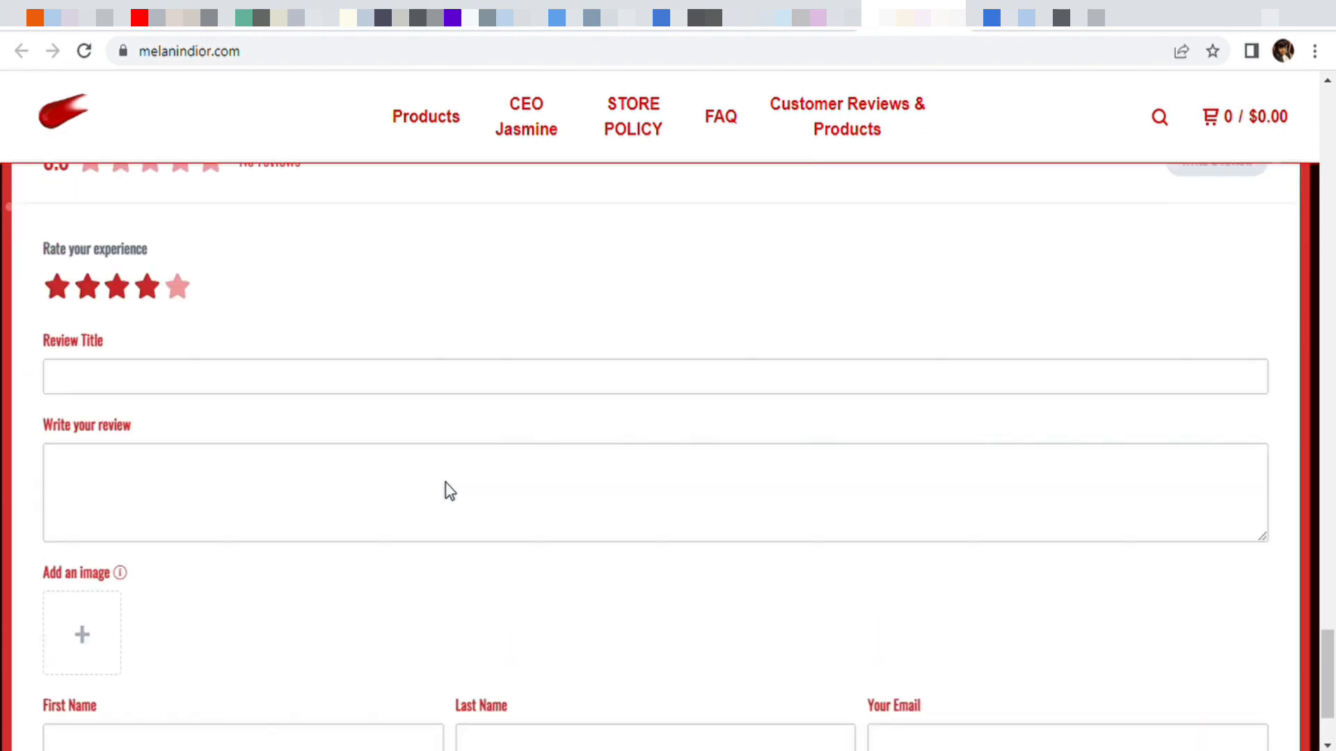
{"action": "scroll", "scroll_direction": "up", "scroll_amount": 3}
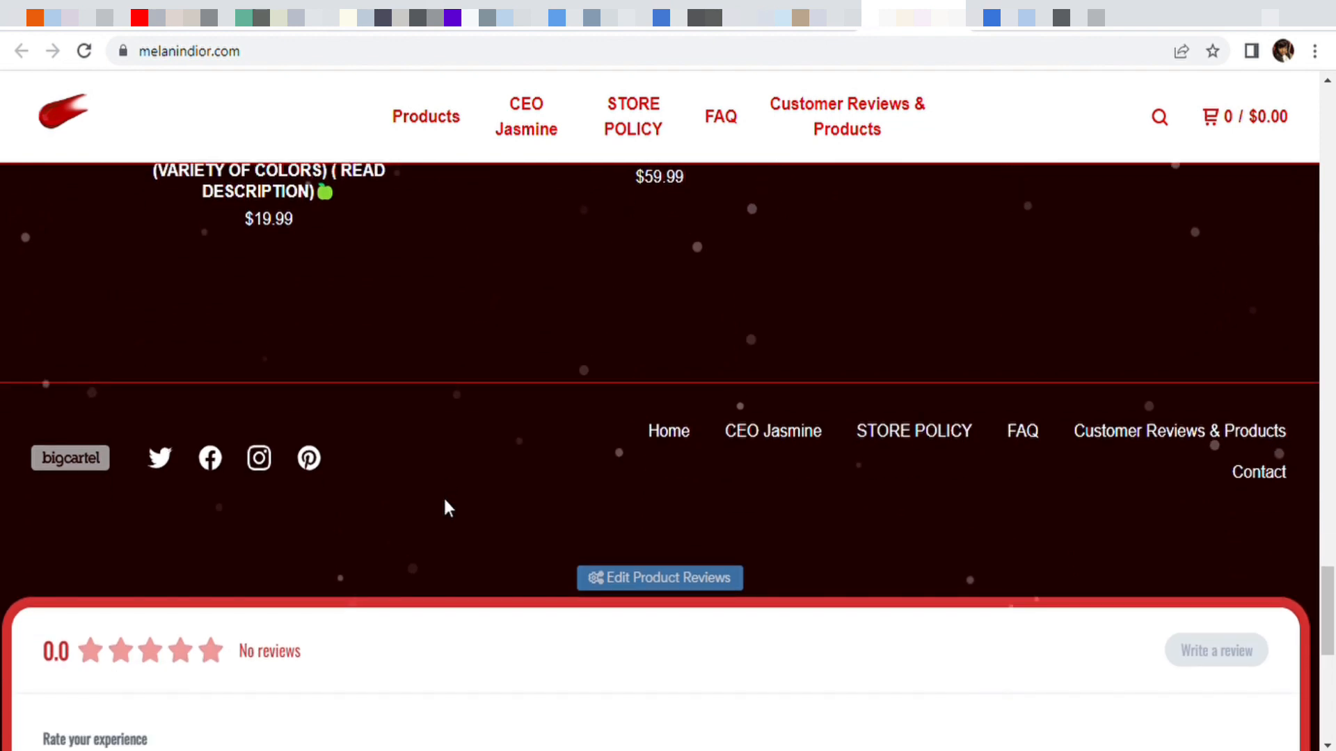
{"action": "scroll", "scroll_direction": "down", "scroll_amount": 3}
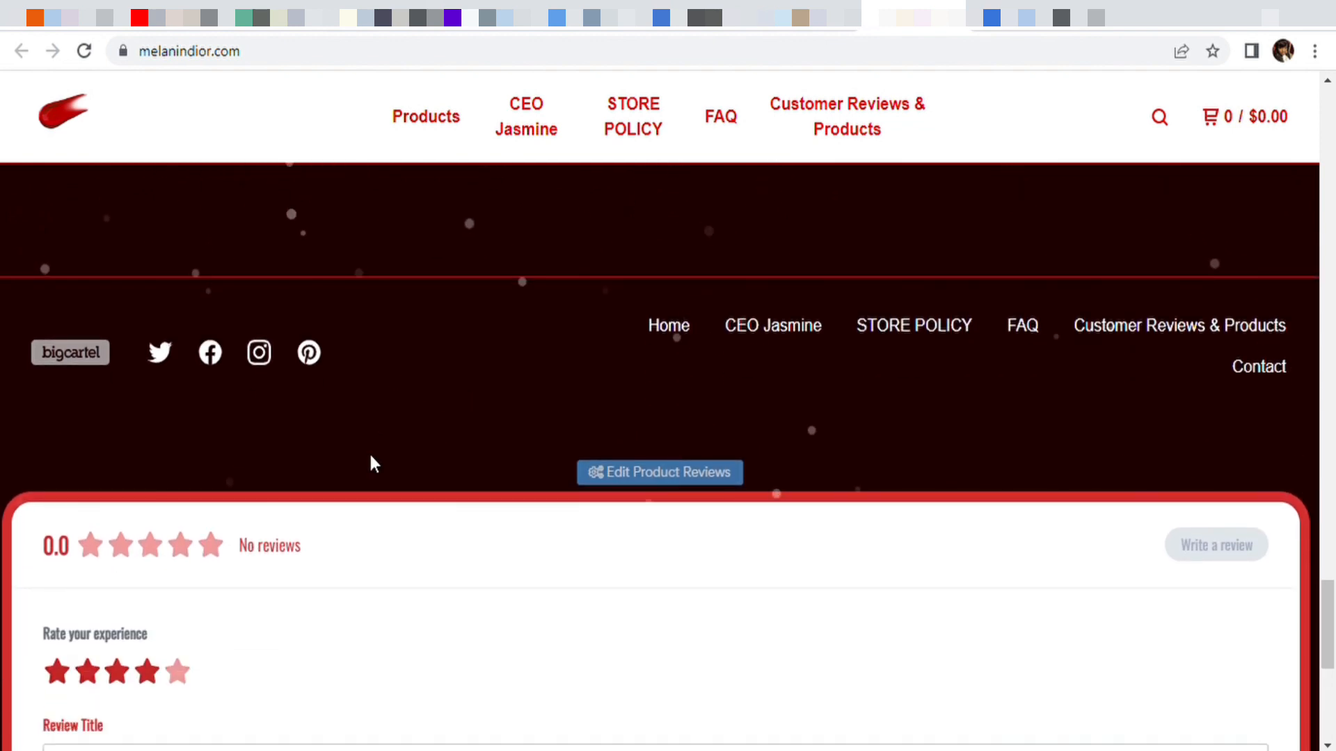
{"action": "scroll", "scroll_direction": "down", "scroll_amount": 3}
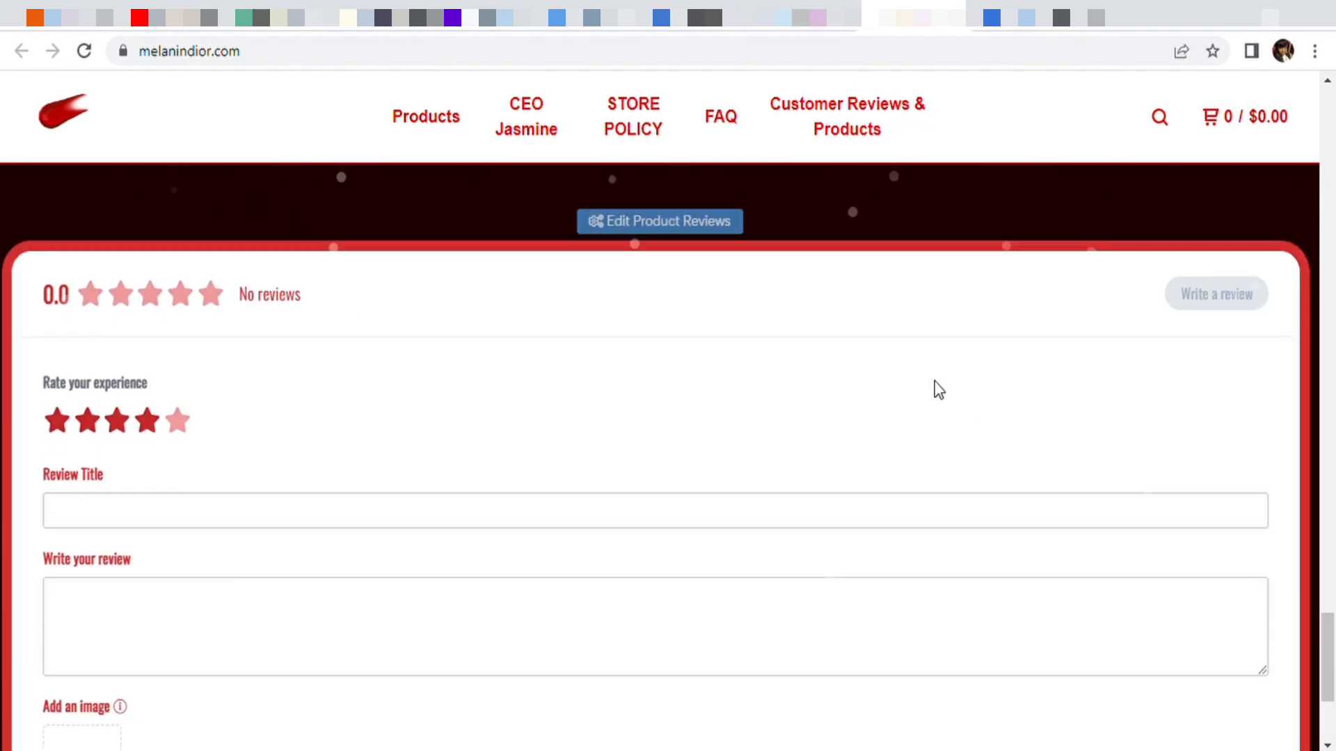
{"action": "scroll", "scroll_direction": "up", "scroll_amount": 3}
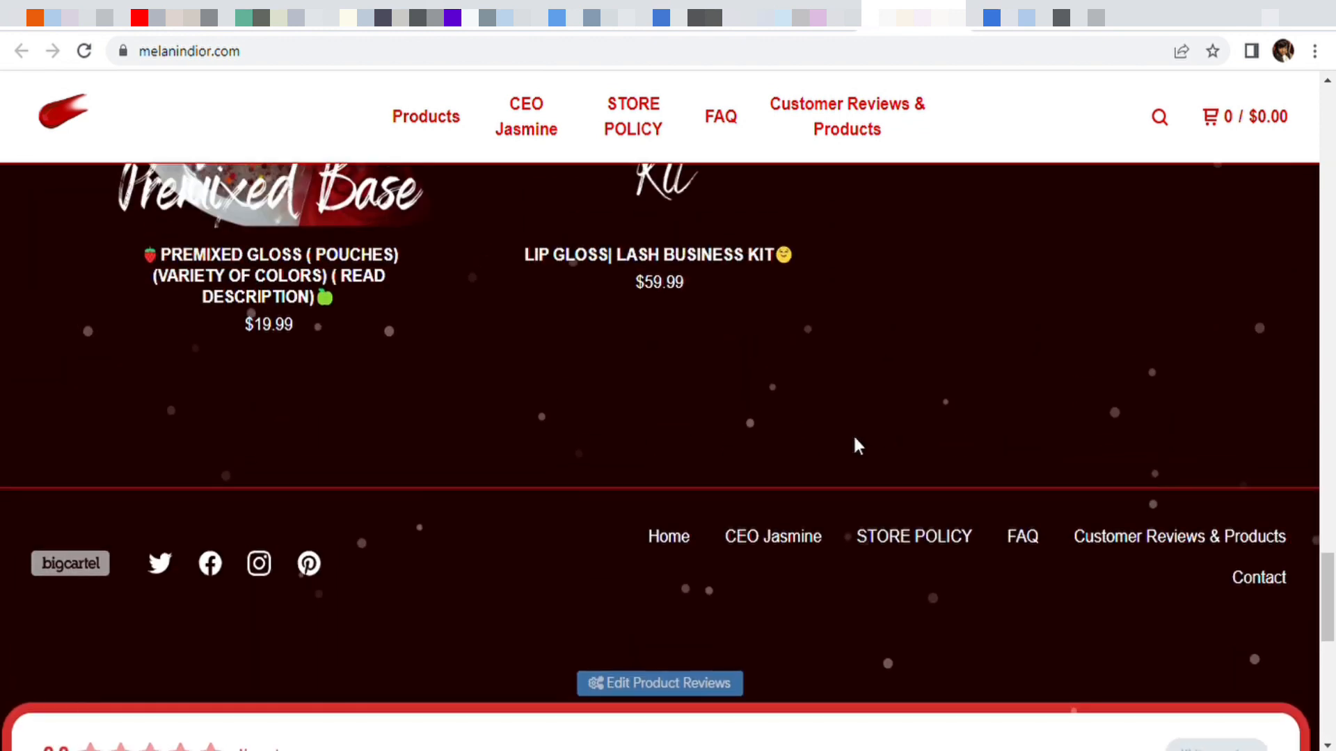
{"action": "scroll", "scroll_direction": "down", "scroll_amount": 3}
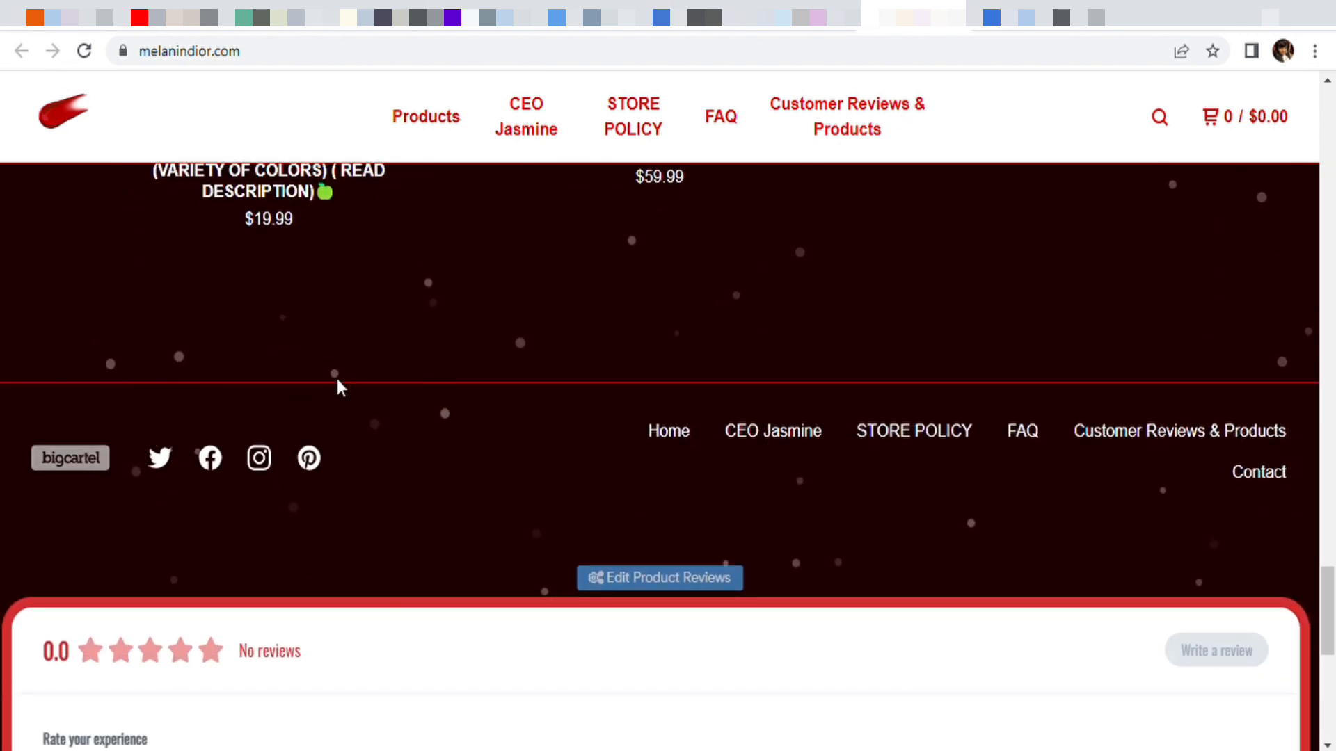
{"action": "scroll", "scroll_direction": "down", "scroll_amount": 3}
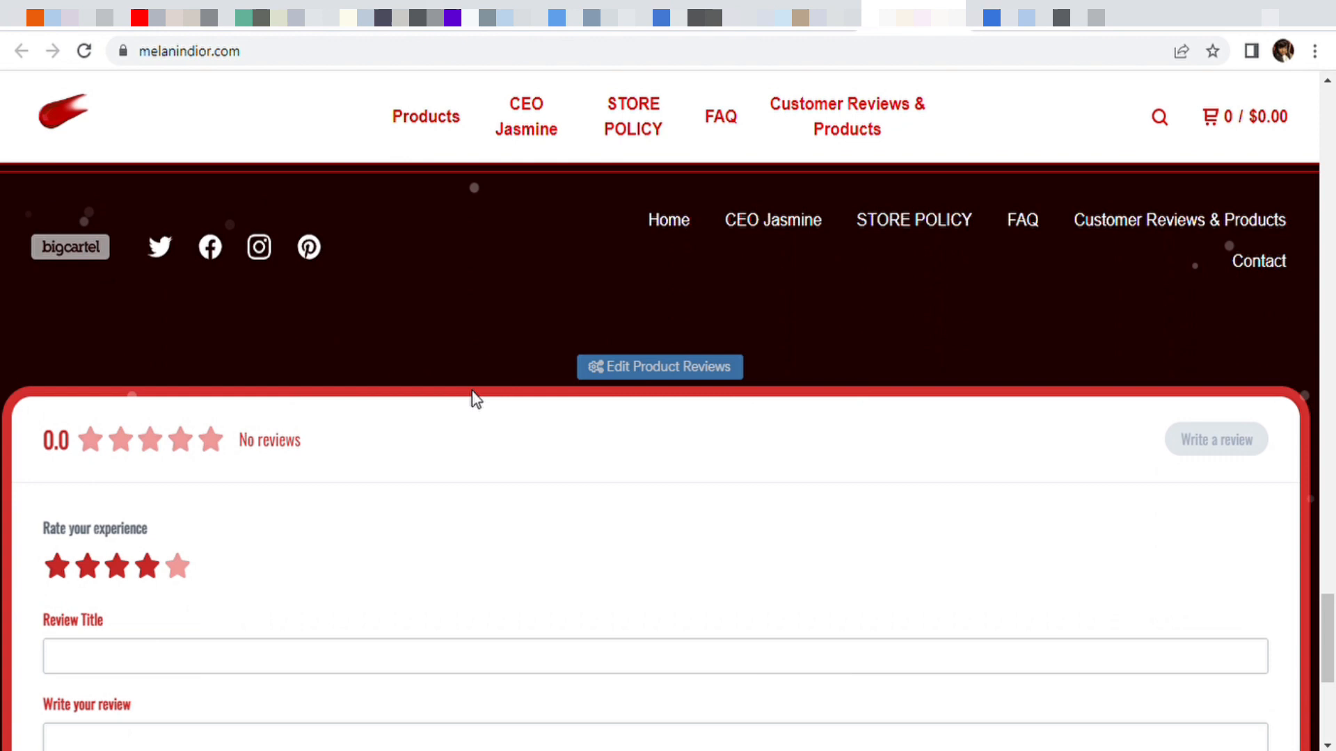
{"action": "scroll", "scroll_direction": "down", "scroll_amount": 3}
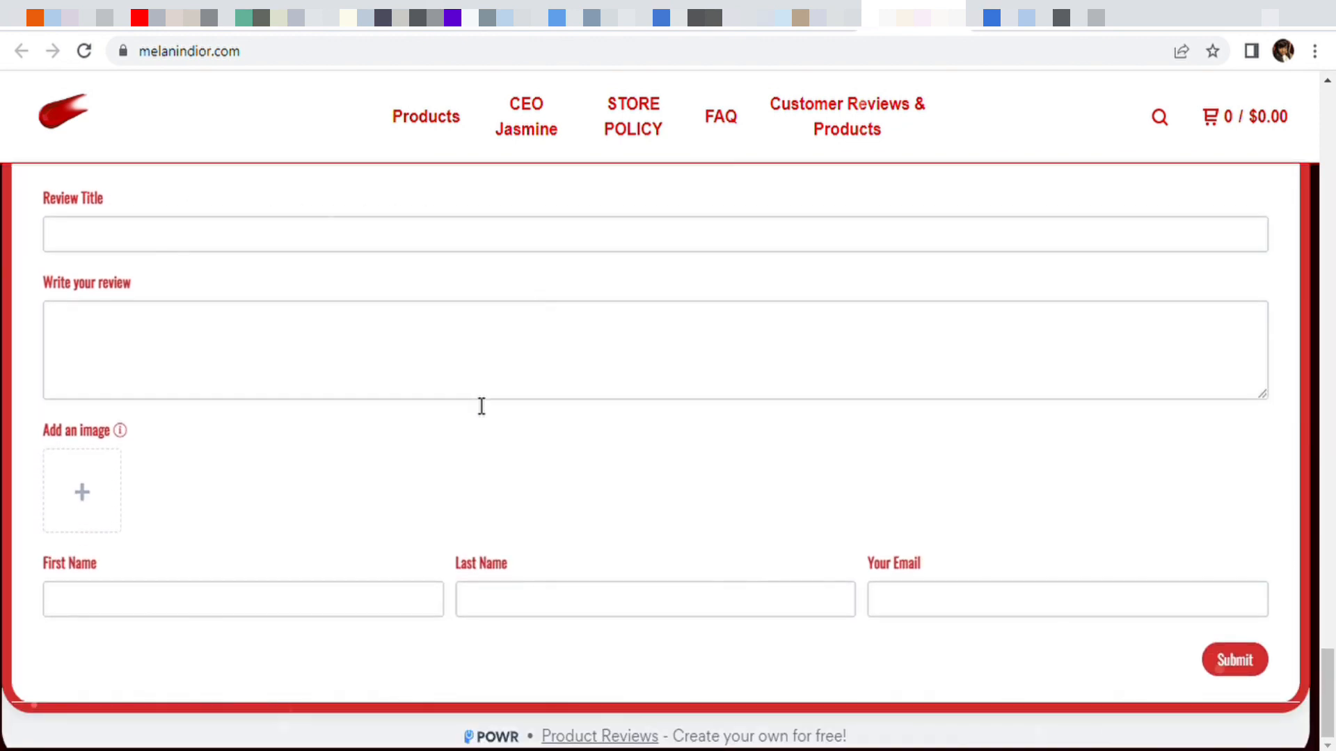
{"action": "scroll", "scroll_direction": "up", "scroll_amount": 3}
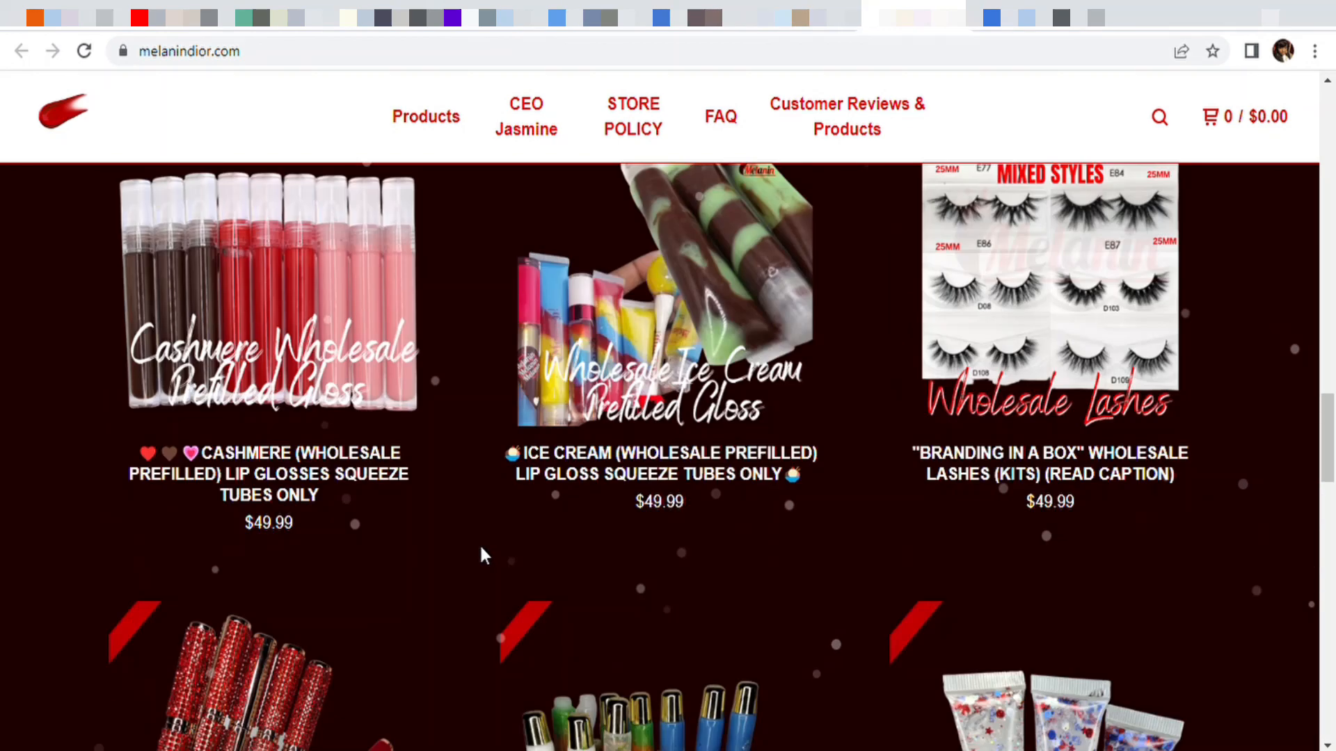
{"action": "scroll", "scroll_direction": "down", "scroll_amount": 3}
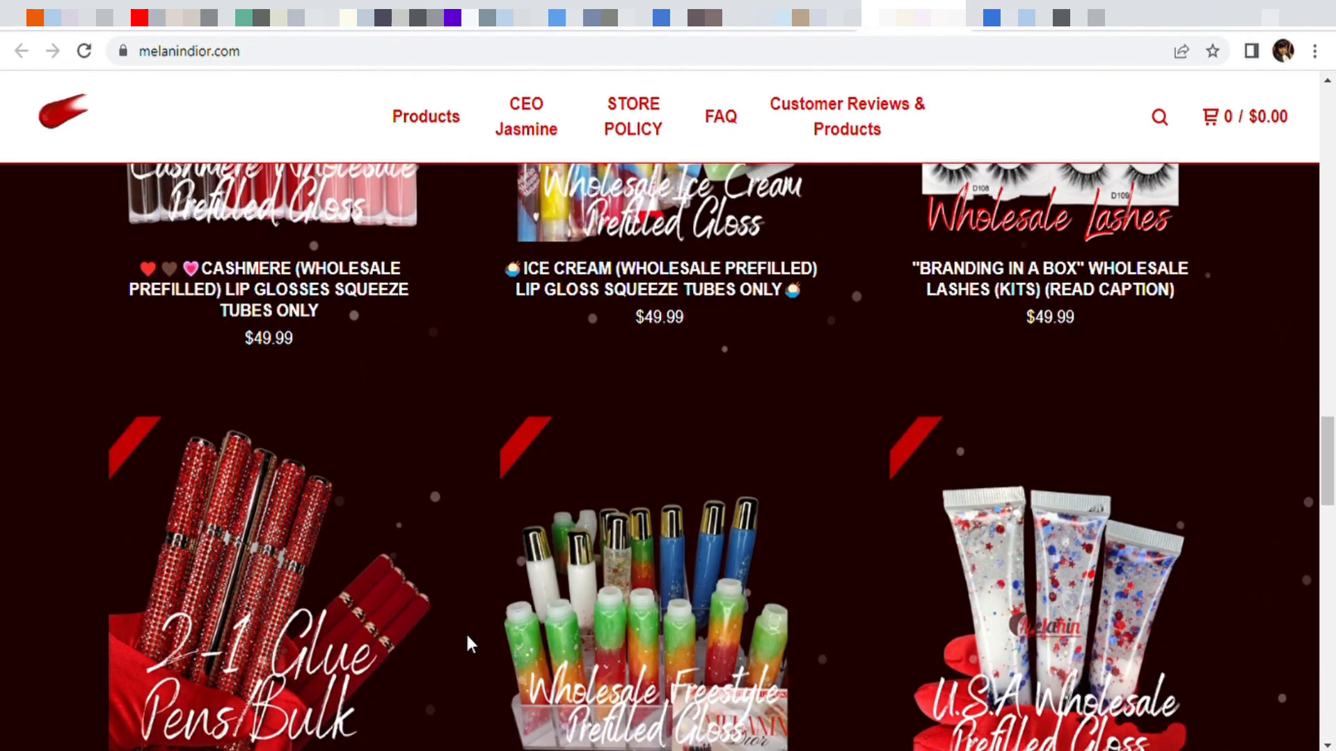
{"action": "scroll", "scroll_direction": "down", "scroll_amount": 3}
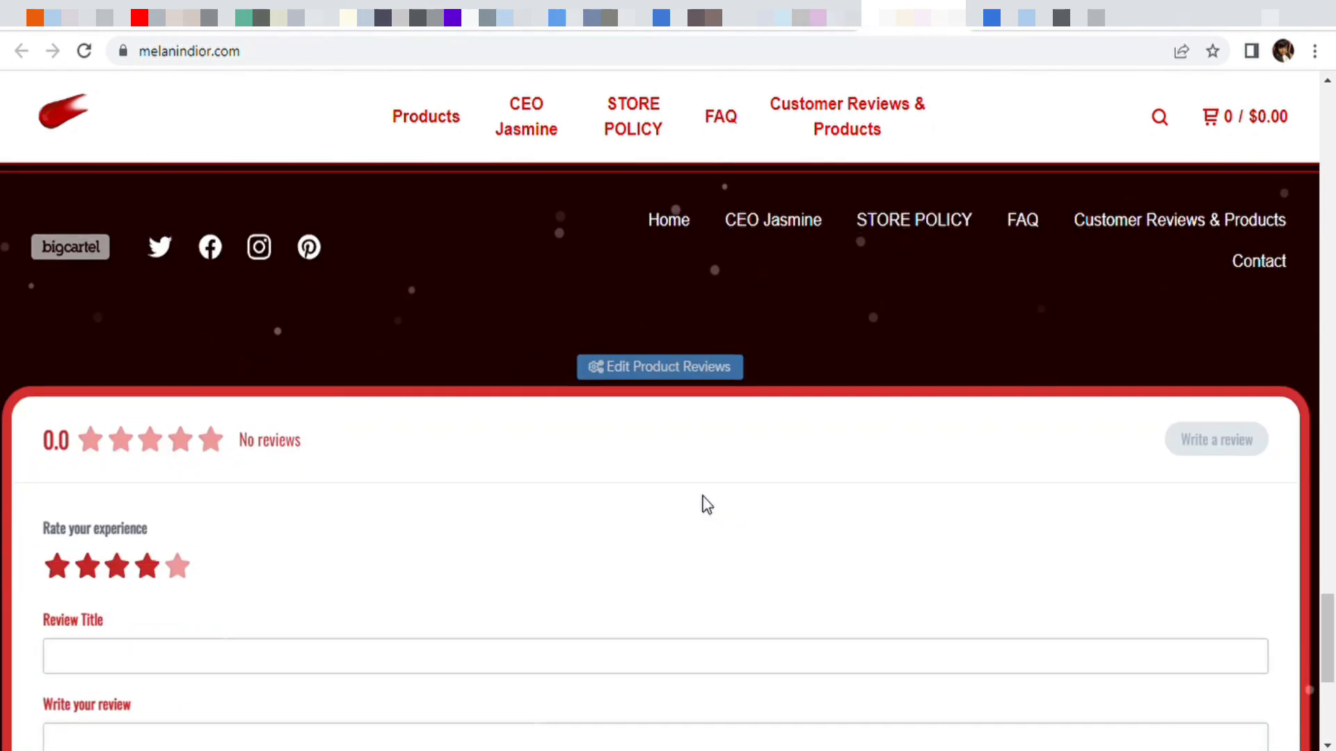
{"action": "scroll", "scroll_direction": "down", "scroll_amount": 3}
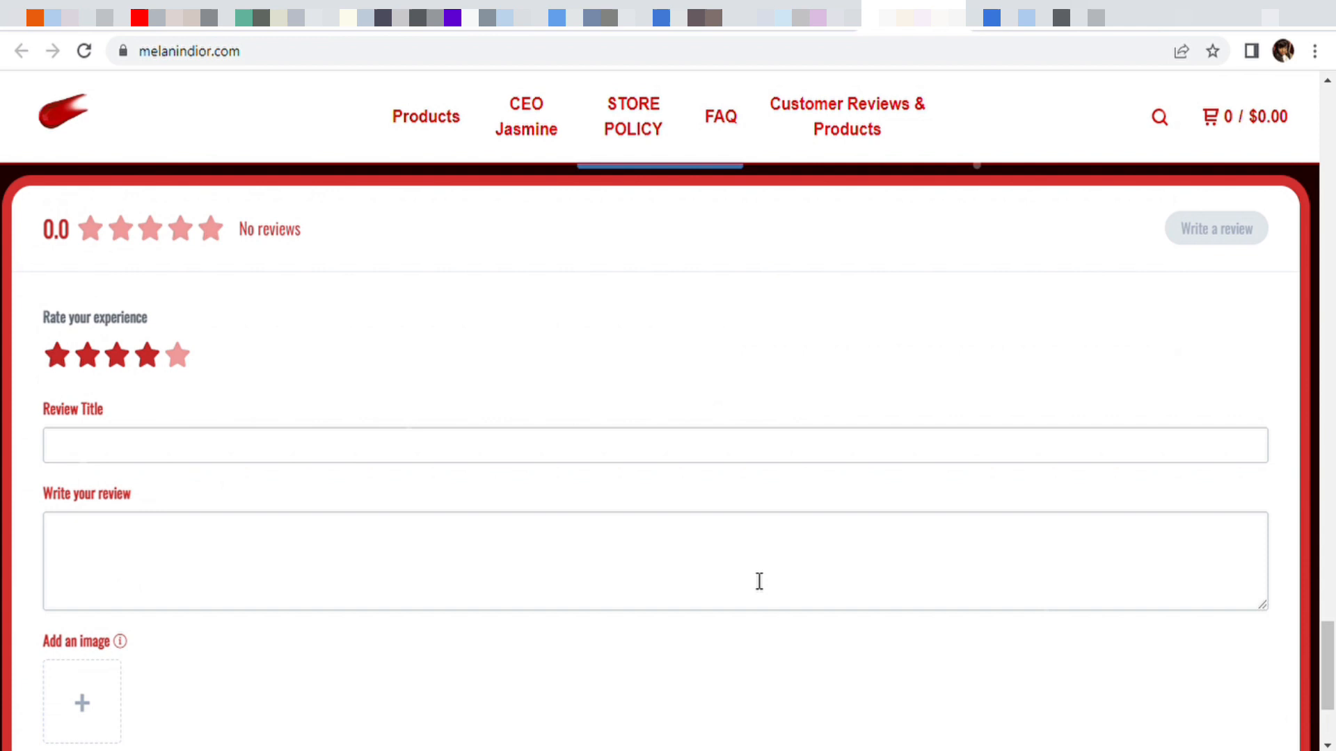
{"action": "mouse_move", "coordinate": [687, 631]}
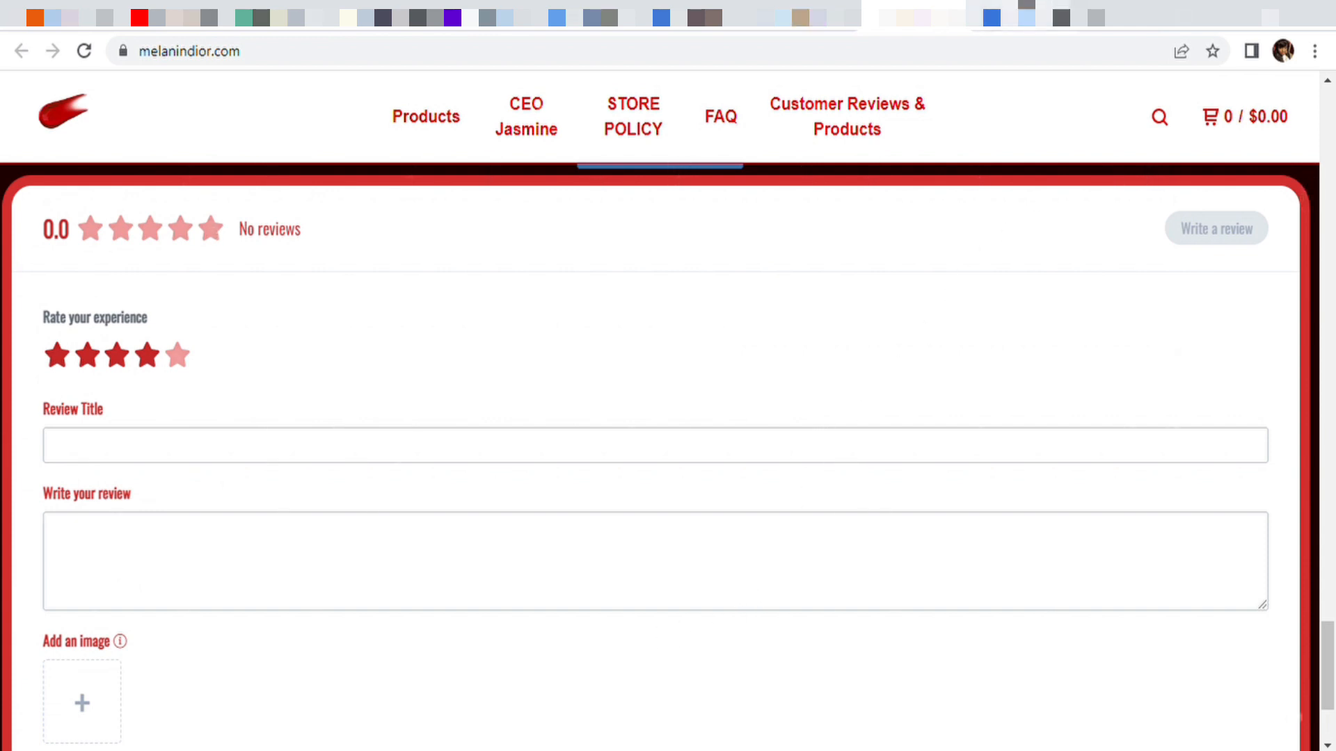
{"action": "left_click", "coordinate": [846, 117]}
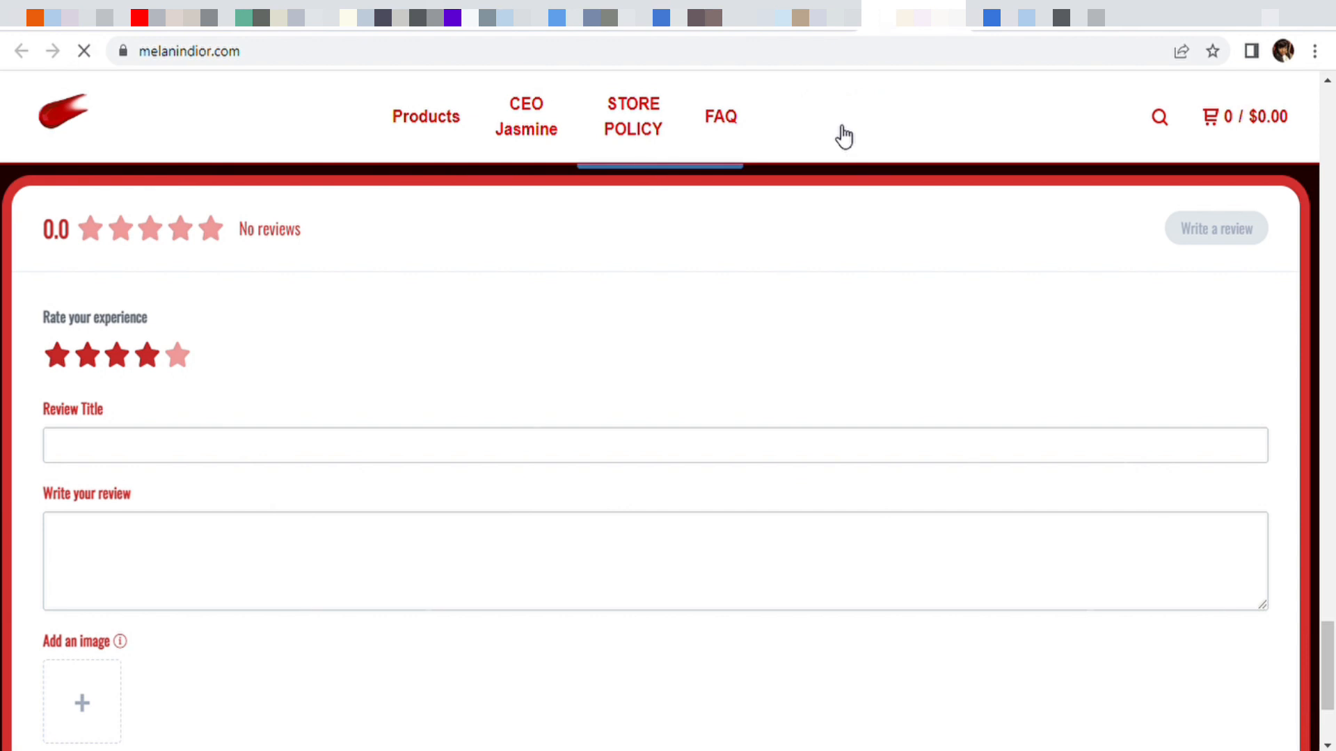
- Go to the store's Customer Reviews & Products page and browse the customer messages
{"action": "left_click", "coordinate": [846, 117]}
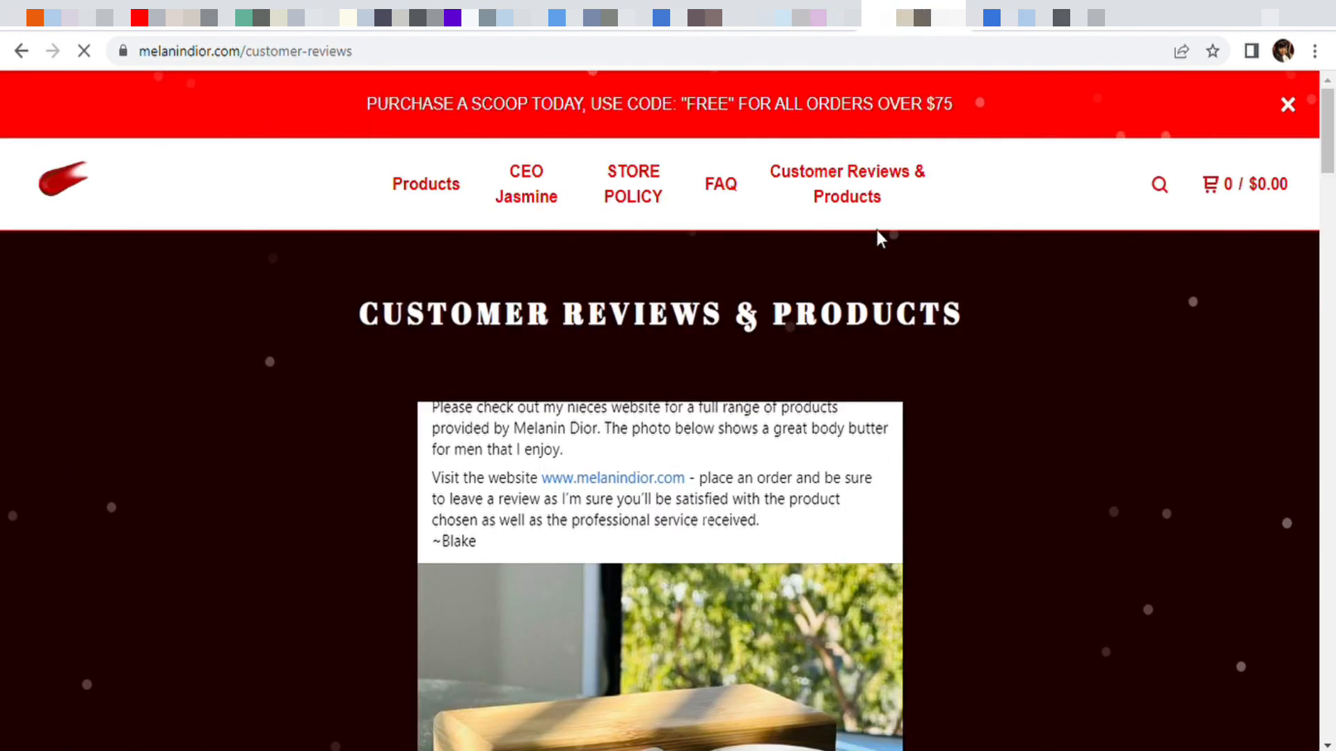
{"action": "mouse_move", "coordinate": [955, 354]}
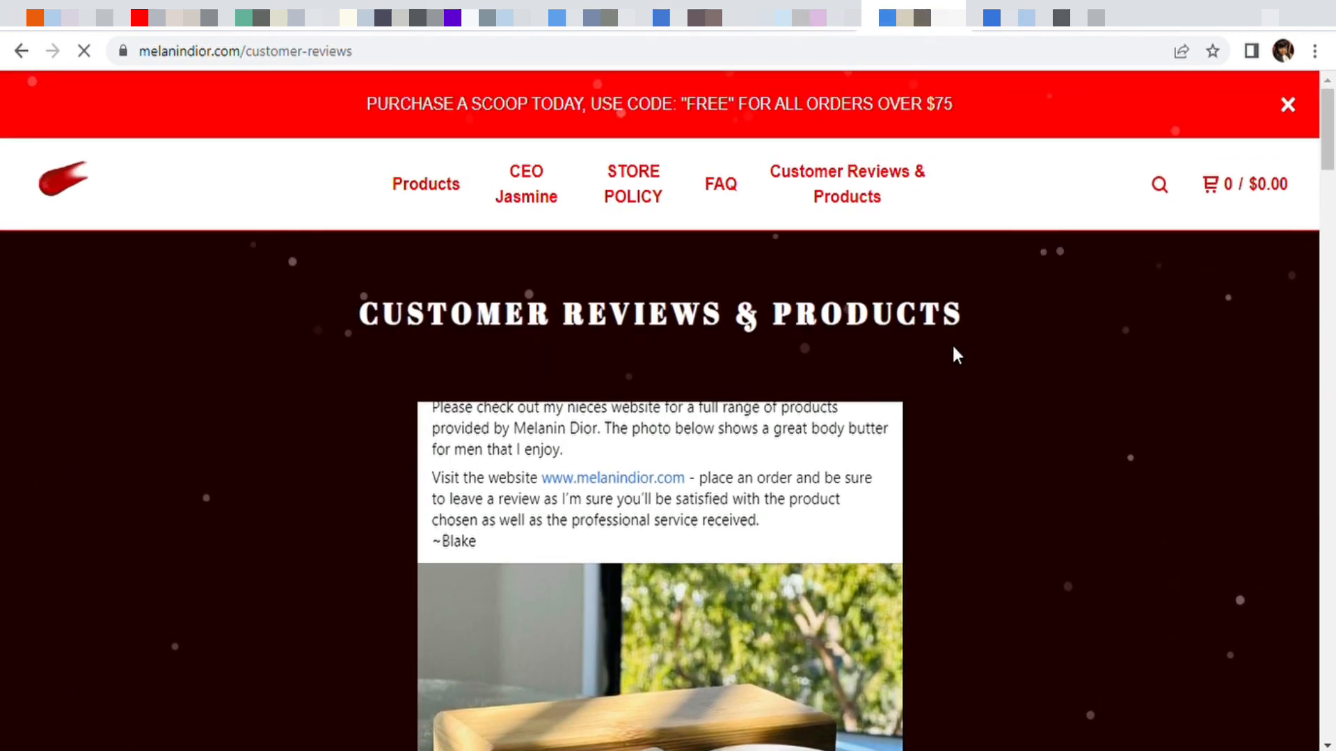
{"action": "scroll", "scroll_direction": "down", "scroll_amount": 3}
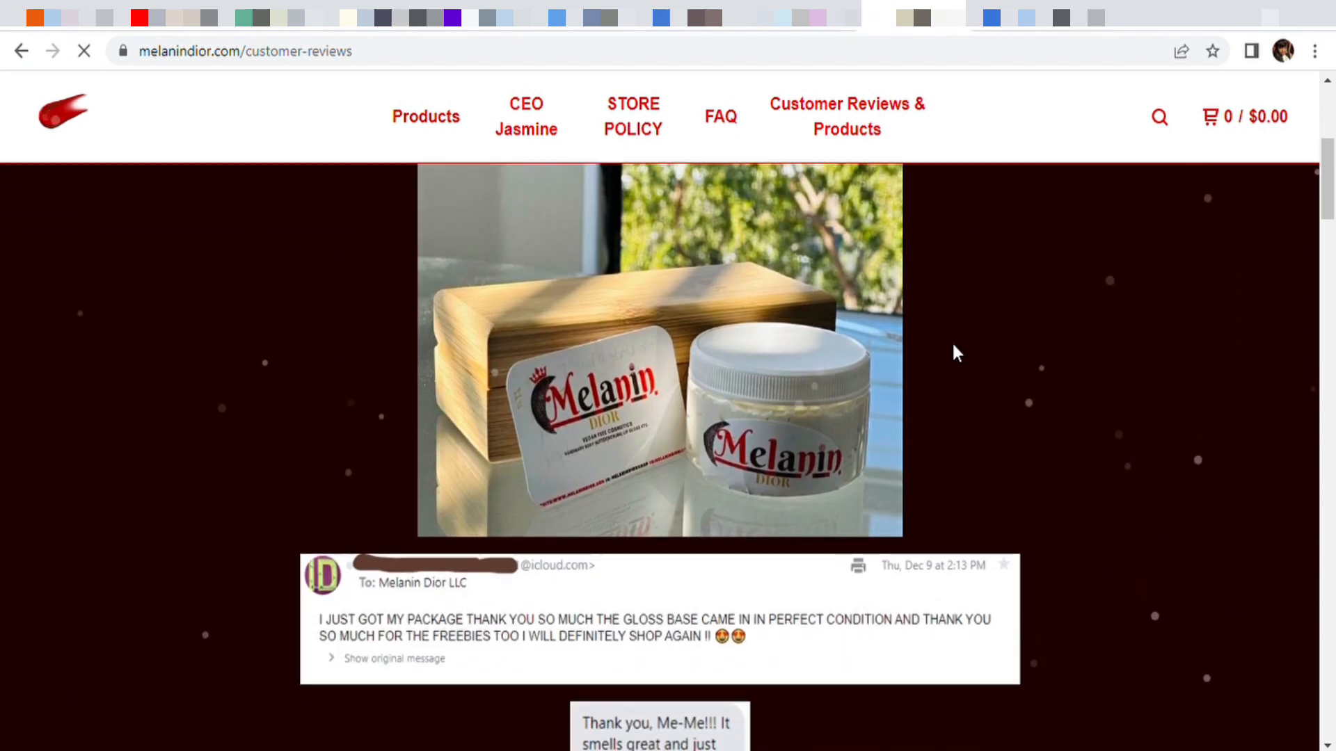
{"action": "scroll", "scroll_direction": "down", "scroll_amount": 3}
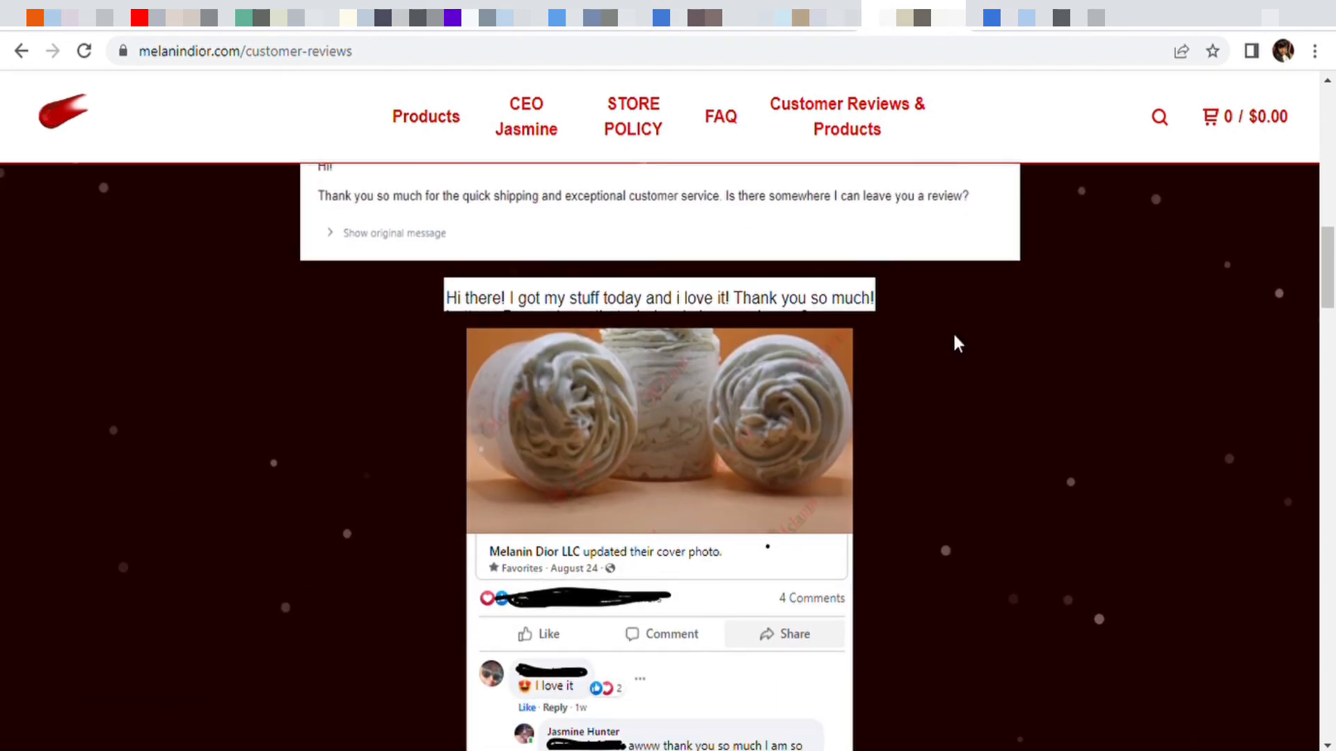
{"action": "scroll", "scroll_direction": "down", "scroll_amount": 3}
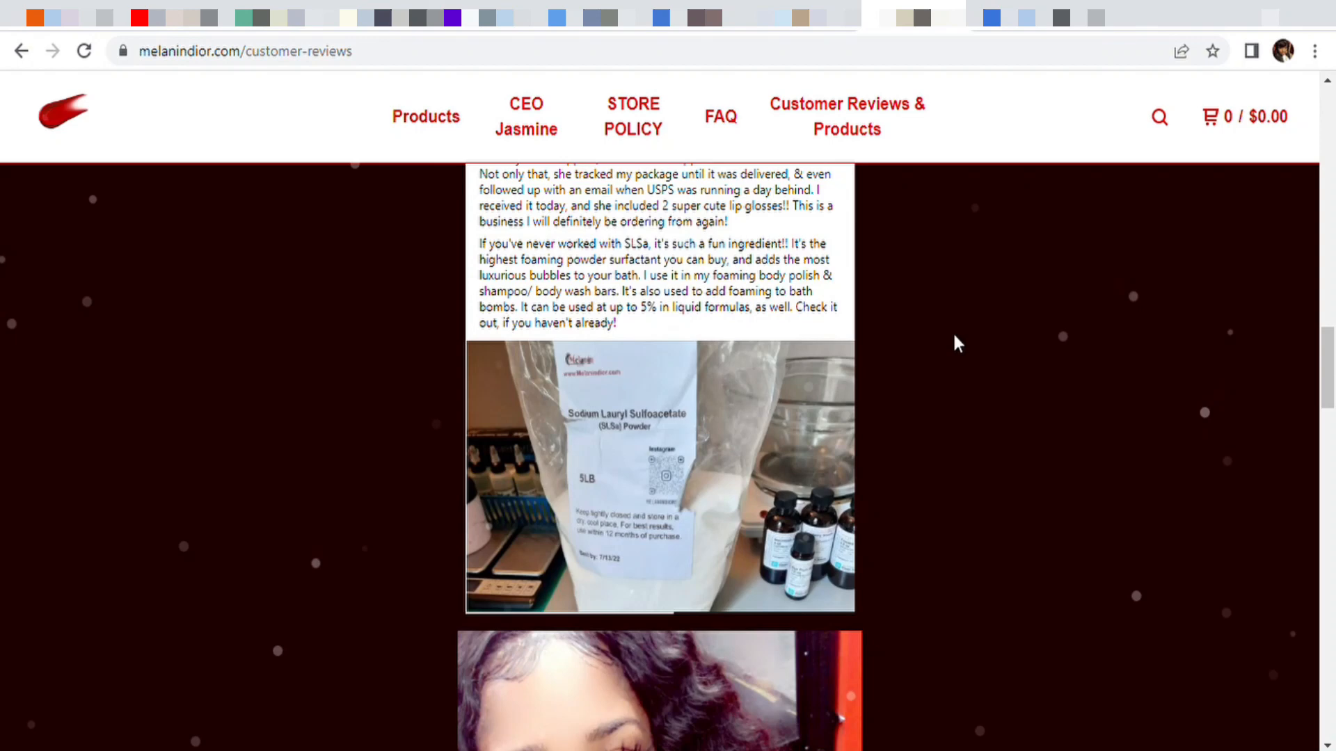
{"action": "scroll", "scroll_direction": "up", "scroll_amount": 3}
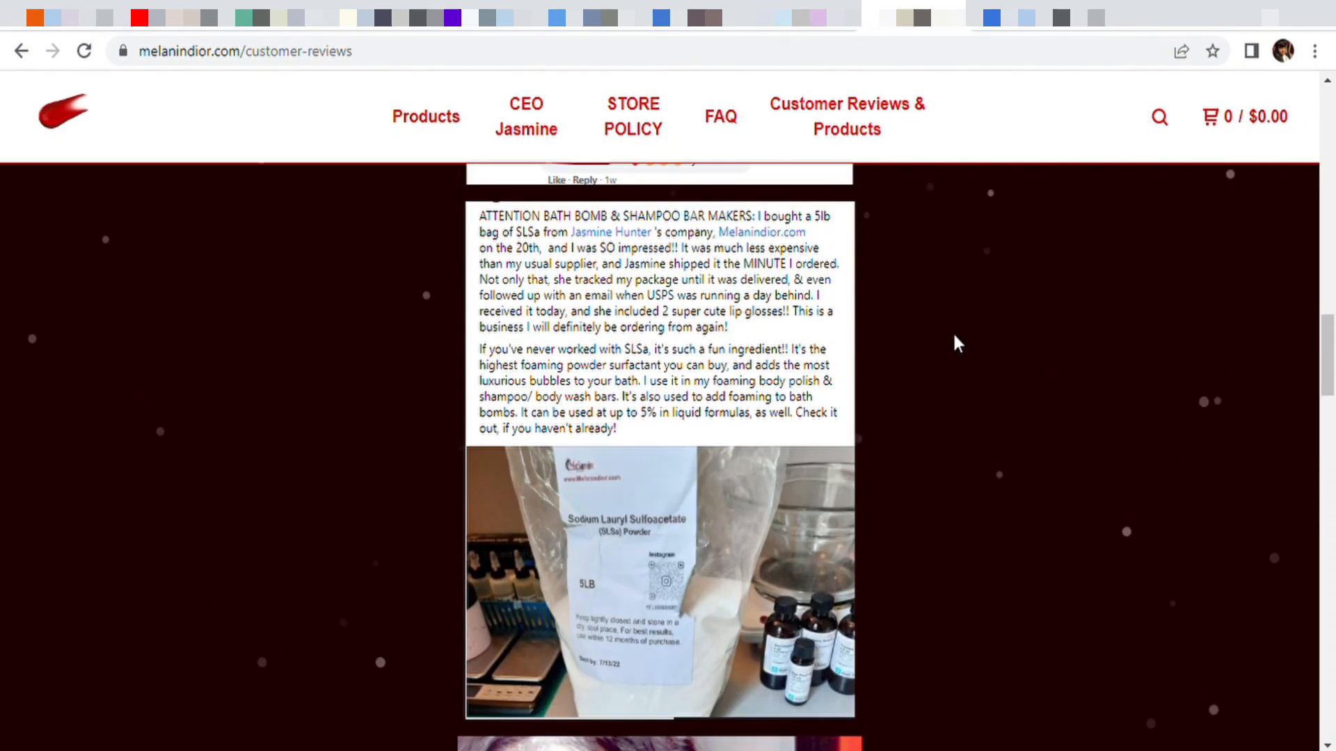
- Browse the remaining reviews and photos, then return to the store's home page
{"action": "scroll", "scroll_direction": "down", "scroll_amount": 3}
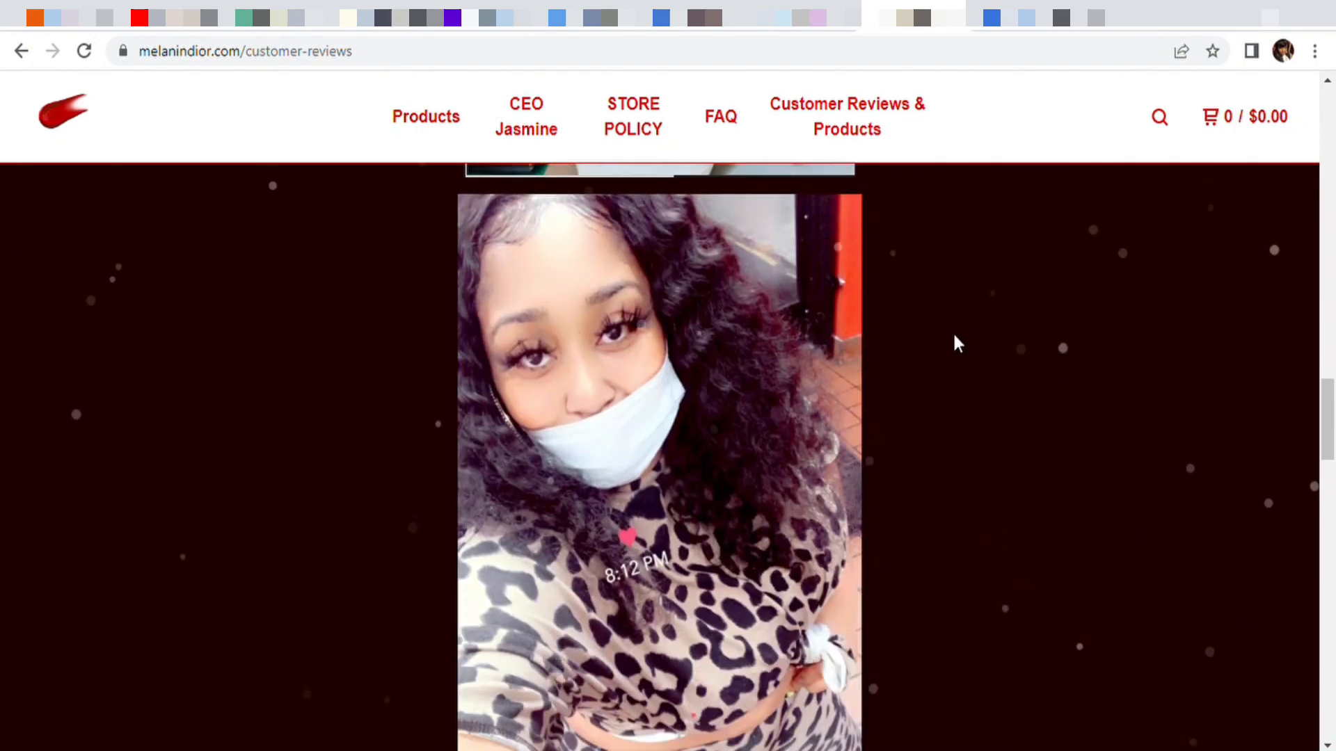
{"action": "scroll", "scroll_direction": "down", "scroll_amount": 3}
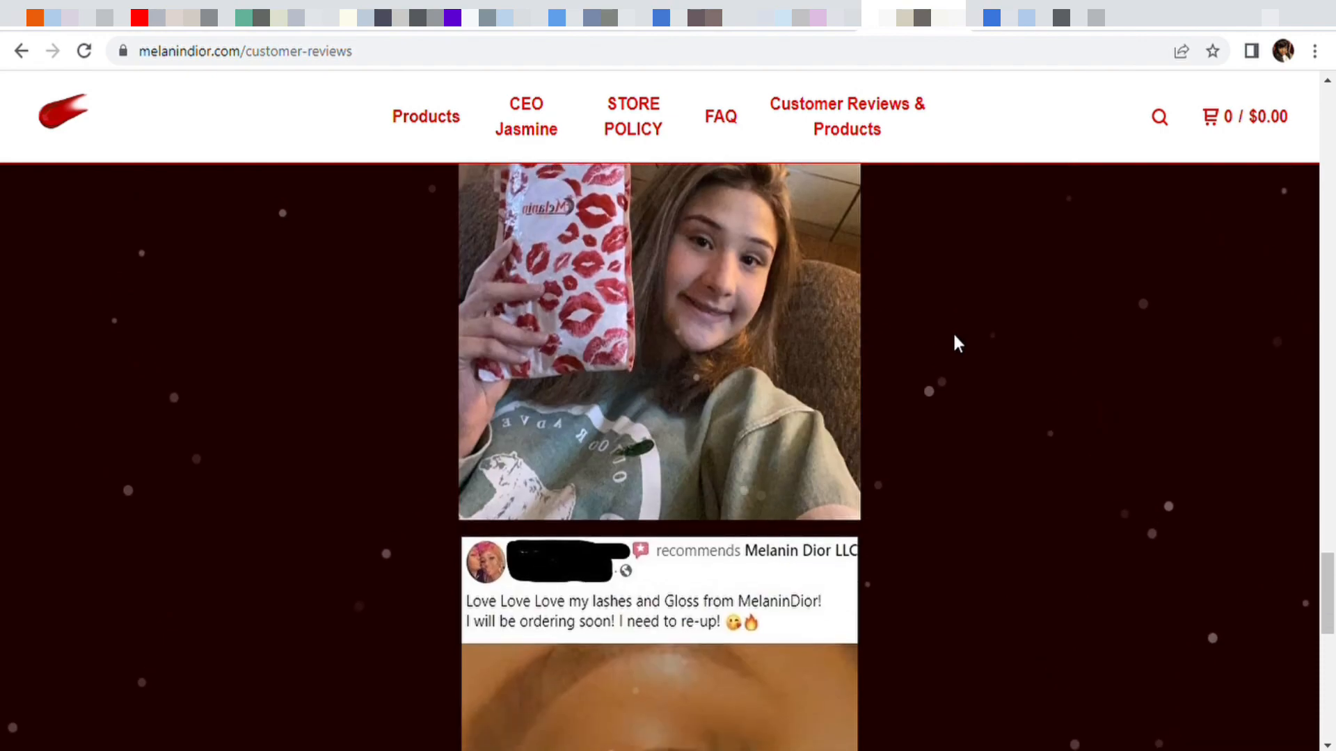
{"action": "scroll", "scroll_direction": "down", "scroll_amount": 3}
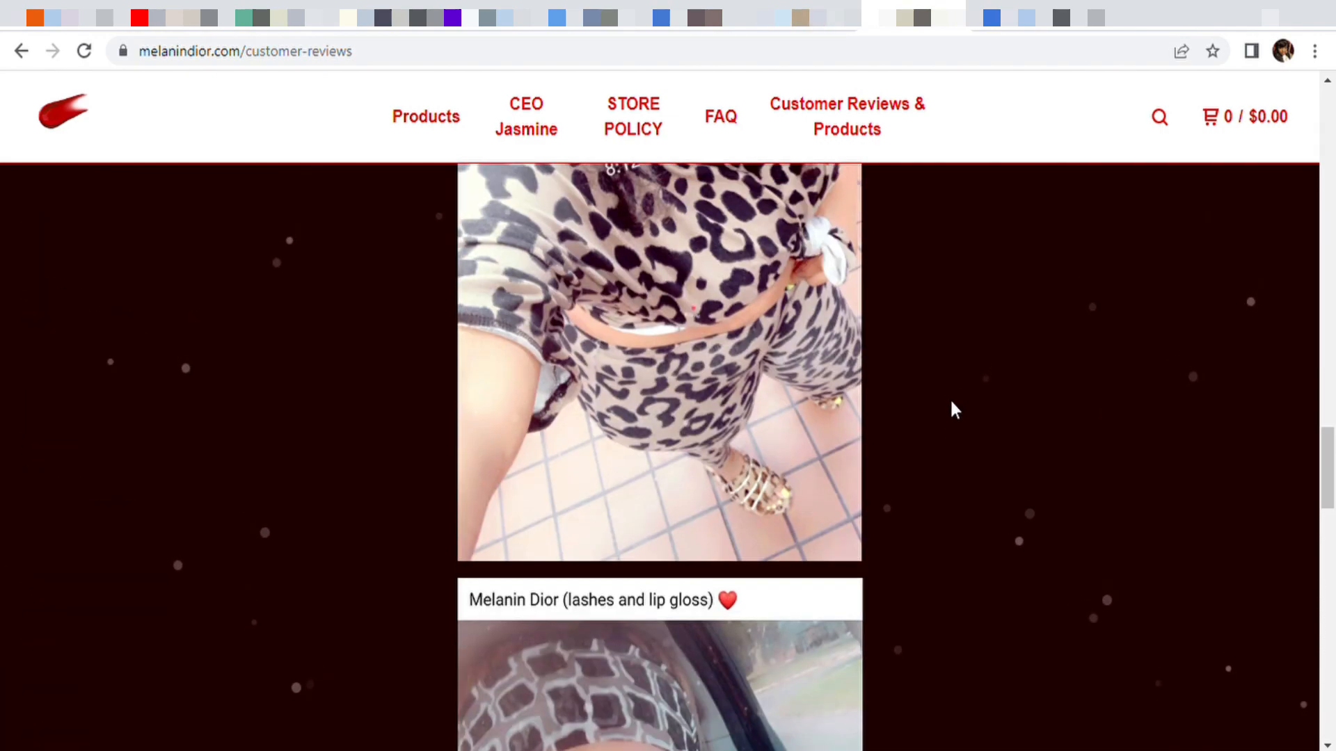
{"action": "scroll", "scroll_direction": "down", "scroll_amount": 3}
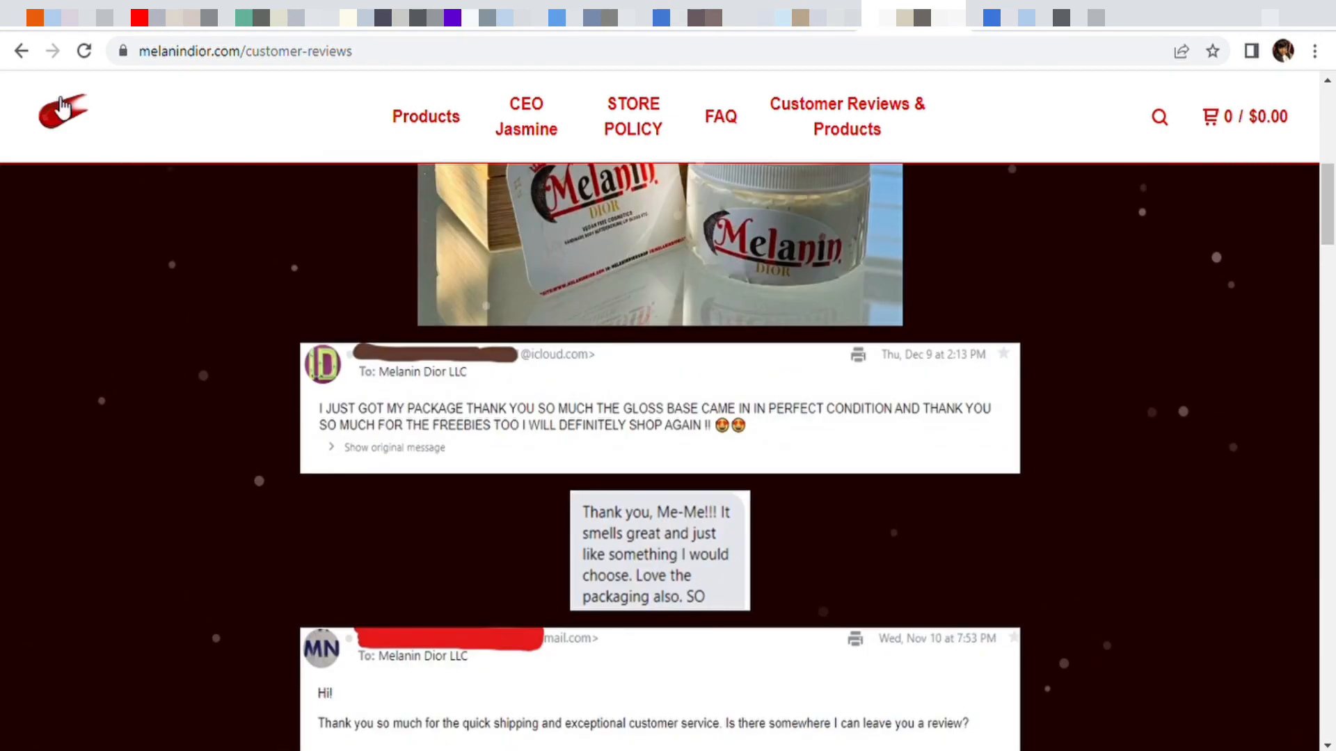
{"action": "left_click", "coordinate": [62, 111]}
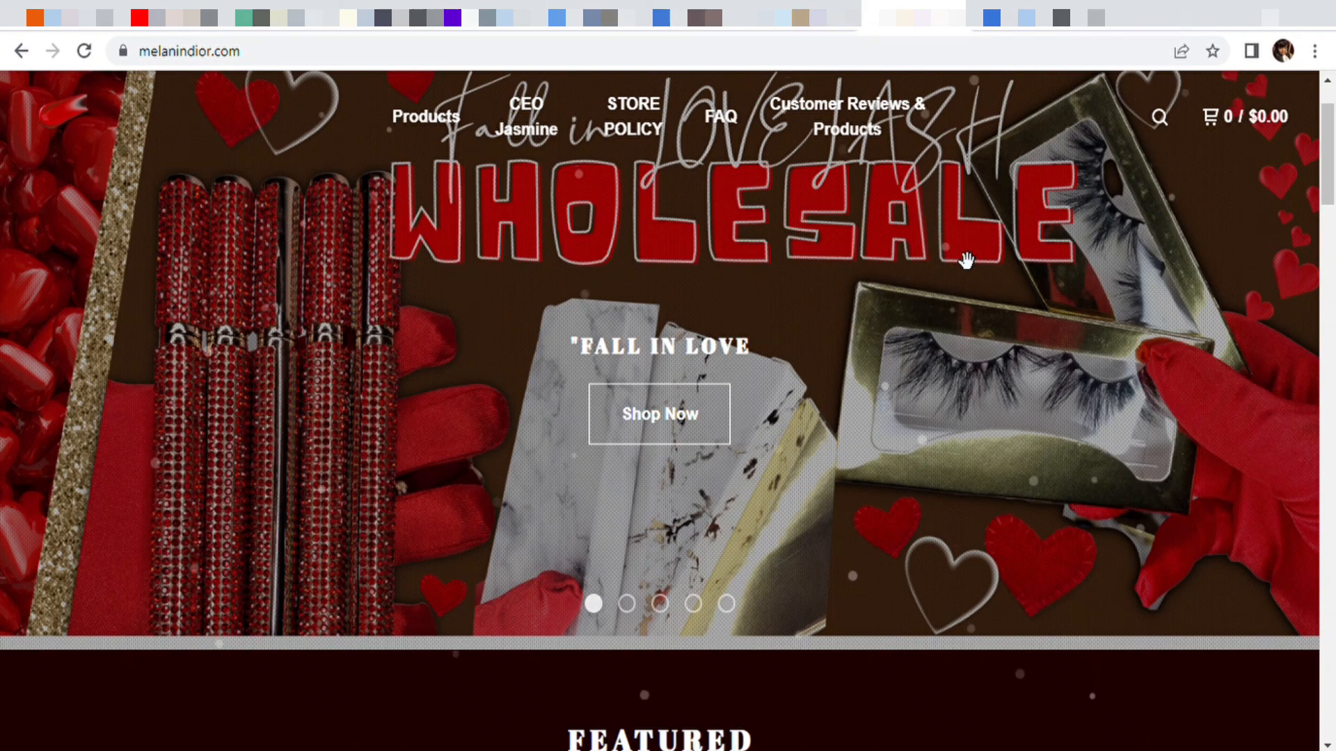
- Browse the homepage banner slides and the Featured products section
{"action": "scroll", "scroll_direction": "down", "scroll_amount": 3}
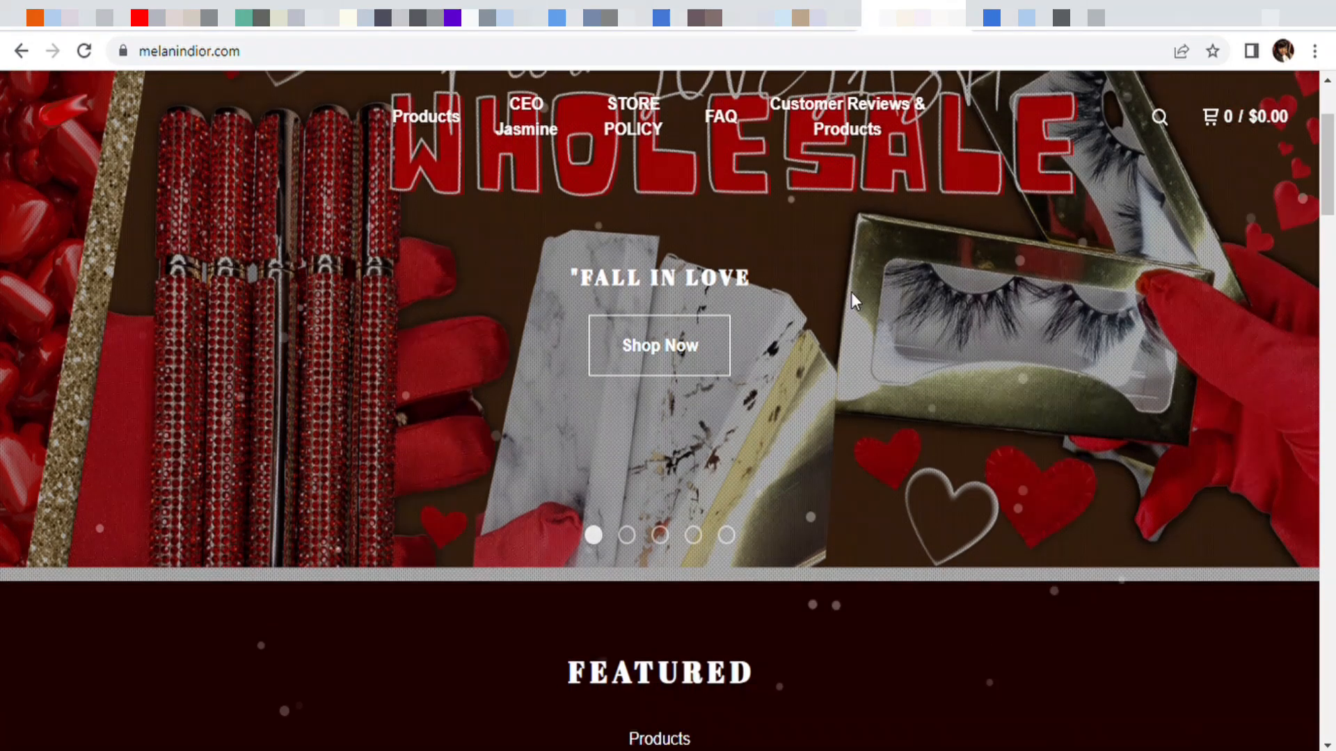
{"action": "scroll", "scroll_direction": "down", "scroll_amount": 3}
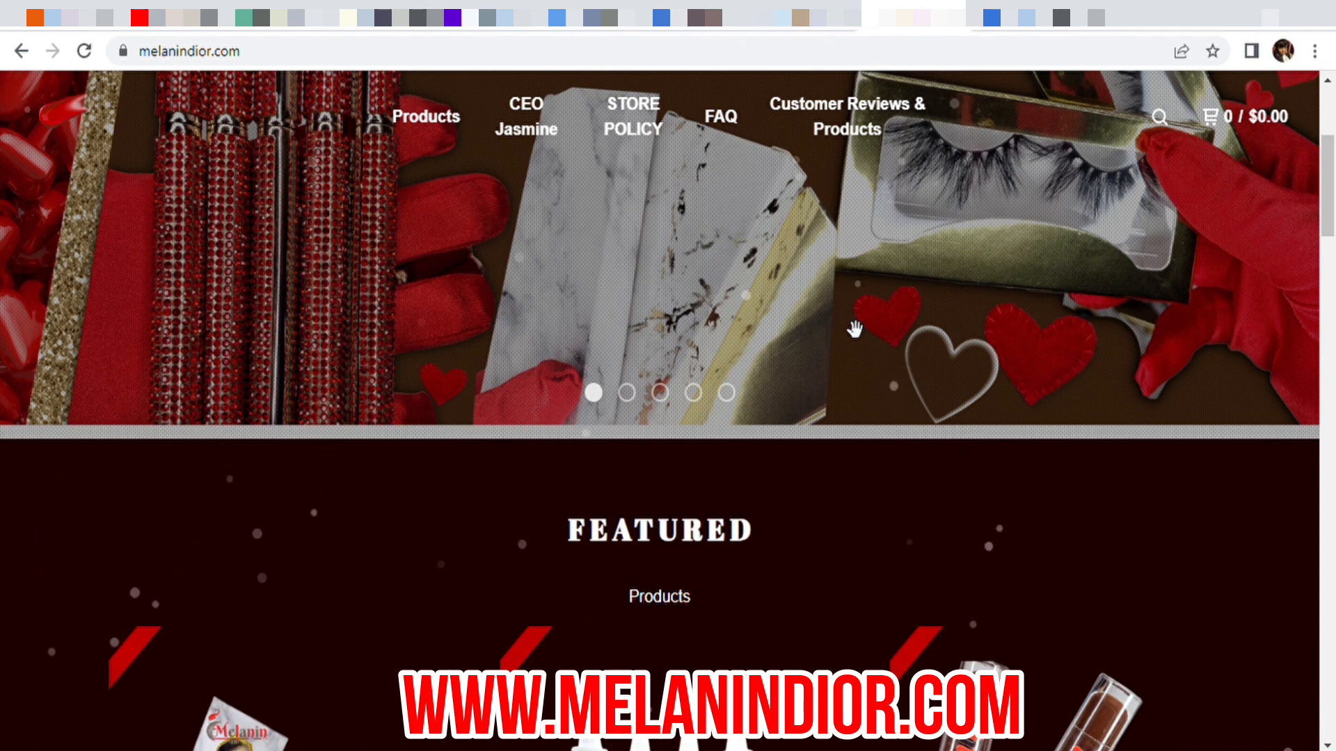
{"action": "mouse_move", "coordinate": [839, 586]}
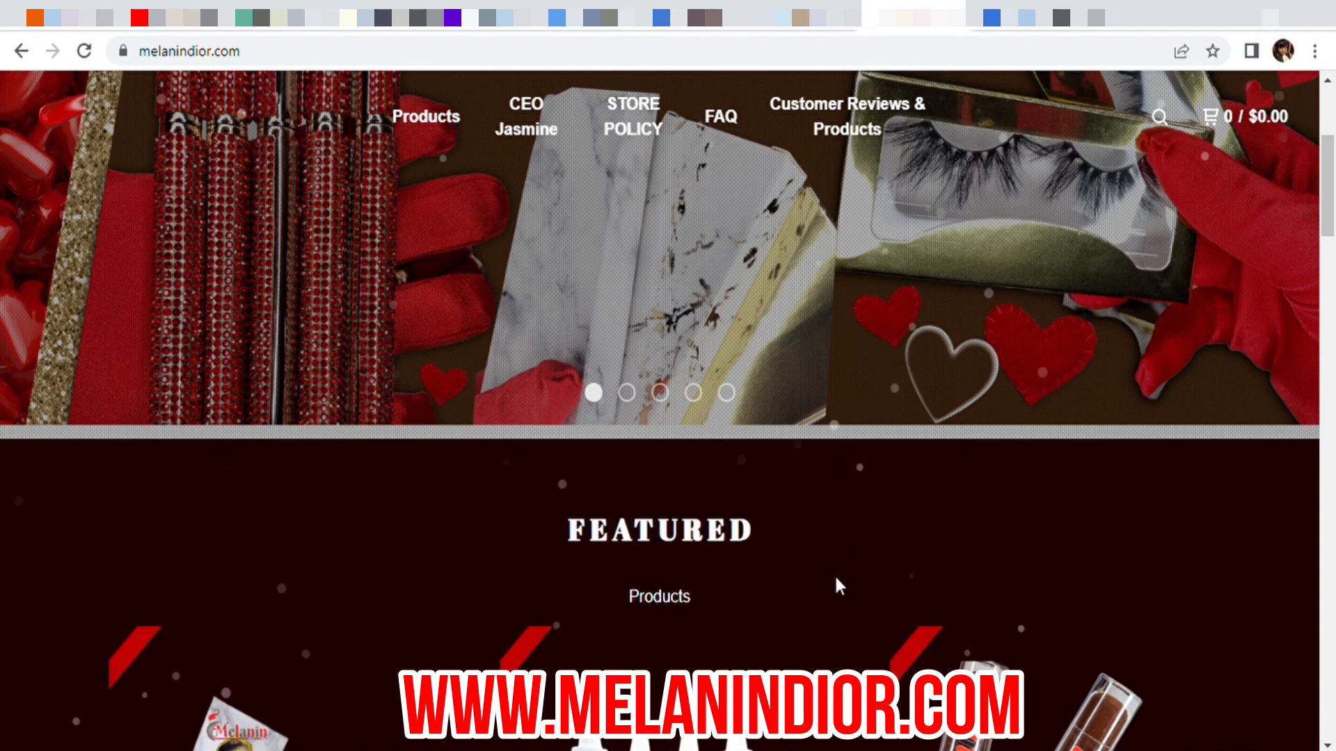
{"action": "mouse_move", "coordinate": [891, 546]}
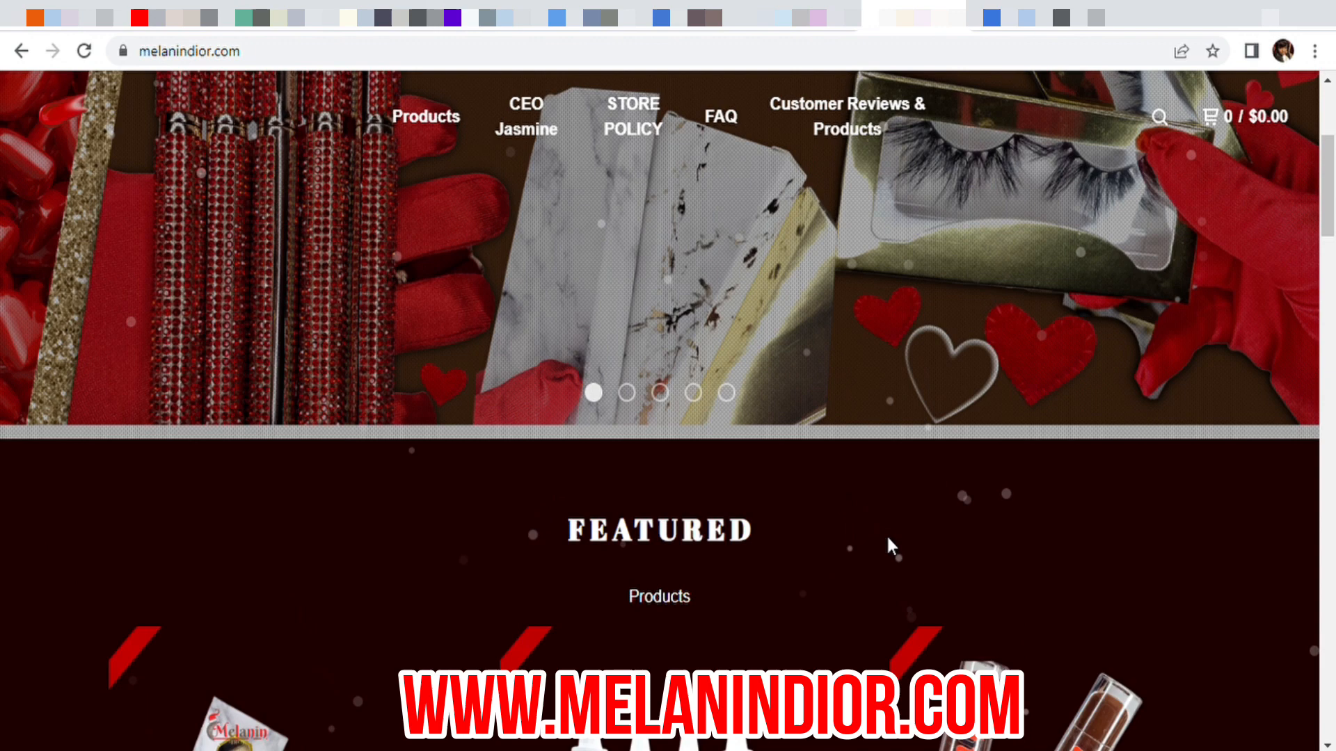
{"action": "mouse_move", "coordinate": [882, 615]}
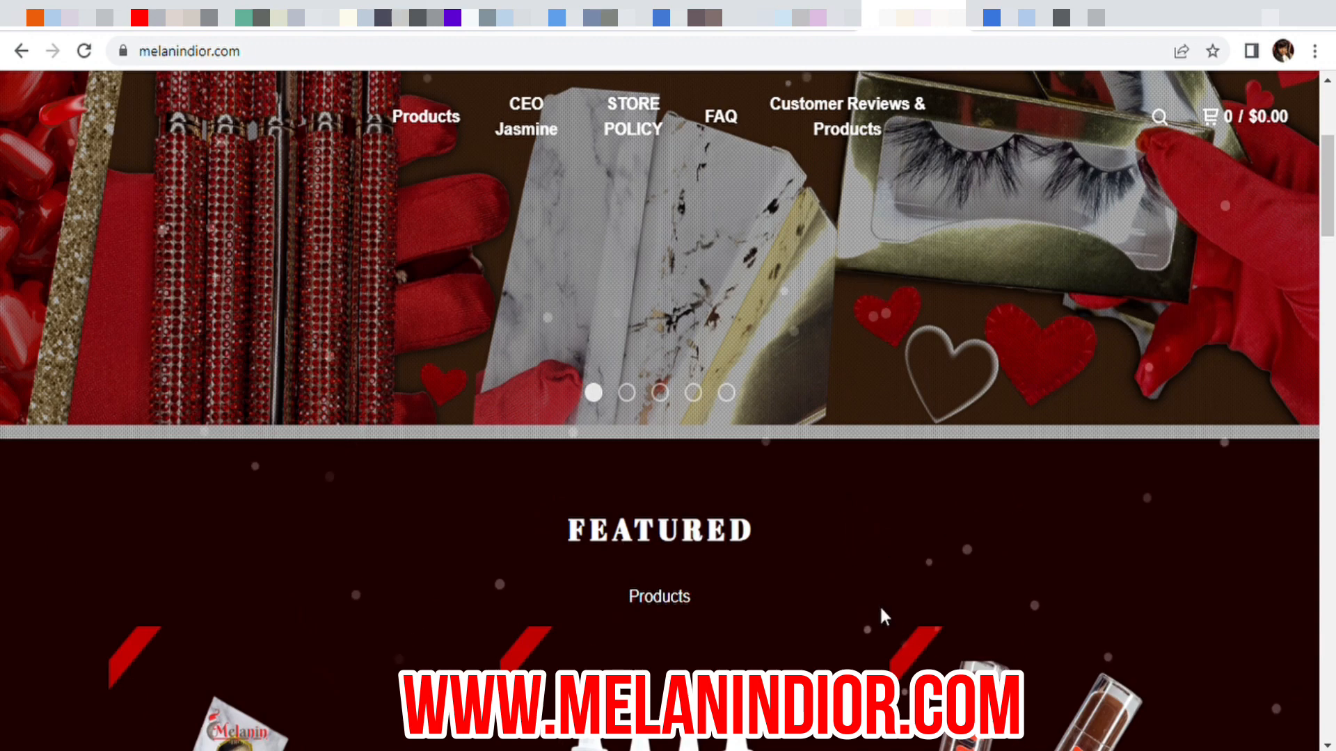
{"action": "left_click", "coordinate": [627, 393]}
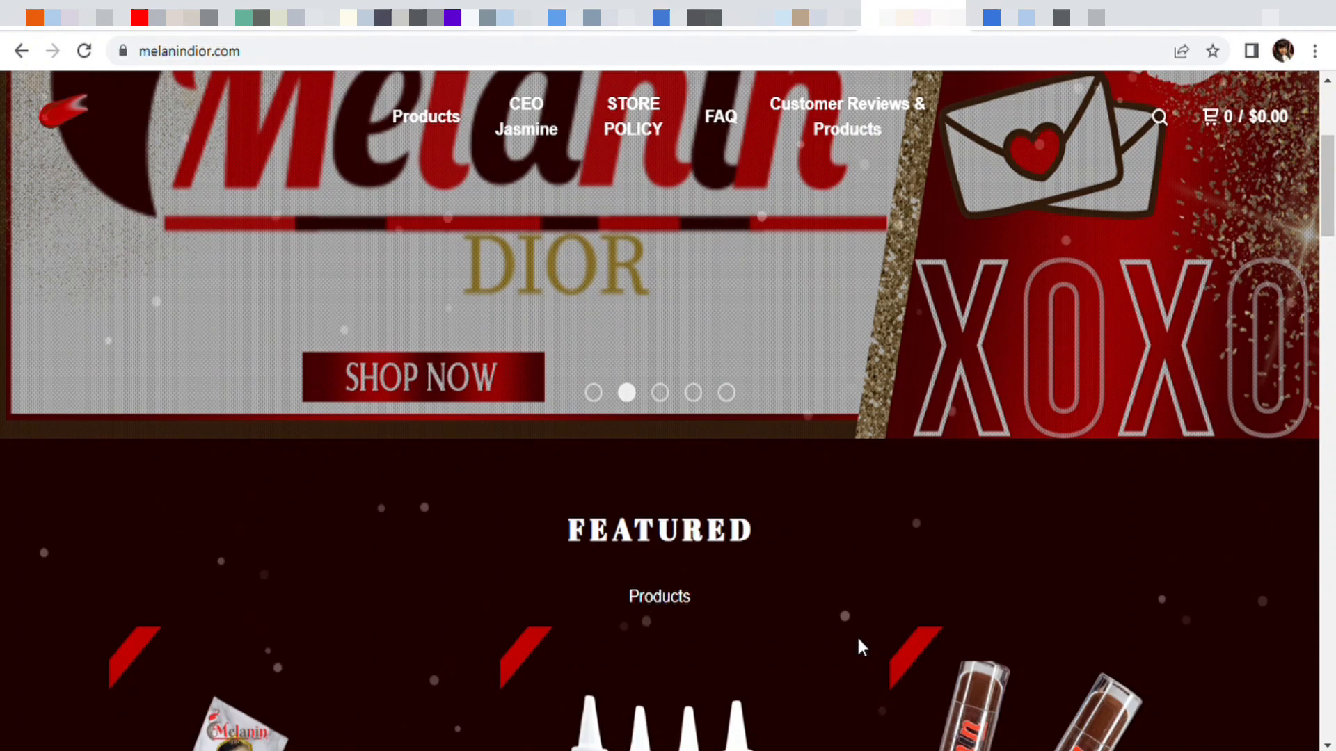
{"action": "mouse_move", "coordinate": [864, 727]}
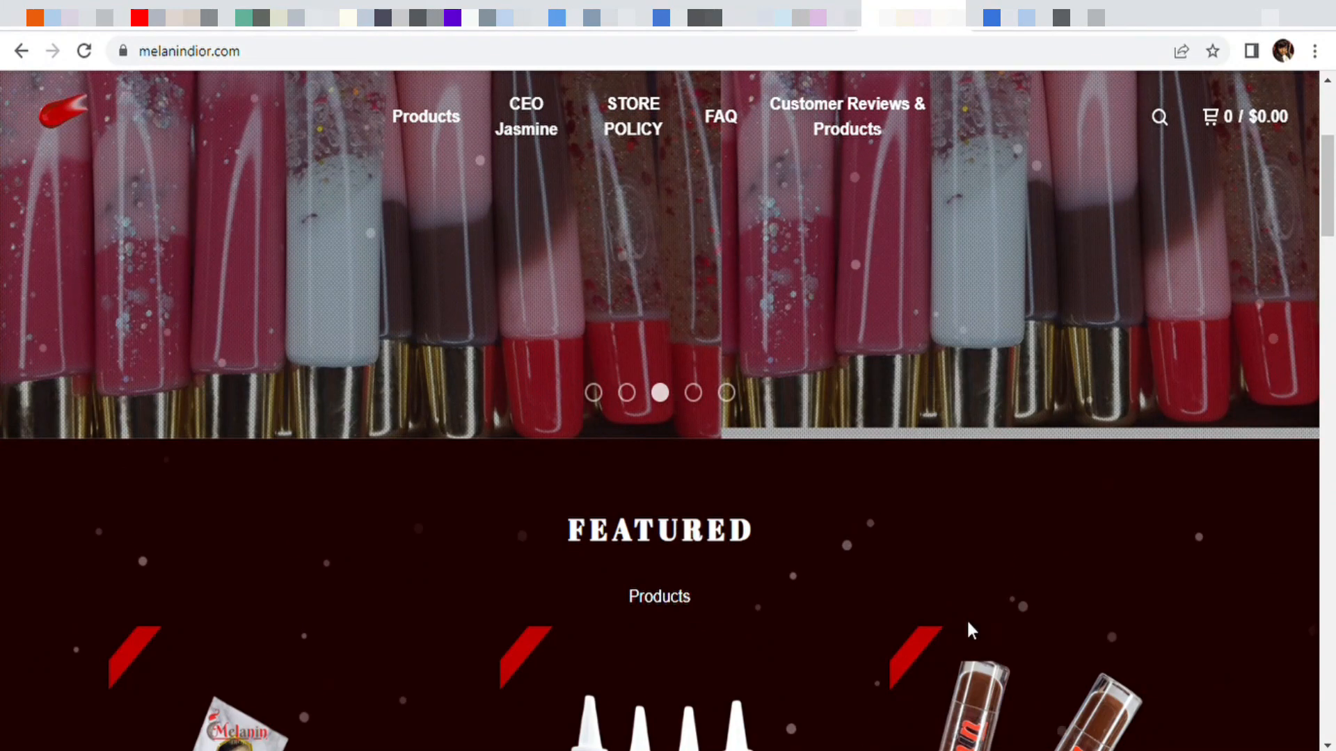
{"action": "left_click", "coordinate": [693, 392]}
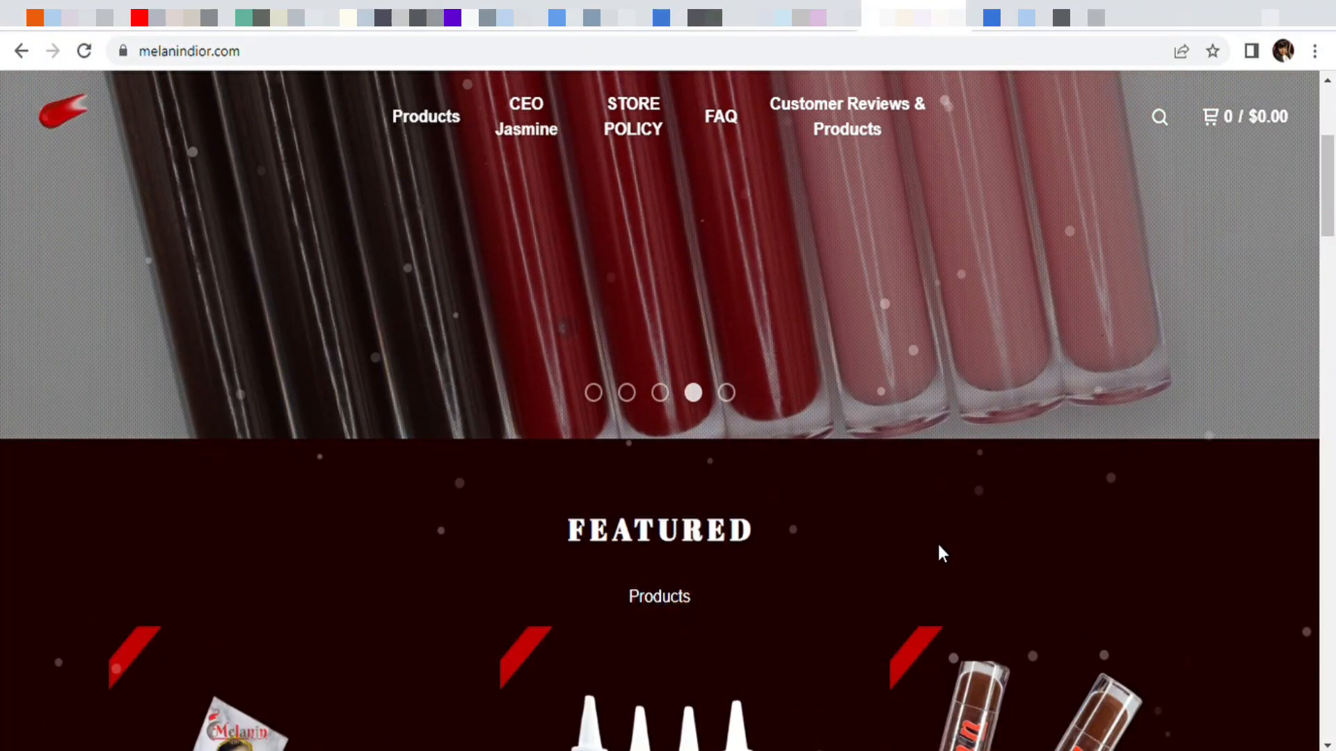
{"action": "scroll", "scroll_direction": "down", "scroll_amount": 3}
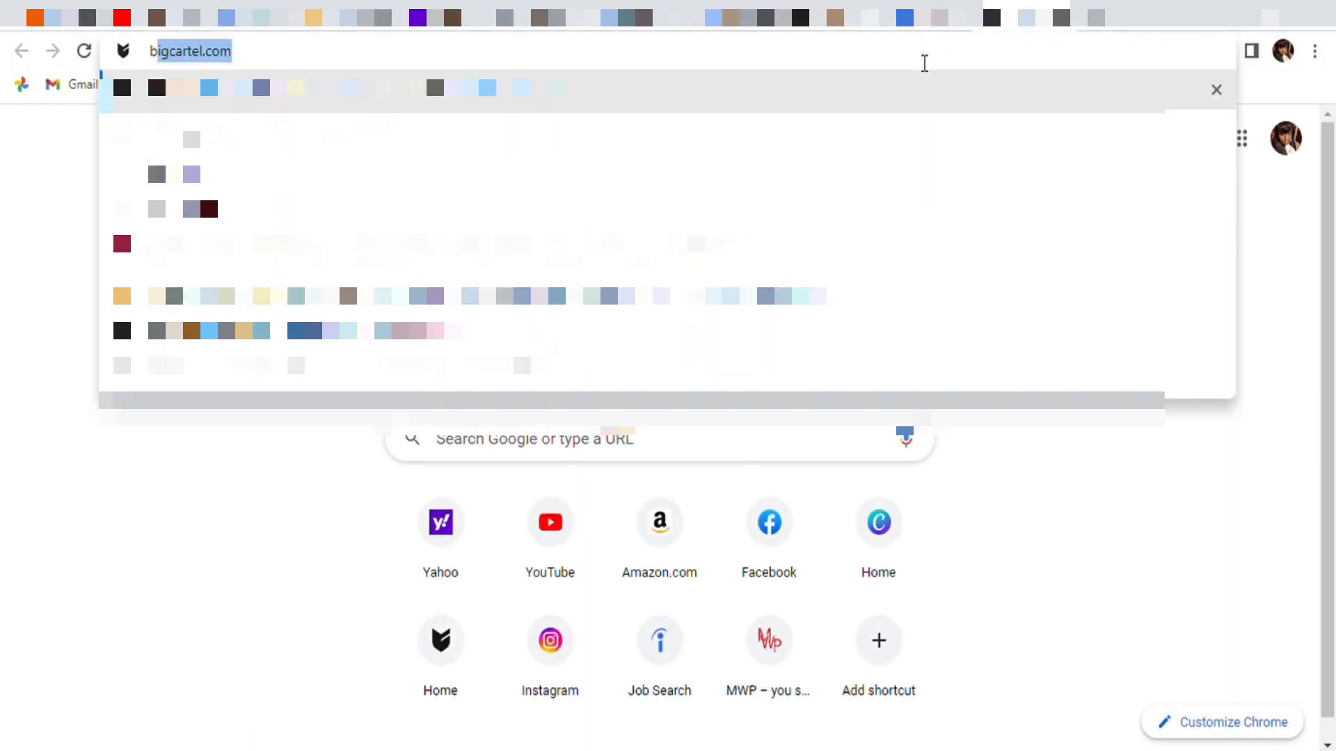
- Search Google for 'big cartel login' and follow the Big Cartel Login result to the dashboard
{"action": "type", "text": "big cartel"}
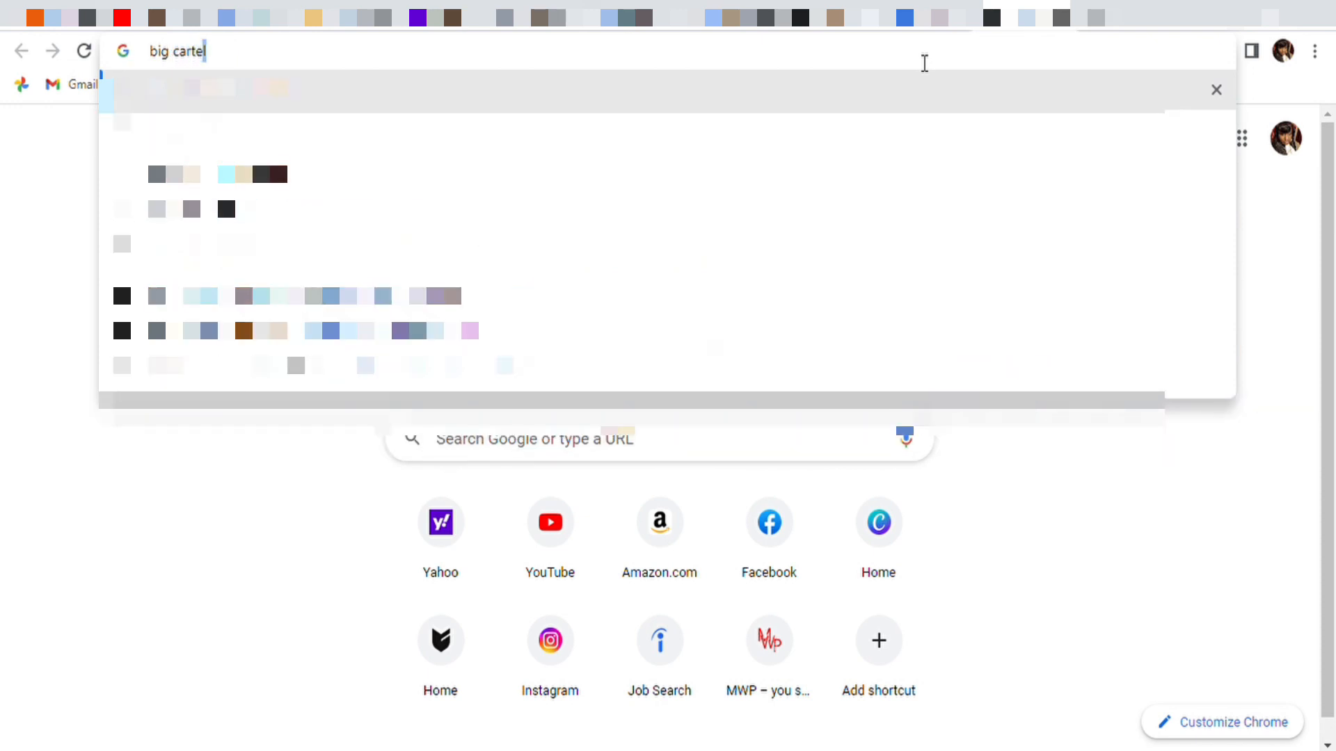
{"action": "key", "text": "Return"}
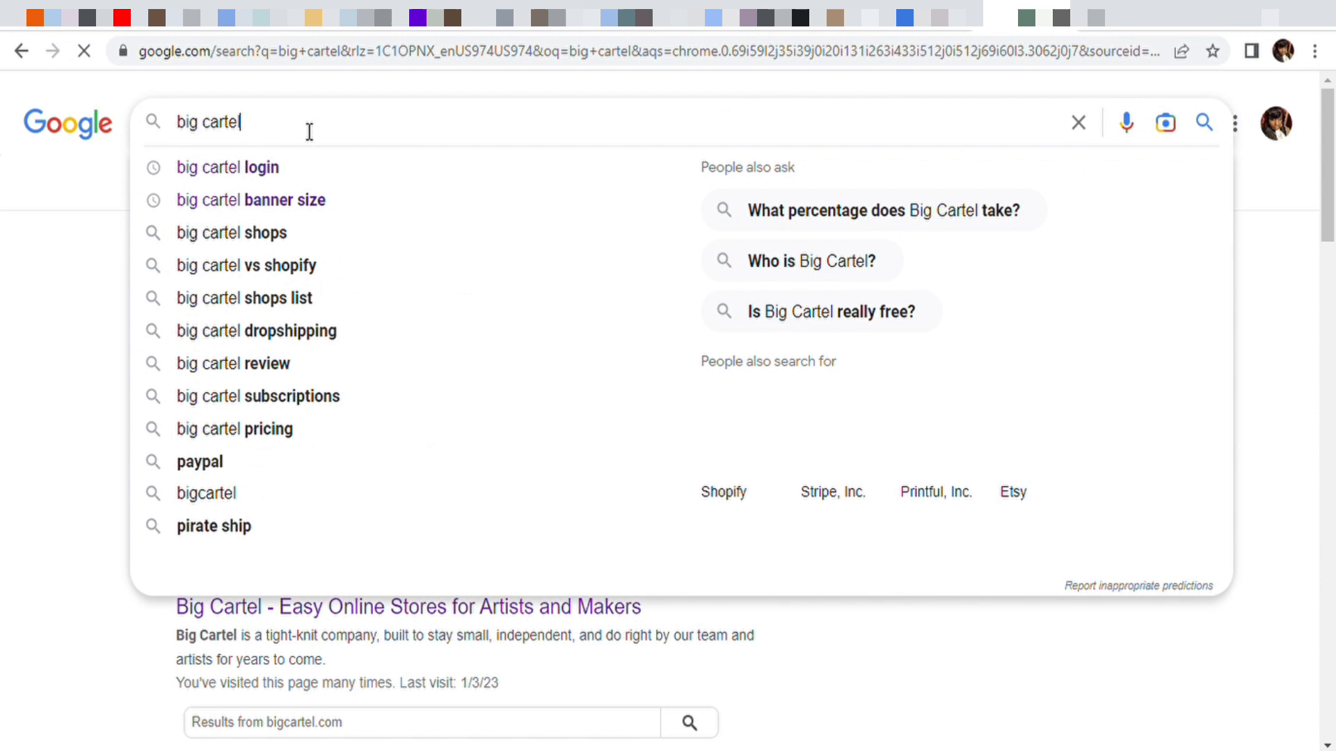
{"action": "type", "text": "b"}
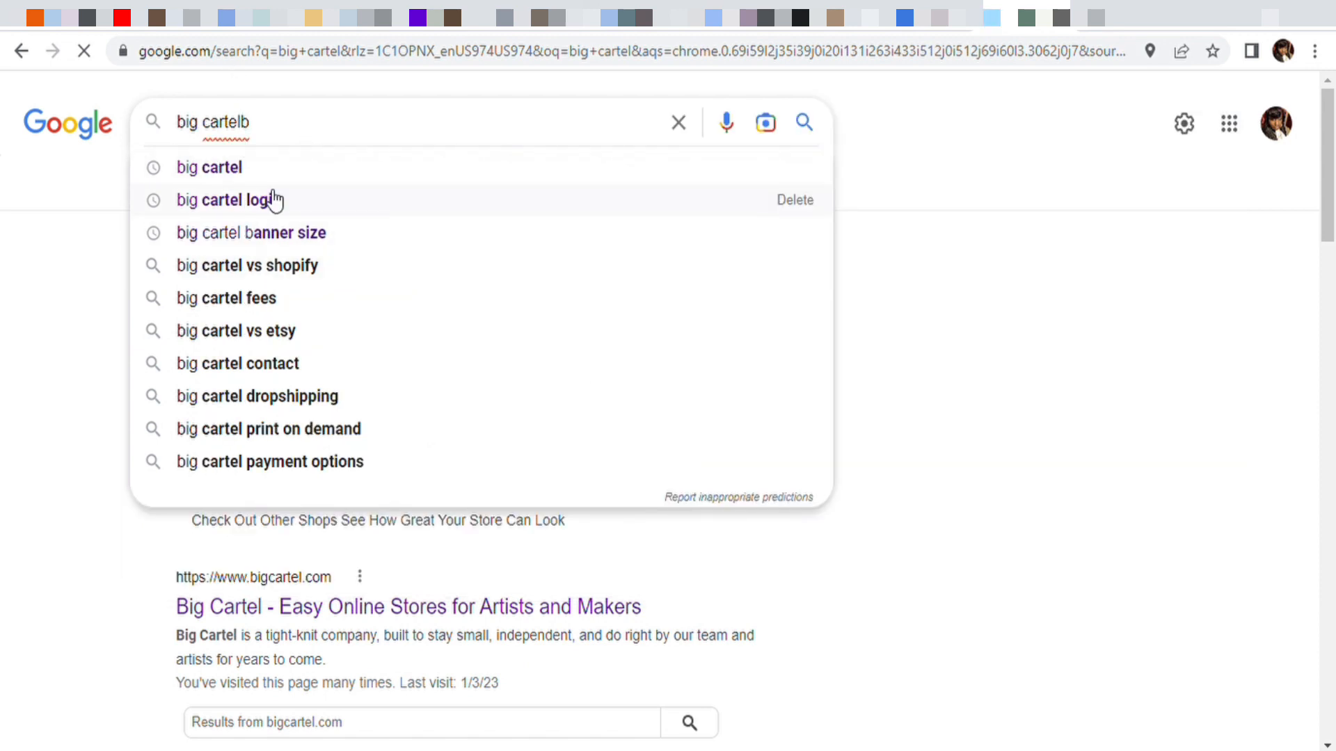
{"action": "left_click", "coordinate": [230, 200]}
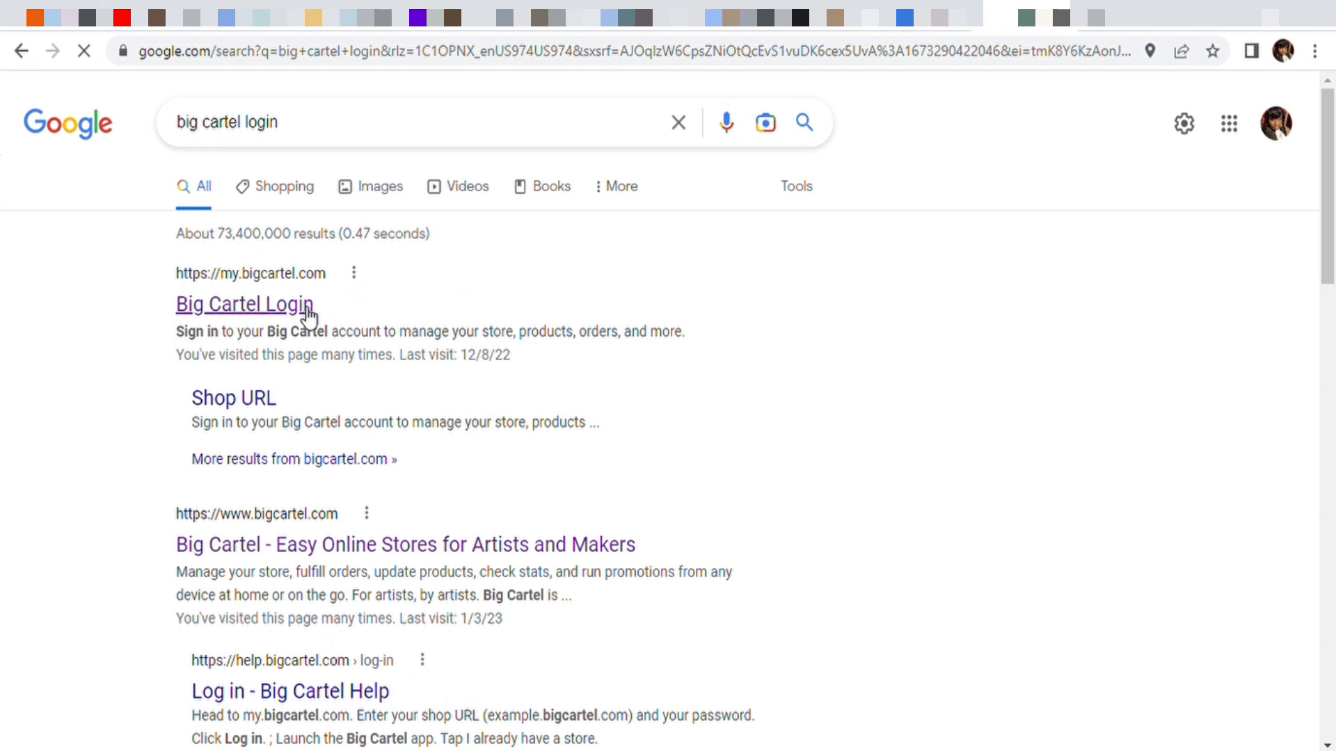
{"action": "left_click", "coordinate": [245, 305]}
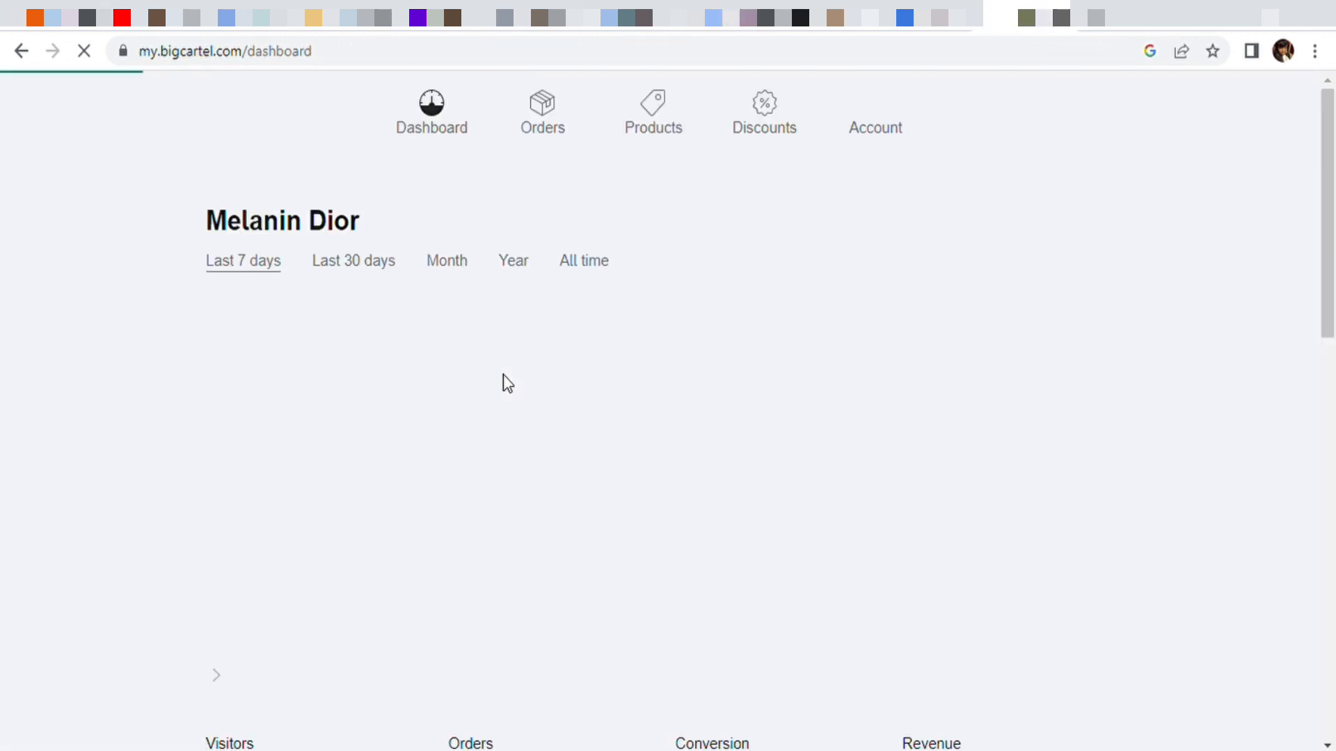
- Go through Orders and Account to the shop card's Design editor with the storefront preview
{"action": "left_click", "coordinate": [542, 112]}
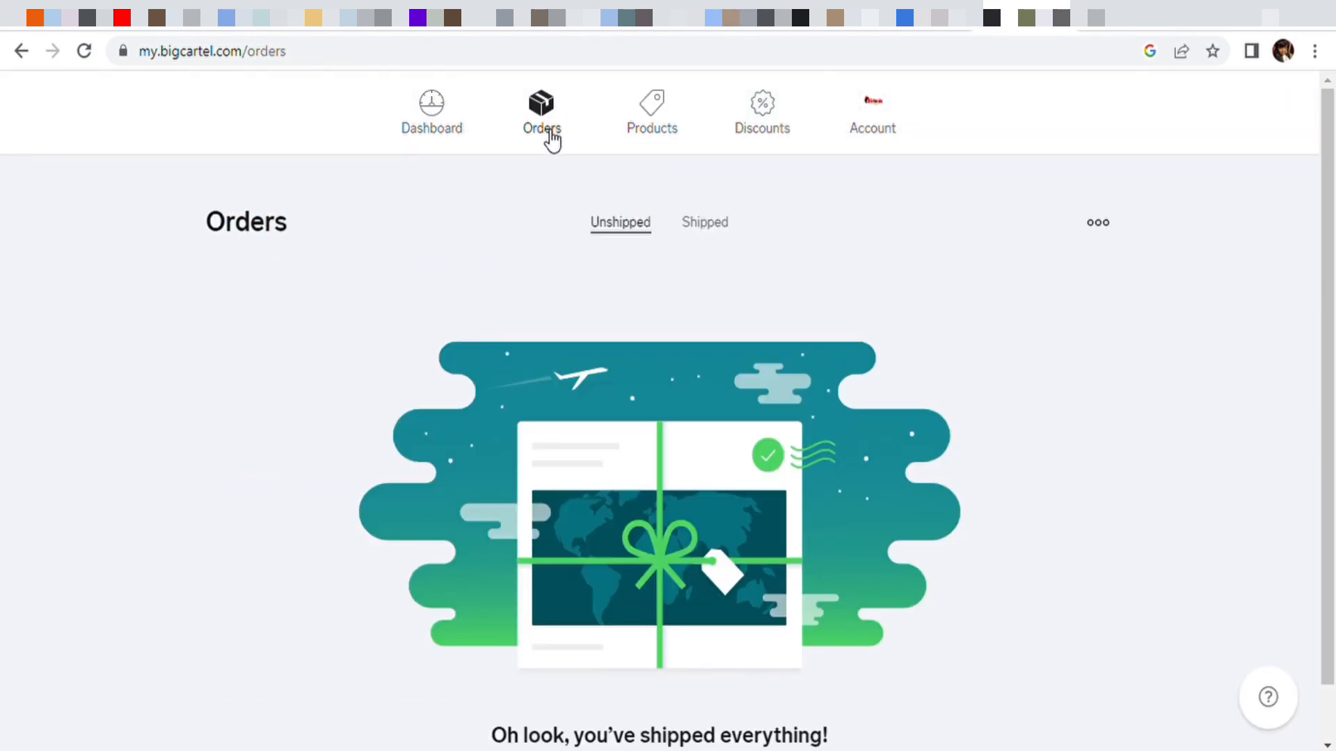
{"action": "left_click", "coordinate": [873, 113]}
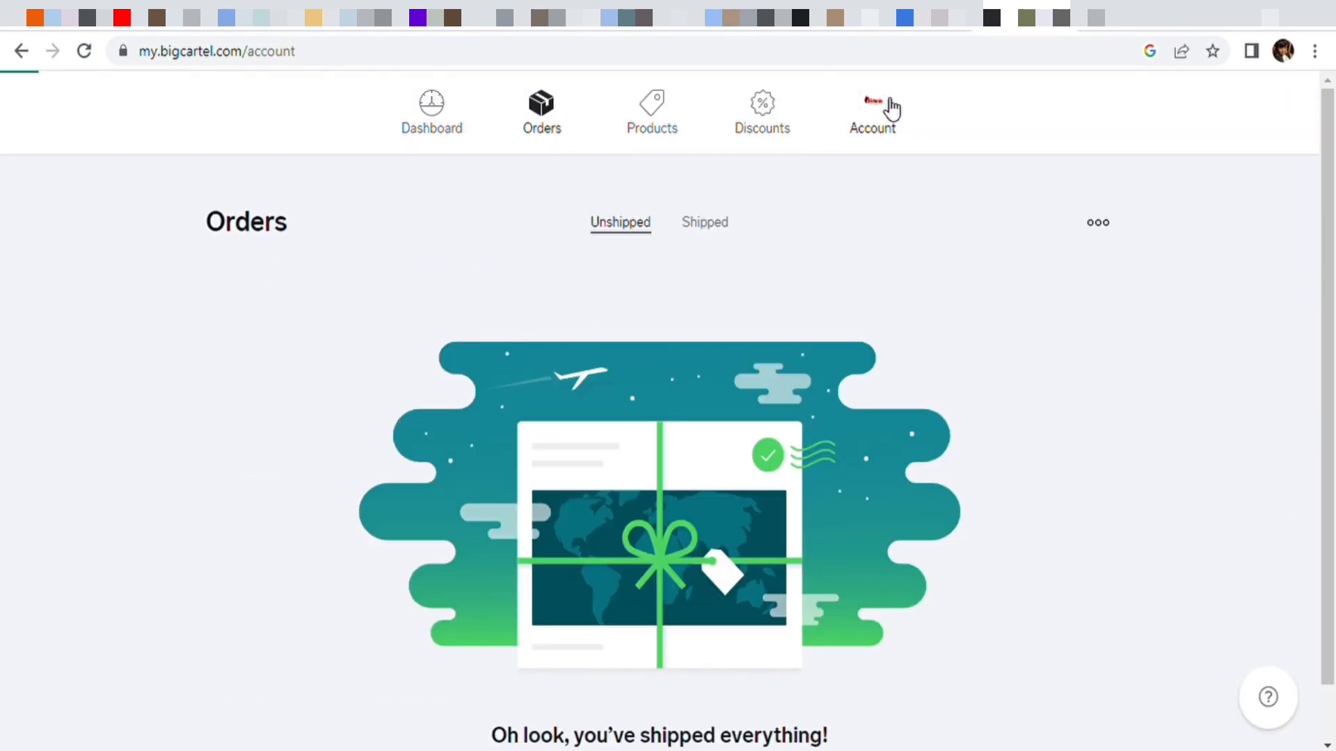
{"action": "left_click", "coordinate": [871, 111]}
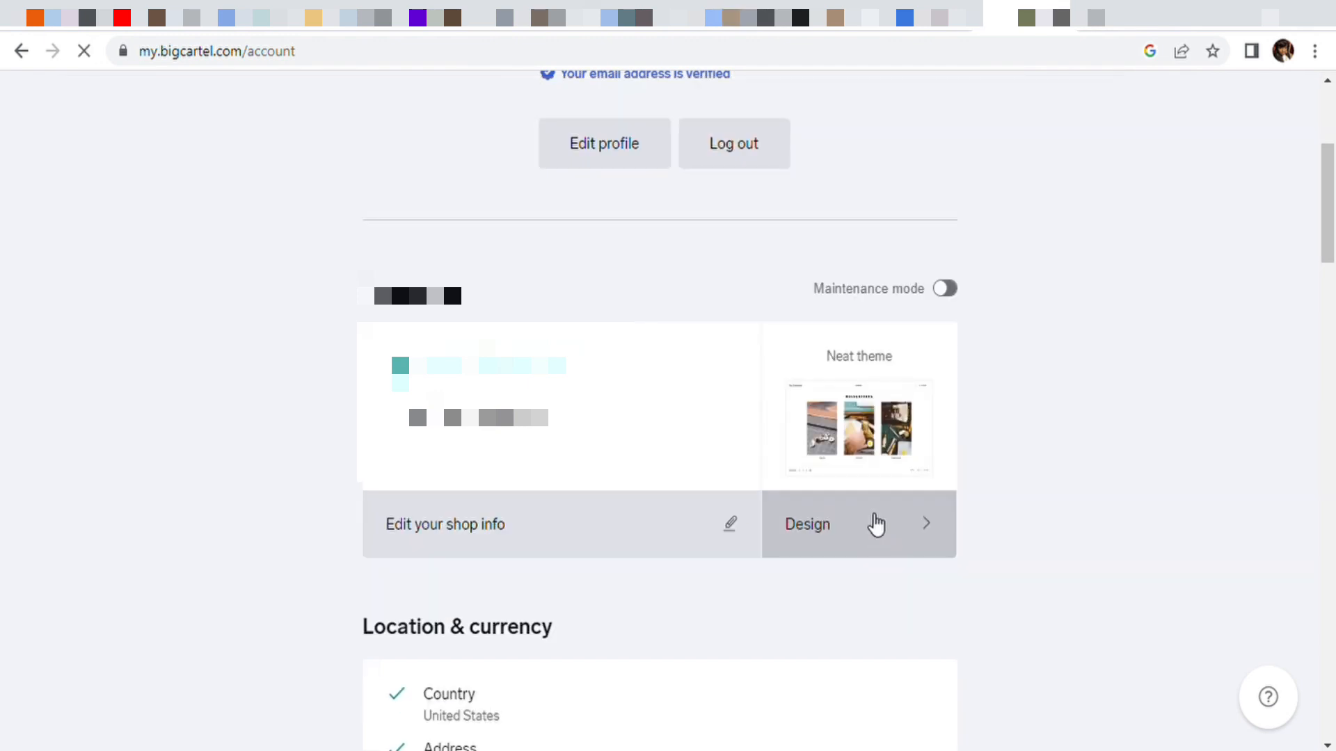
{"action": "left_click", "coordinate": [808, 525]}
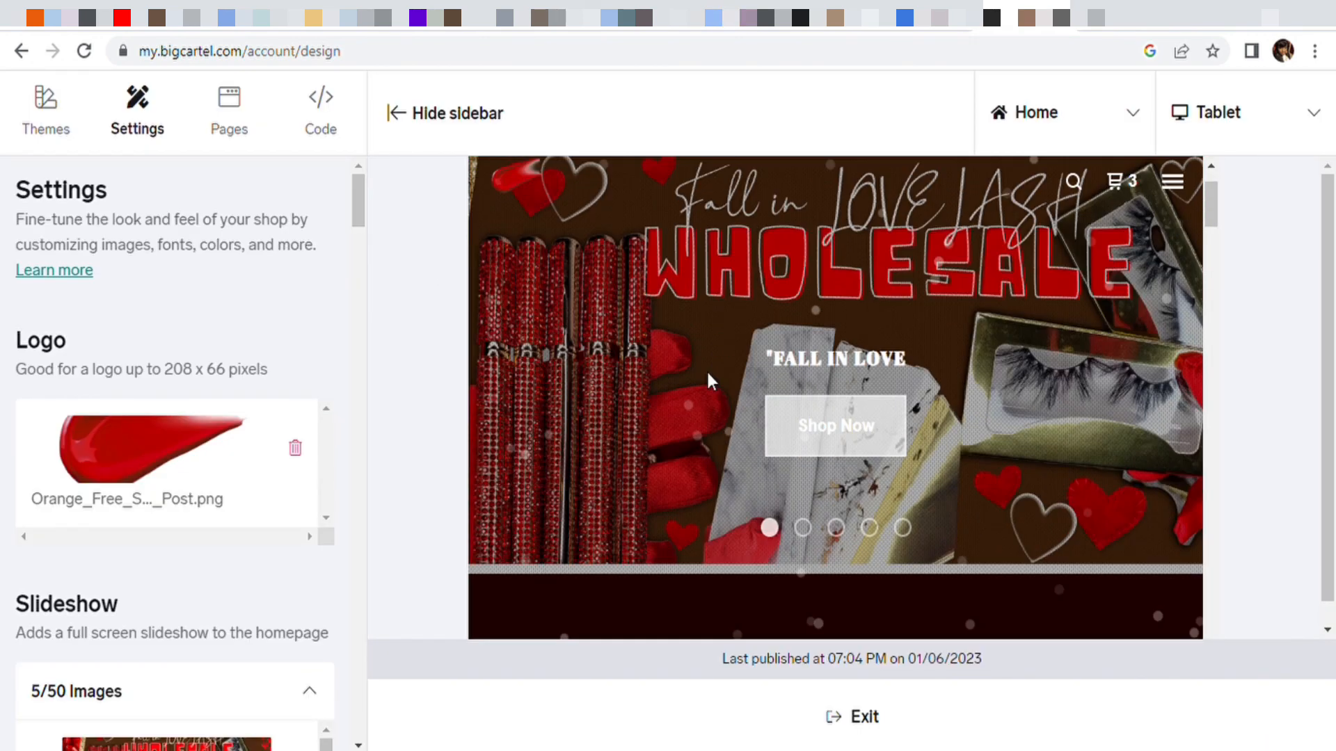
{"action": "scroll", "scroll_direction": "down", "scroll_amount": 3}
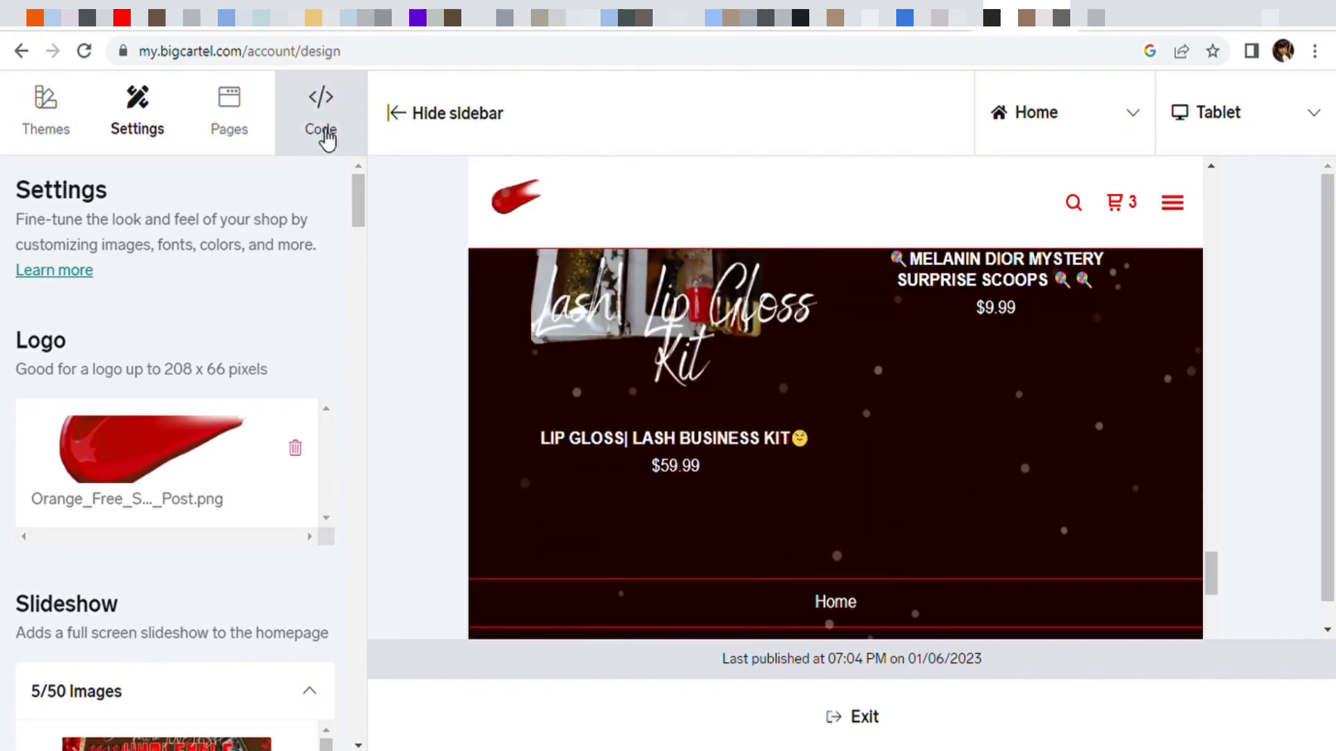
- Check the powr-product-reviews div at the end of the Layout code and save it with Done
{"action": "left_click", "coordinate": [320, 111]}
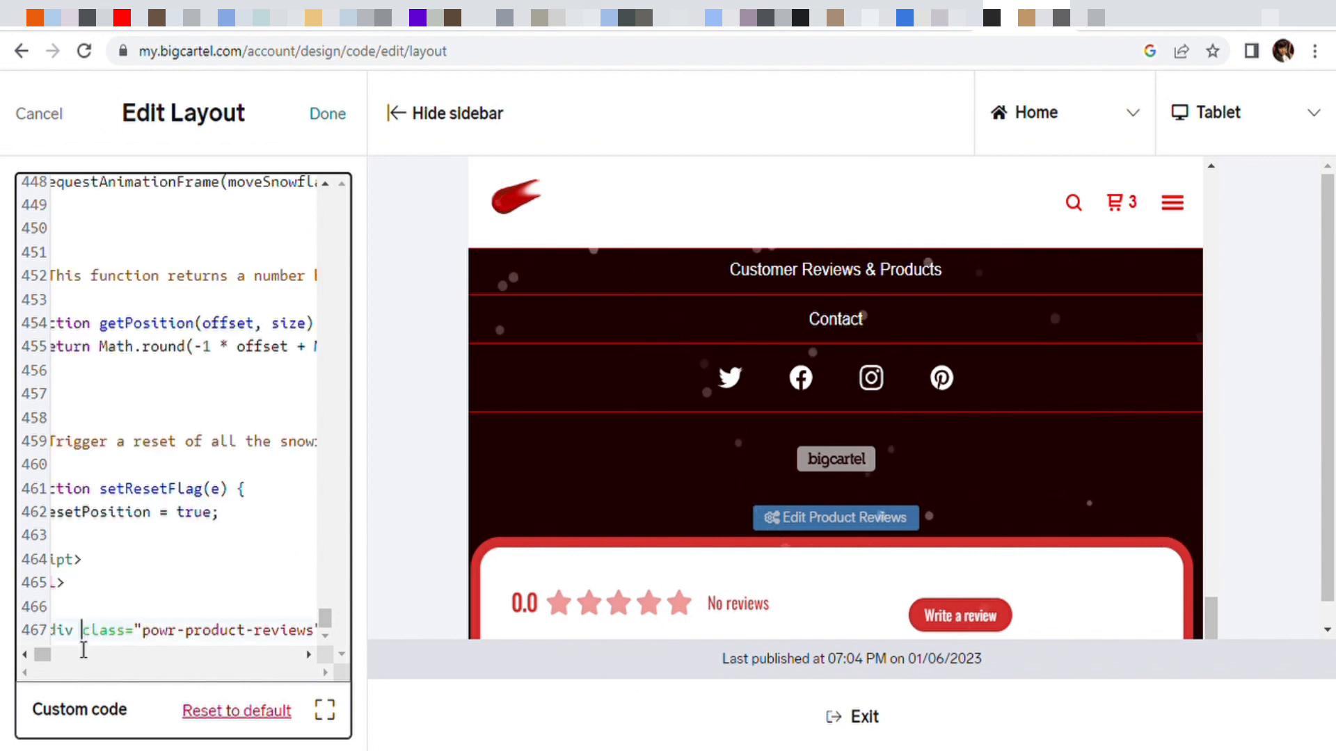
{"action": "scroll", "scroll_direction": "right", "scroll_amount": 3}
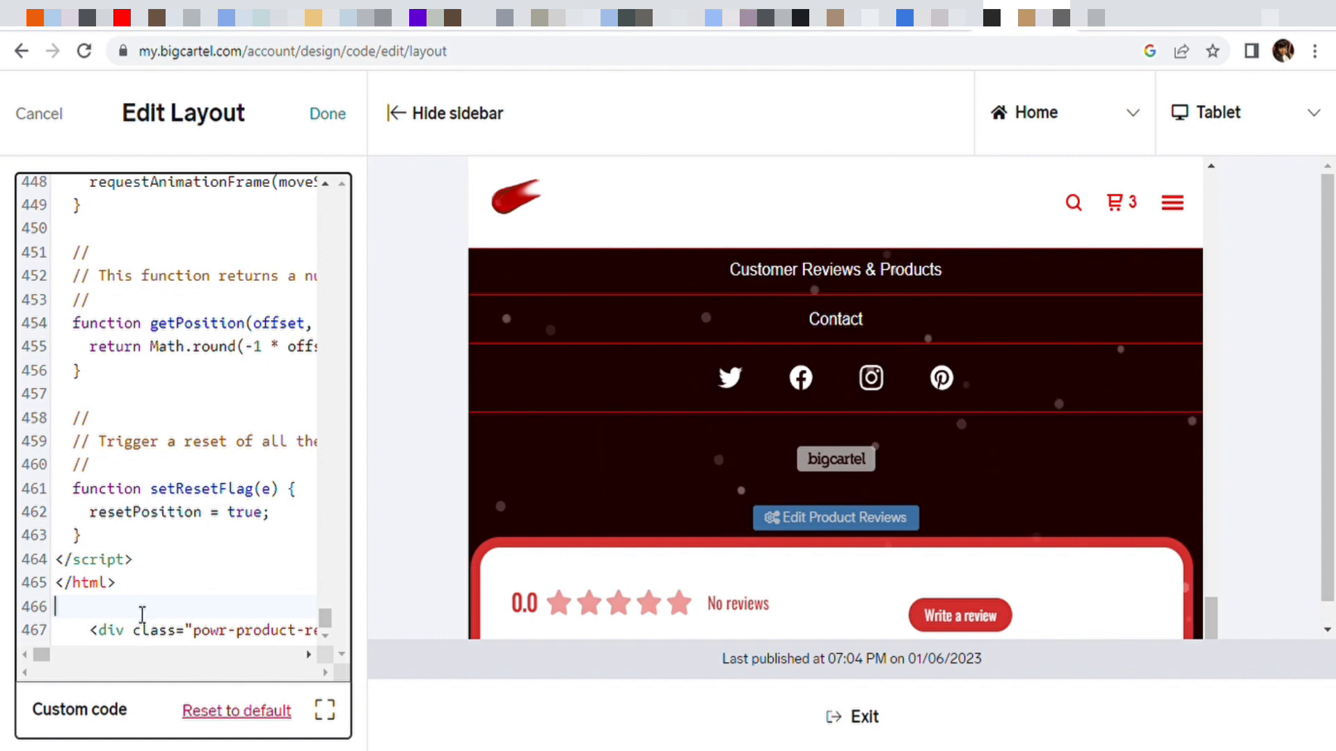
{"action": "mouse_move", "coordinate": [245, 282]}
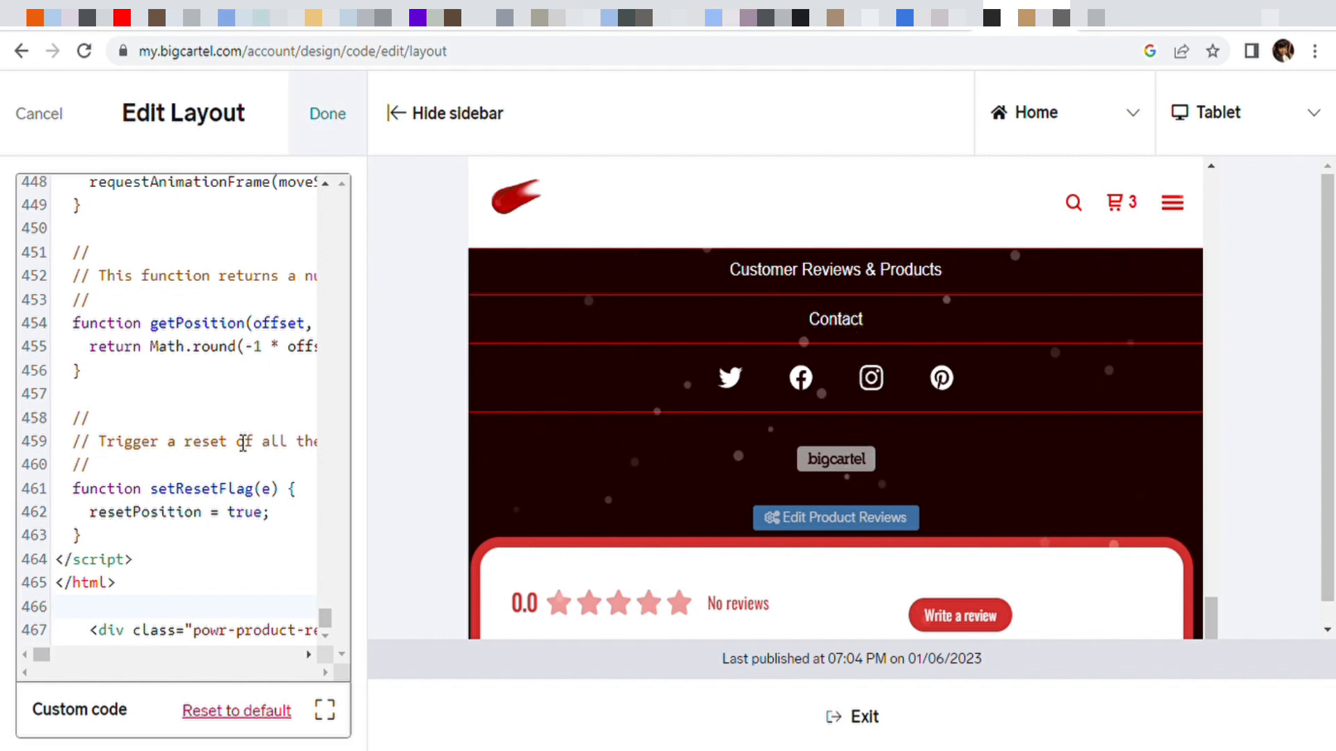
{"action": "left_click", "coordinate": [325, 113]}
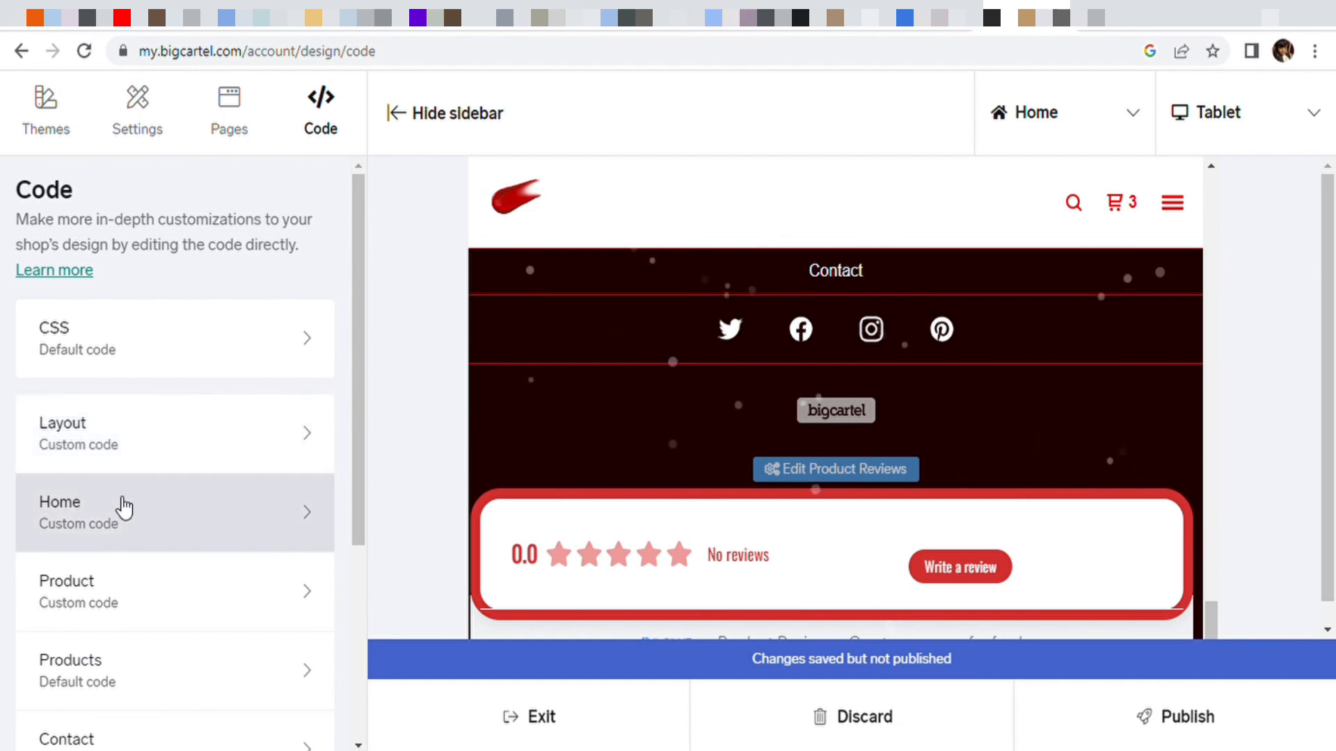
- Reopen the Layout code, review it top to bottom, and keep the saved changes
{"action": "left_click", "coordinate": [176, 431]}
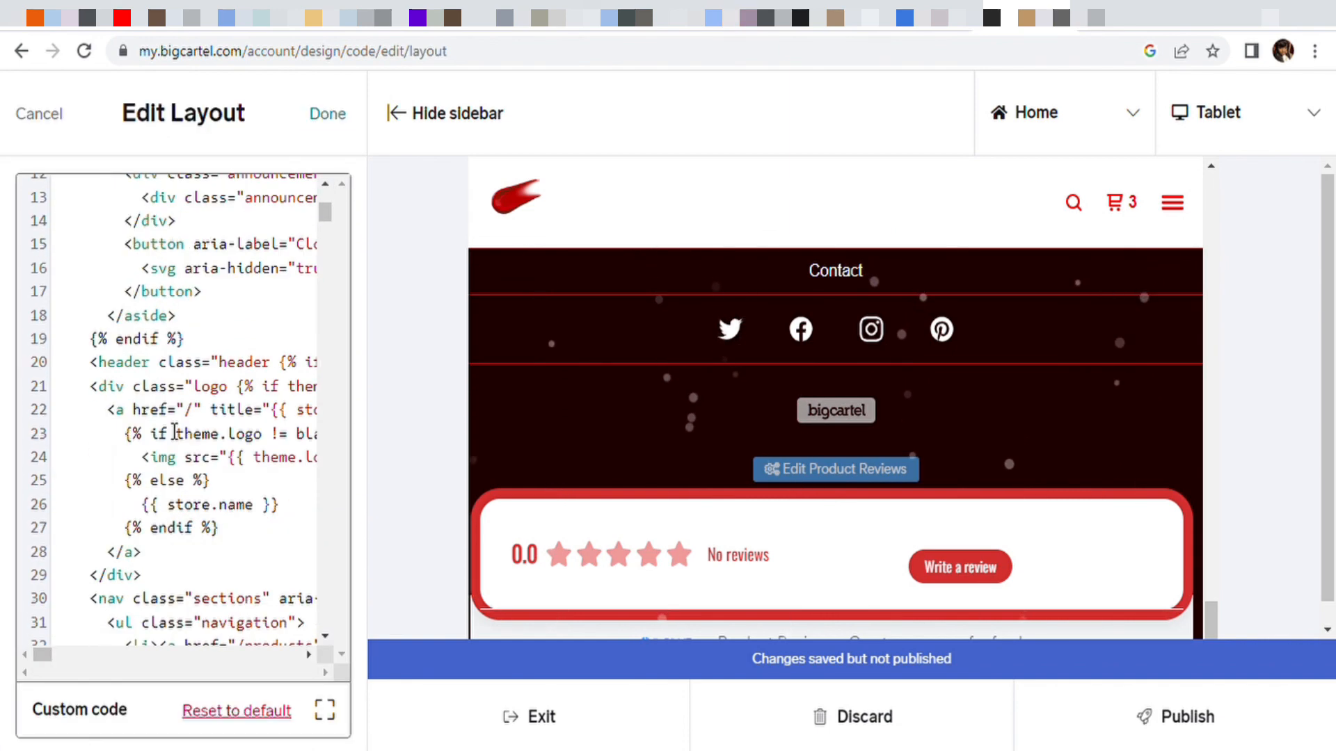
{"action": "scroll", "scroll_direction": "down", "scroll_amount": 3}
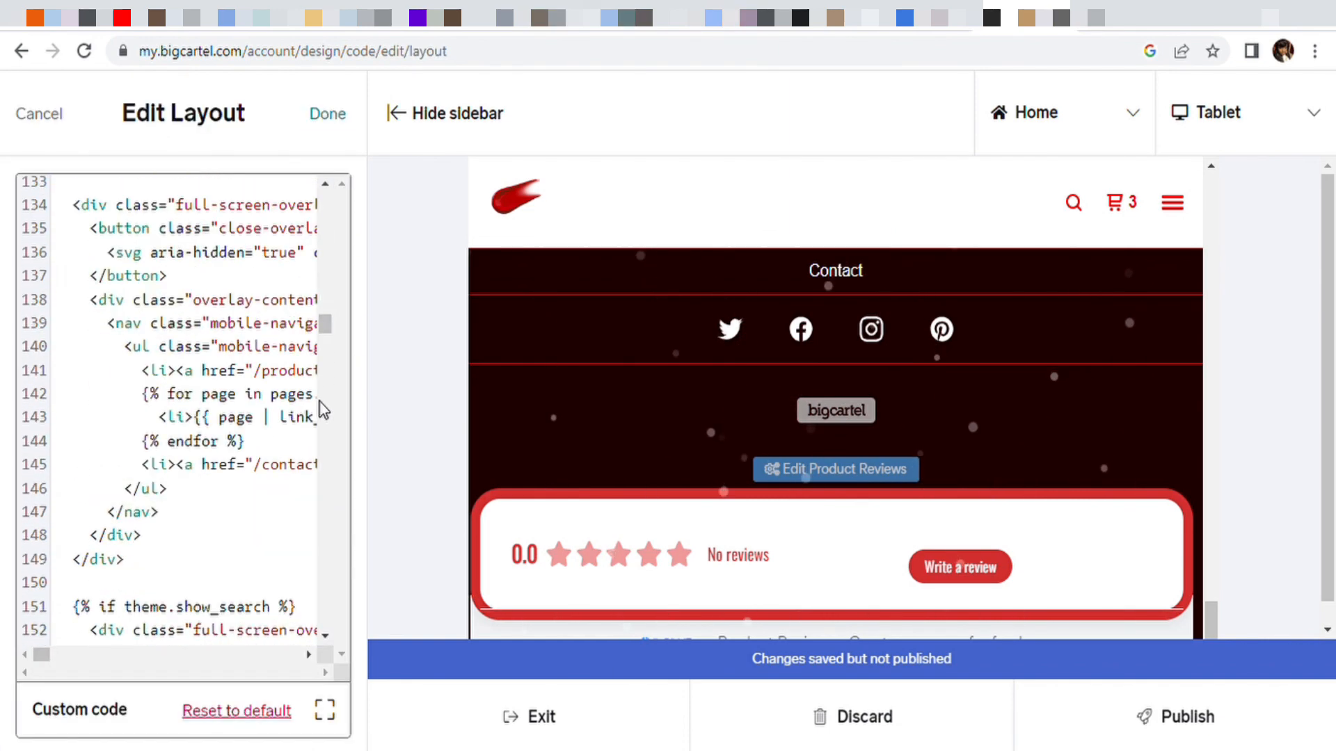
{"action": "scroll", "scroll_direction": "down", "scroll_amount": 3}
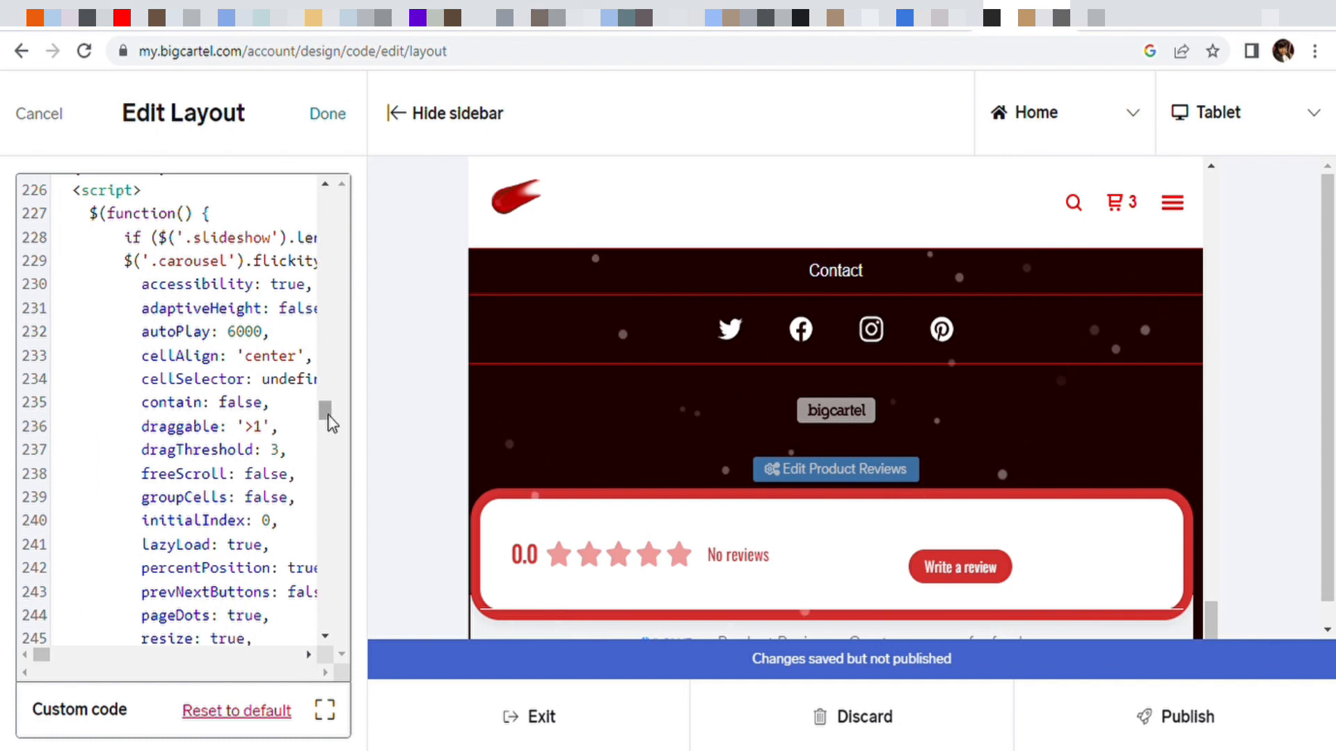
{"action": "scroll", "scroll_direction": "down", "scroll_amount": 3}
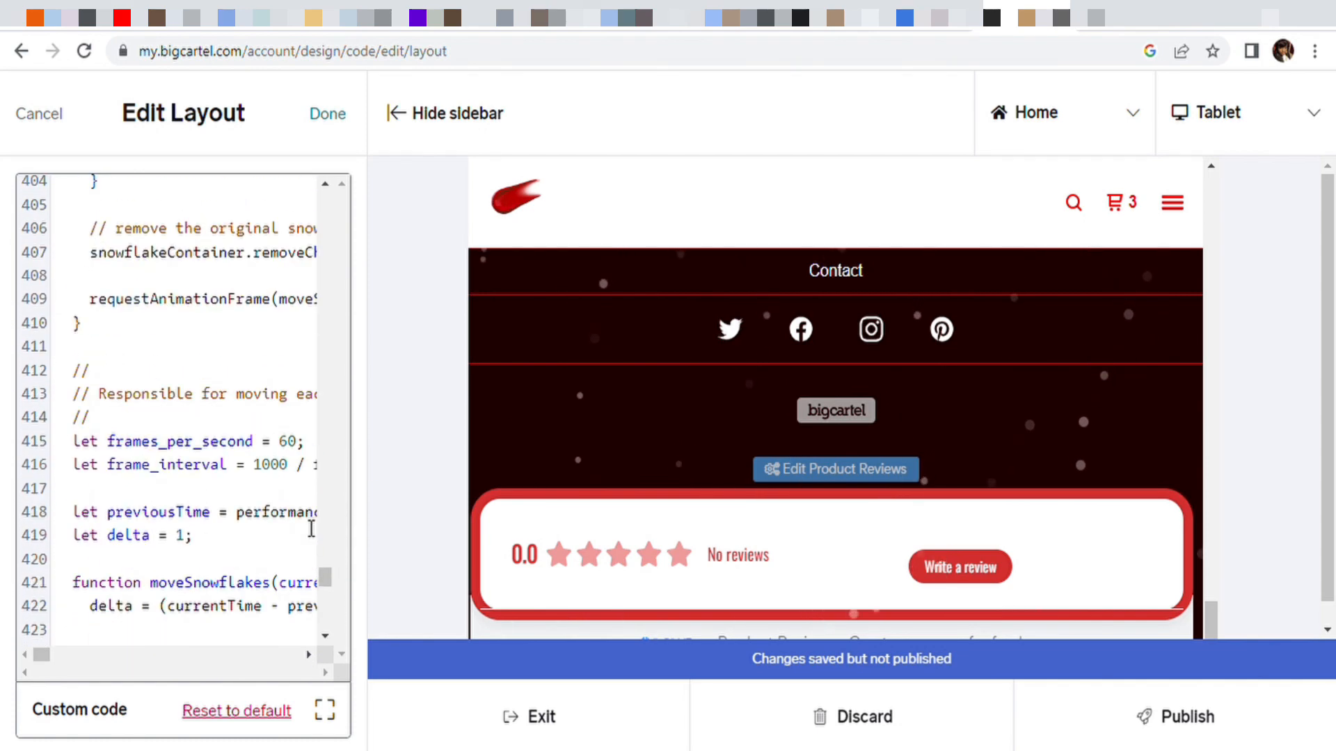
{"action": "scroll", "scroll_direction": "up", "scroll_amount": 3}
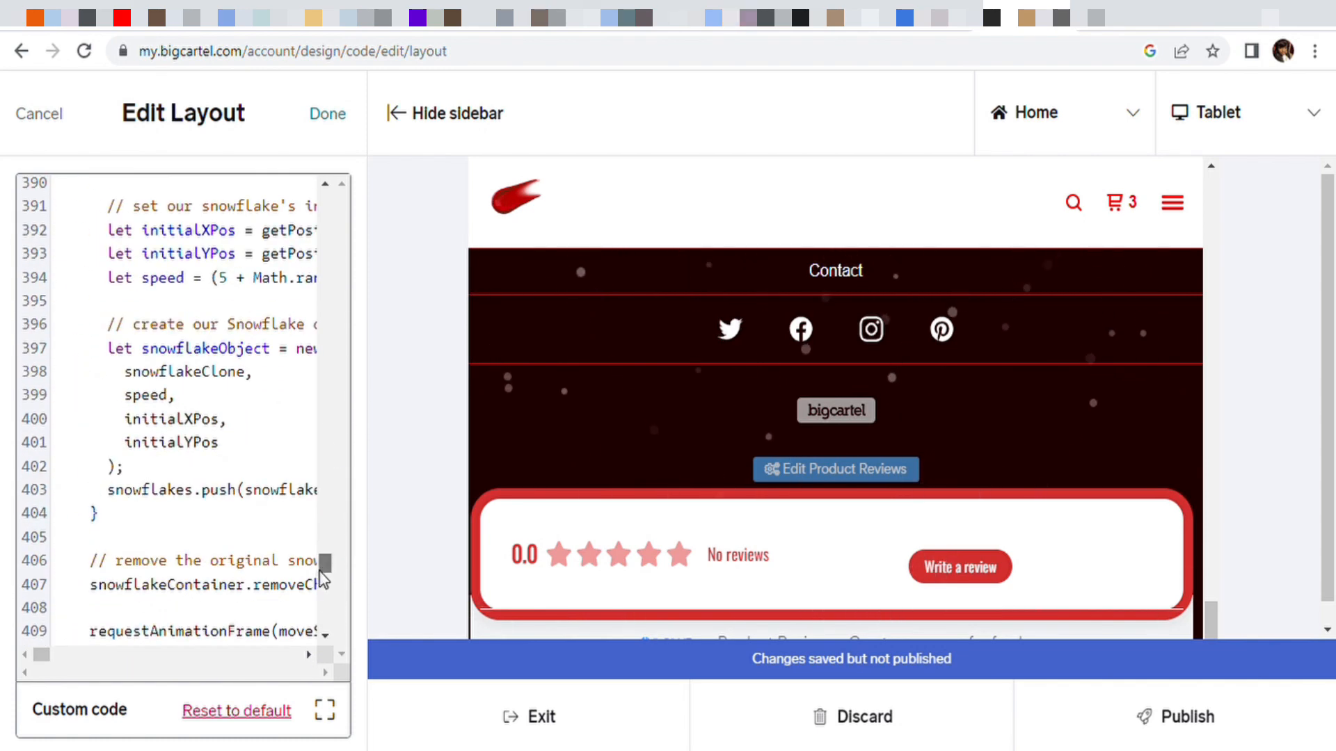
{"action": "scroll", "scroll_direction": "up", "scroll_amount": 3}
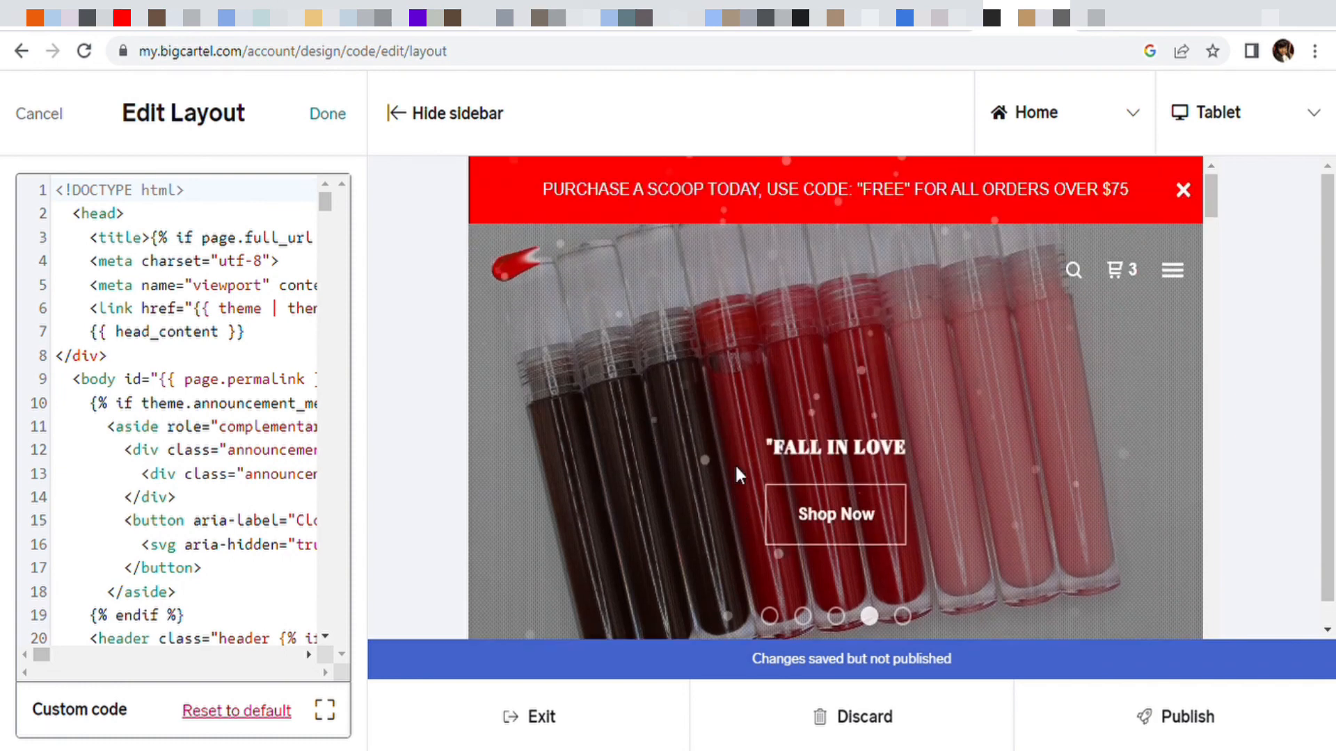
{"action": "scroll", "scroll_direction": "down", "scroll_amount": 3}
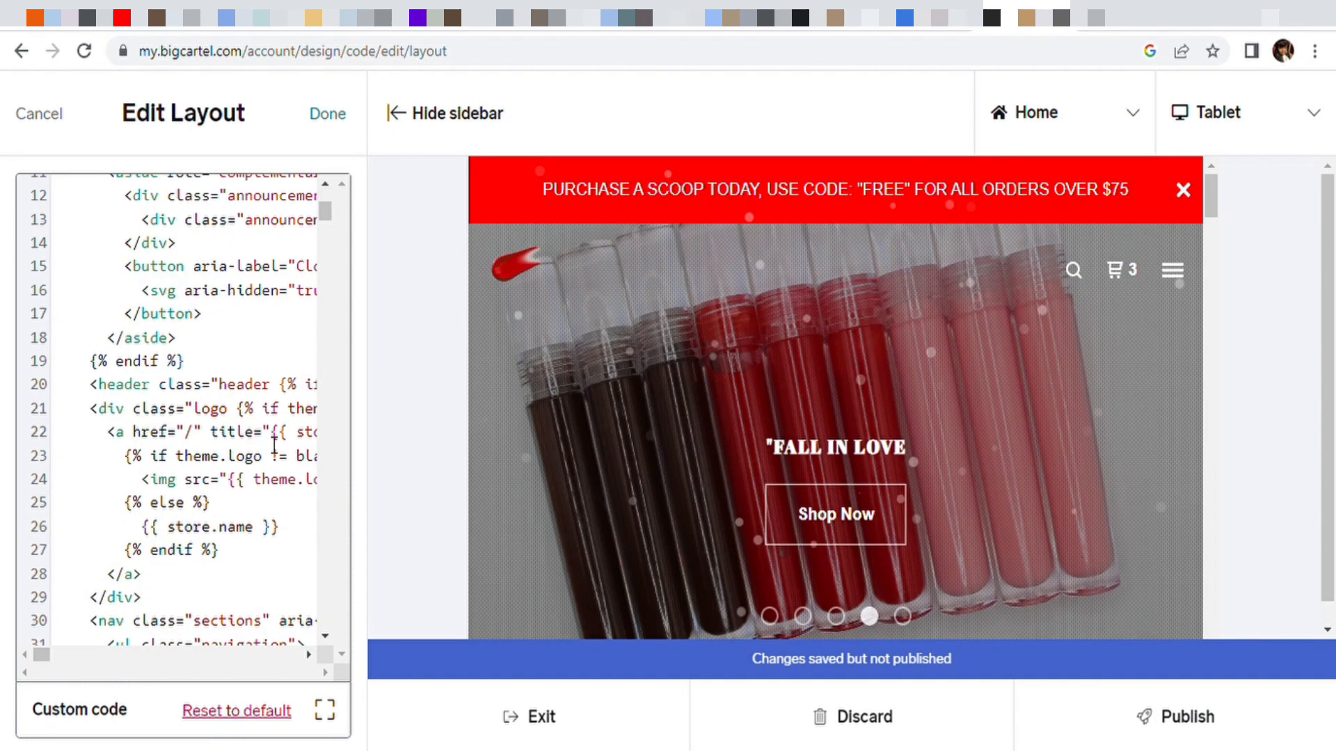
{"action": "scroll", "scroll_direction": "down", "scroll_amount": 3}
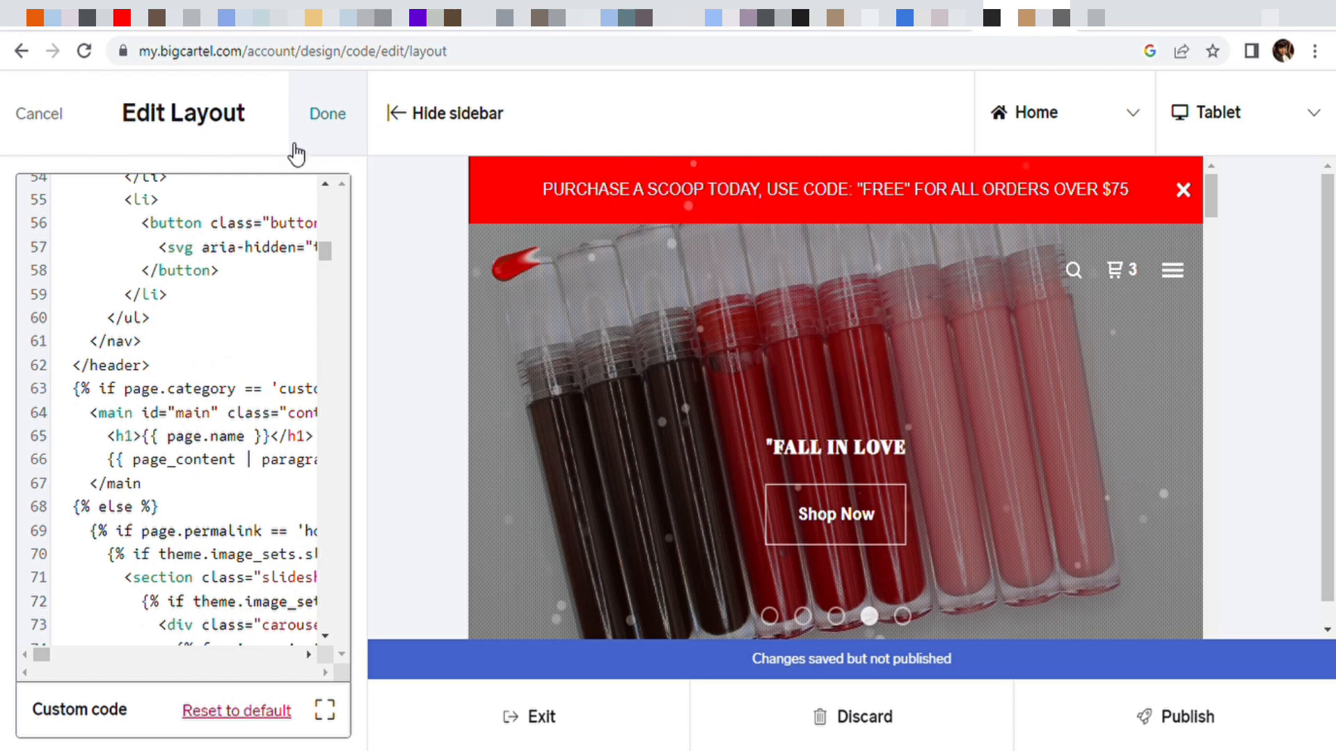
{"action": "left_click", "coordinate": [325, 113]}
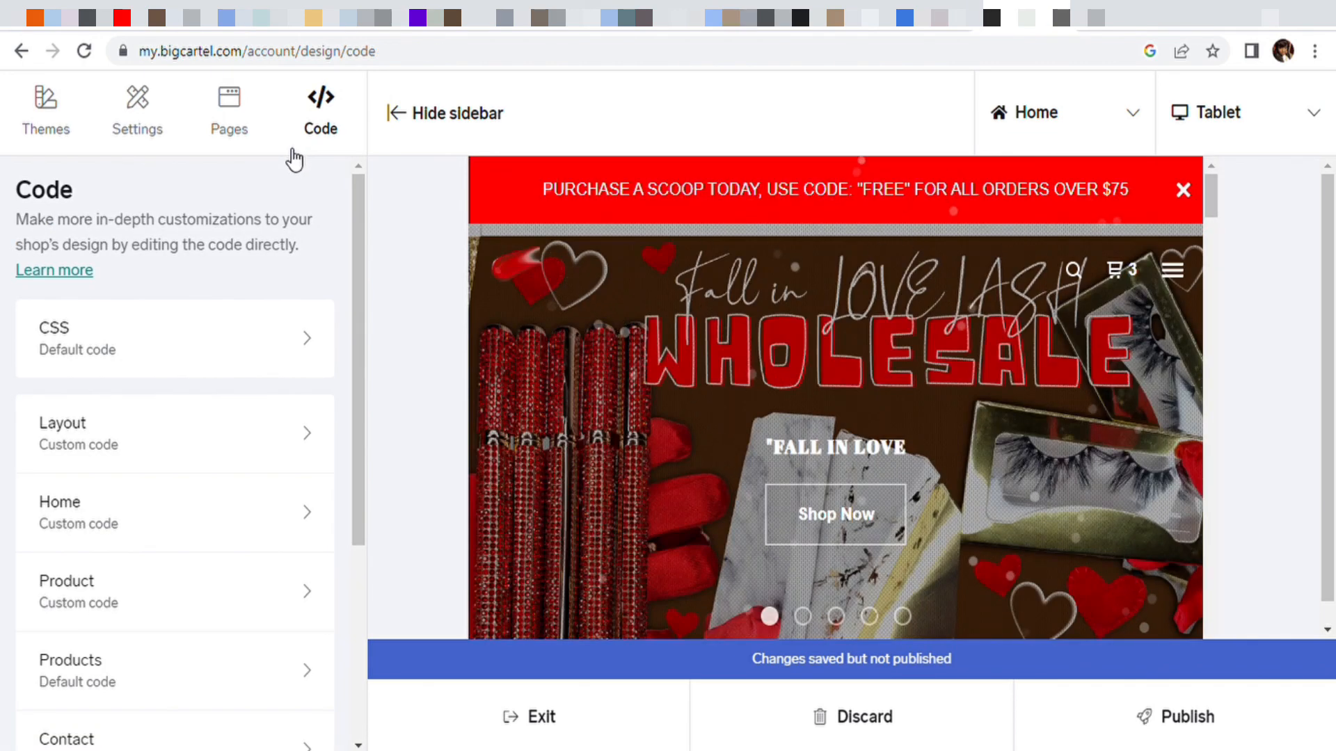
{"action": "mouse_move", "coordinate": [1182, 717]}
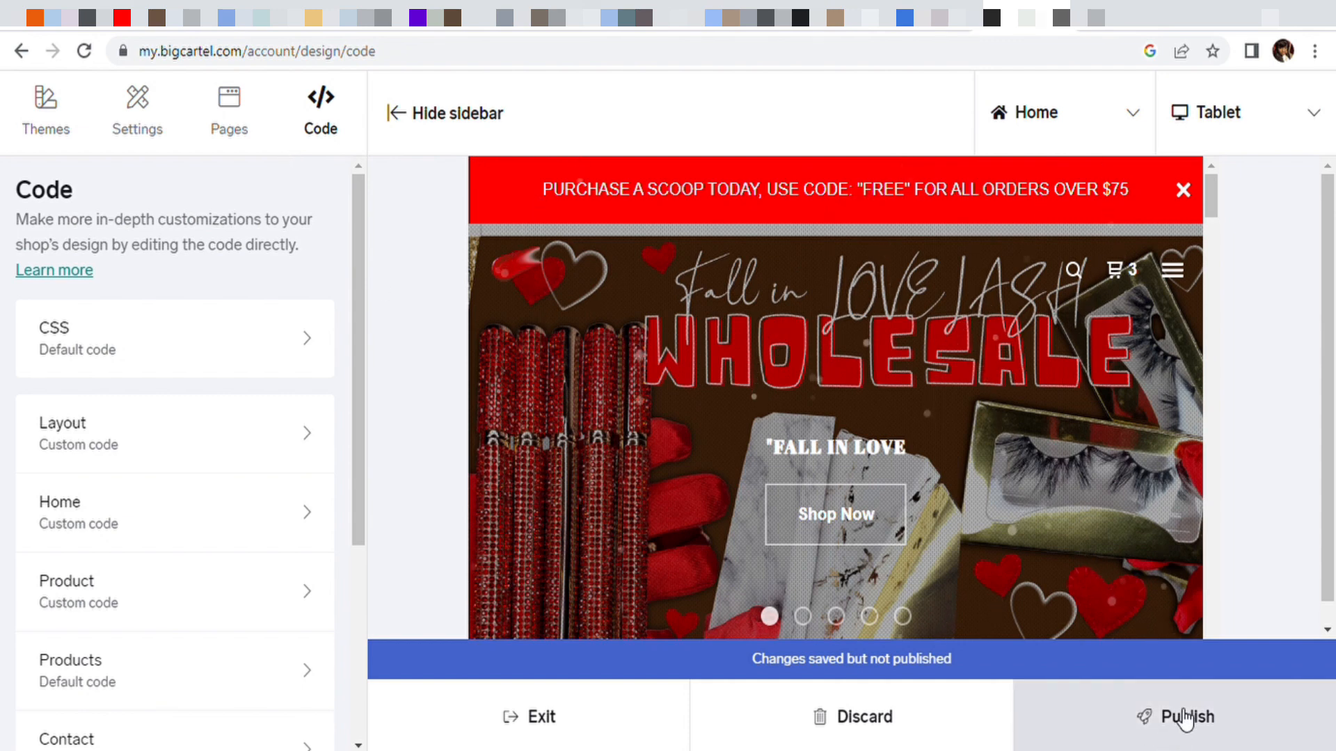
- Publish the design changes, confirm they are live, and view the melanindior.com storefront
{"action": "left_click", "coordinate": [1185, 716]}
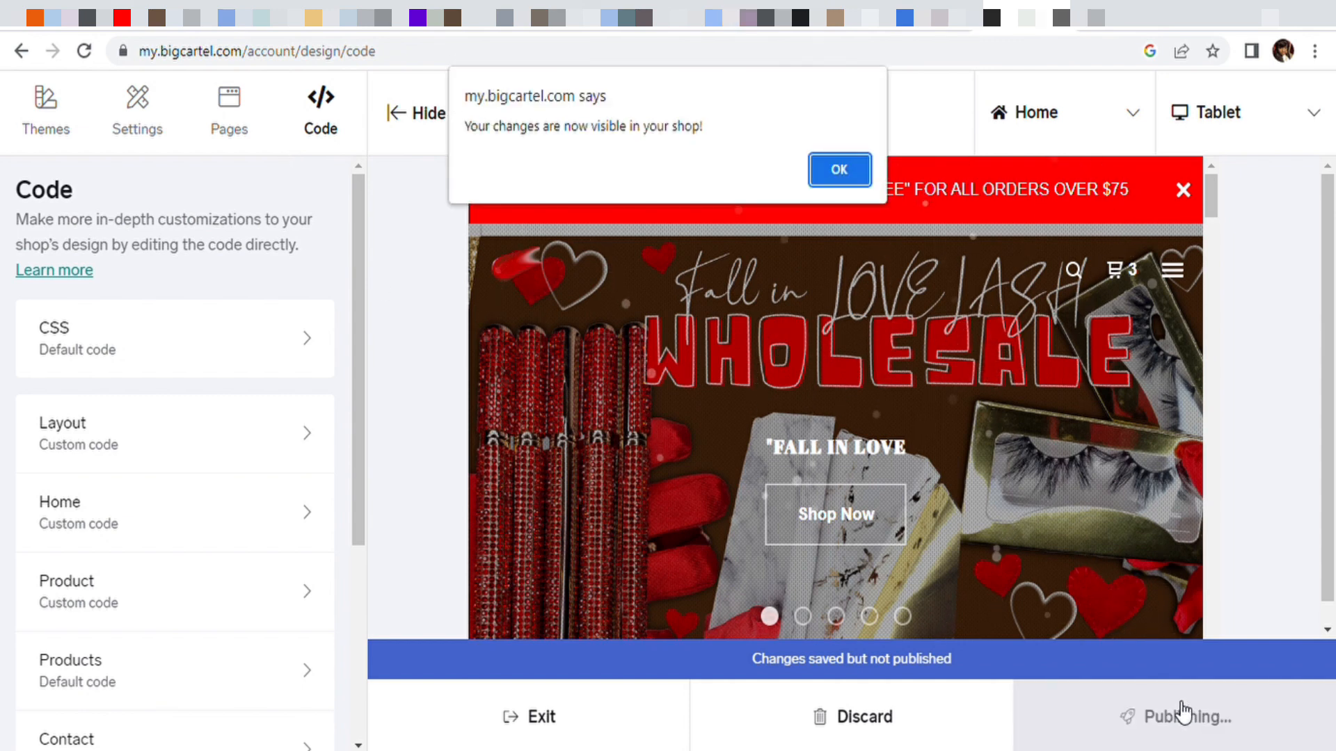
{"action": "left_click", "coordinate": [838, 170]}
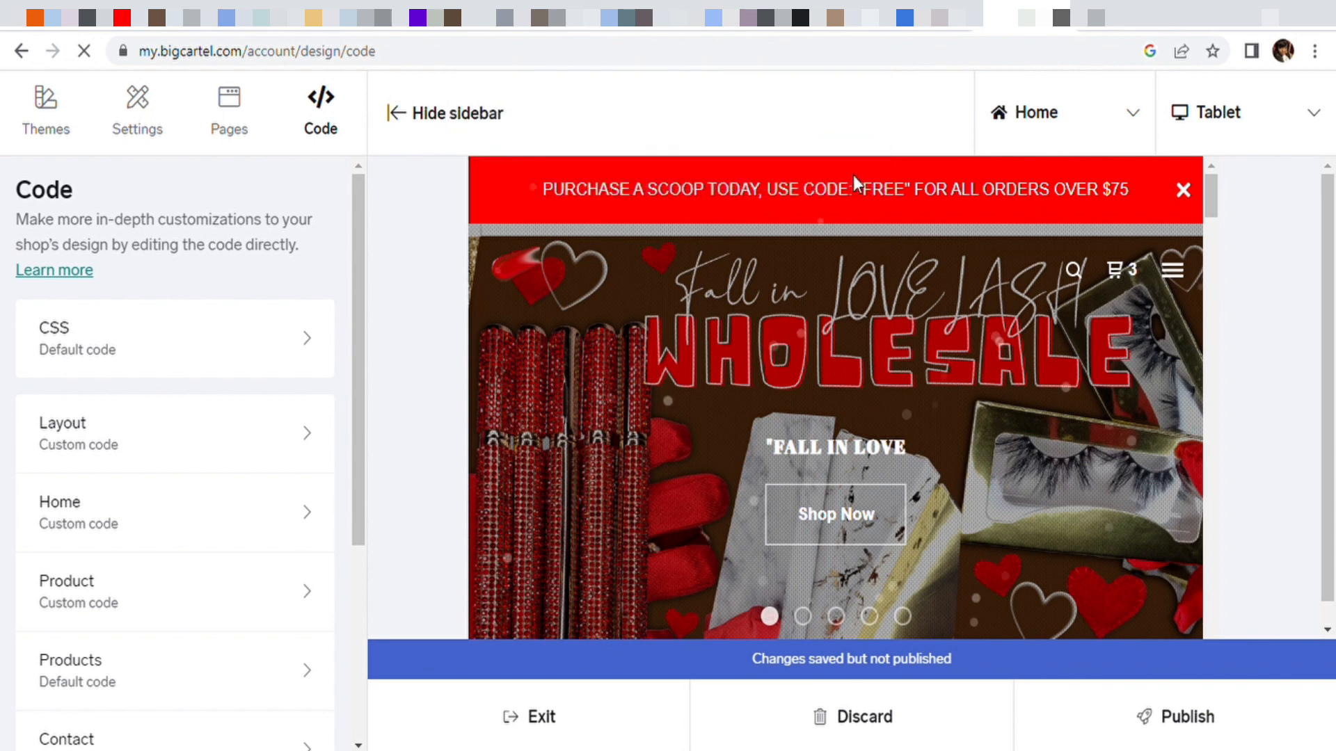
{"action": "left_click", "coordinate": [1187, 715]}
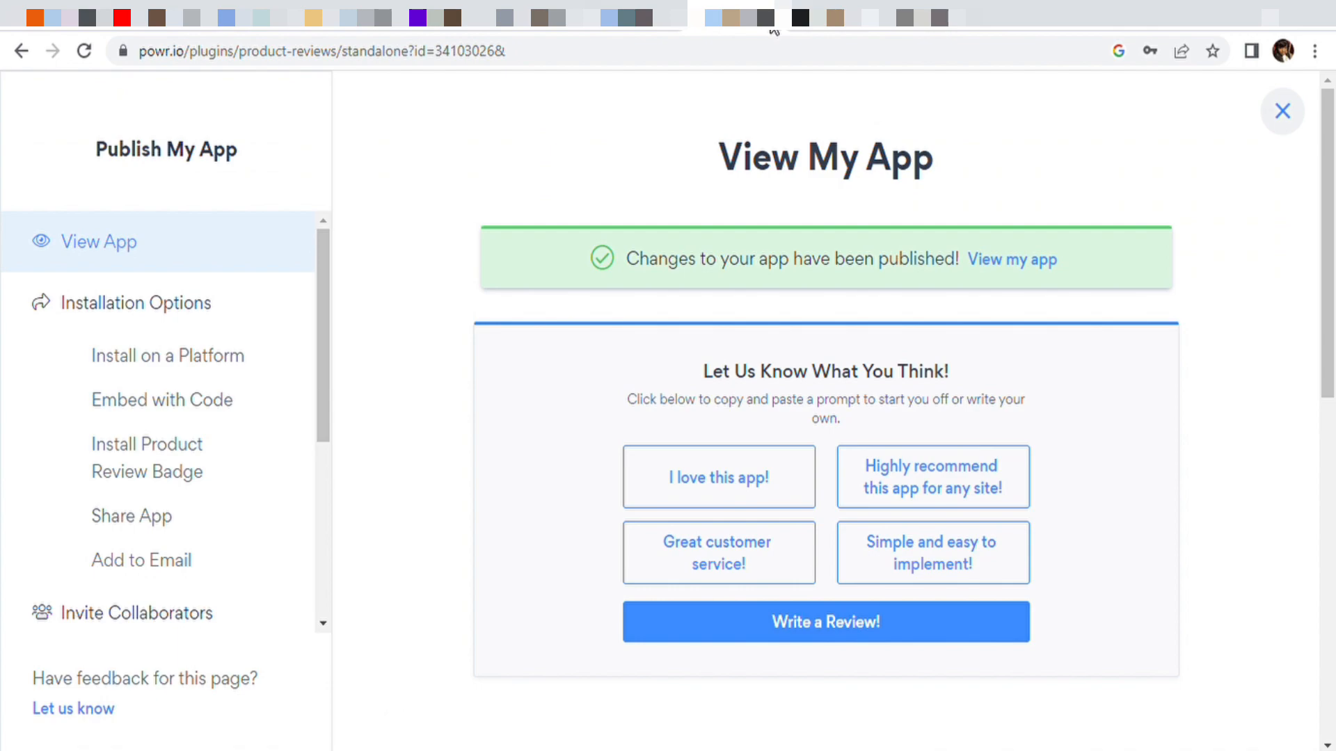
{"action": "left_click", "coordinate": [1012, 259]}
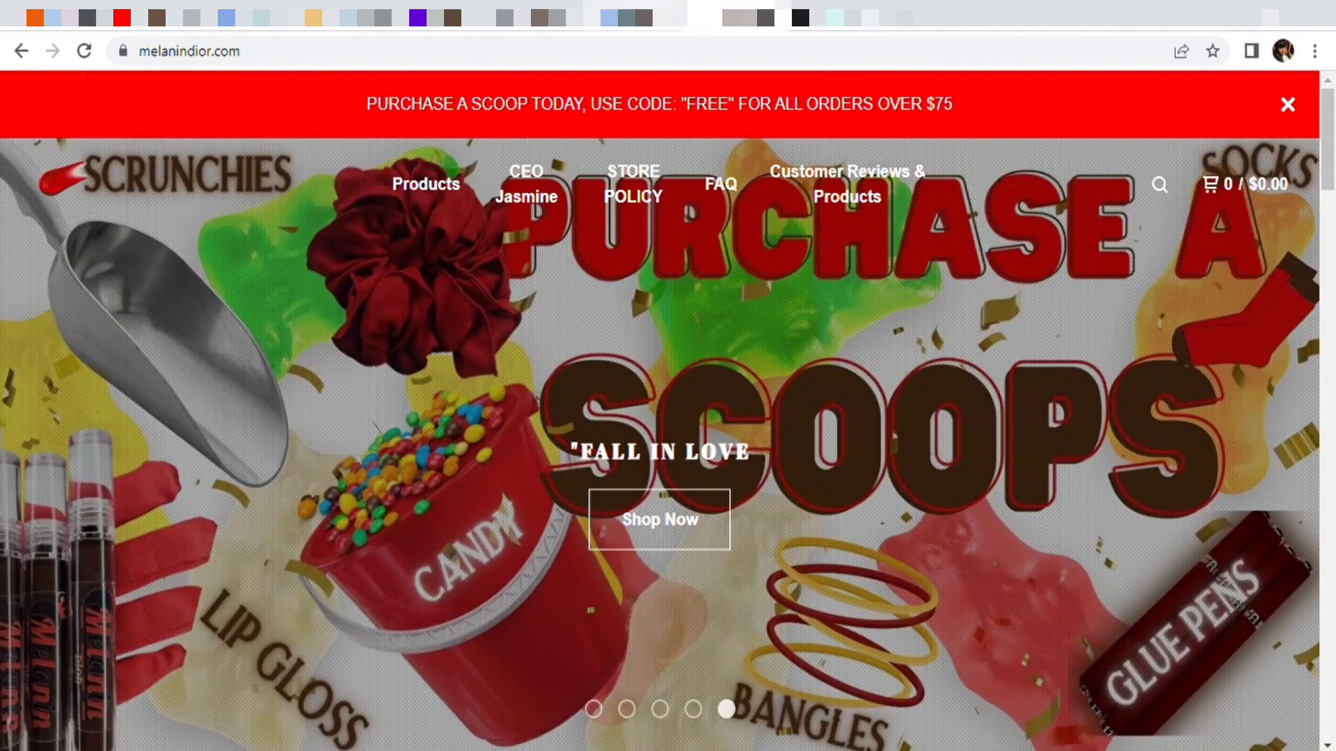